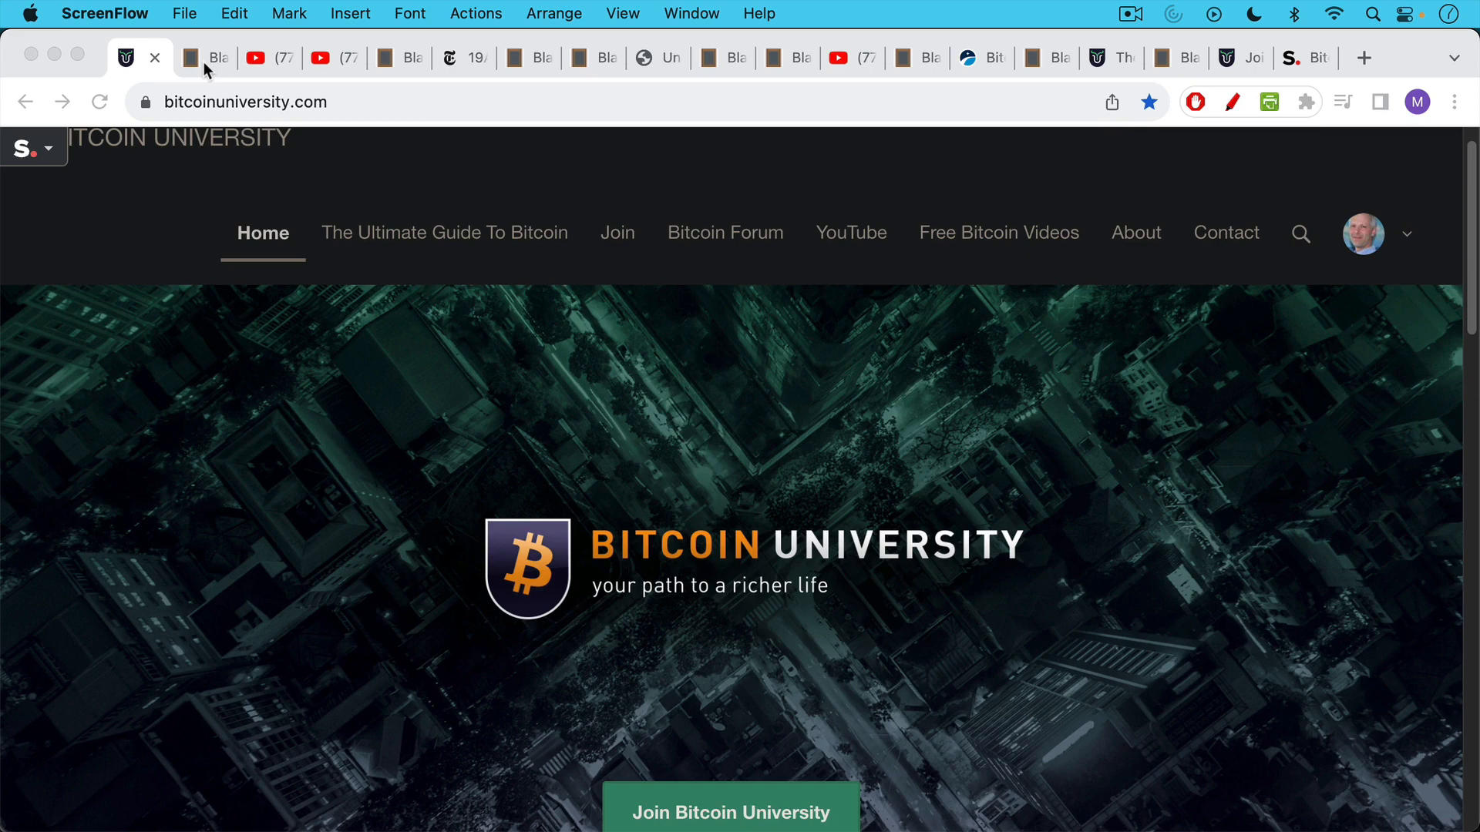
Step: Switch to the blankslate.io note headed 'Is Bitcoin Multisig Still The Best?'
{"action": "left_click", "coordinate": [205, 58]}
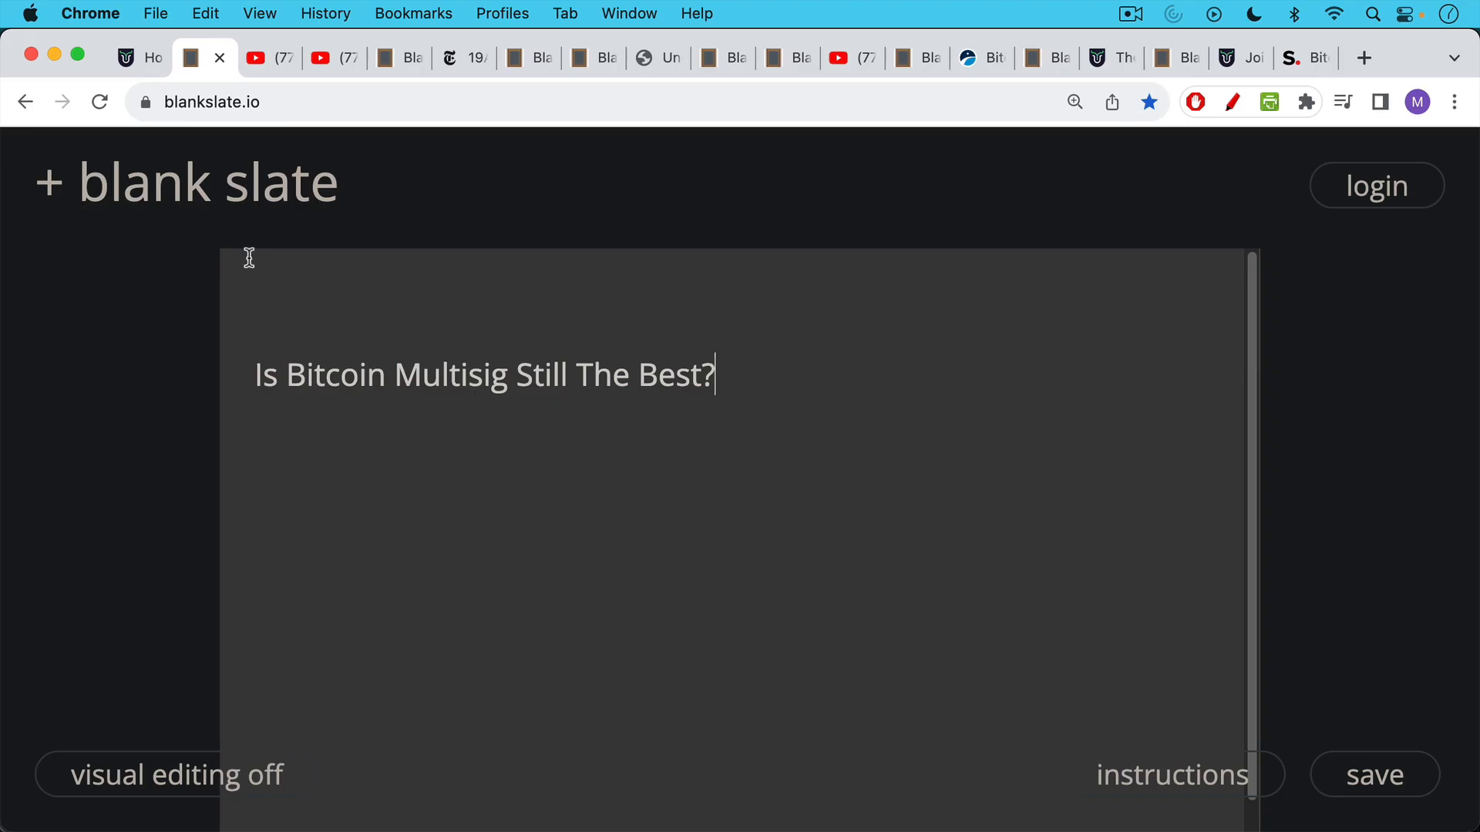
Step: Show the viewer comment questioning multisig, then open Antonopoulos's 'MultiSig is NOT the best option' video
{"action": "left_click", "coordinate": [255, 58]}
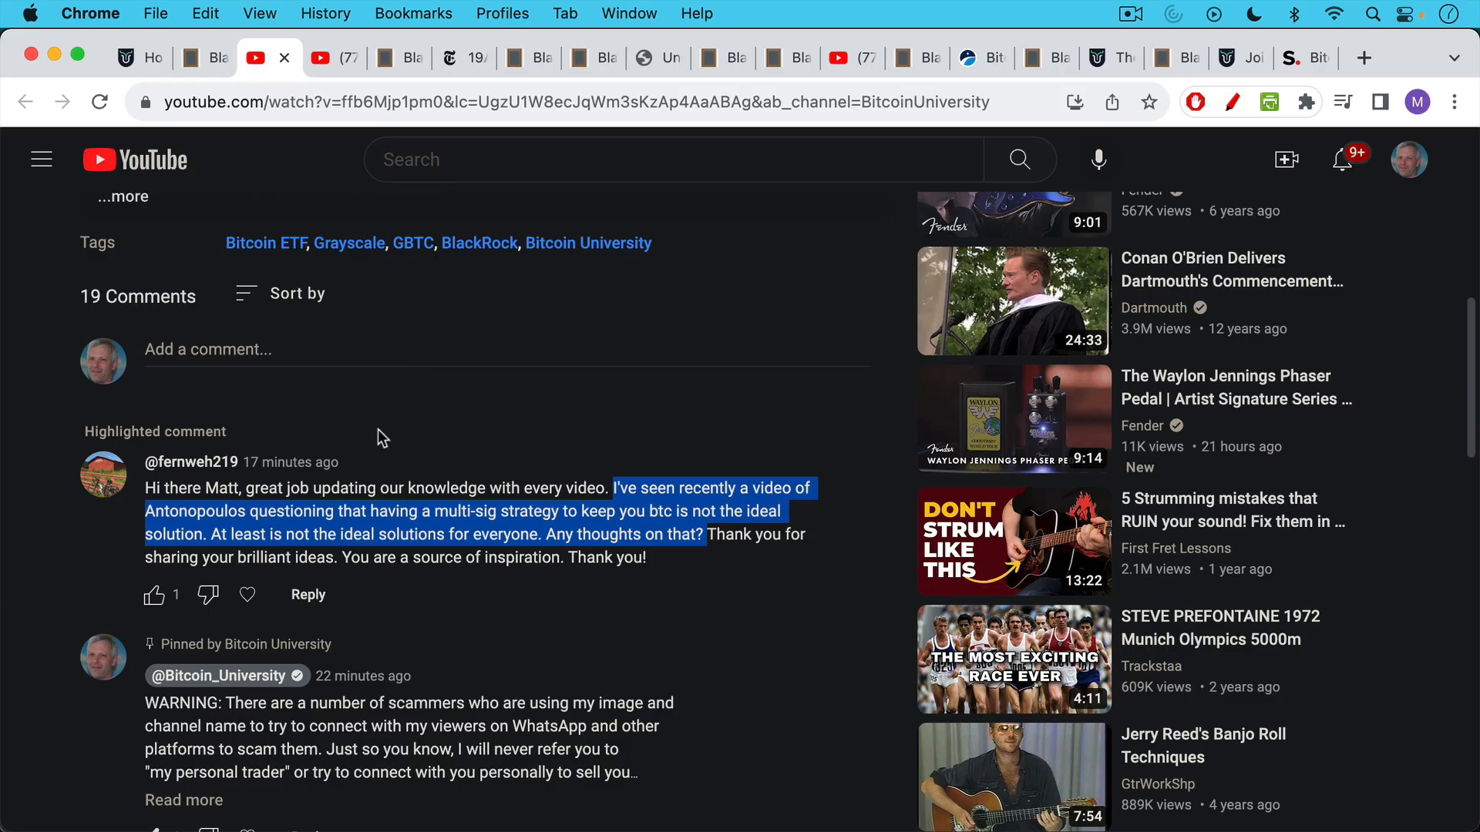
{"action": "mouse_move", "coordinate": [640, 505]}
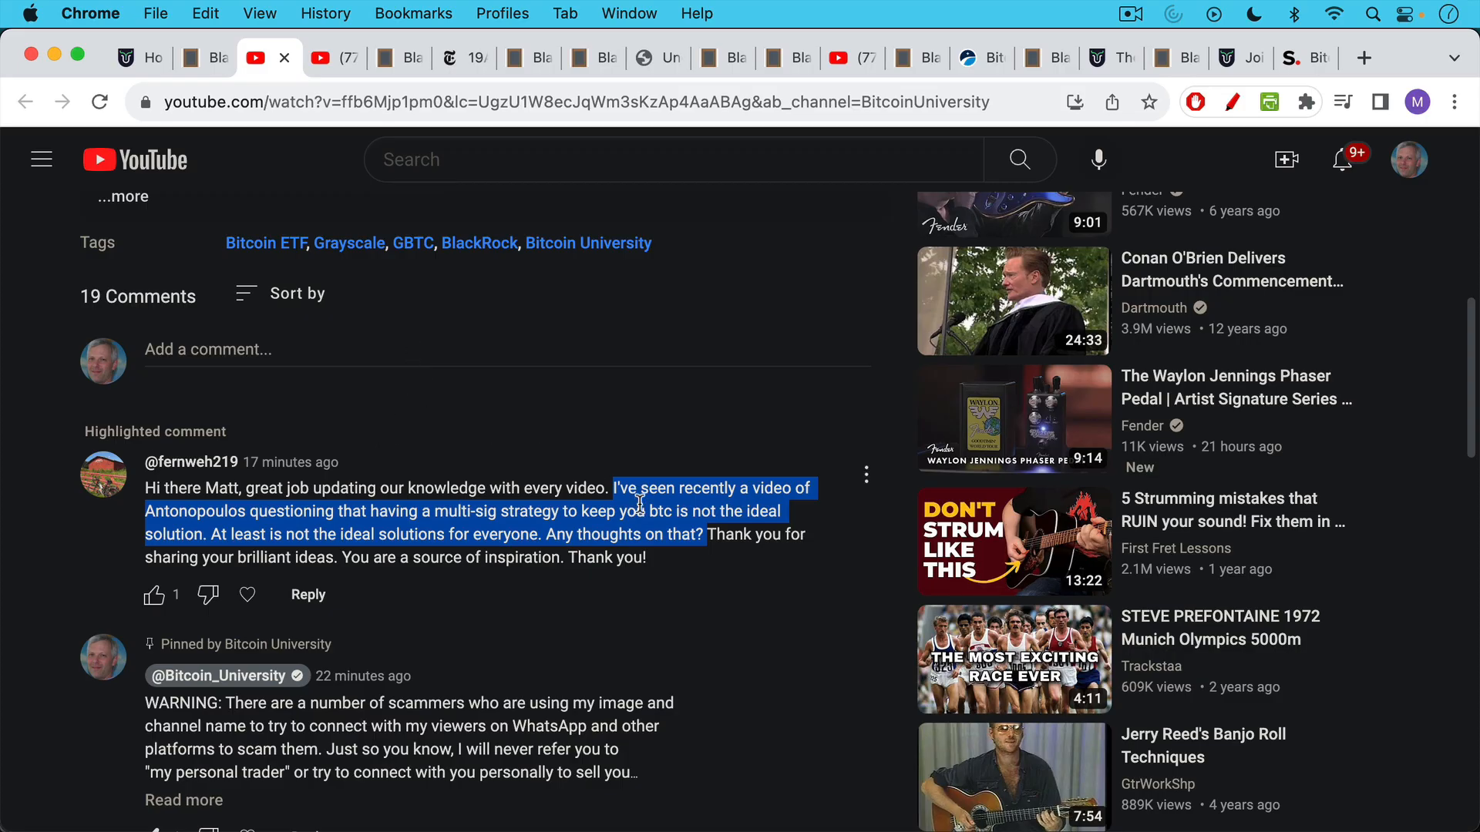
{"action": "mouse_move", "coordinate": [639, 438]}
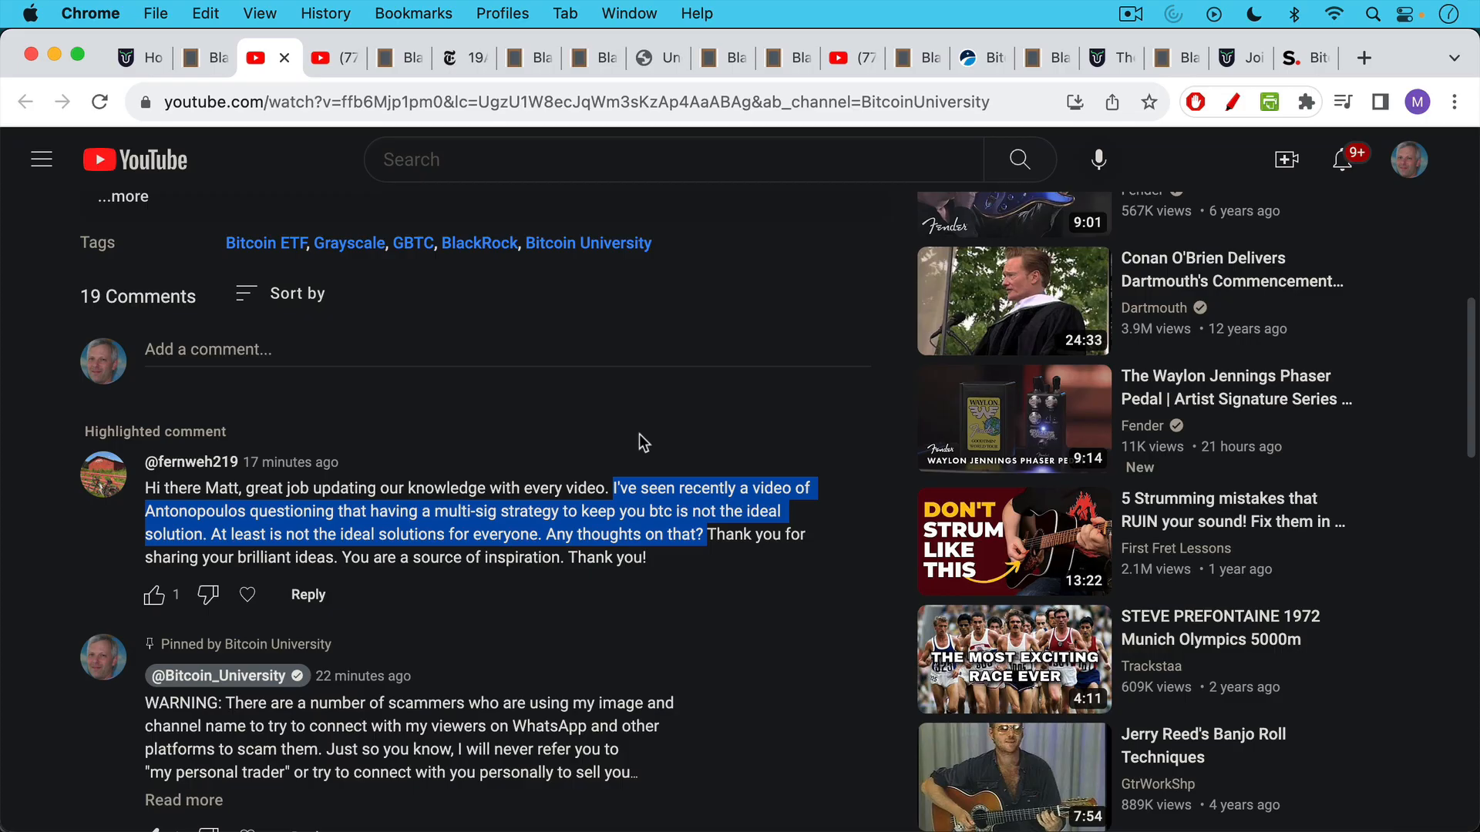
{"action": "mouse_move", "coordinate": [628, 421]}
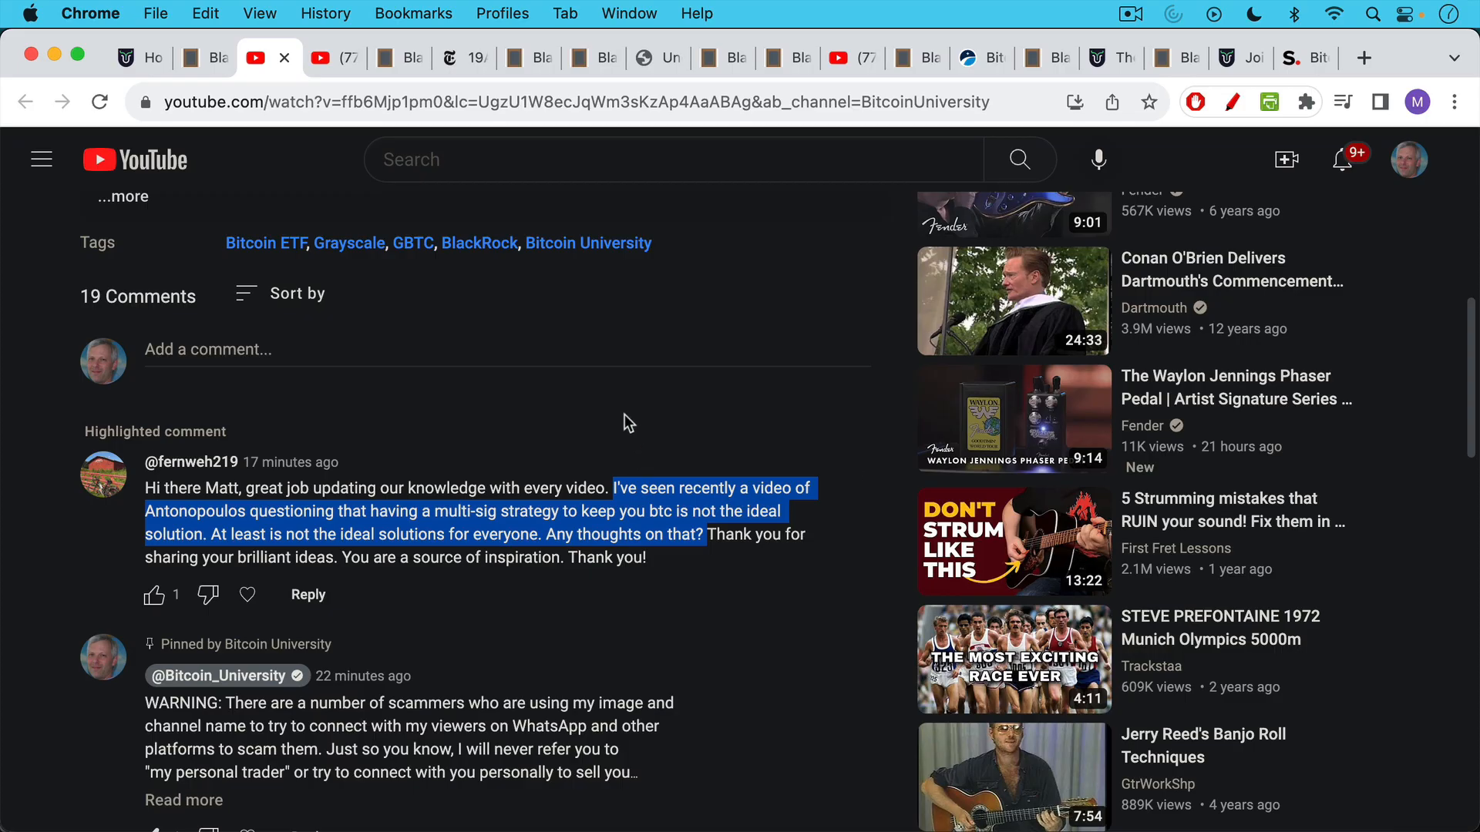
{"action": "left_click", "coordinate": [321, 57]}
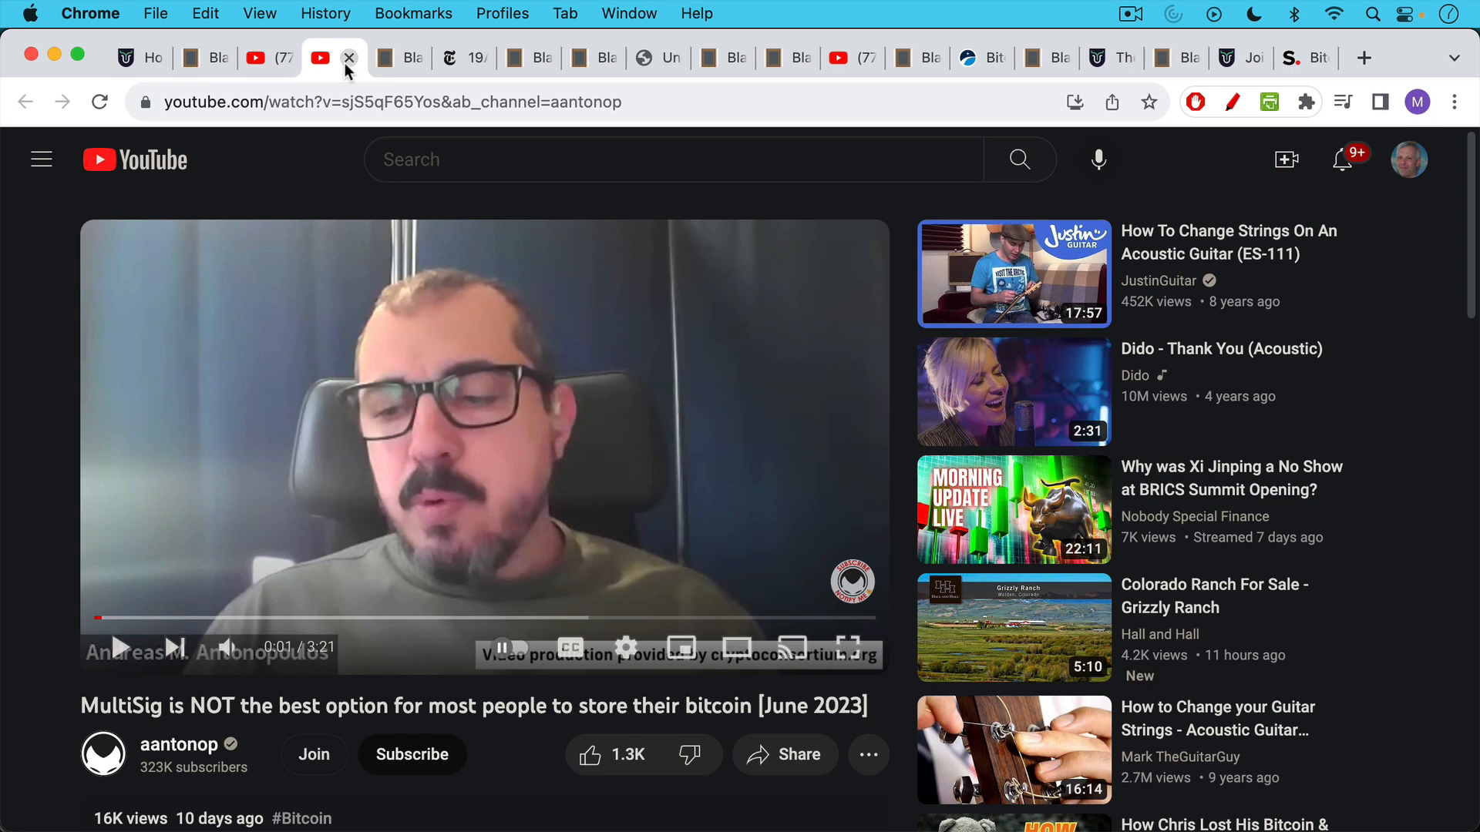
{"action": "mouse_move", "coordinate": [397, 58]}
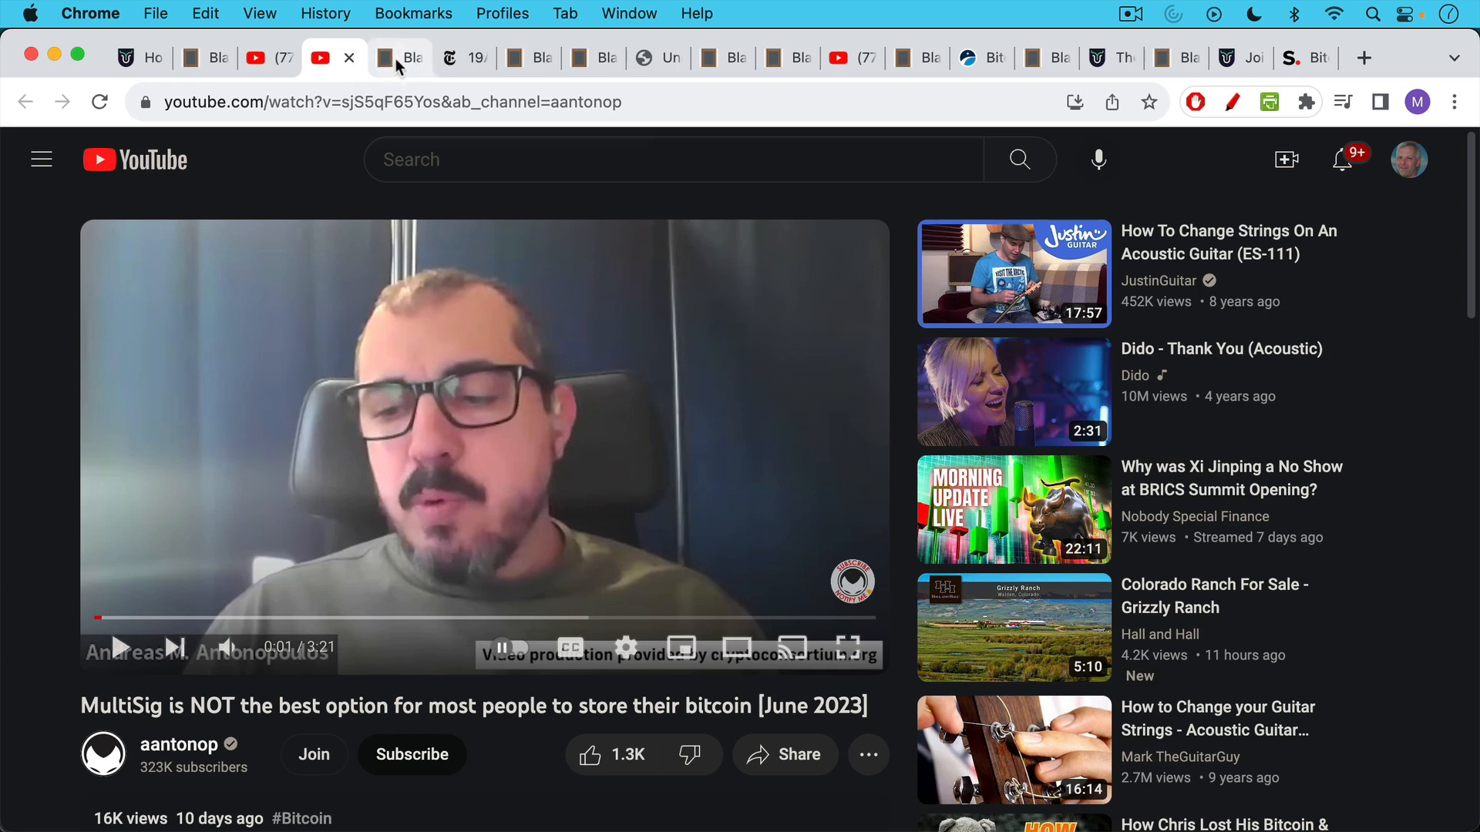
{"action": "mouse_move", "coordinate": [399, 57]}
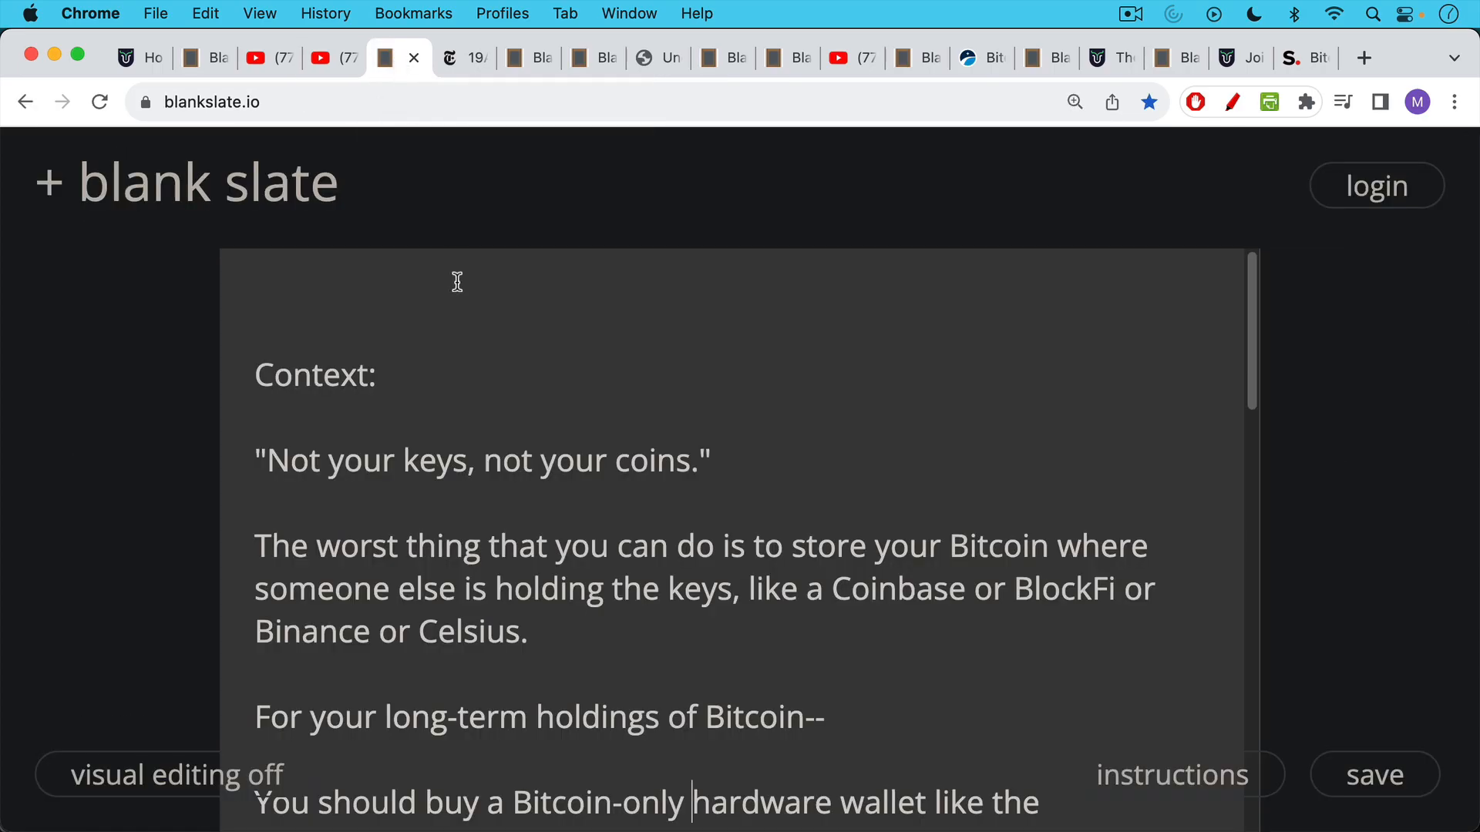
{"action": "mouse_move", "coordinate": [450, 288]}
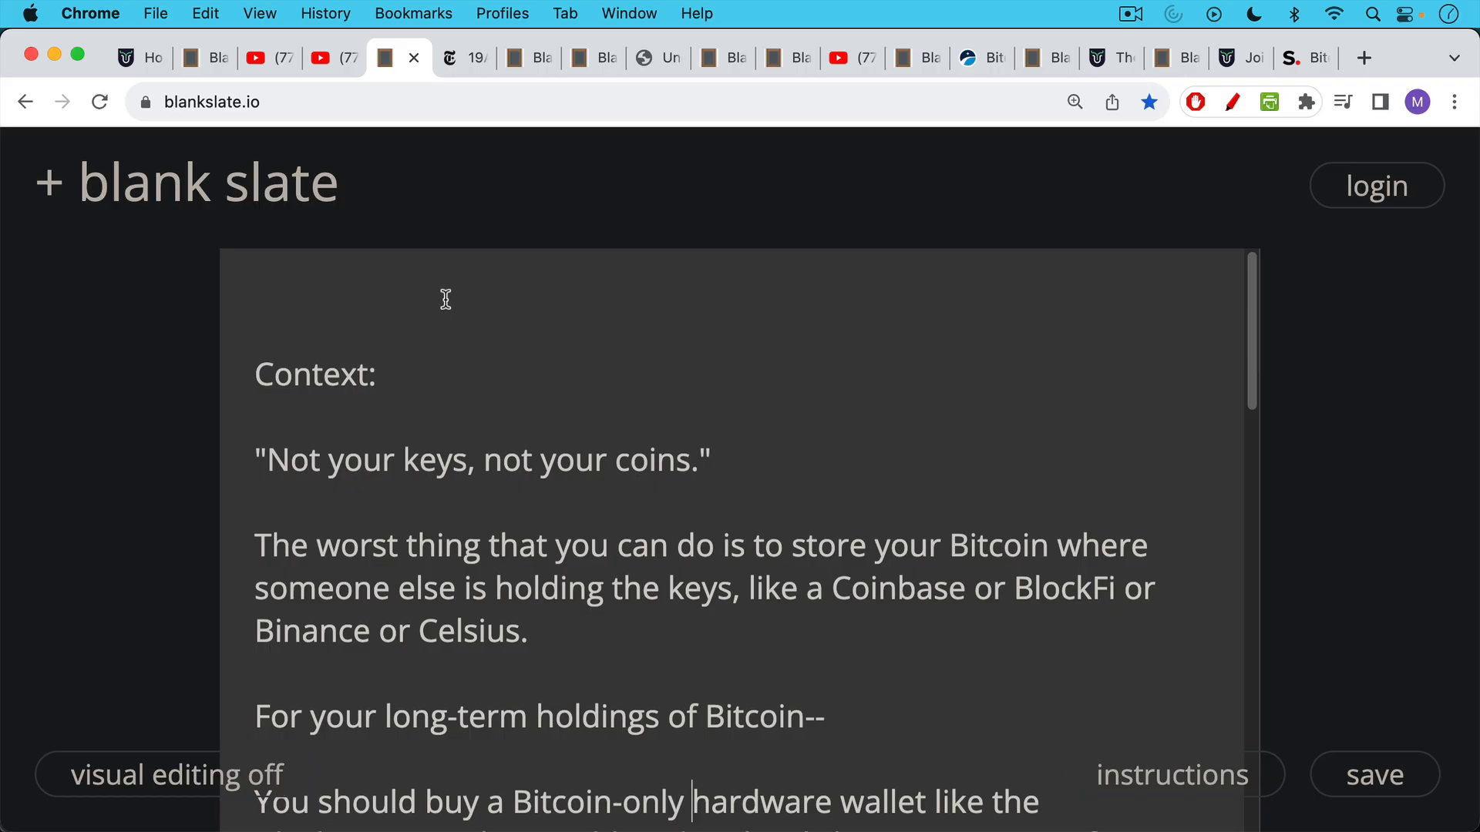
Step: Scroll the note's self-custody and hardware wallet context down to the single-sig definition
{"action": "scroll", "scroll_direction": "down", "scroll_amount": 3}
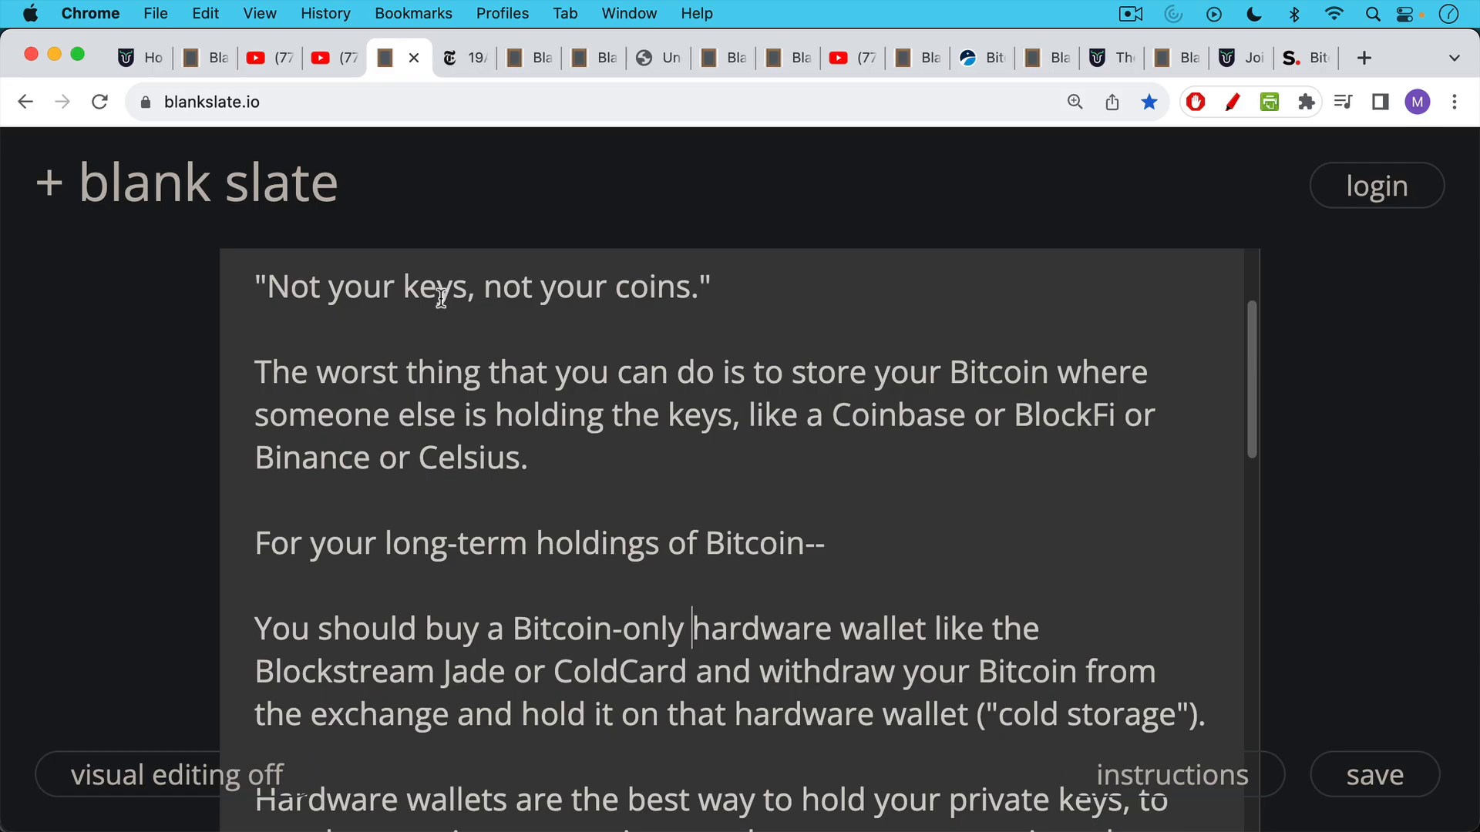
{"action": "scroll", "scroll_direction": "down", "scroll_amount": 3}
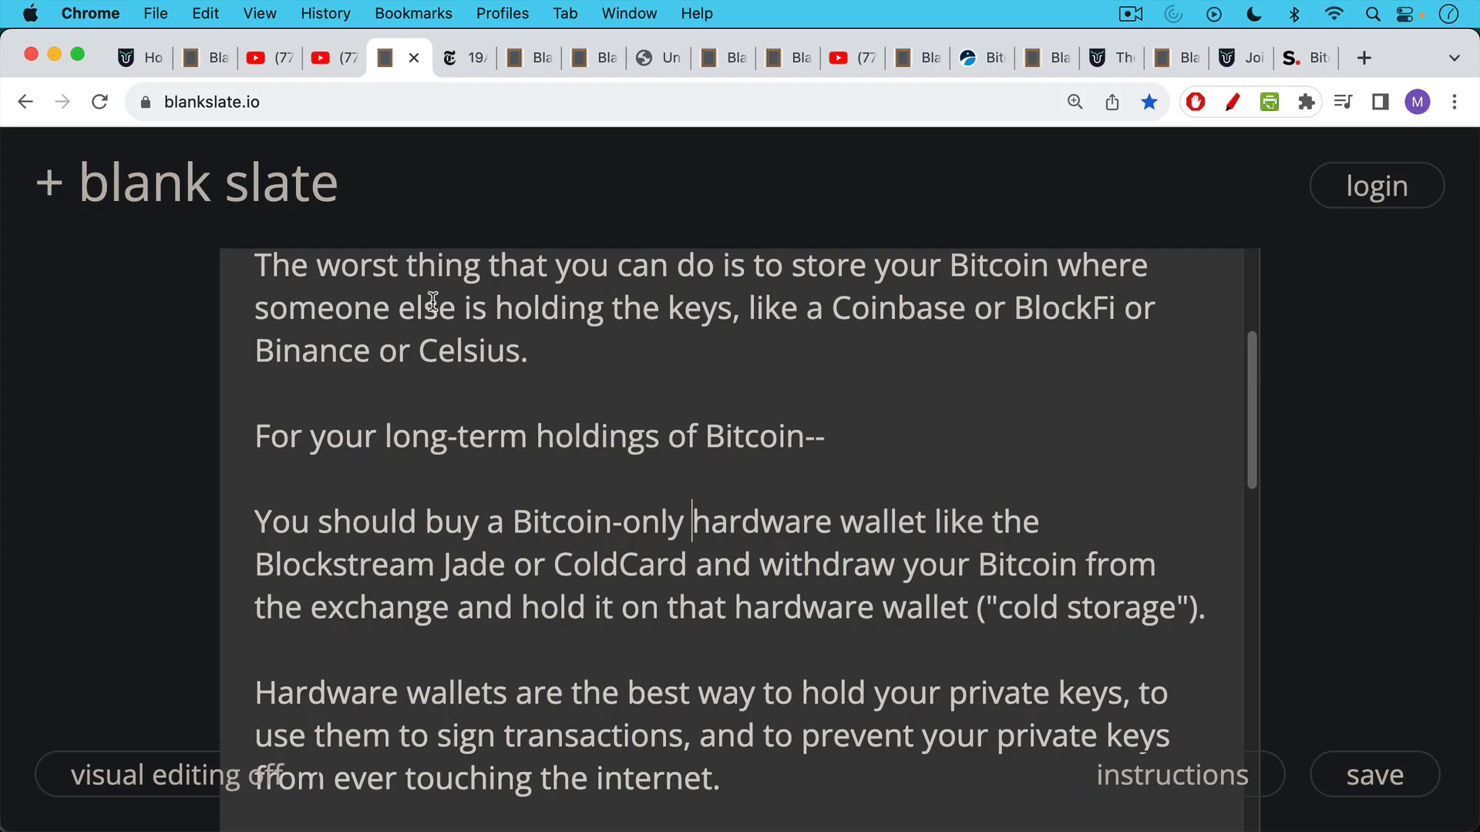
{"action": "scroll", "scroll_direction": "down", "scroll_amount": 3}
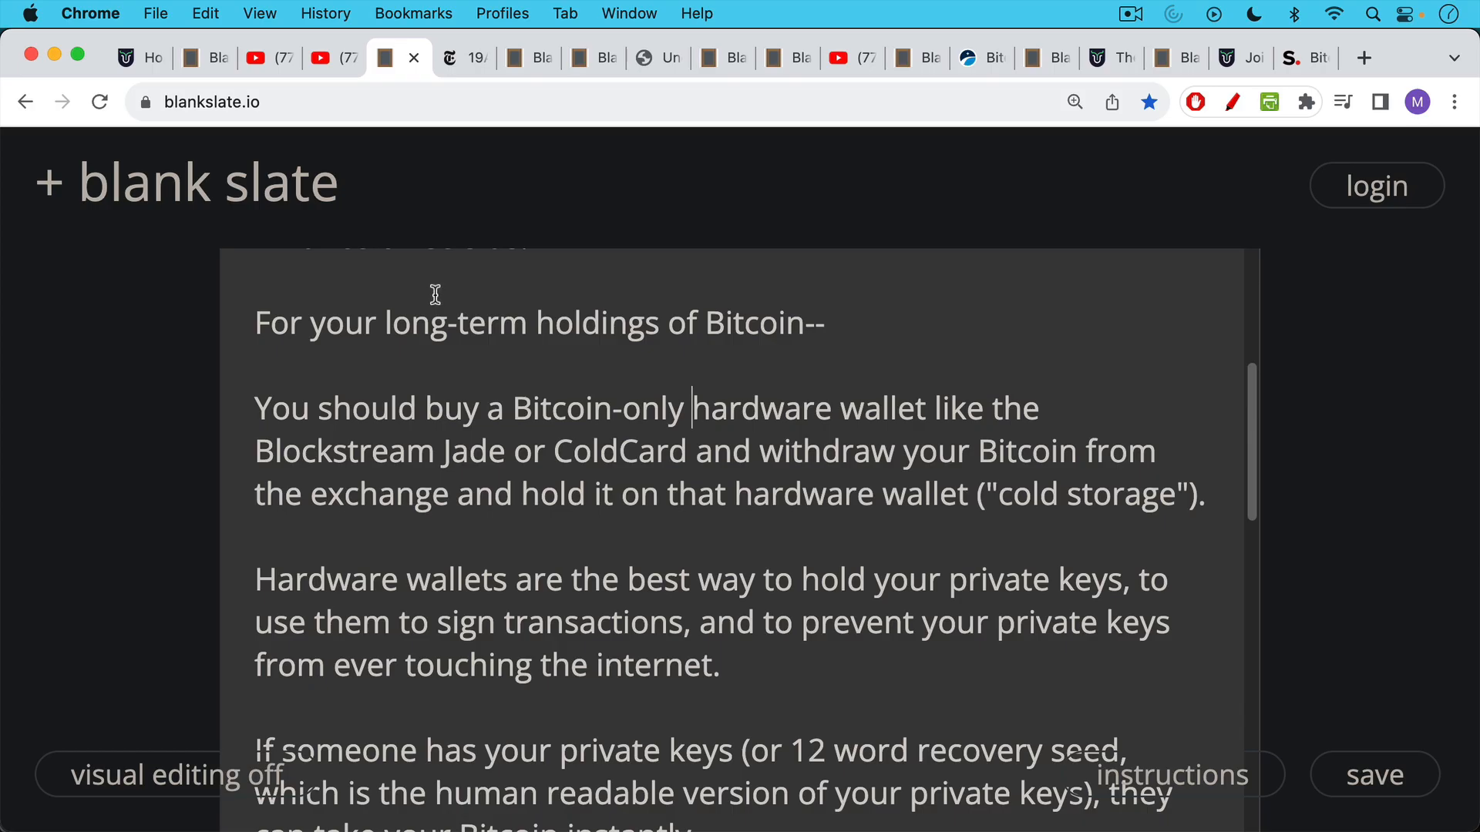
{"action": "scroll", "scroll_direction": "down", "scroll_amount": 3}
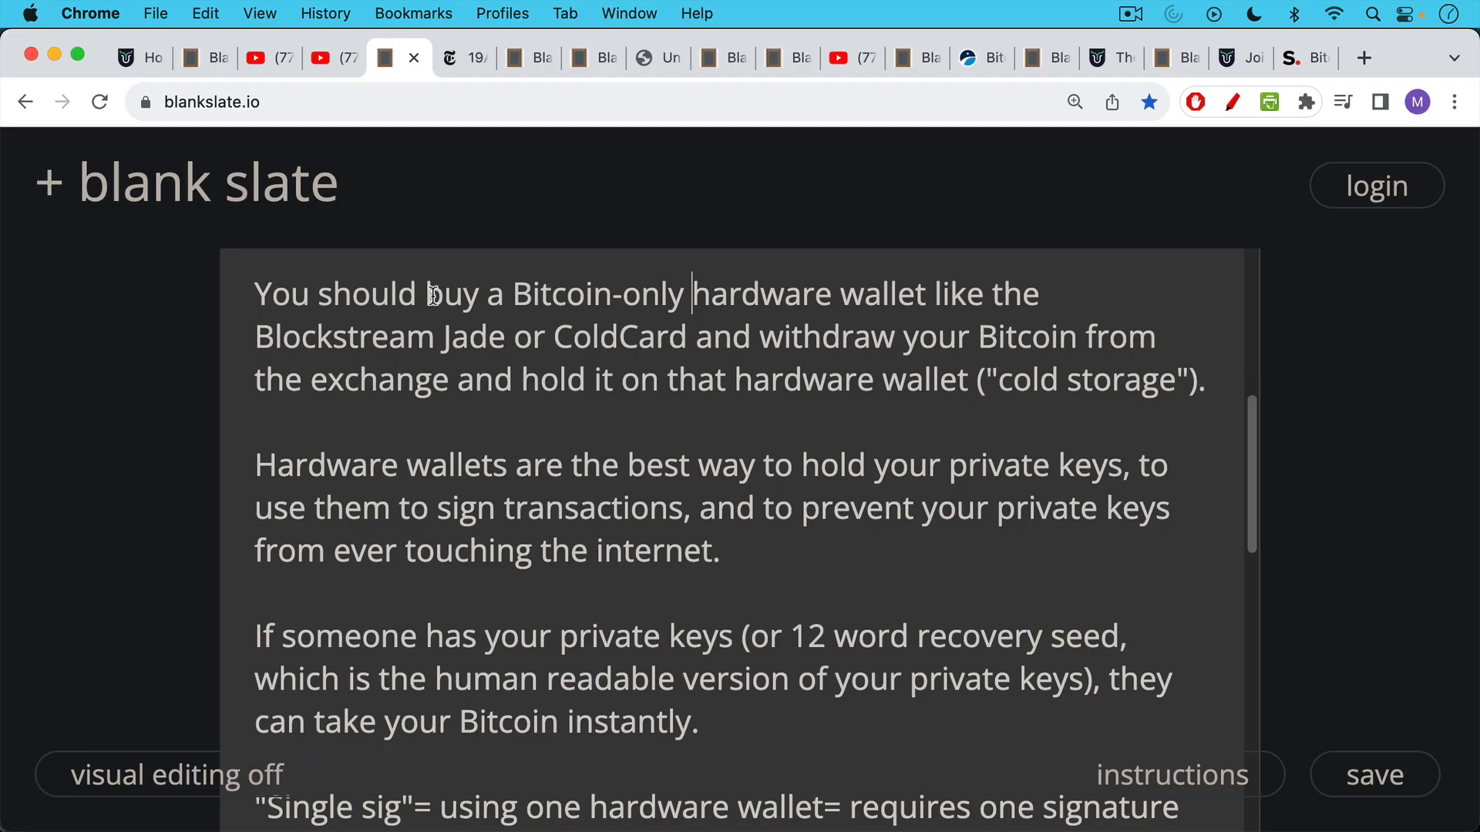
{"action": "mouse_move", "coordinate": [482, 371]}
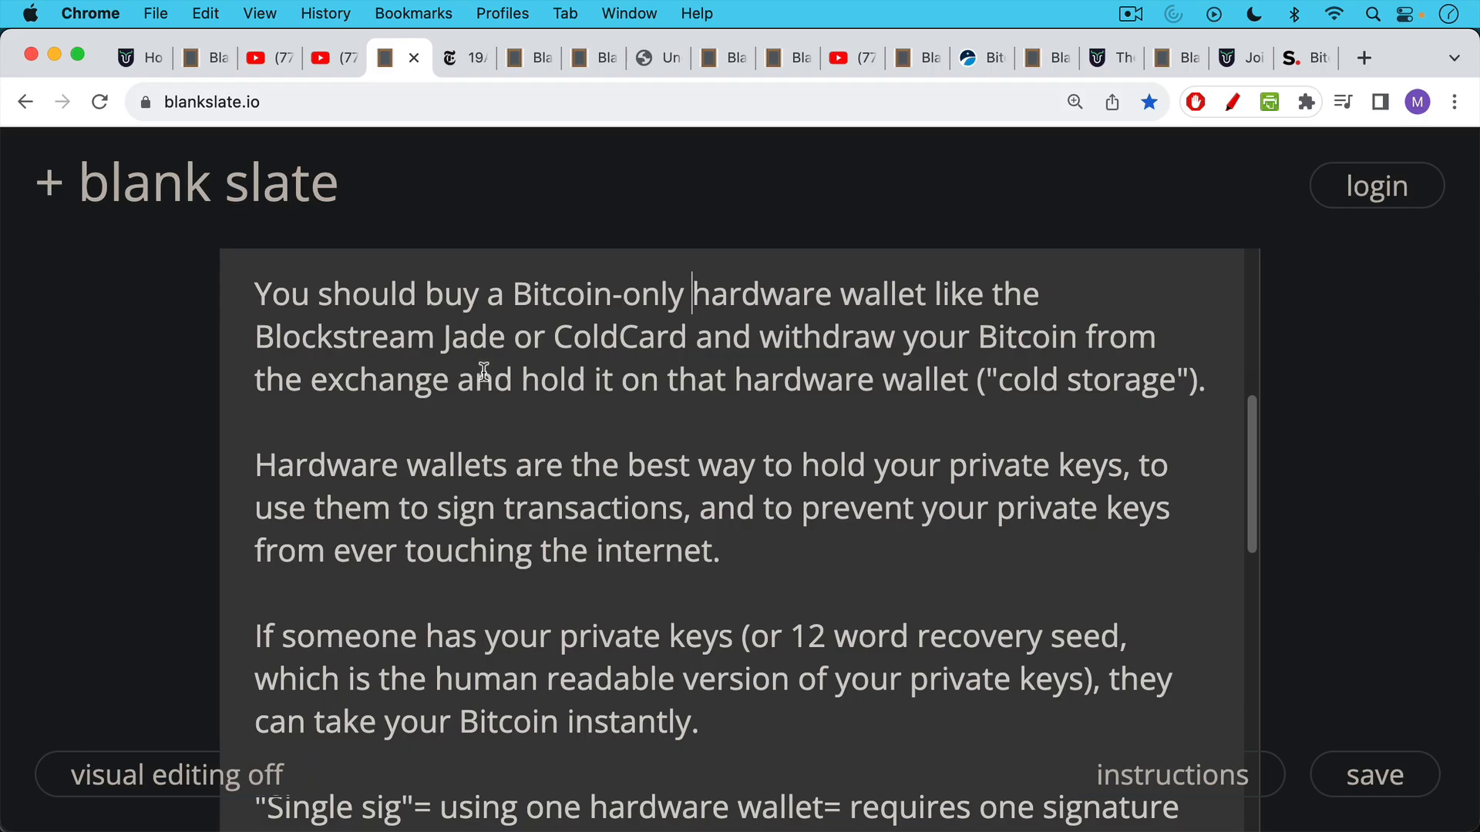
{"action": "mouse_move", "coordinate": [475, 366]}
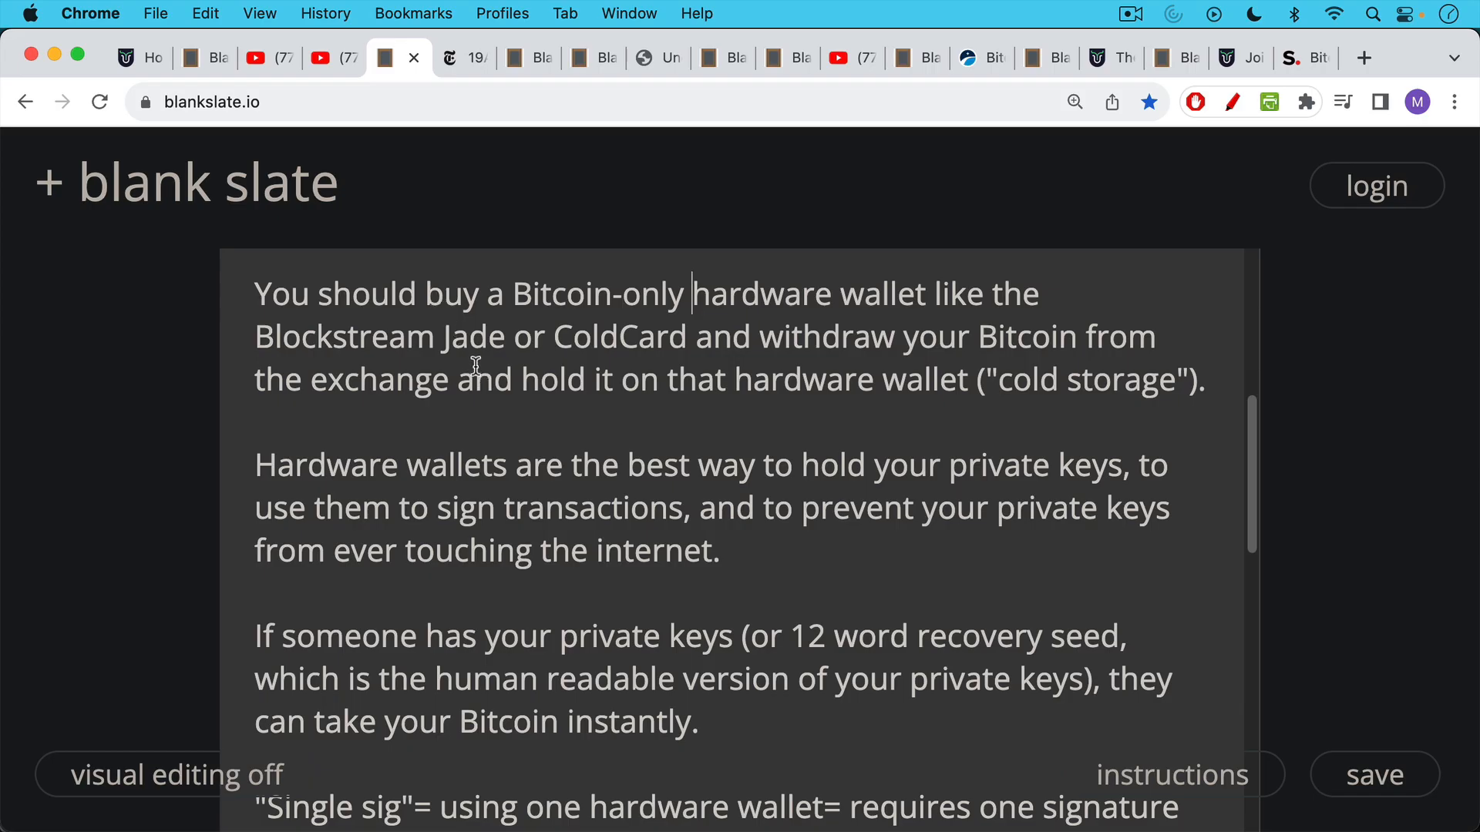
{"action": "scroll", "scroll_direction": "down", "scroll_amount": 3}
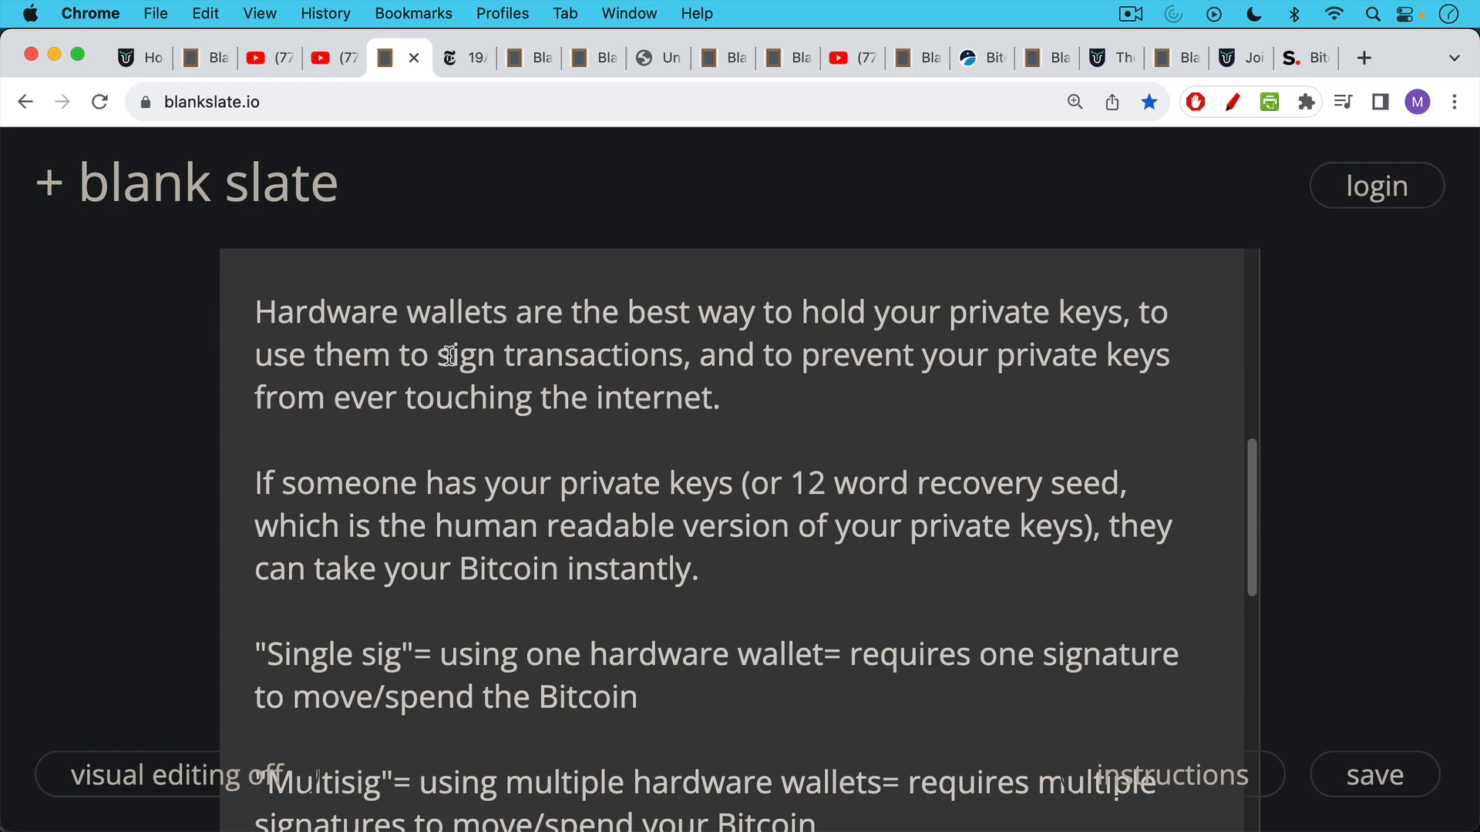
{"action": "scroll", "scroll_direction": "down", "scroll_amount": 3}
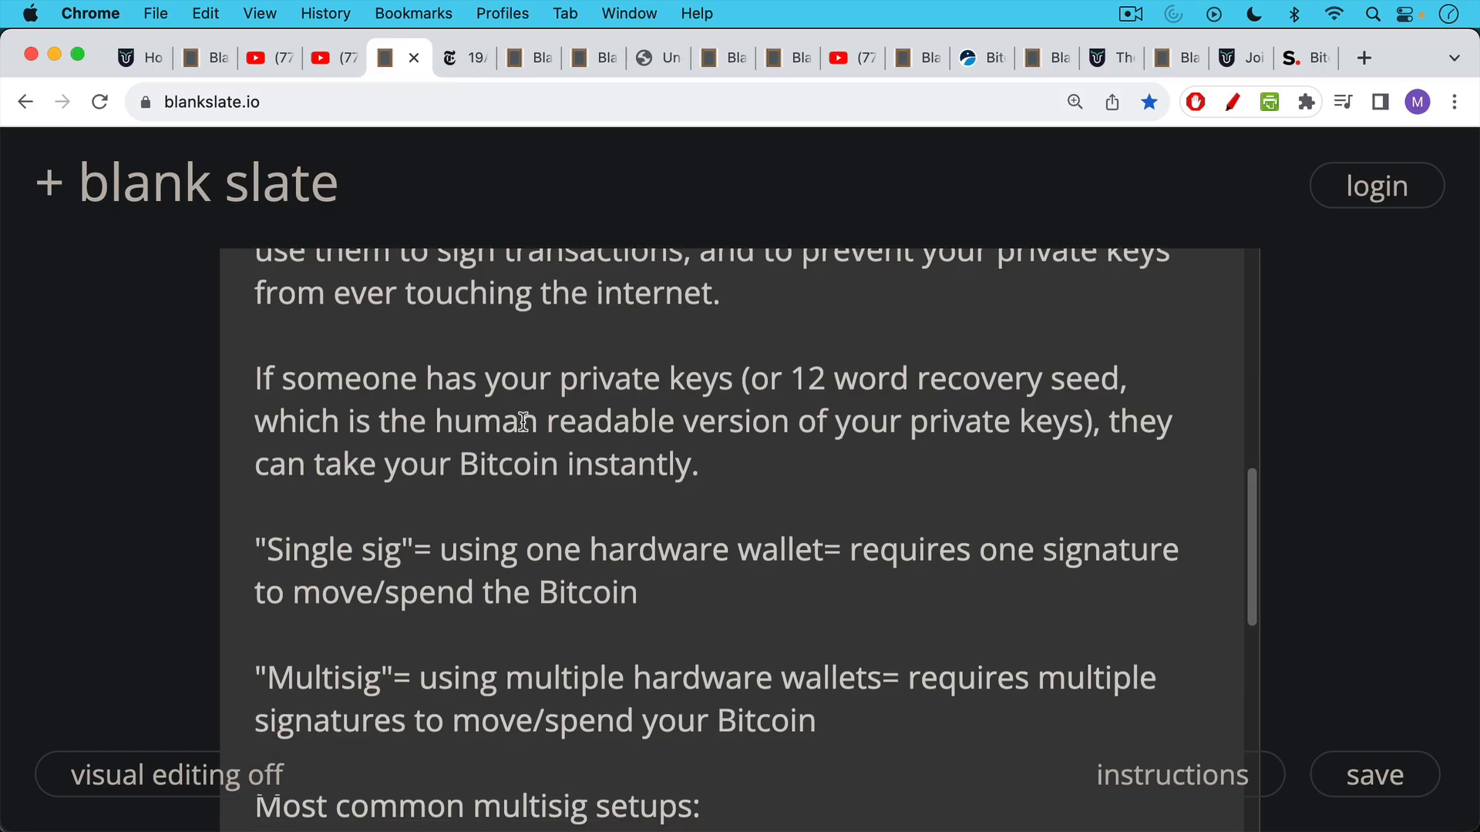
{"action": "scroll", "scroll_direction": "down", "scroll_amount": 3}
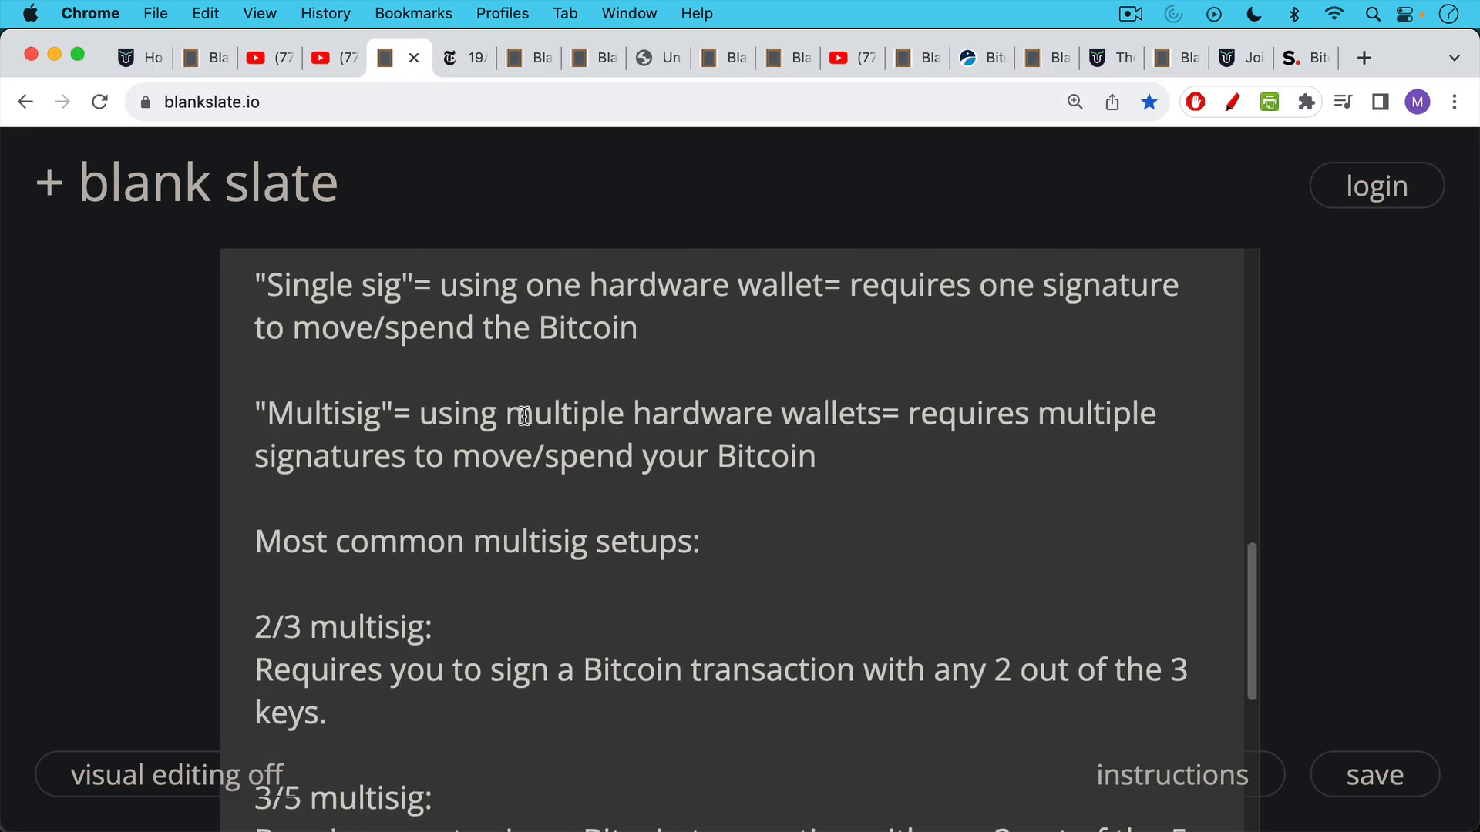
{"action": "mouse_move", "coordinate": [524, 401]}
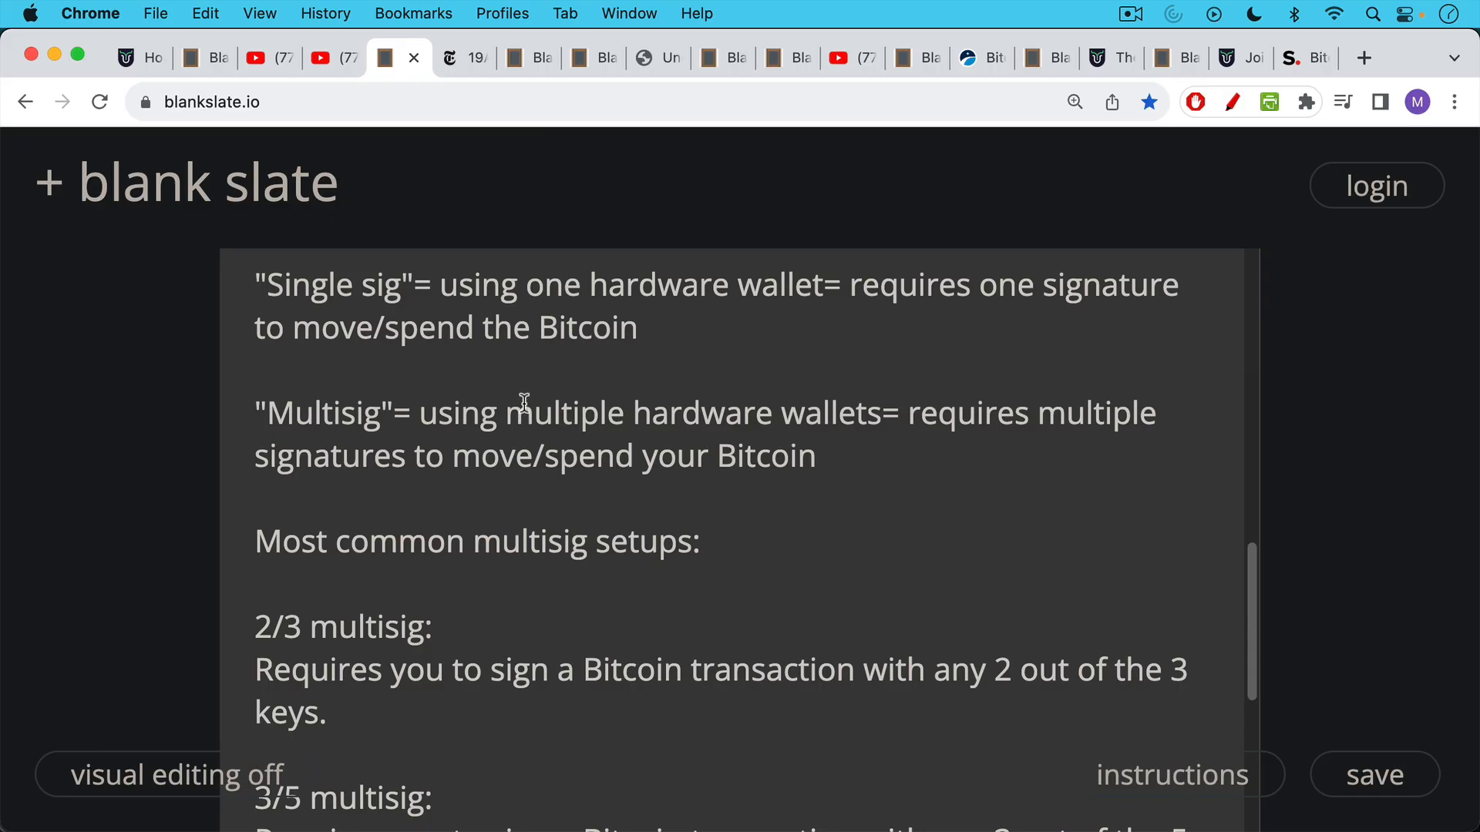
{"action": "scroll", "scroll_direction": "down", "scroll_amount": 3}
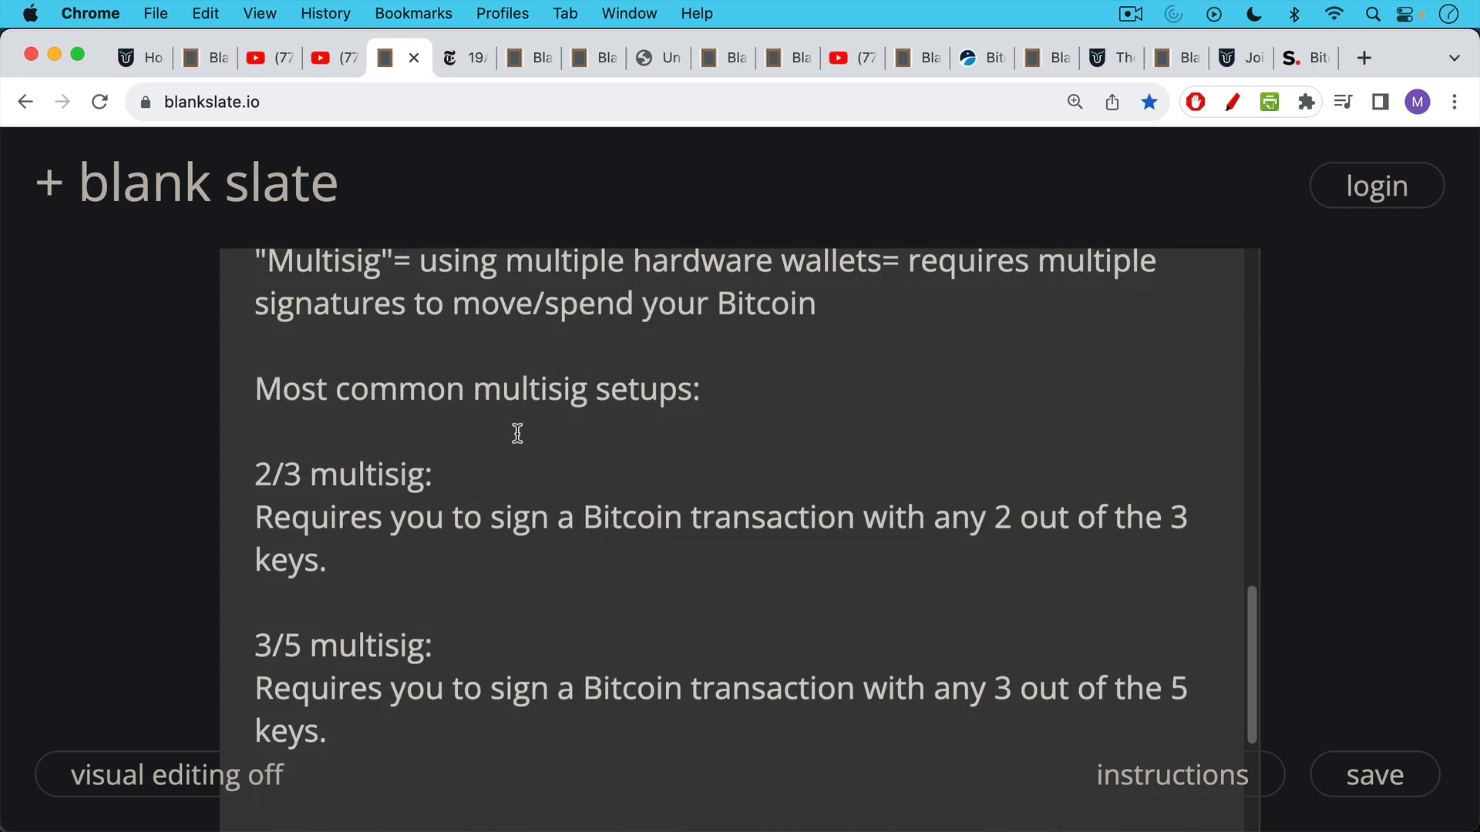
{"action": "mouse_move", "coordinate": [516, 396]}
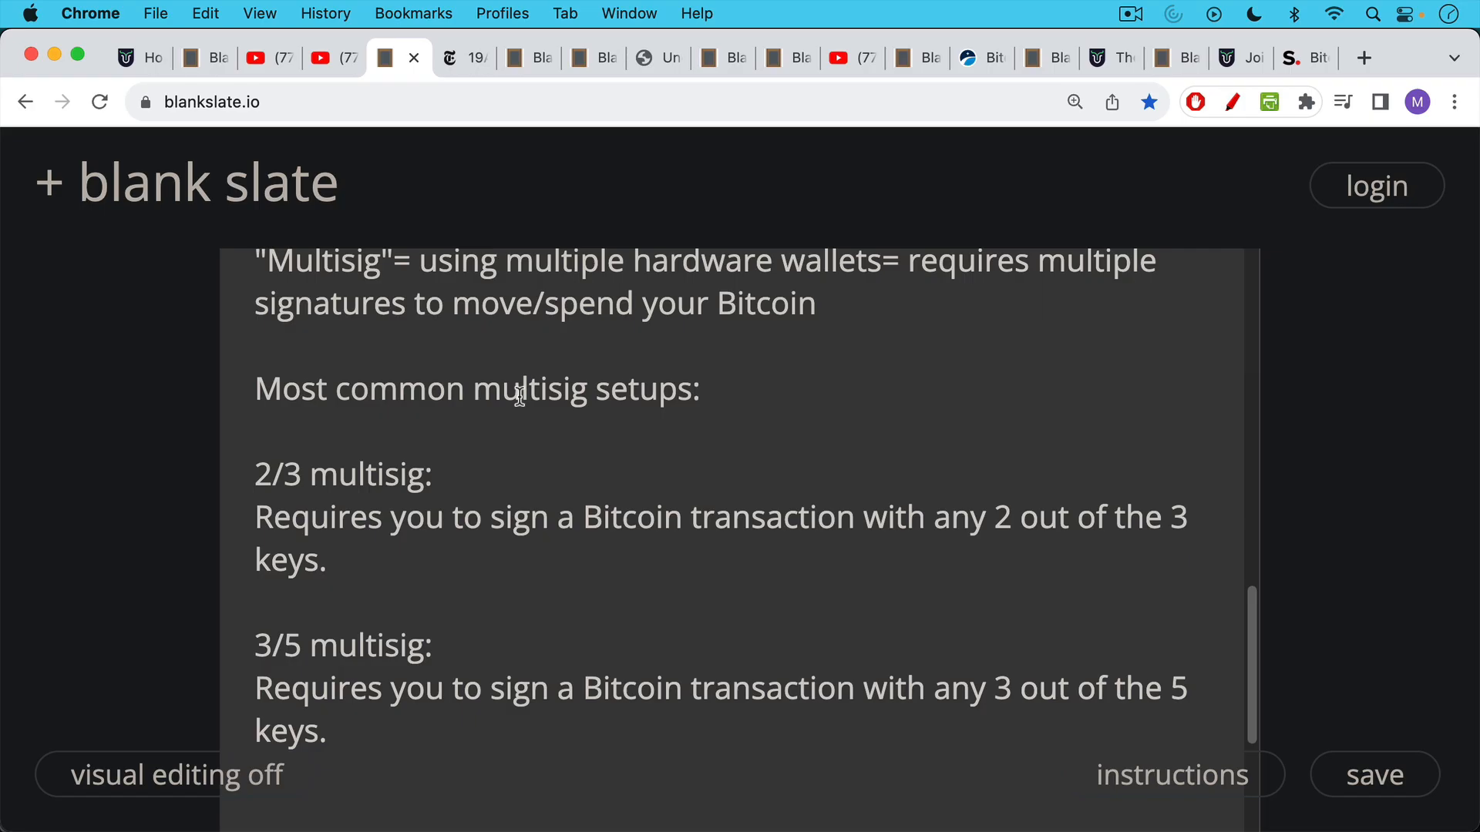
{"action": "mouse_move", "coordinate": [504, 450]}
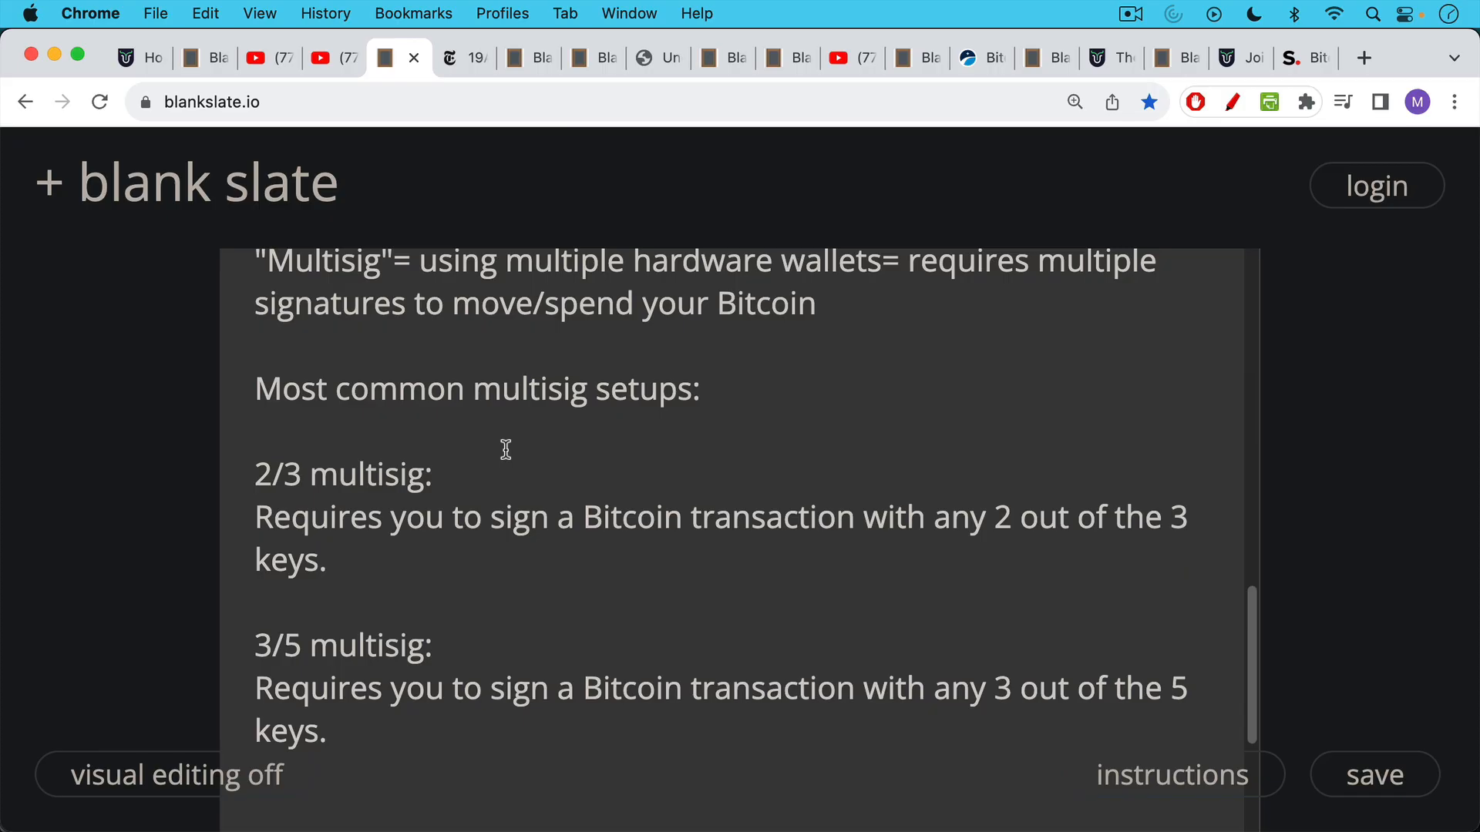
{"action": "mouse_move", "coordinate": [521, 476]}
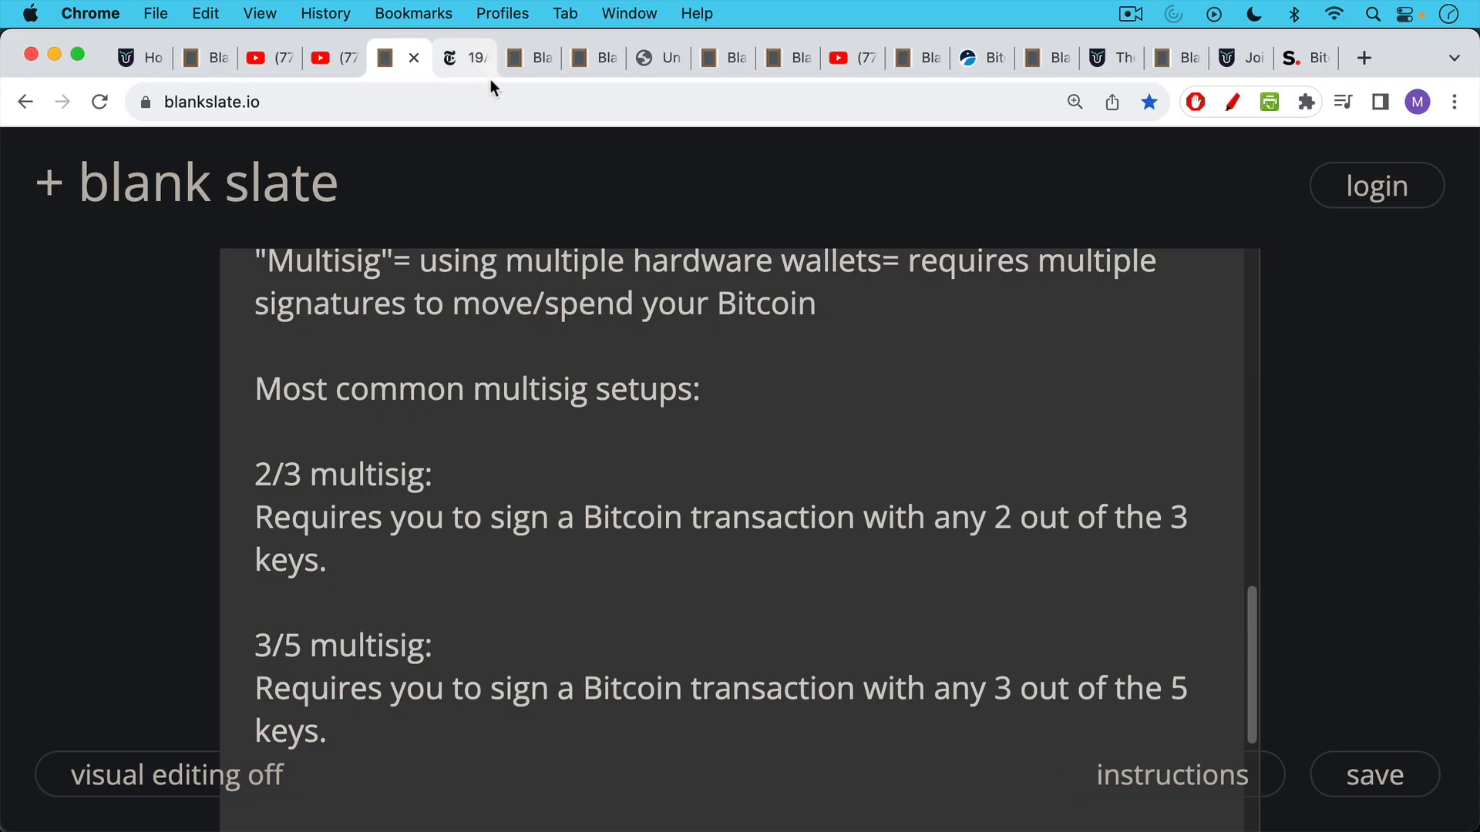
Step: Display the 2018 New York Times photo of numbered safe deposit boxes
{"action": "left_click", "coordinate": [462, 58]}
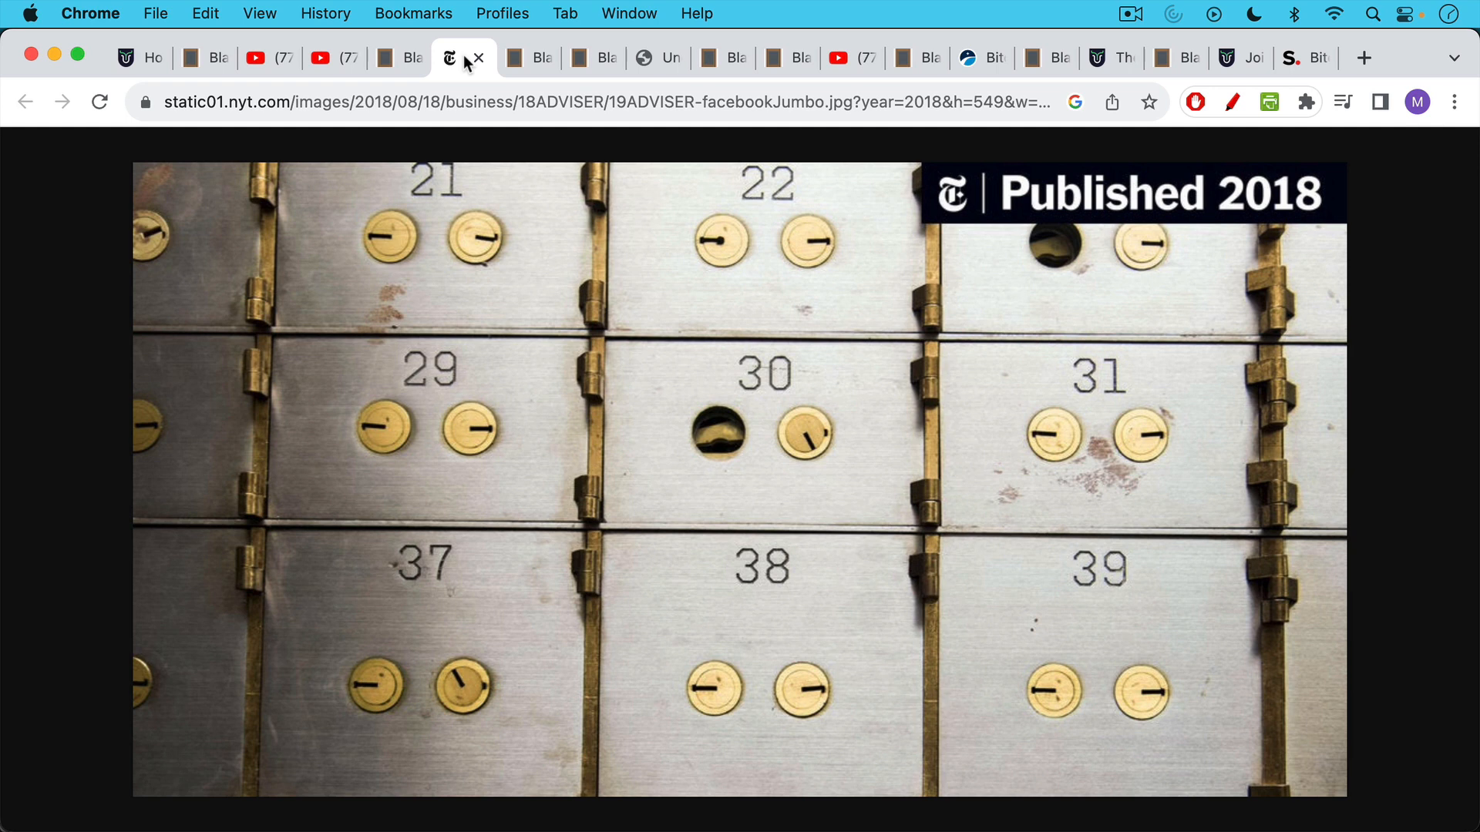
{"action": "mouse_move", "coordinate": [400, 387]}
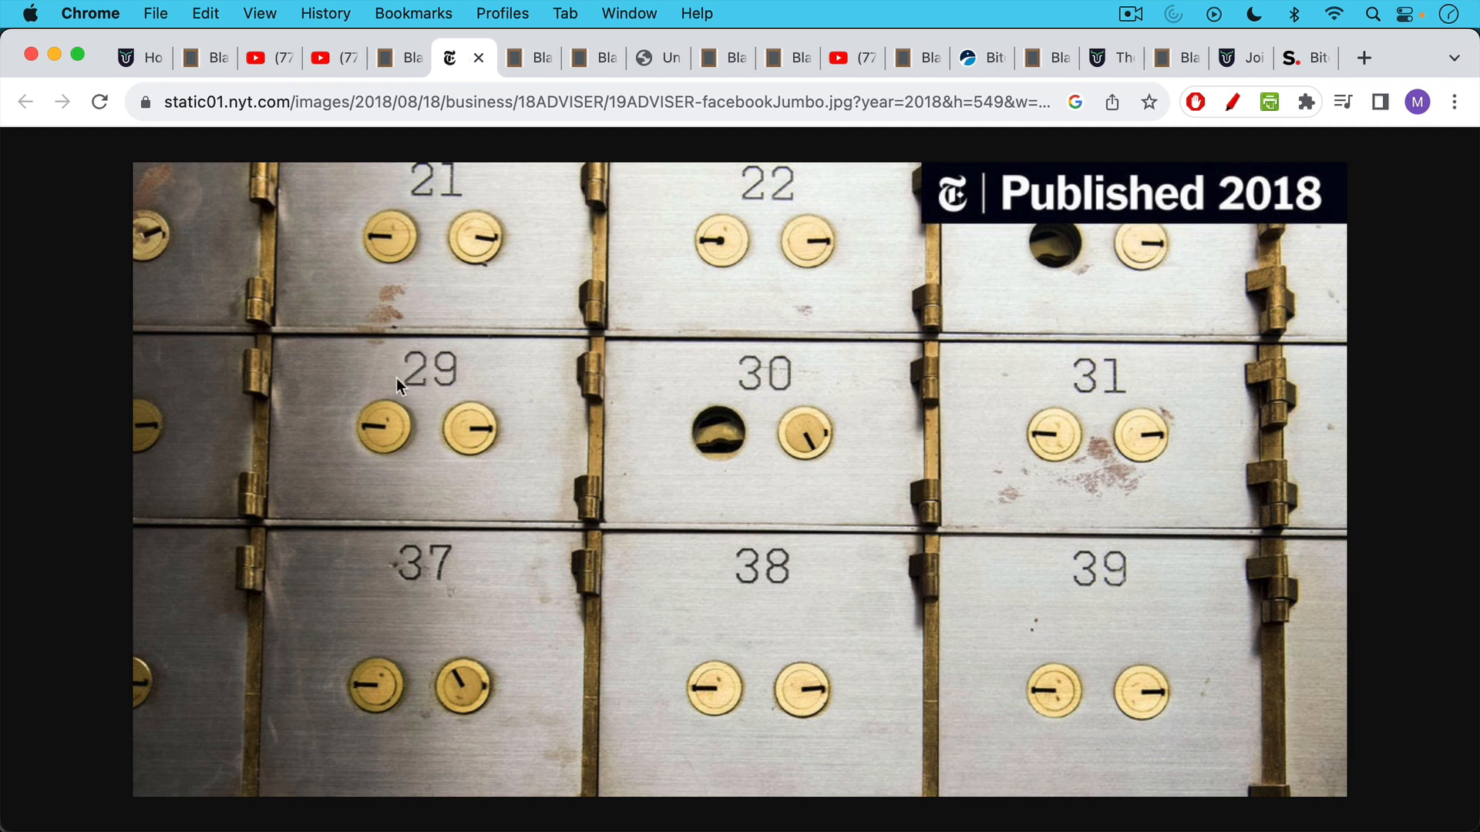
{"action": "mouse_move", "coordinate": [421, 449]}
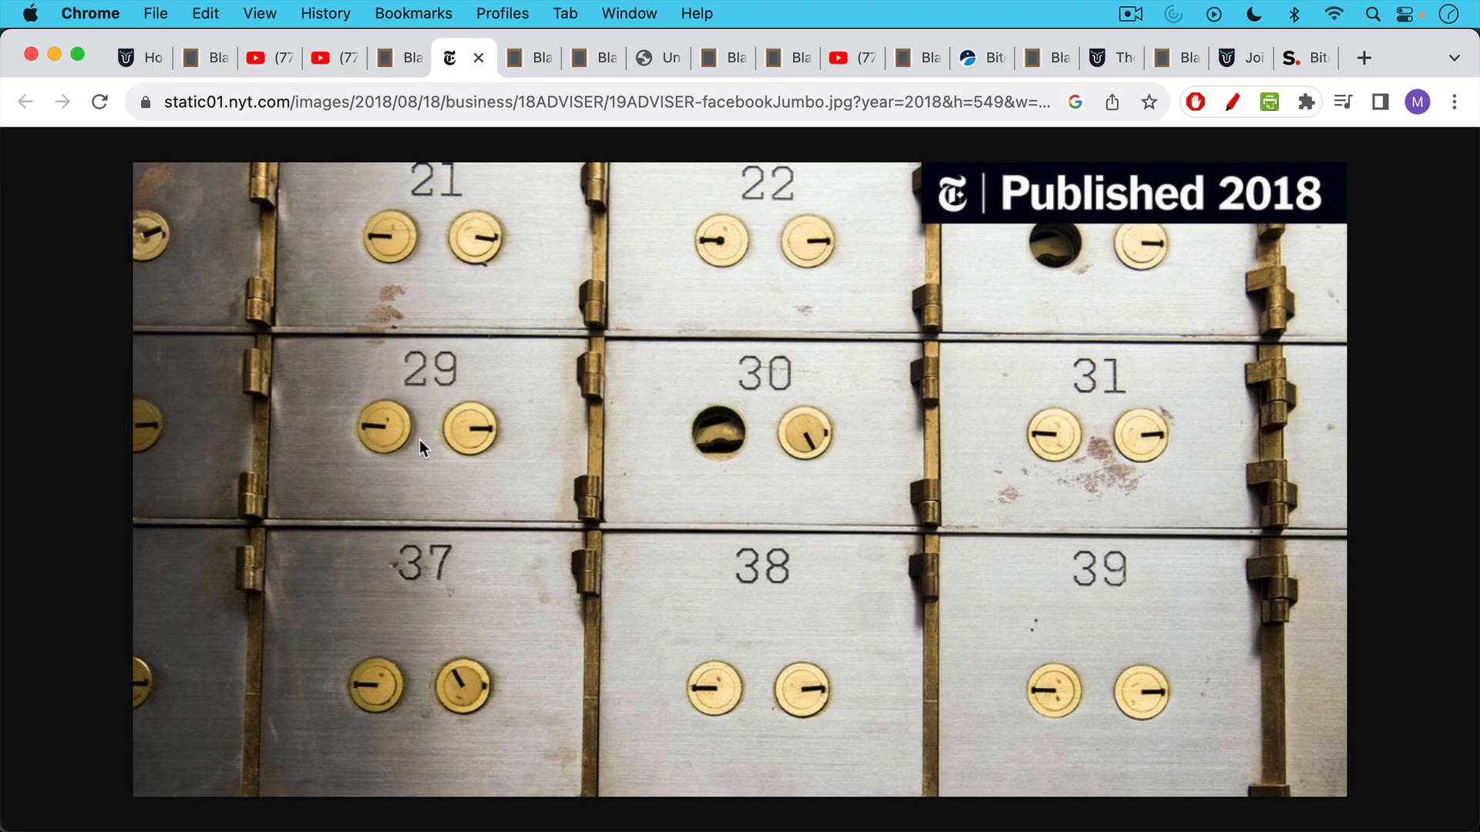
{"action": "mouse_move", "coordinate": [408, 441]}
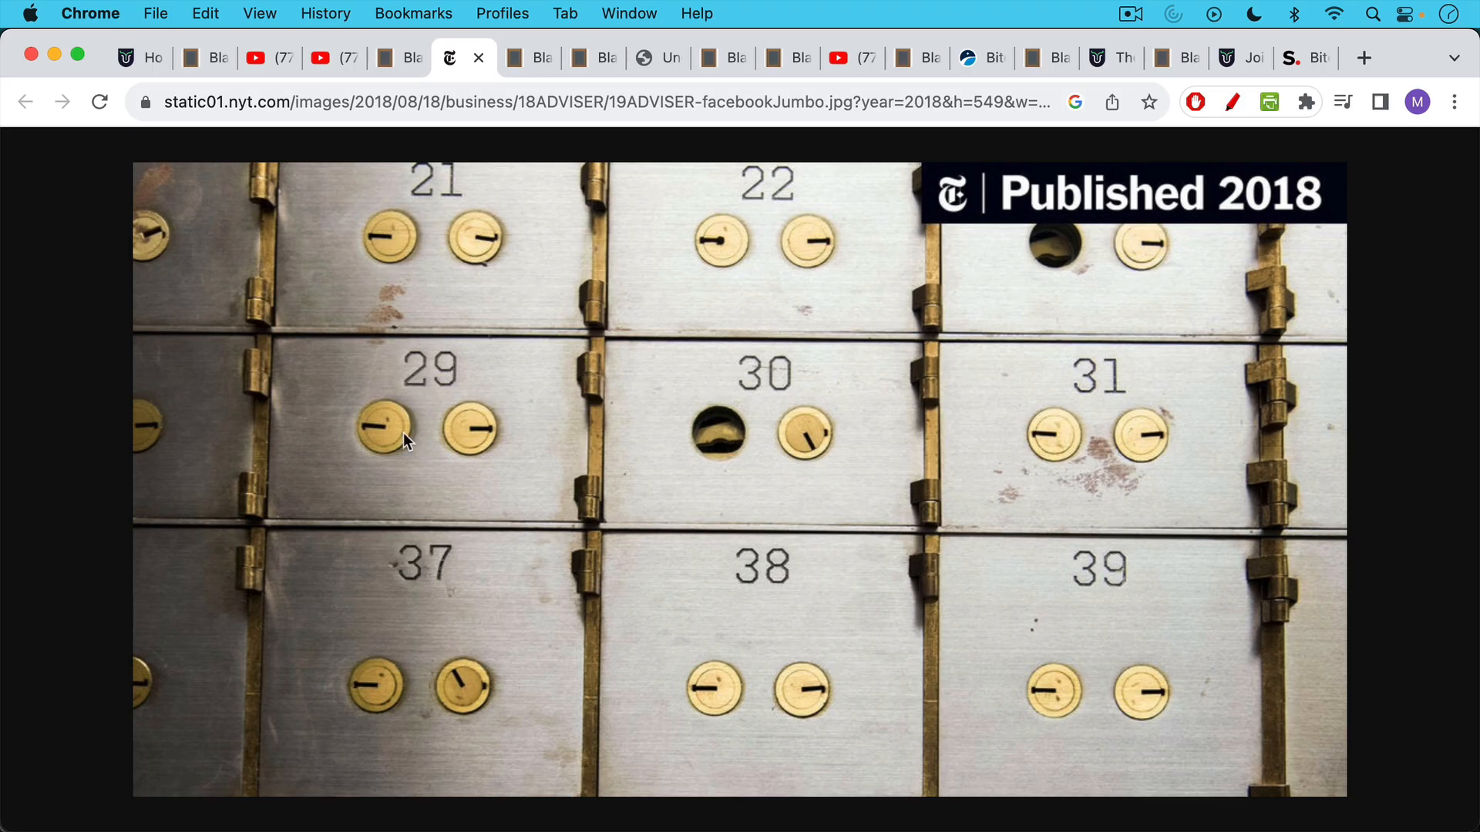
{"action": "mouse_move", "coordinate": [408, 451]}
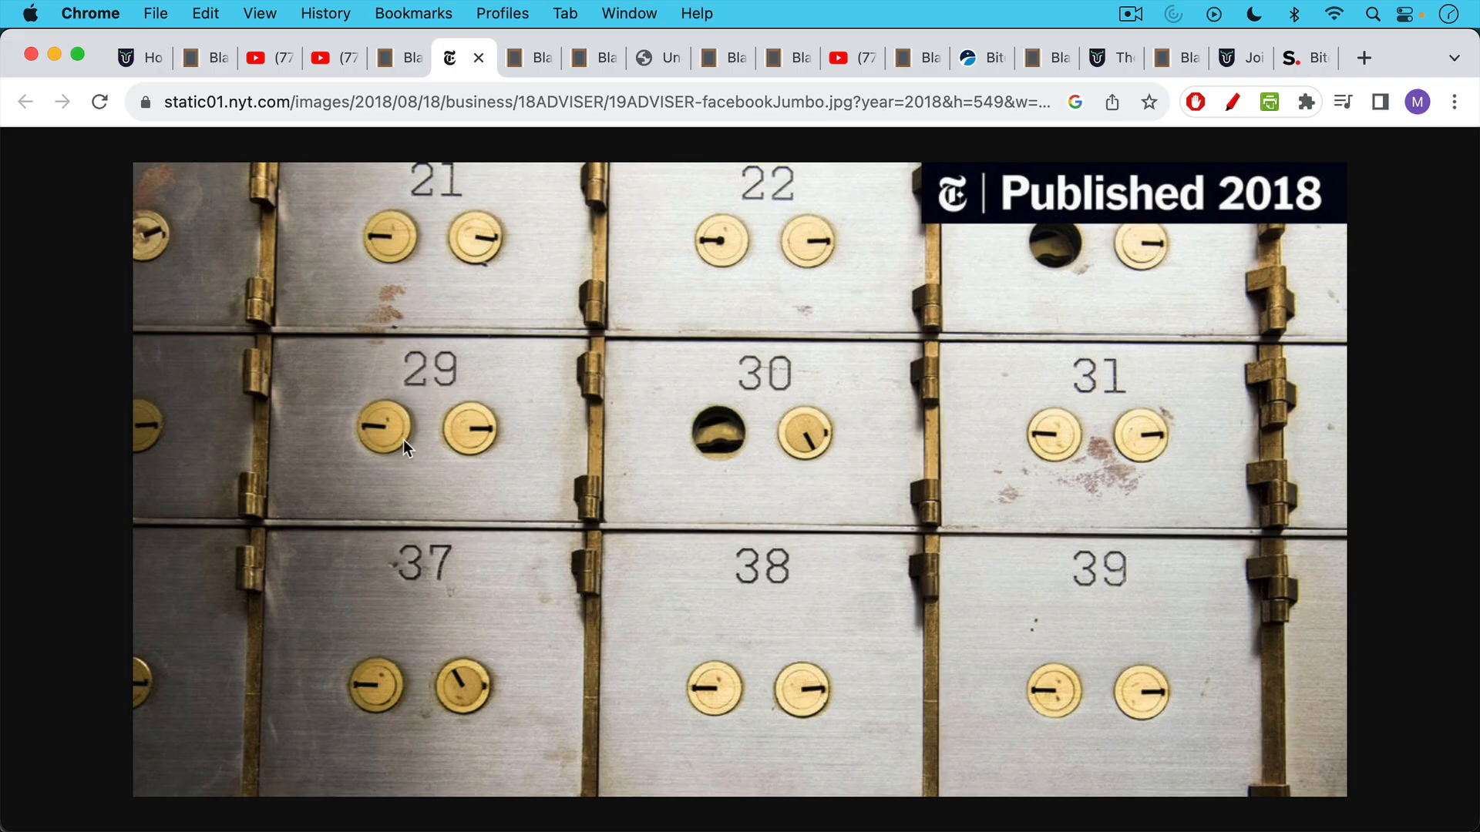
{"action": "mouse_move", "coordinate": [413, 400]}
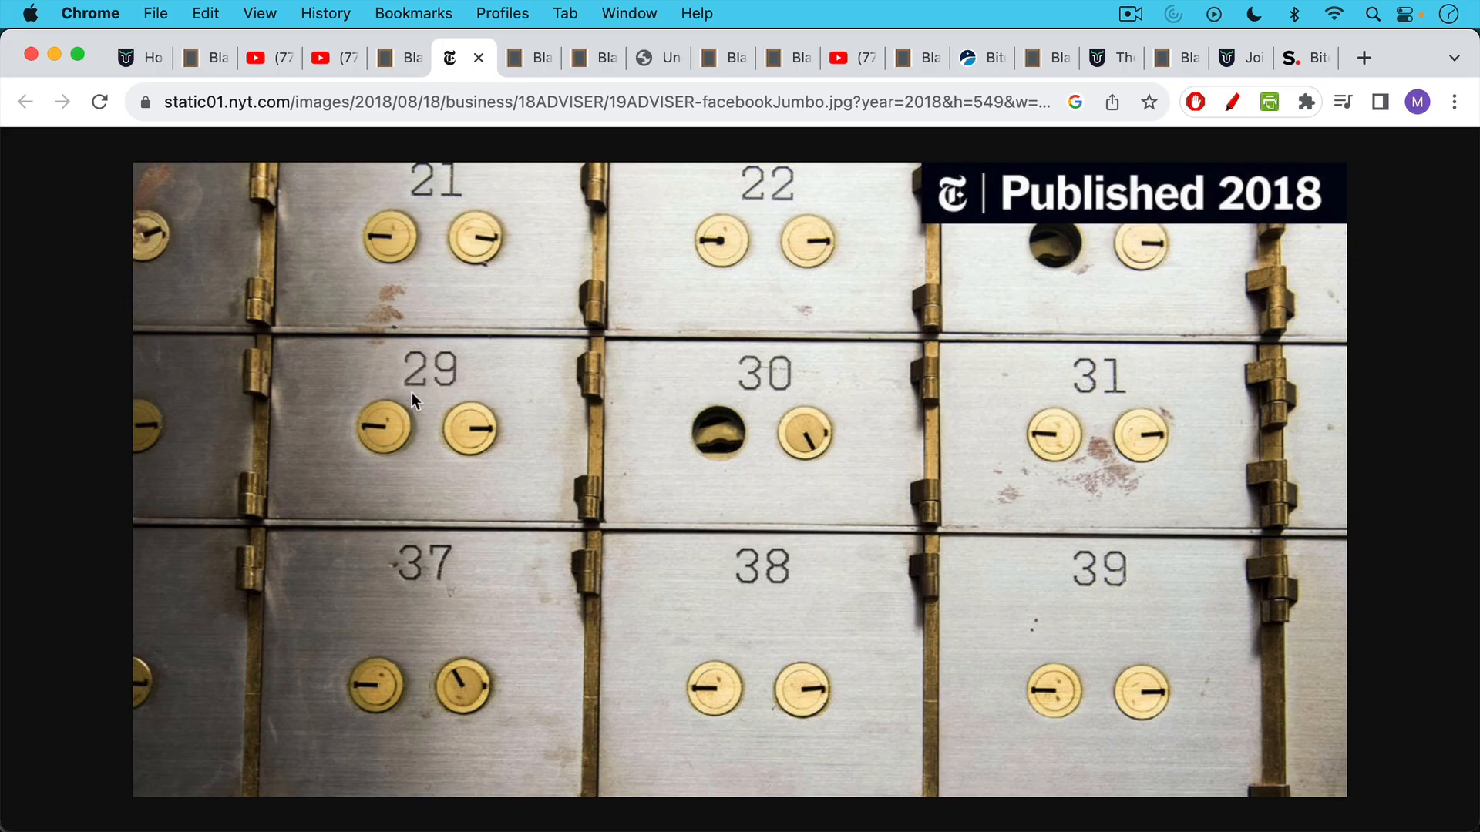
{"action": "mouse_move", "coordinate": [463, 169]}
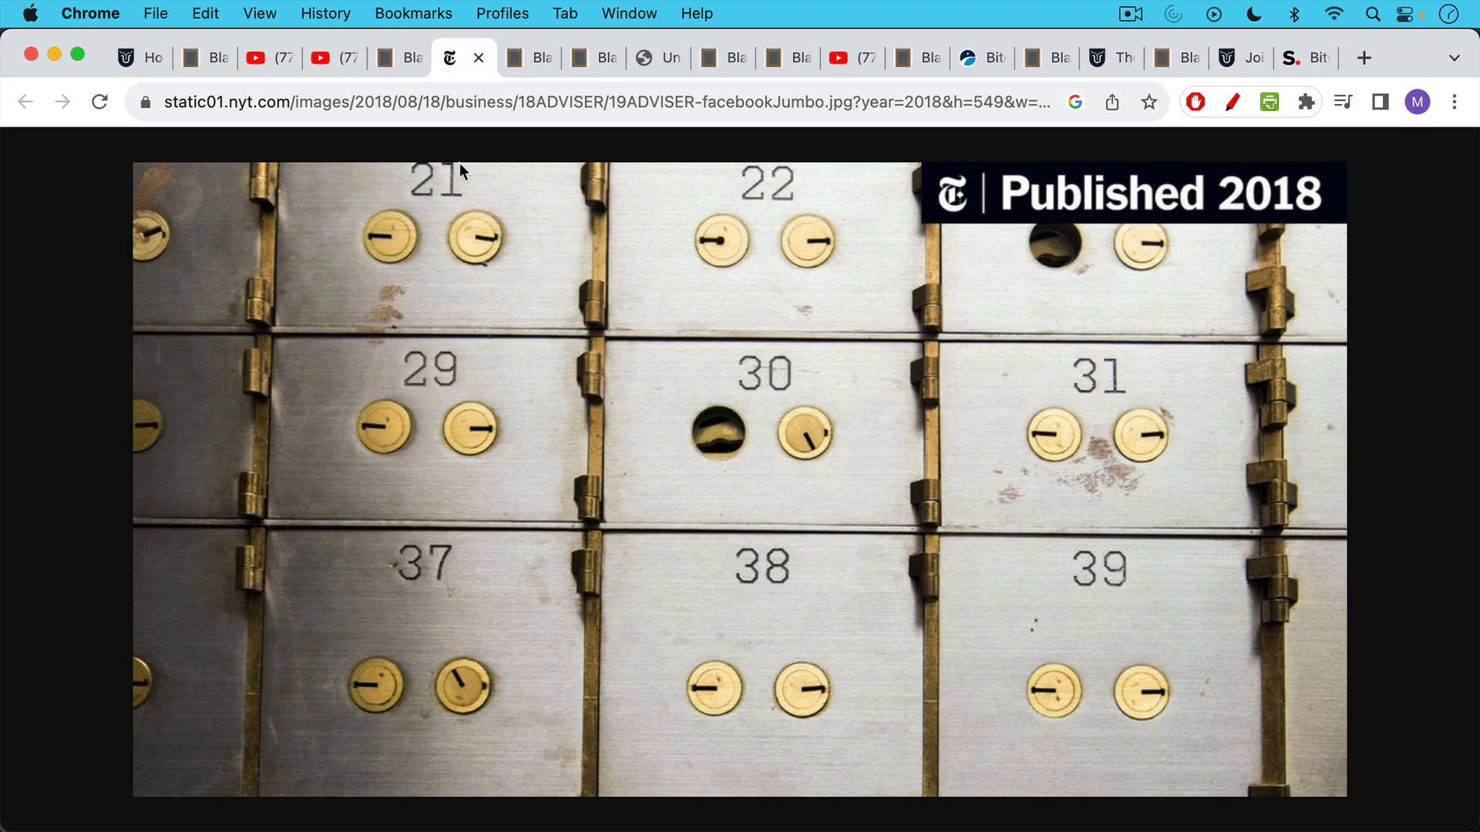
Step: Return to the blankslate note and scroll up to the single sig setup requirements
{"action": "left_click", "coordinate": [514, 58]}
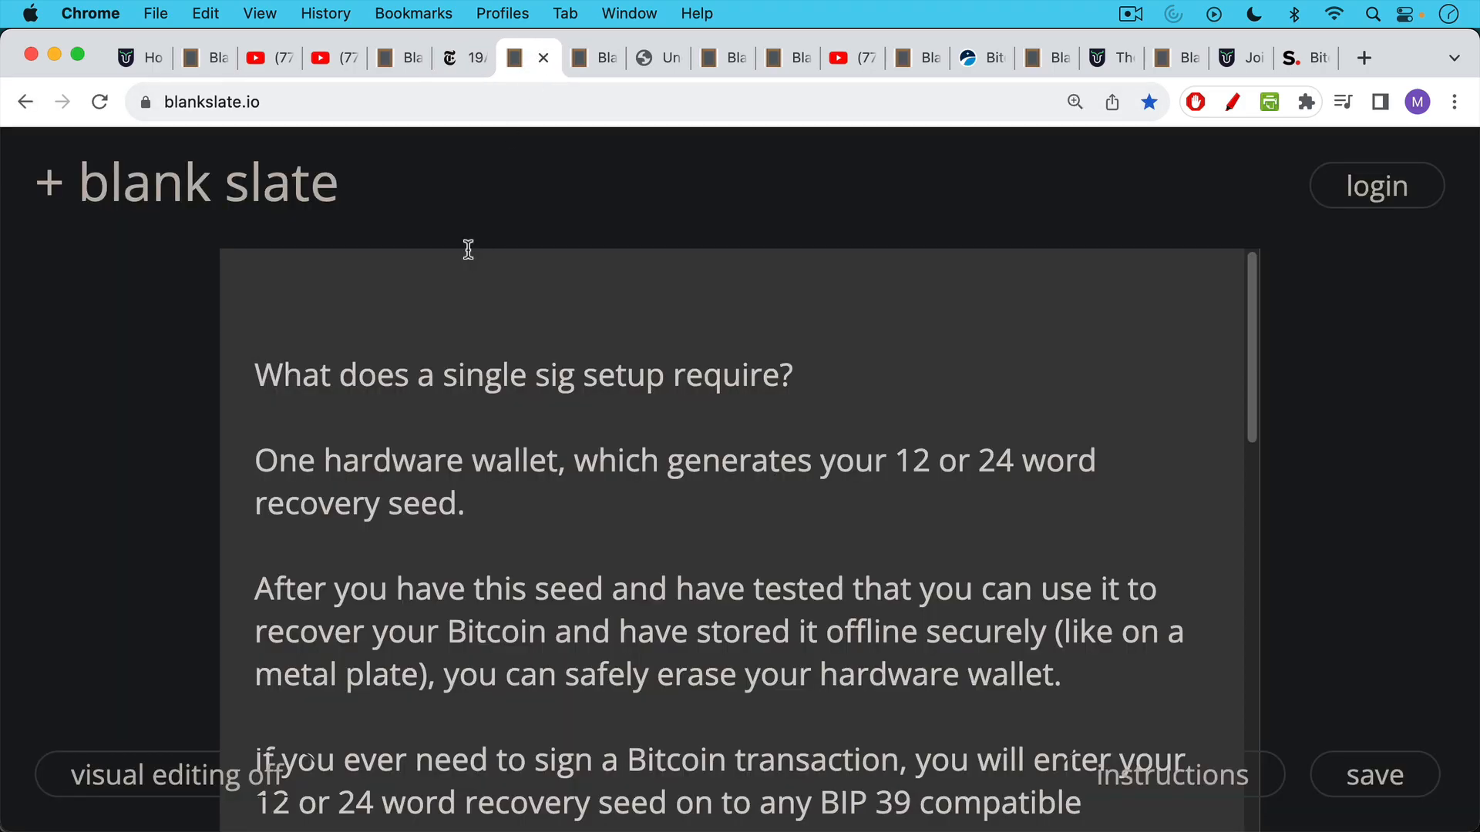
{"action": "mouse_move", "coordinate": [470, 236]}
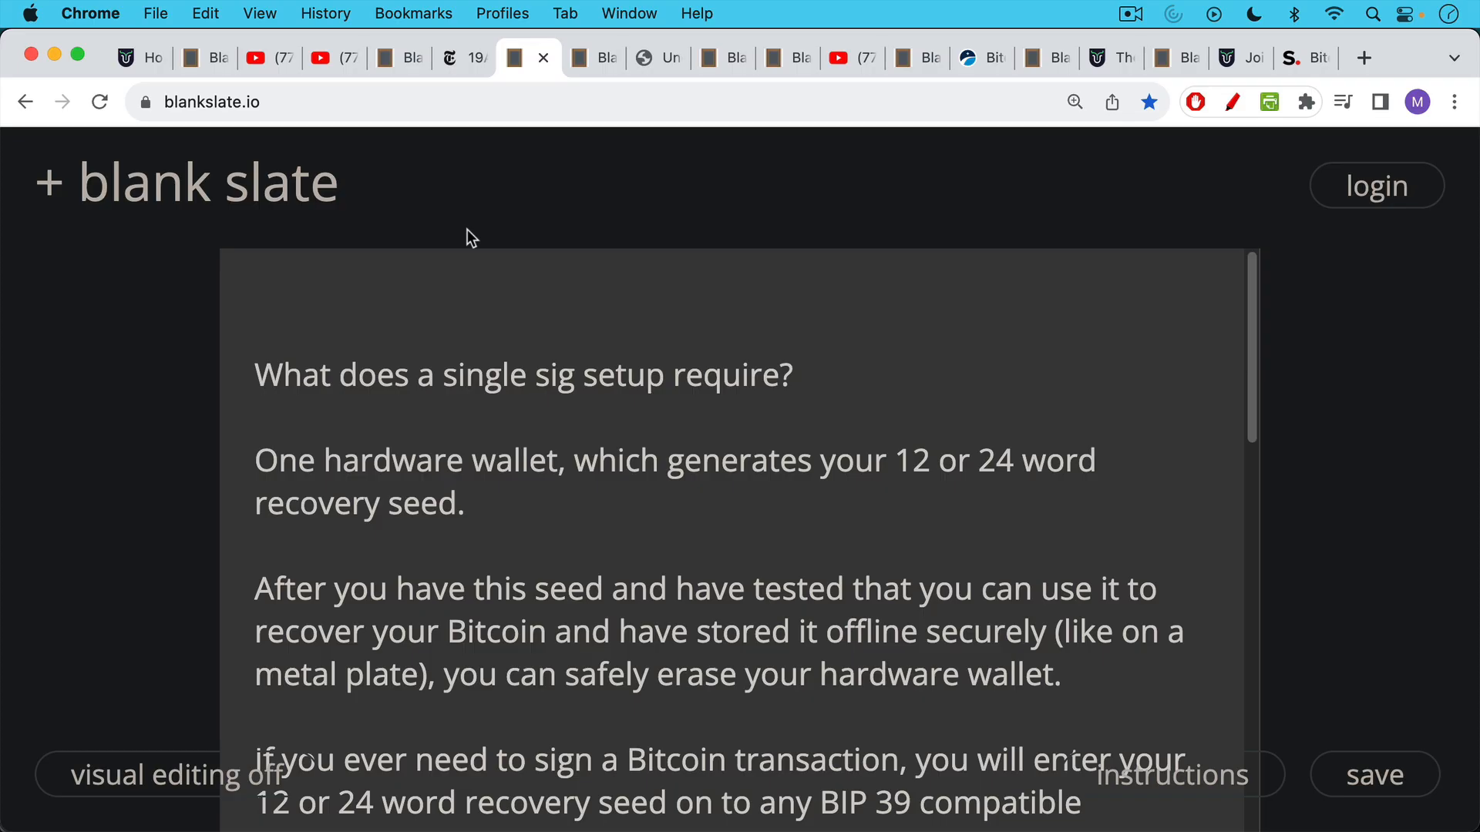
{"action": "mouse_move", "coordinate": [450, 287]}
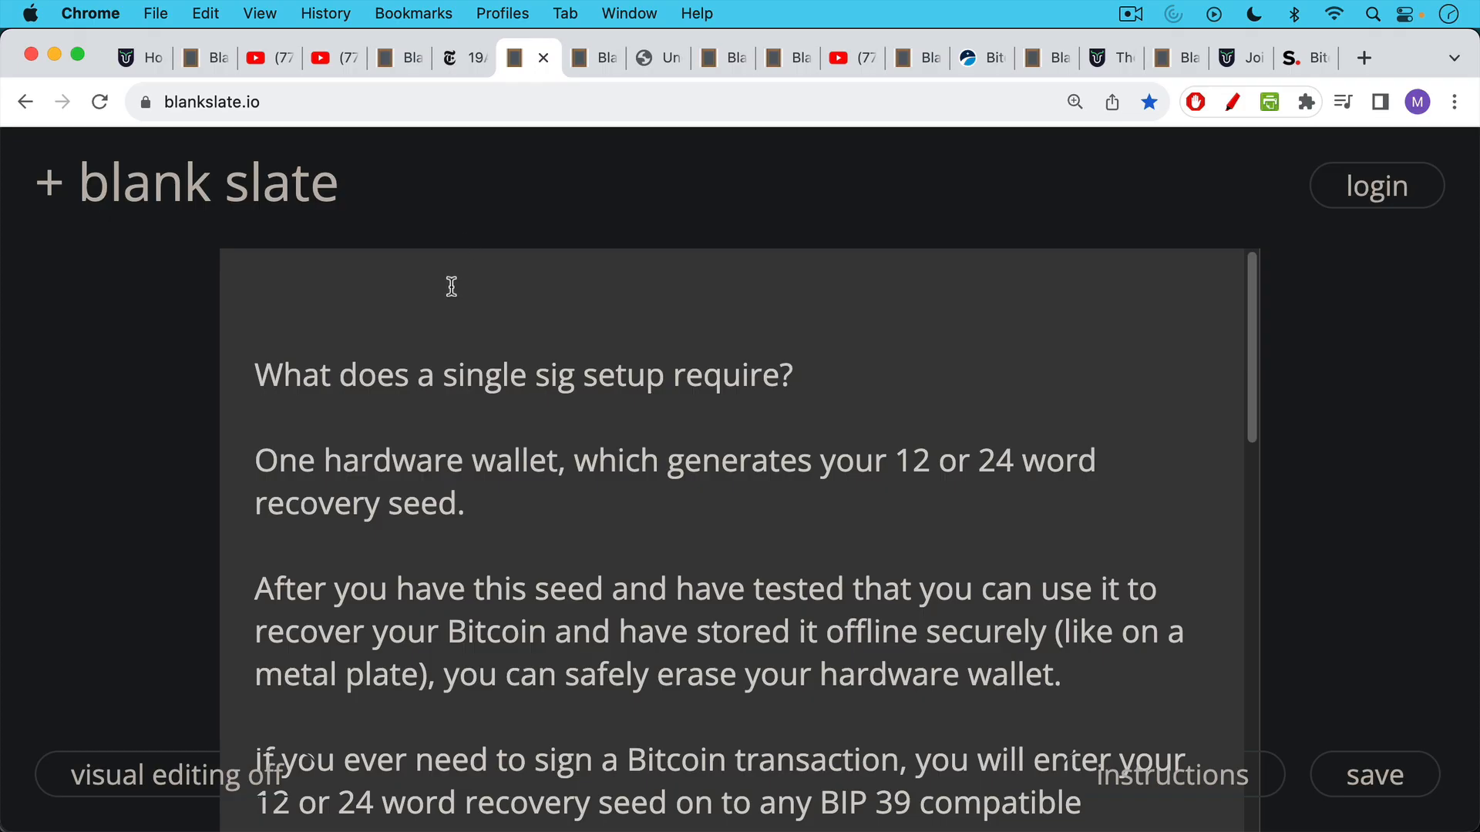
{"action": "scroll", "scroll_direction": "up", "scroll_amount": 3}
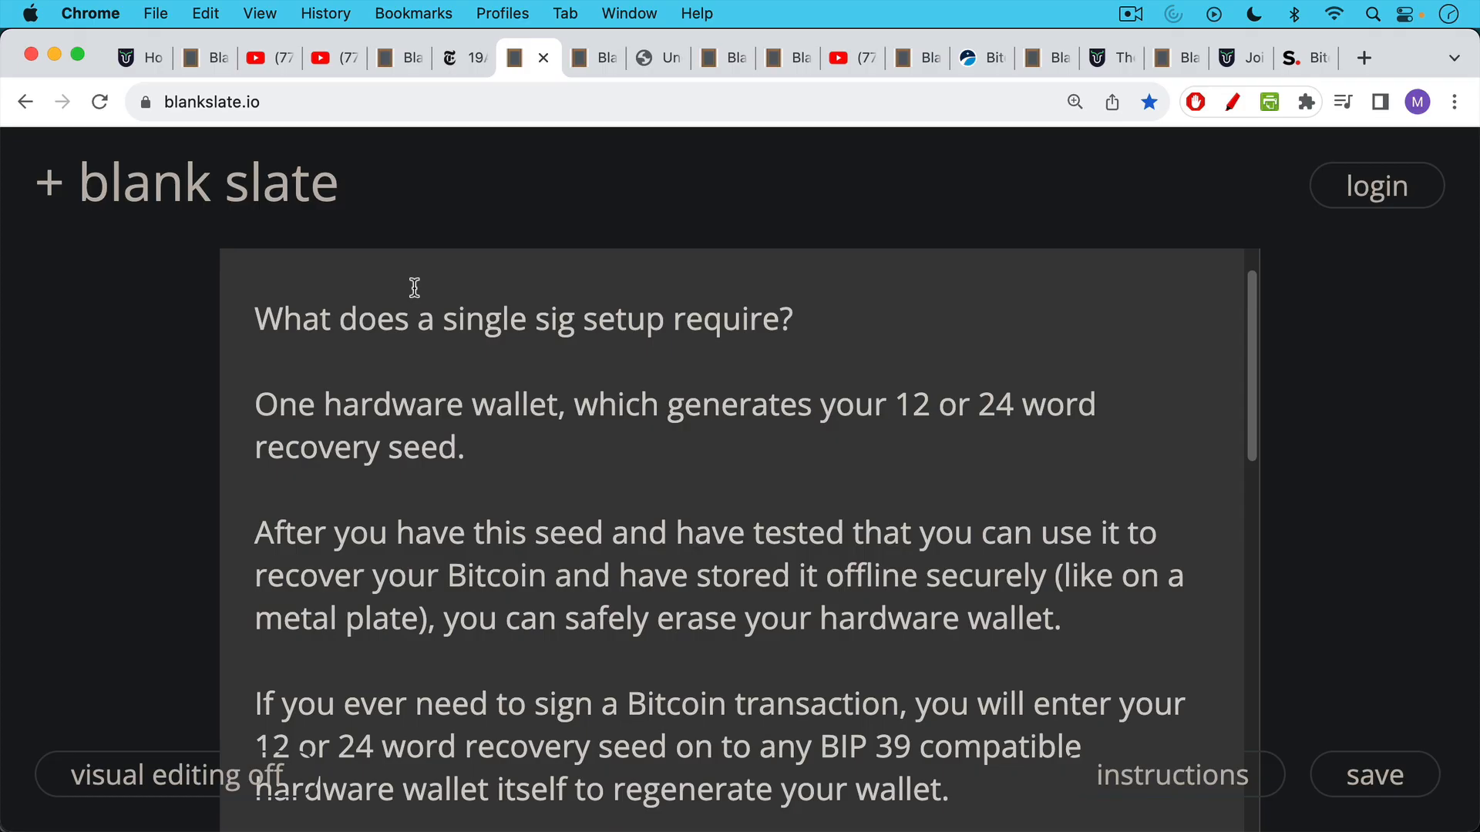
{"action": "mouse_move", "coordinate": [421, 285]}
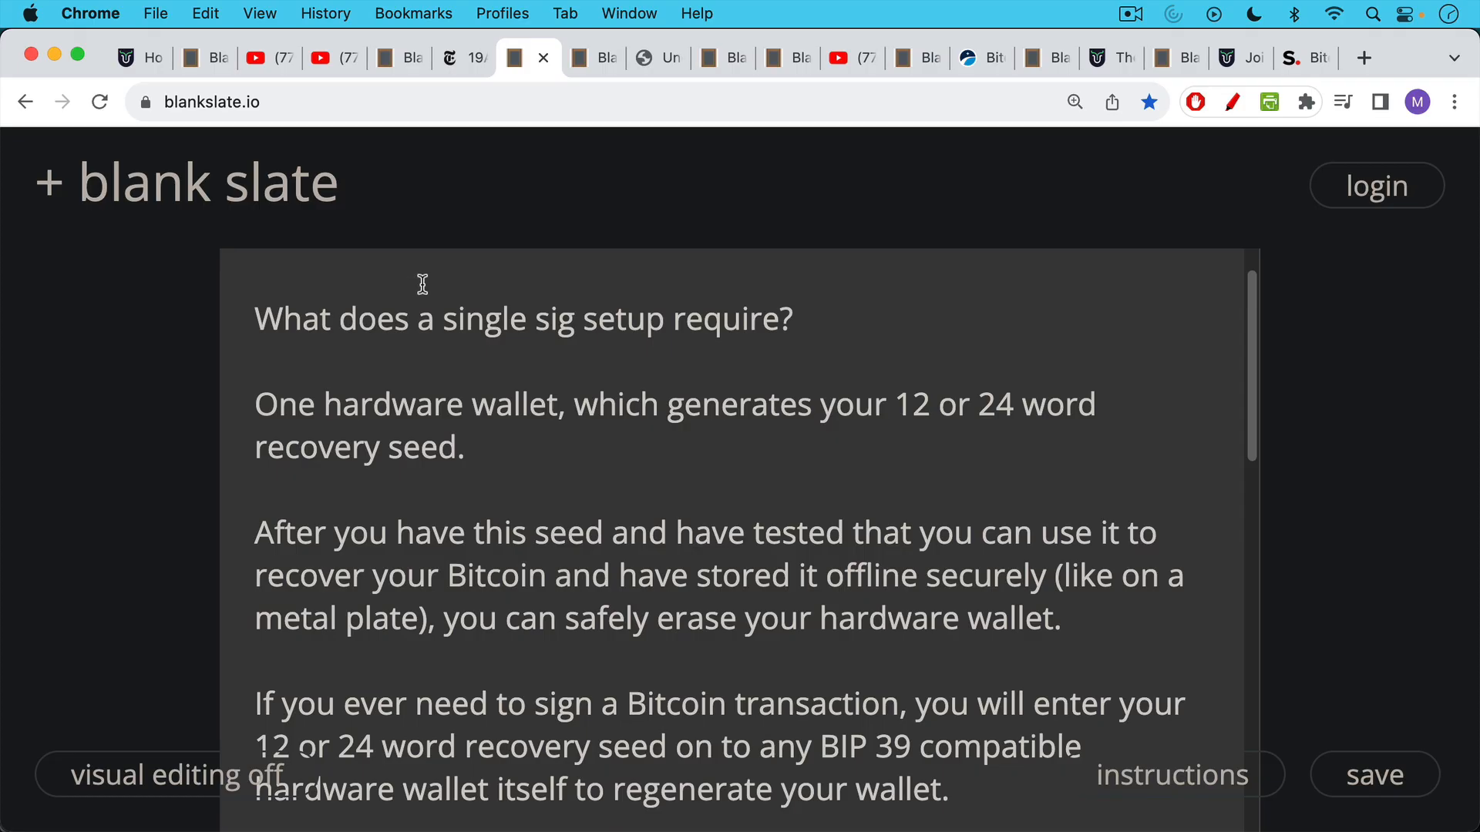
{"action": "mouse_move", "coordinate": [423, 267]}
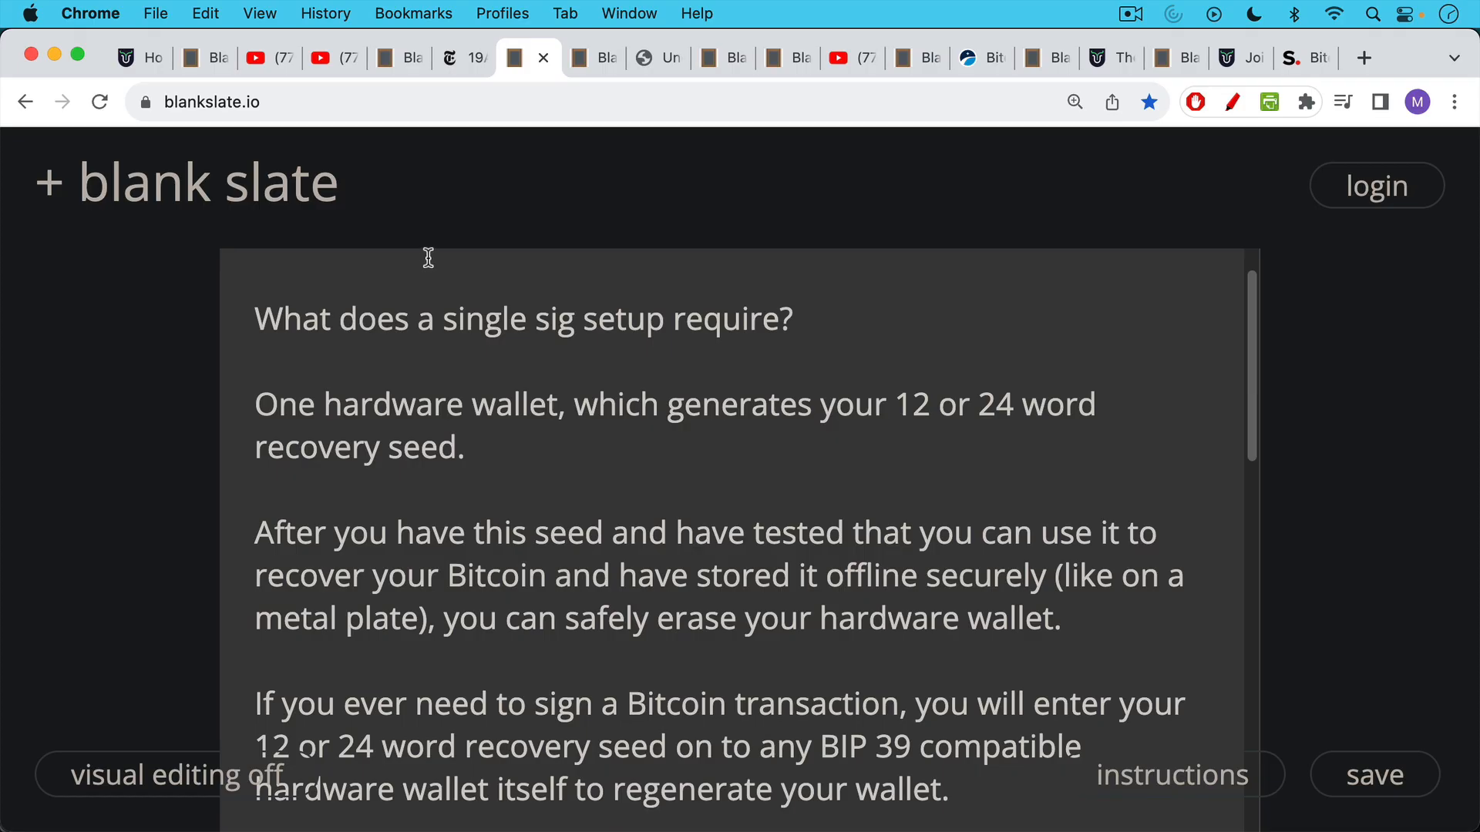
{"action": "mouse_move", "coordinate": [426, 275]}
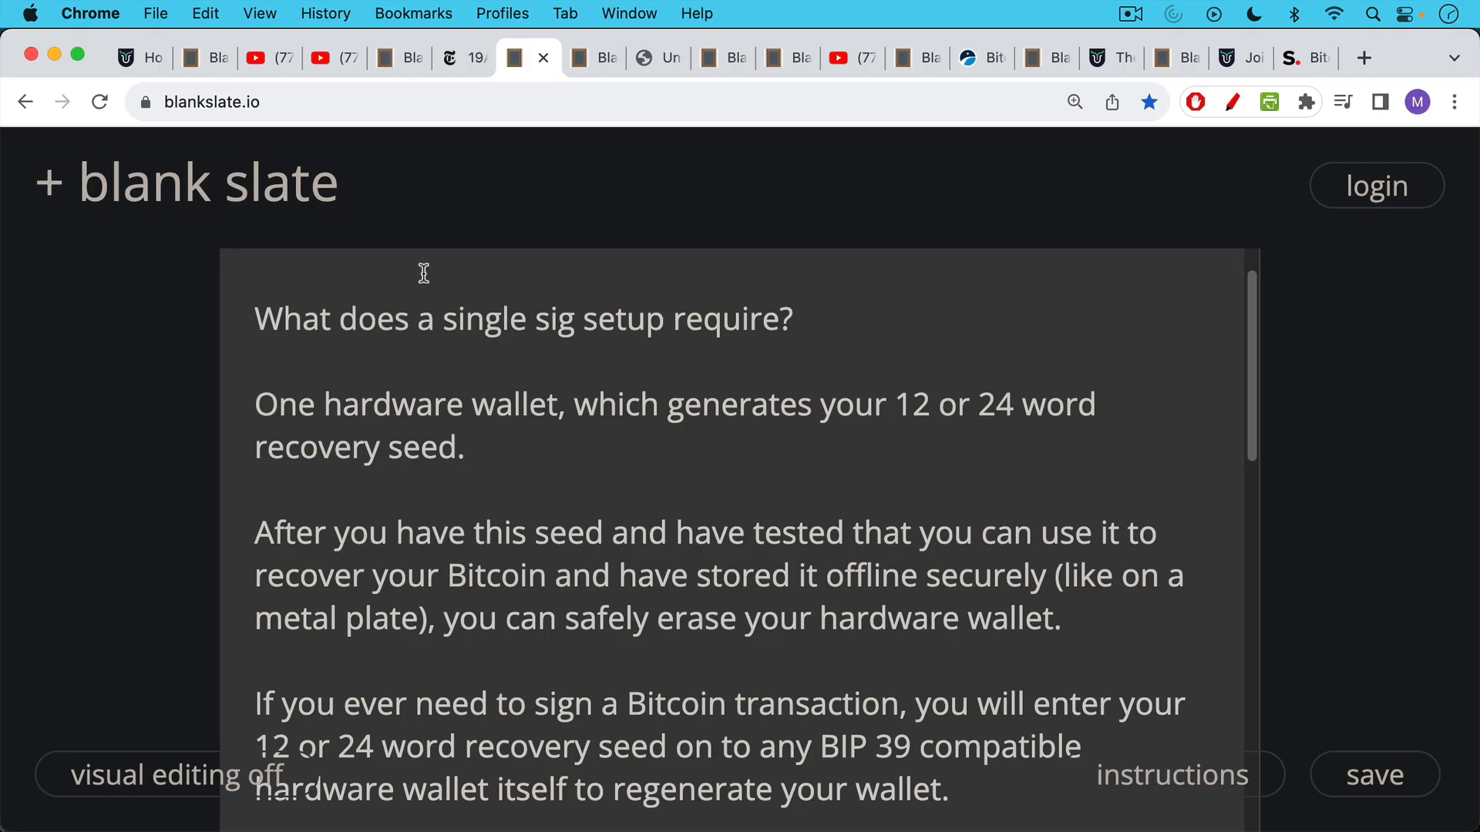
{"action": "mouse_move", "coordinate": [424, 260]}
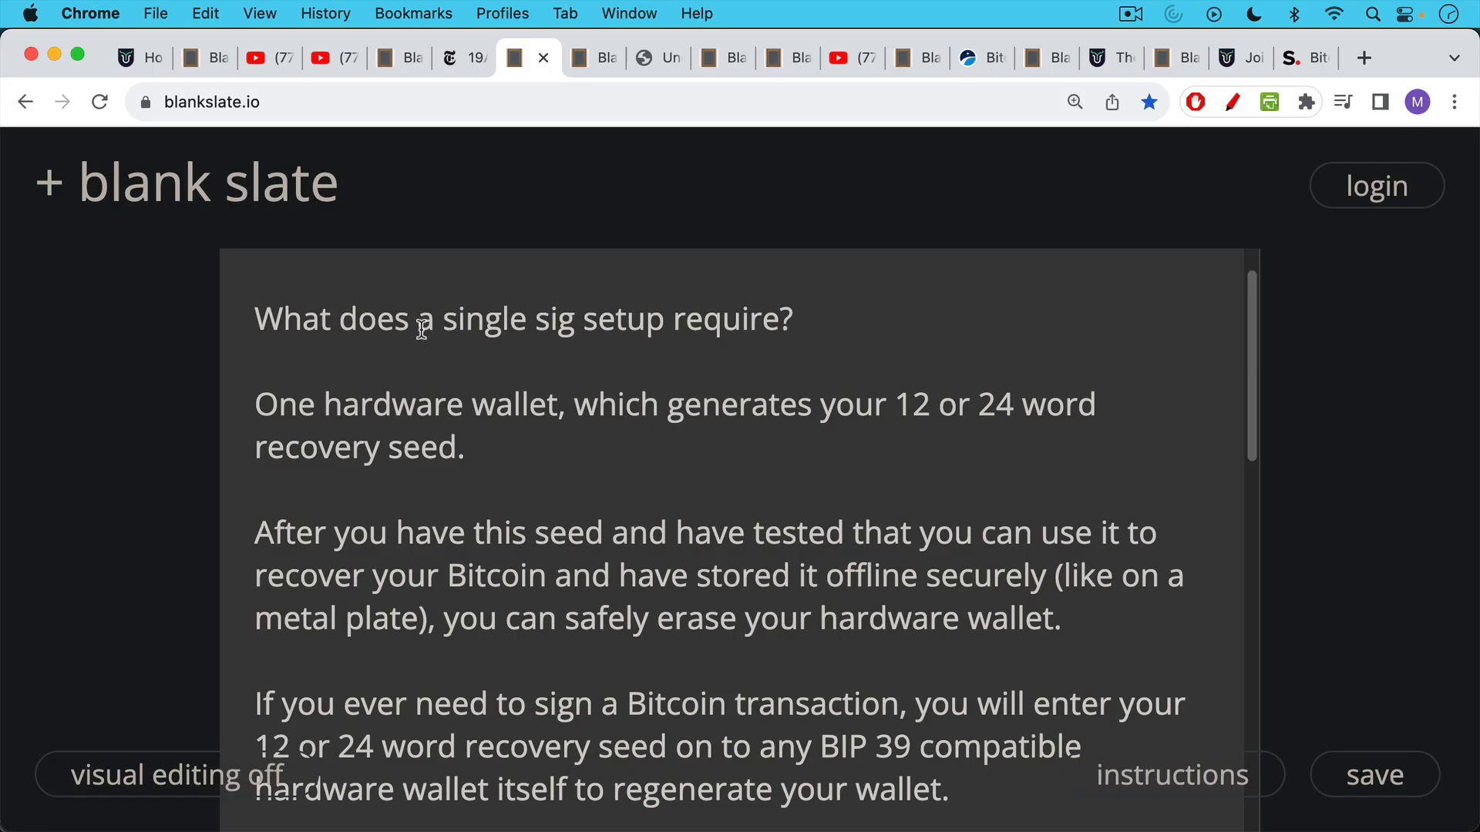
Step: Scroll to the single sig summary: store one 12 or 24 word seed
{"action": "scroll", "scroll_direction": "down", "scroll_amount": 3}
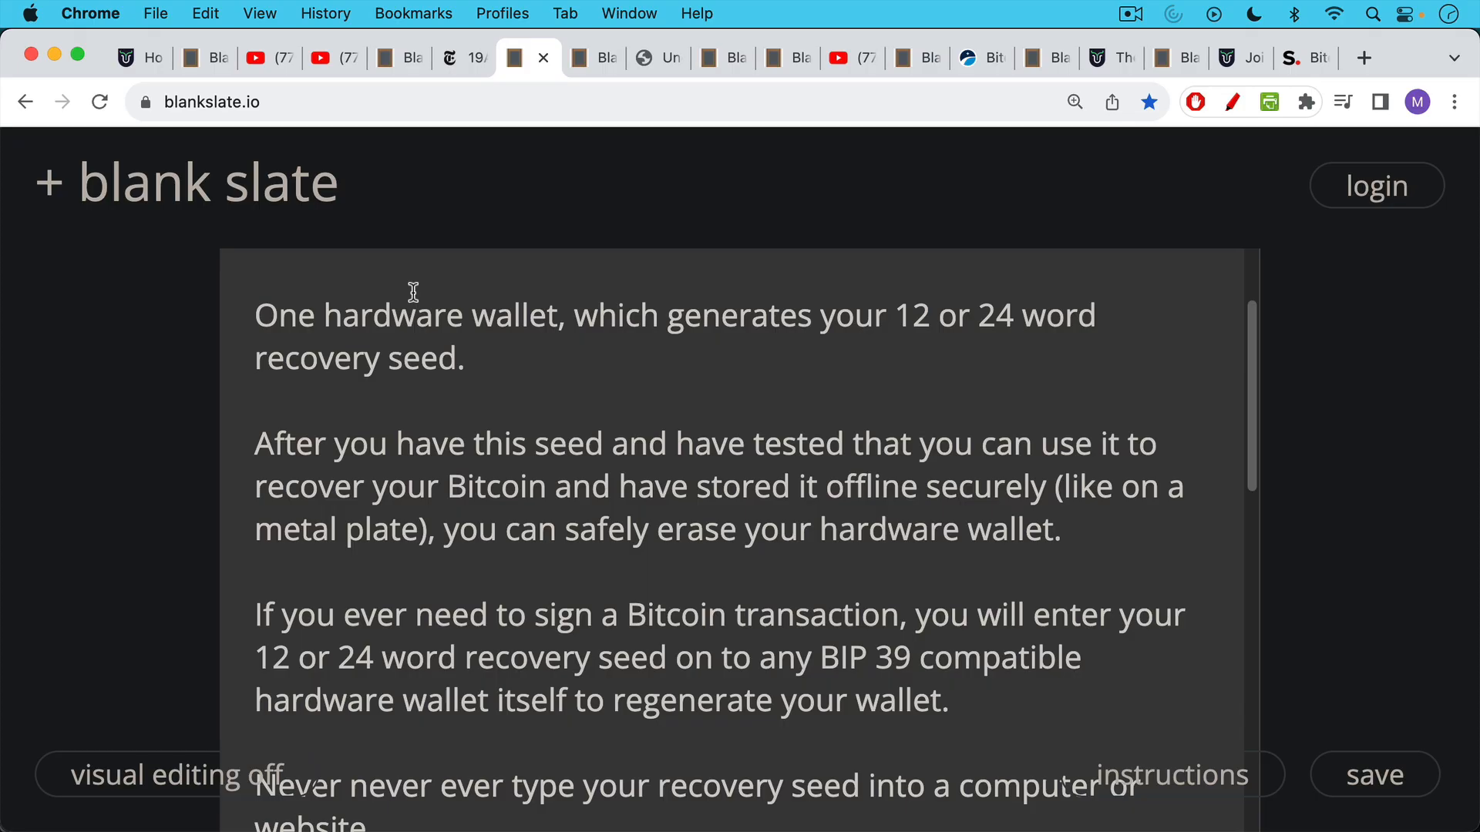
{"action": "scroll", "scroll_direction": "down", "scroll_amount": 3}
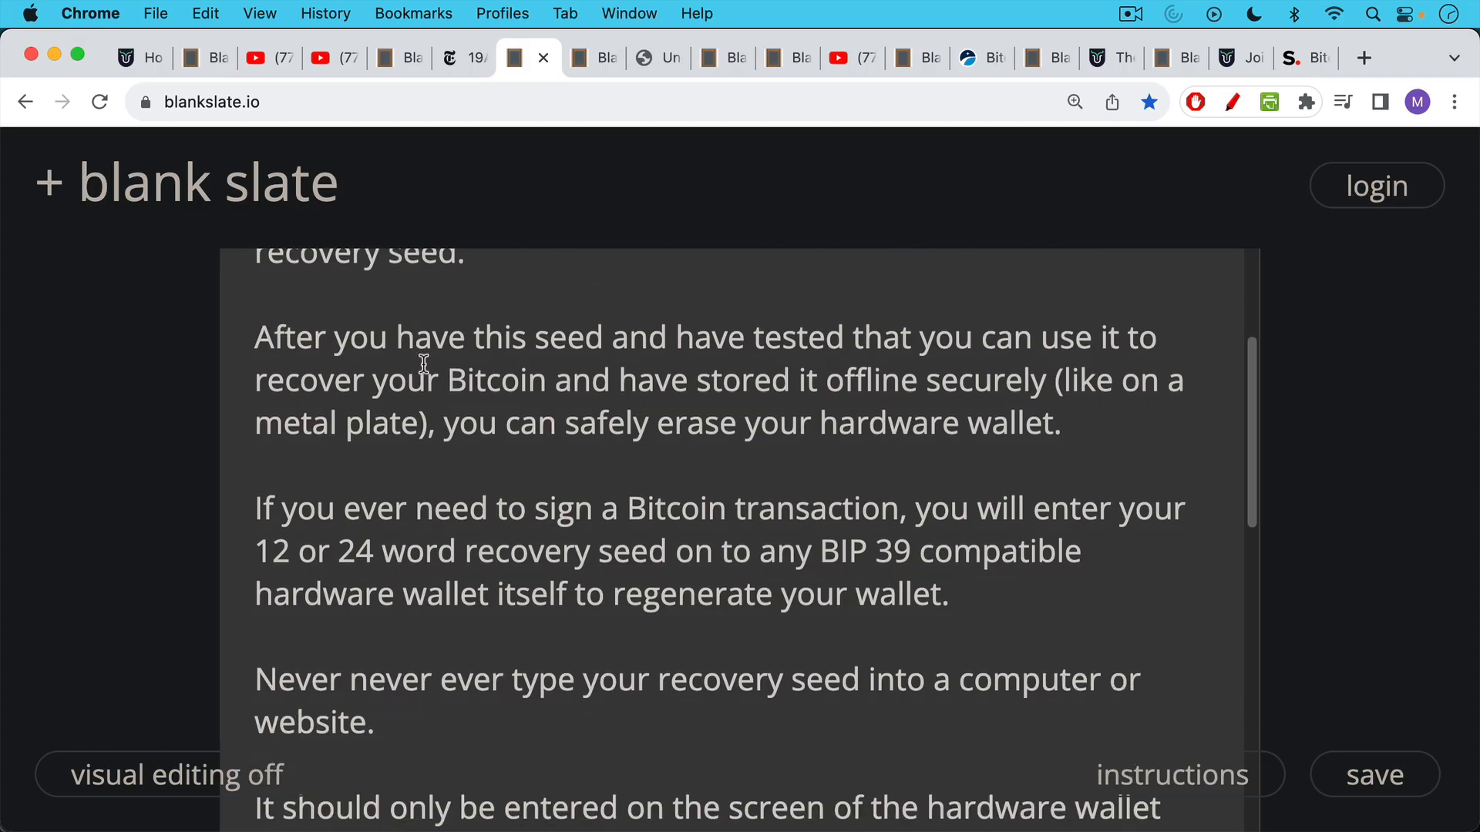
{"action": "scroll", "scroll_direction": "down", "scroll_amount": 3}
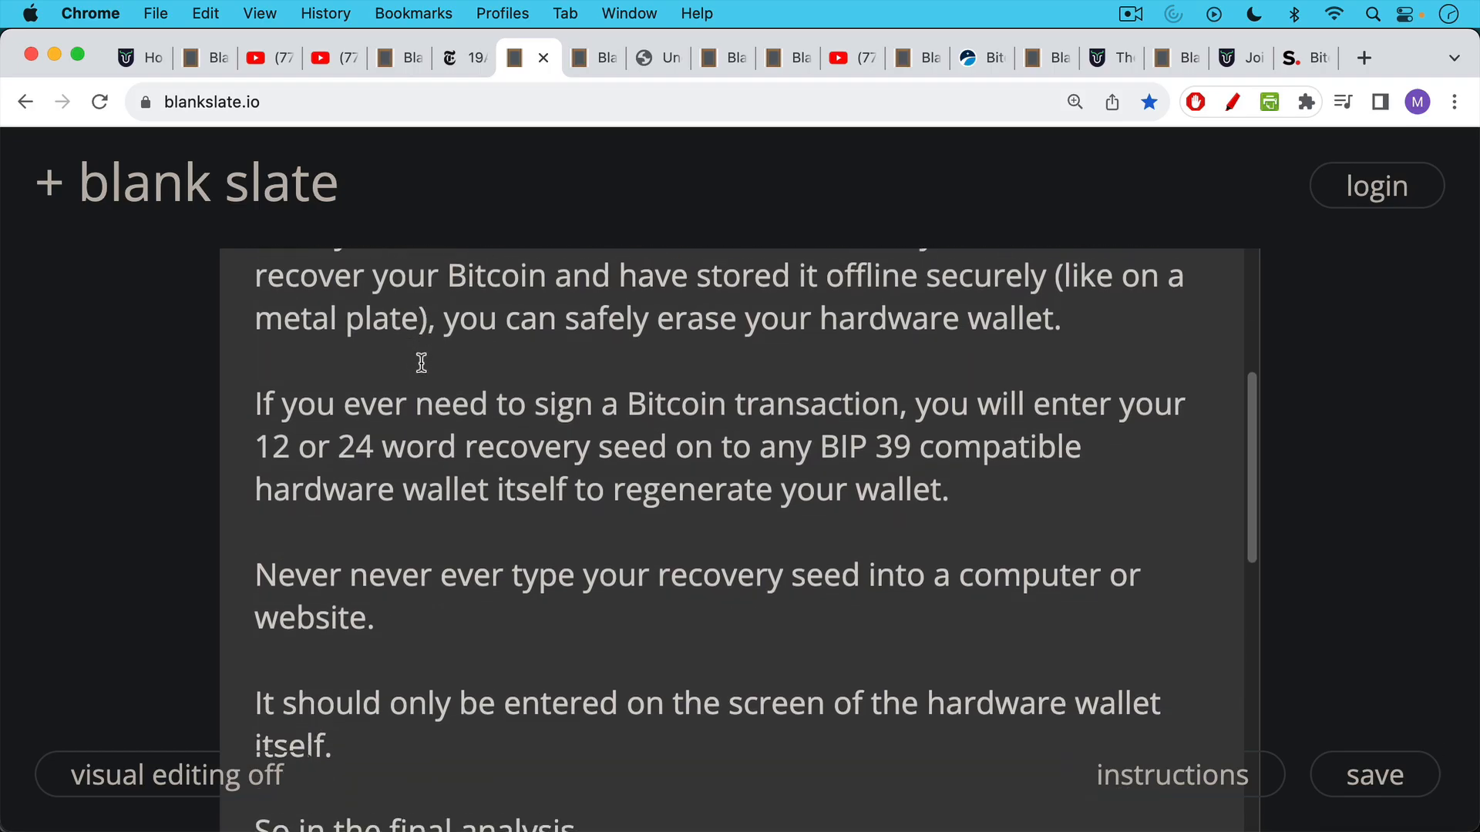
{"action": "scroll", "scroll_direction": "down", "scroll_amount": 3}
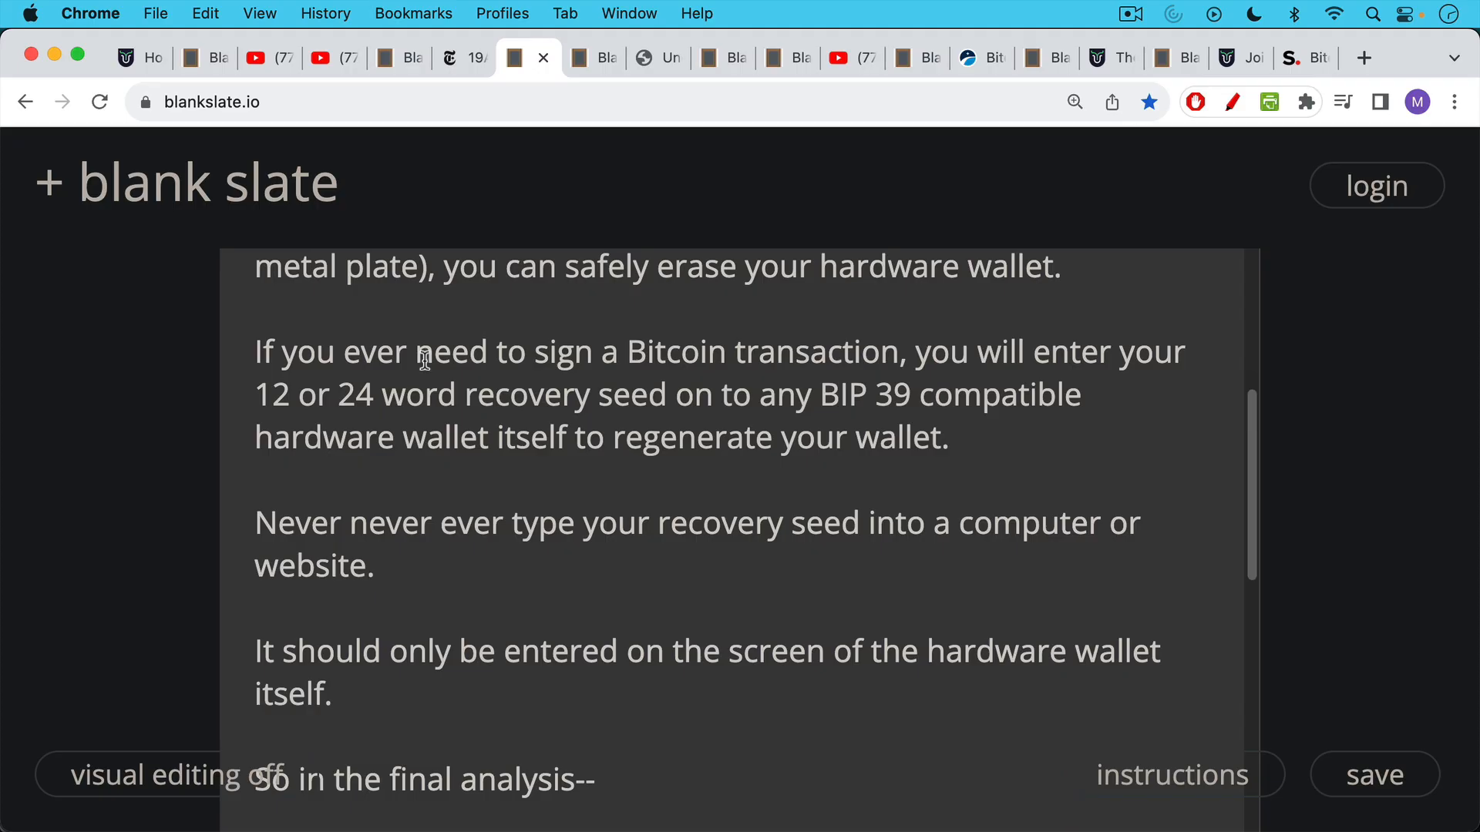
{"action": "scroll", "scroll_direction": "down", "scroll_amount": 3}
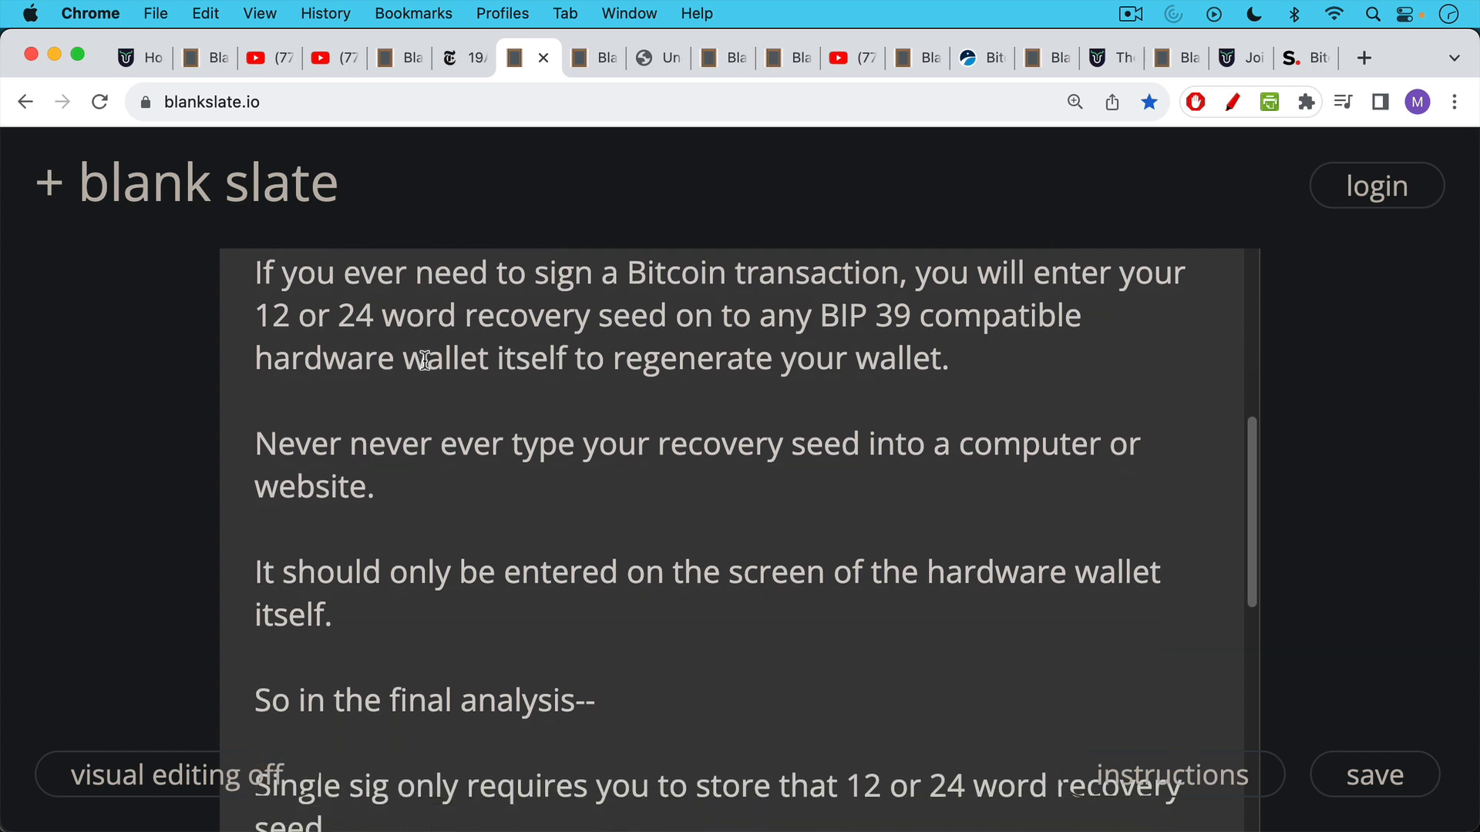
{"action": "scroll", "scroll_direction": "down", "scroll_amount": 3}
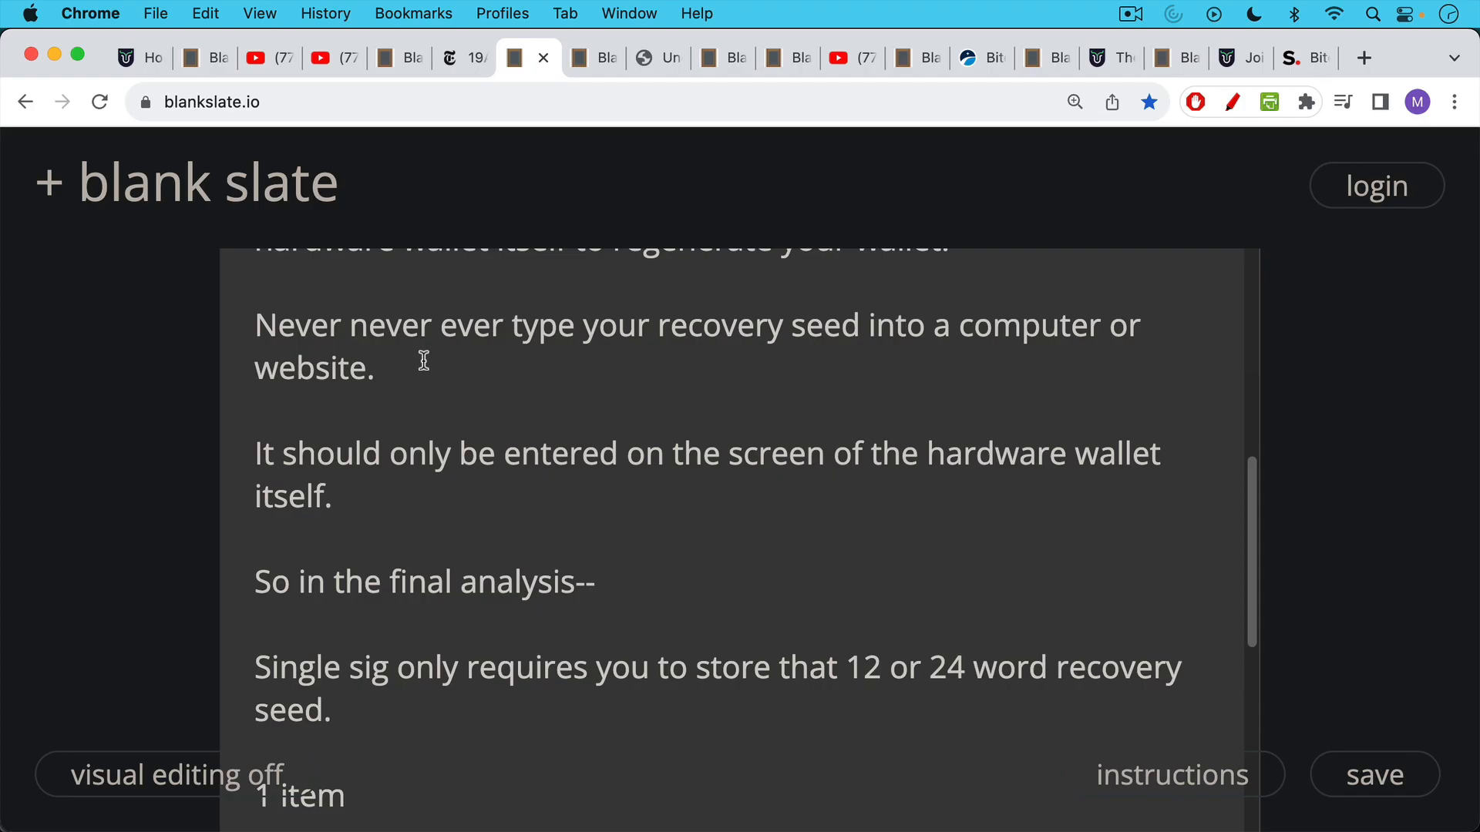
{"action": "scroll", "scroll_direction": "down", "scroll_amount": 3}
{"action": "type", "text": "Please SUBSCRIBE to this channel and help to spread the word."}
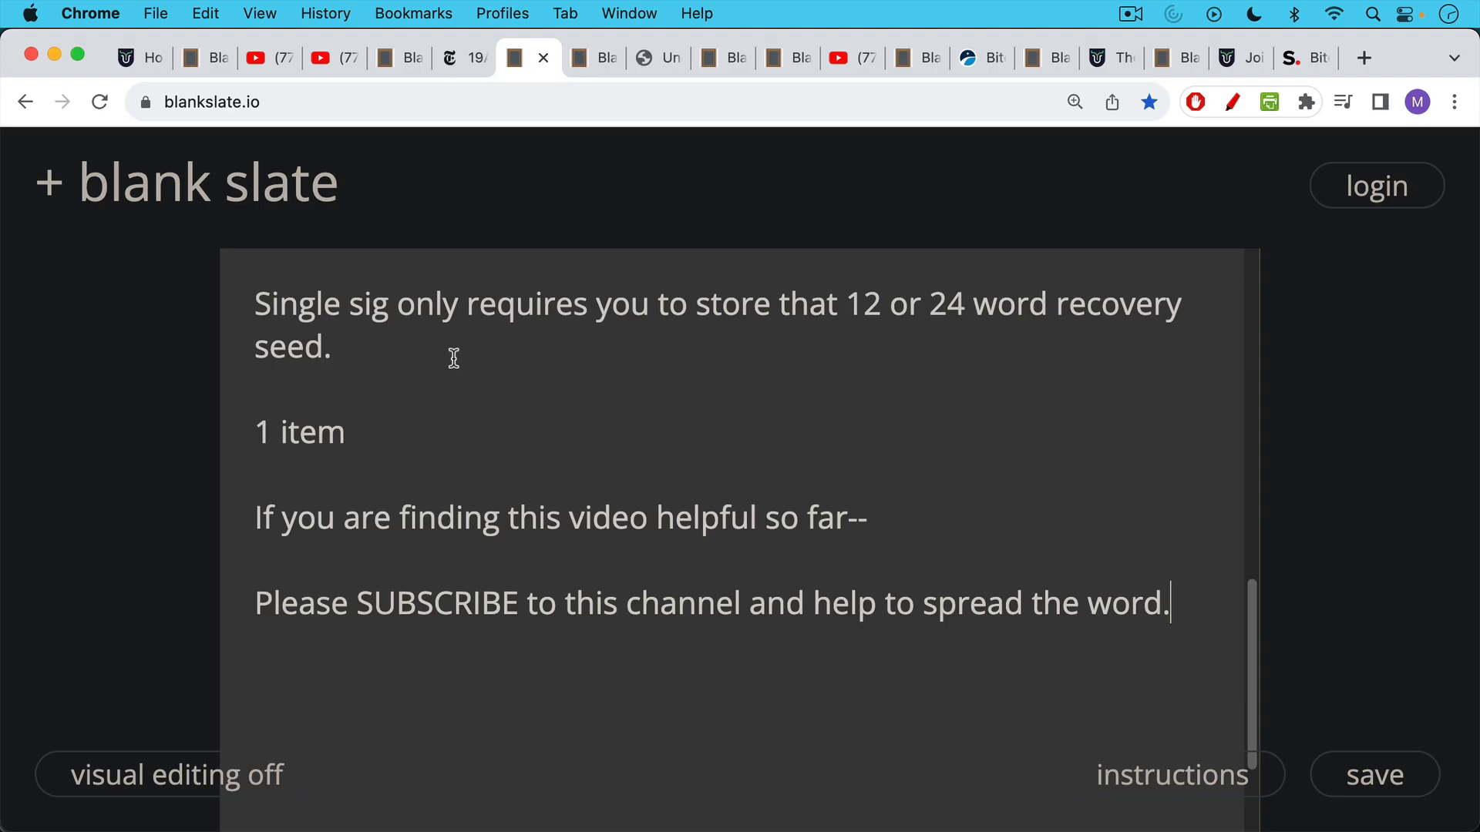
{"action": "mouse_move", "coordinate": [447, 396]}
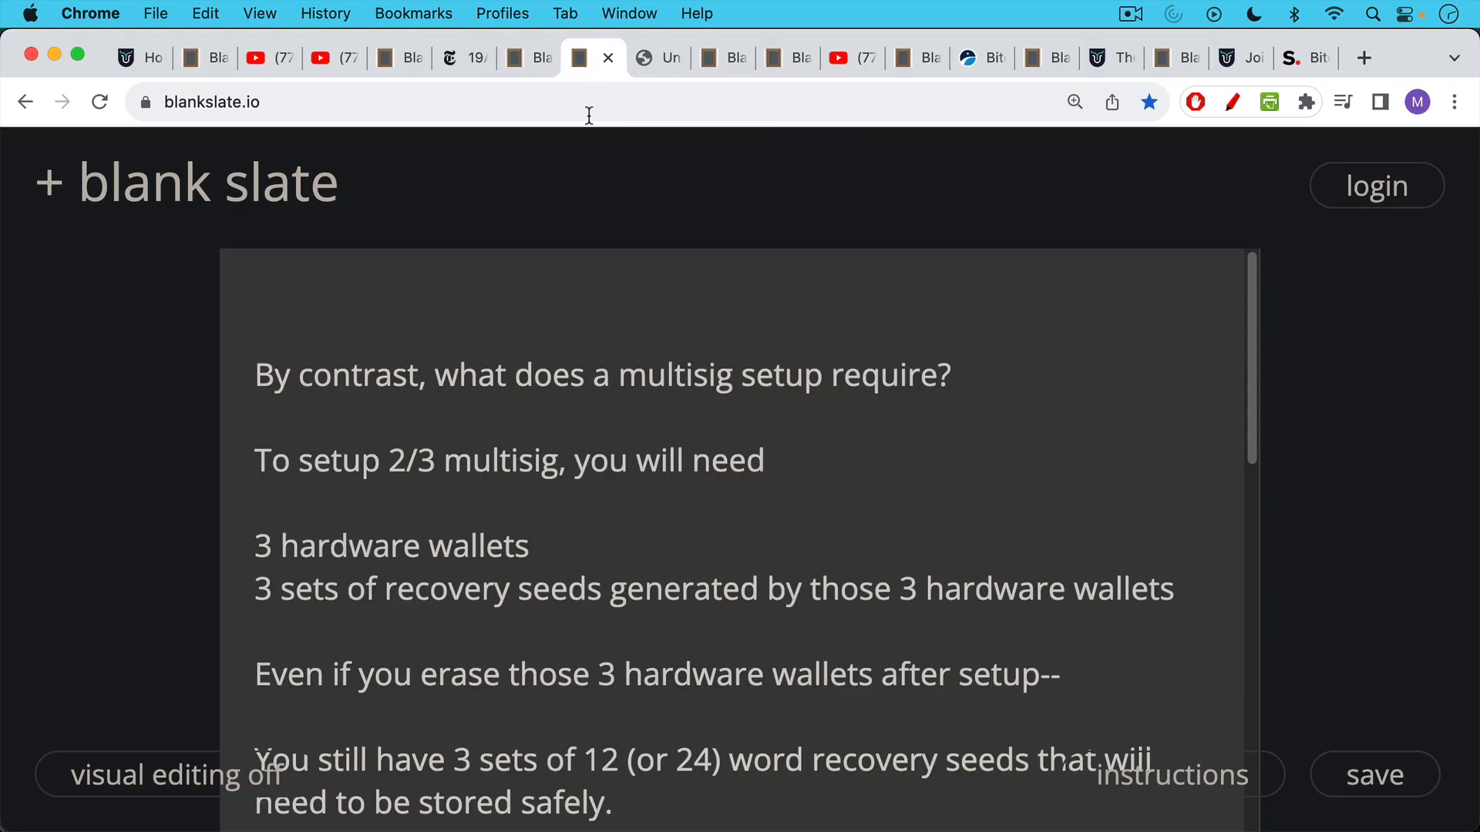
{"action": "mouse_move", "coordinate": [574, 232]}
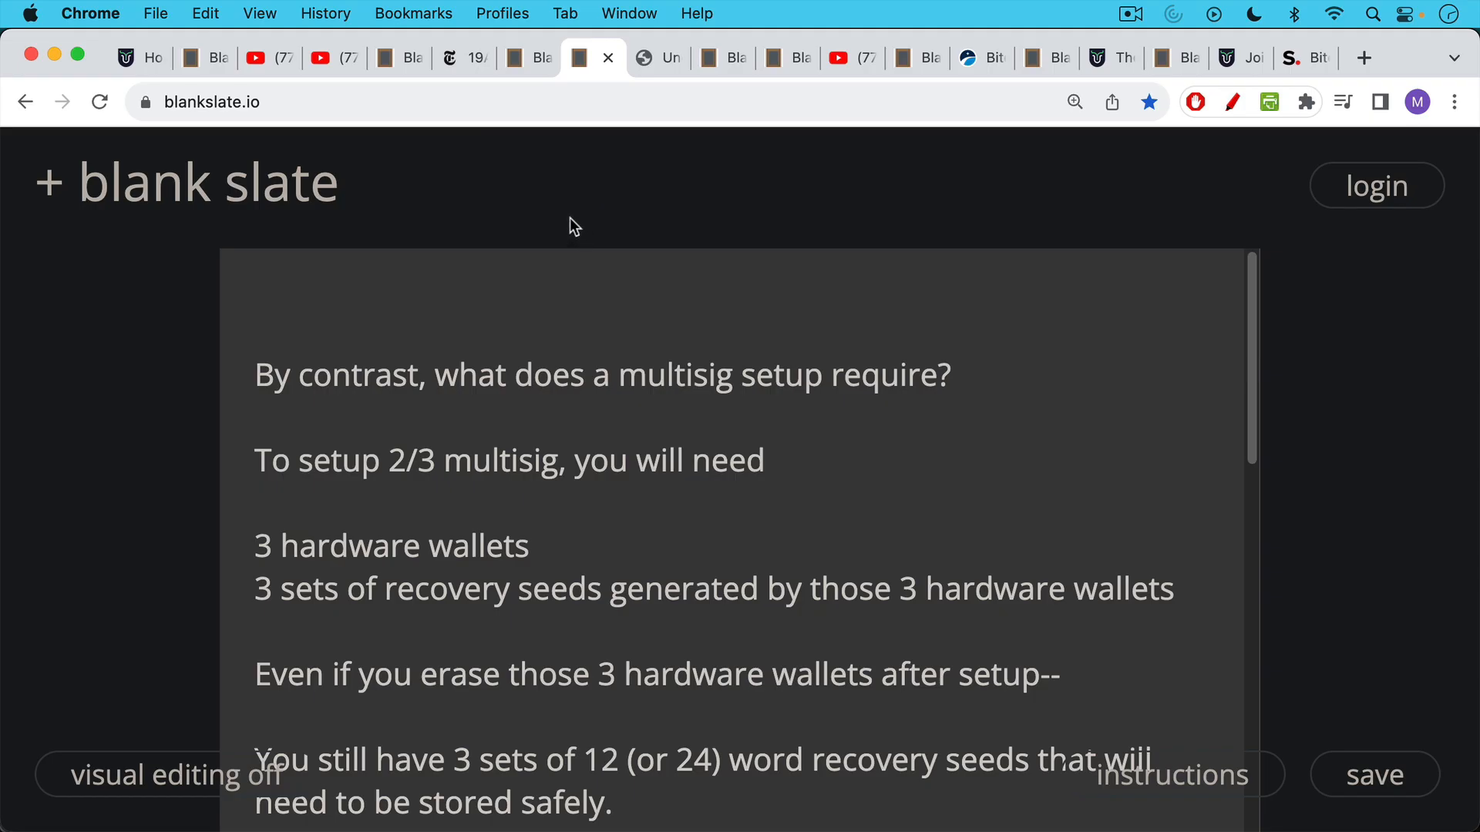
{"action": "mouse_move", "coordinate": [568, 216]}
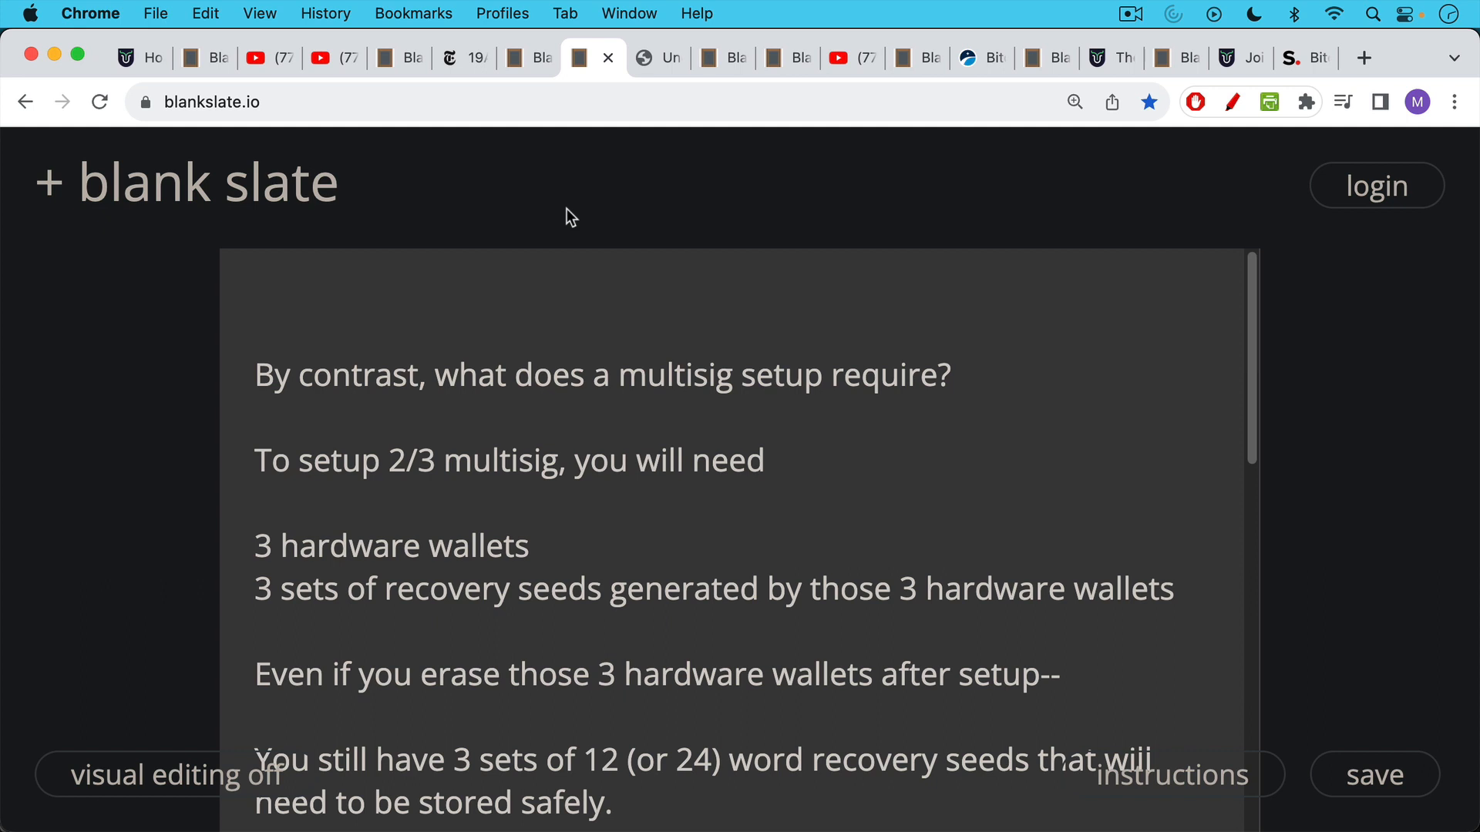
{"action": "mouse_move", "coordinate": [549, 263]}
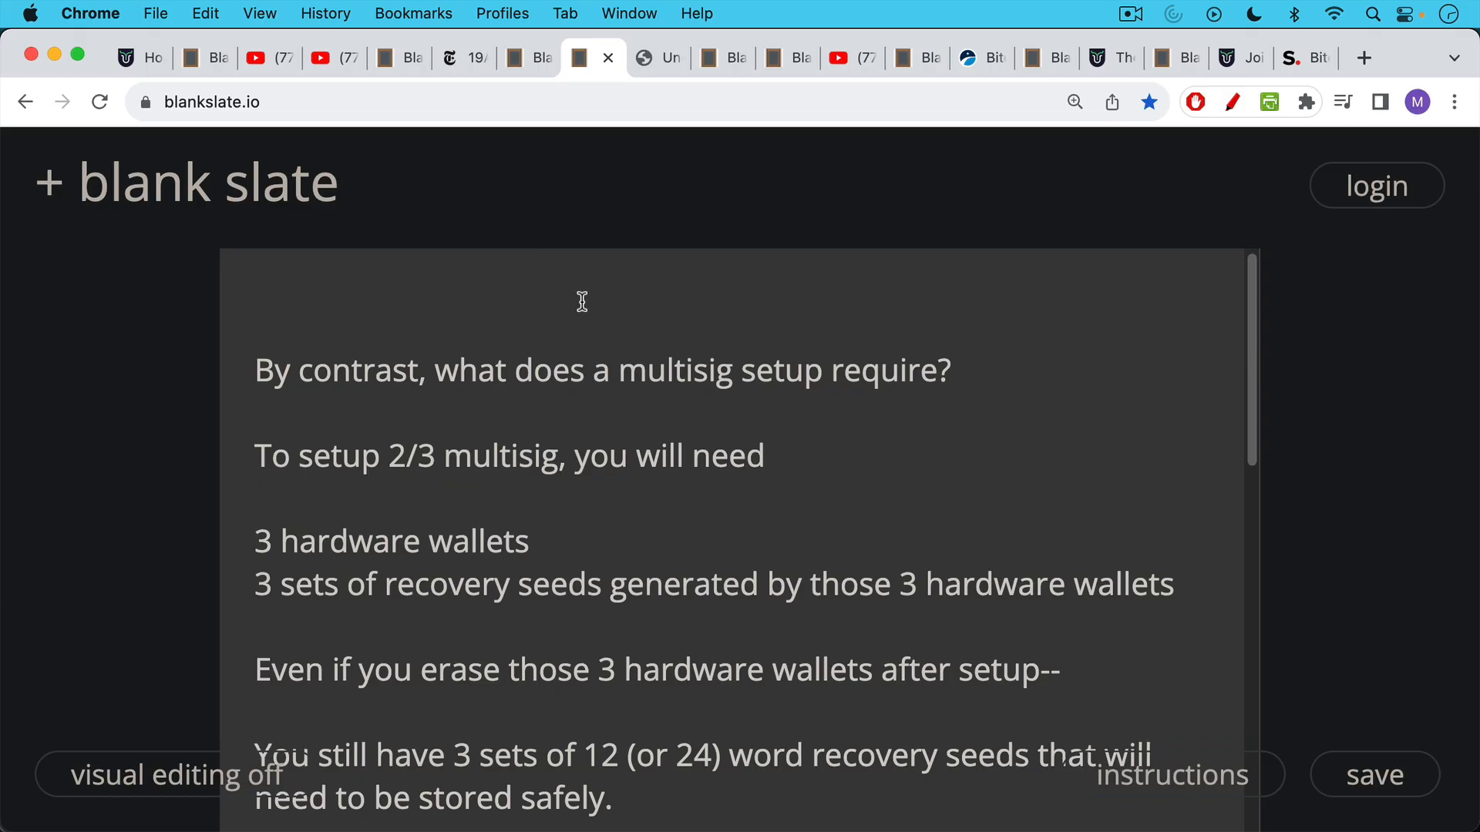
Step: Scroll the multisig requirements down to 'at least 3 items (vs. just 1 item for single sig)'
{"action": "scroll", "scroll_direction": "down", "scroll_amount": 3}
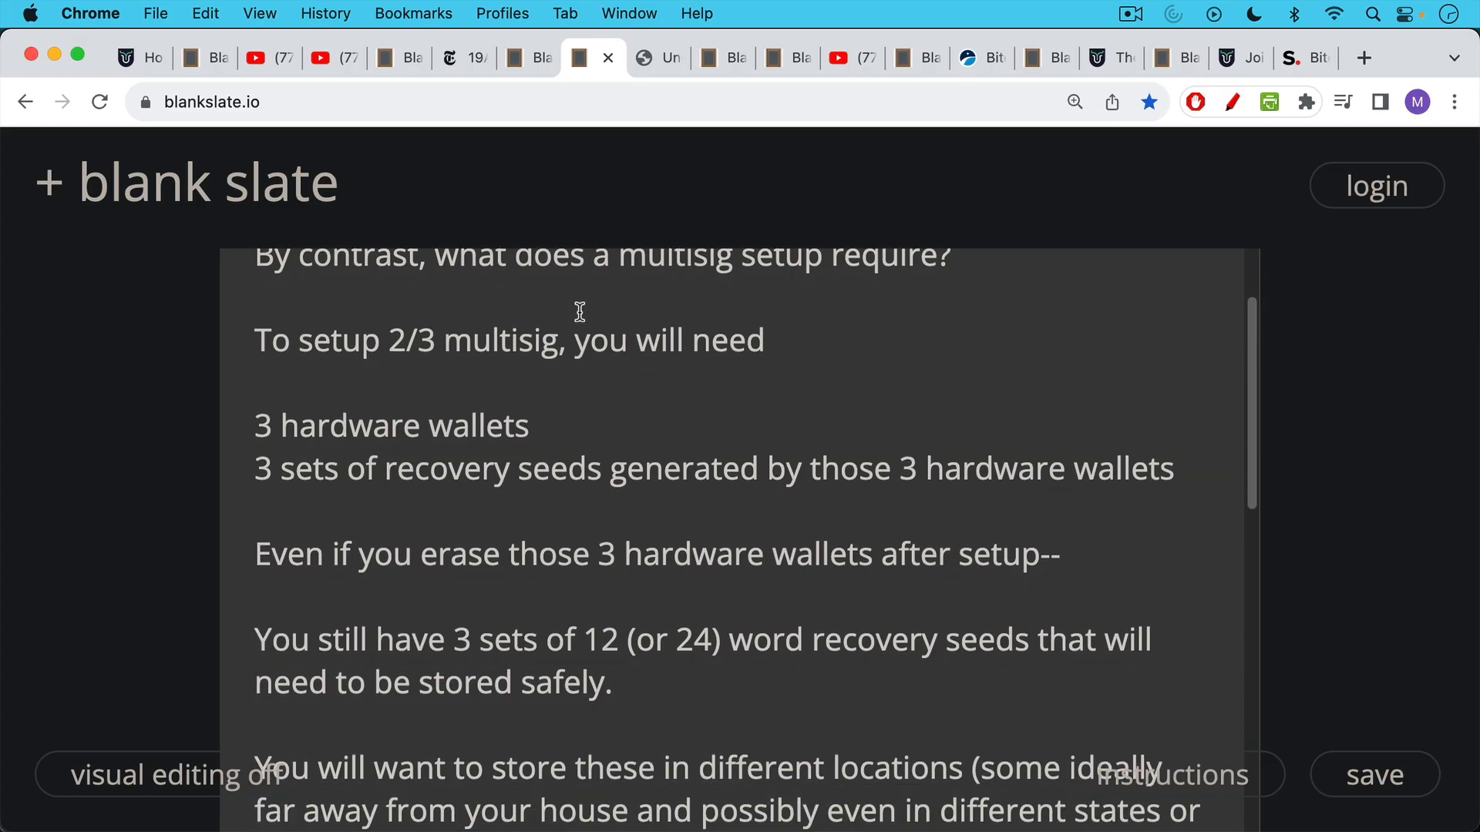
{"action": "scroll", "scroll_direction": "down", "scroll_amount": 3}
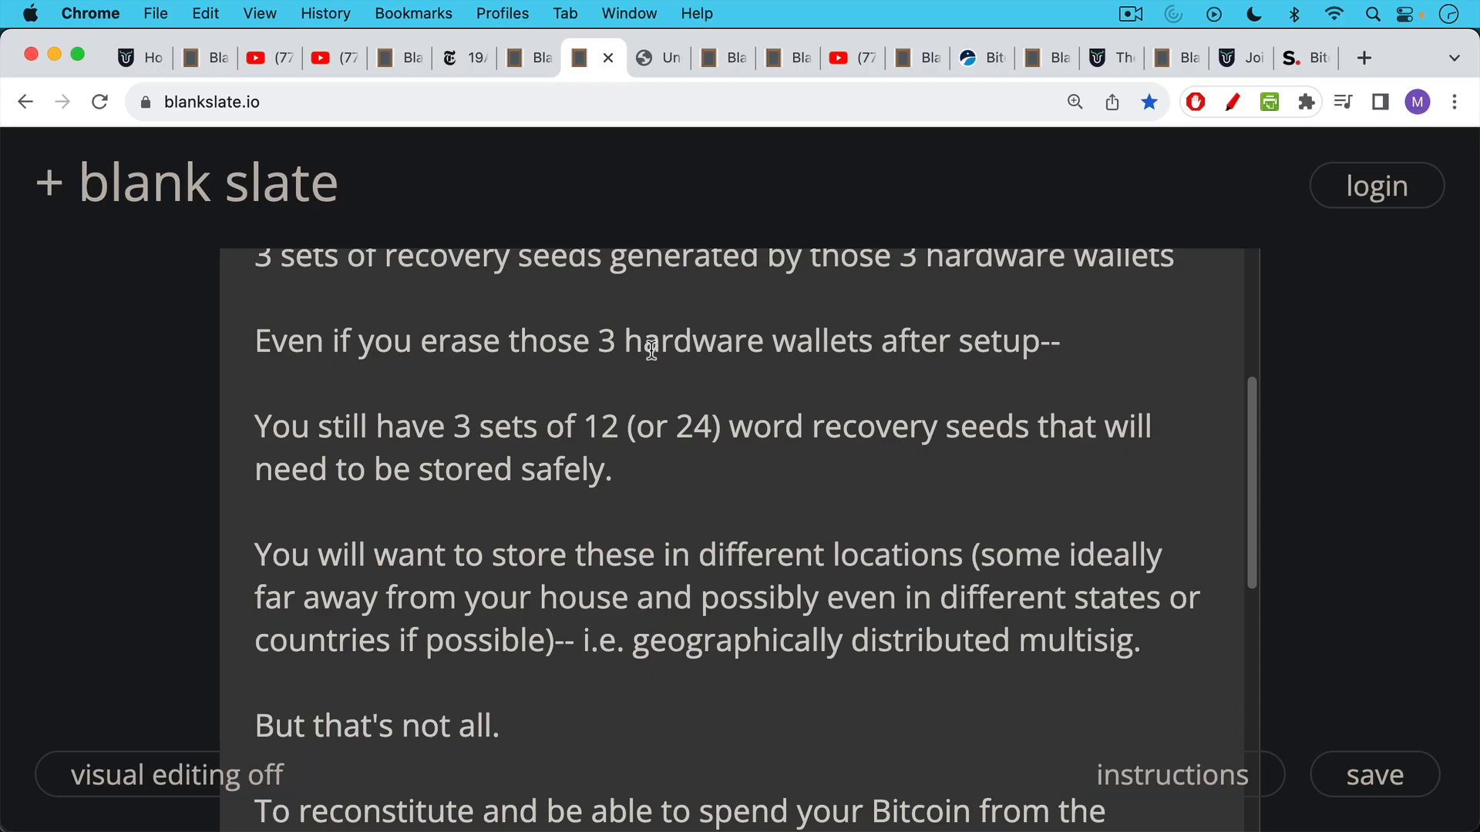
{"action": "scroll", "scroll_direction": "down", "scroll_amount": 3}
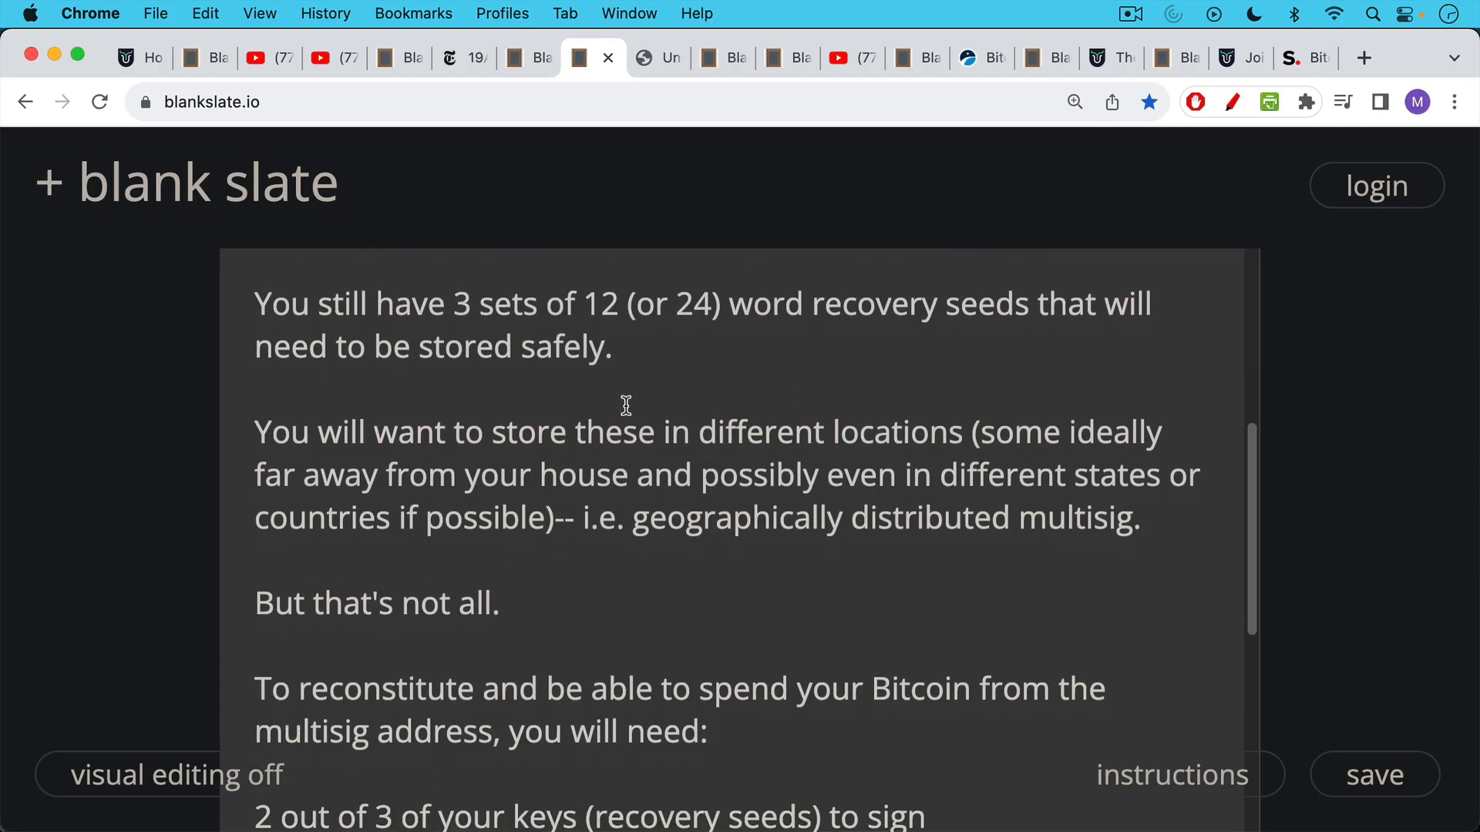
{"action": "scroll", "scroll_direction": "down", "scroll_amount": 3}
{"action": "type", "text": "That's at least 3 items (vs. just 1 item for single sig)"}
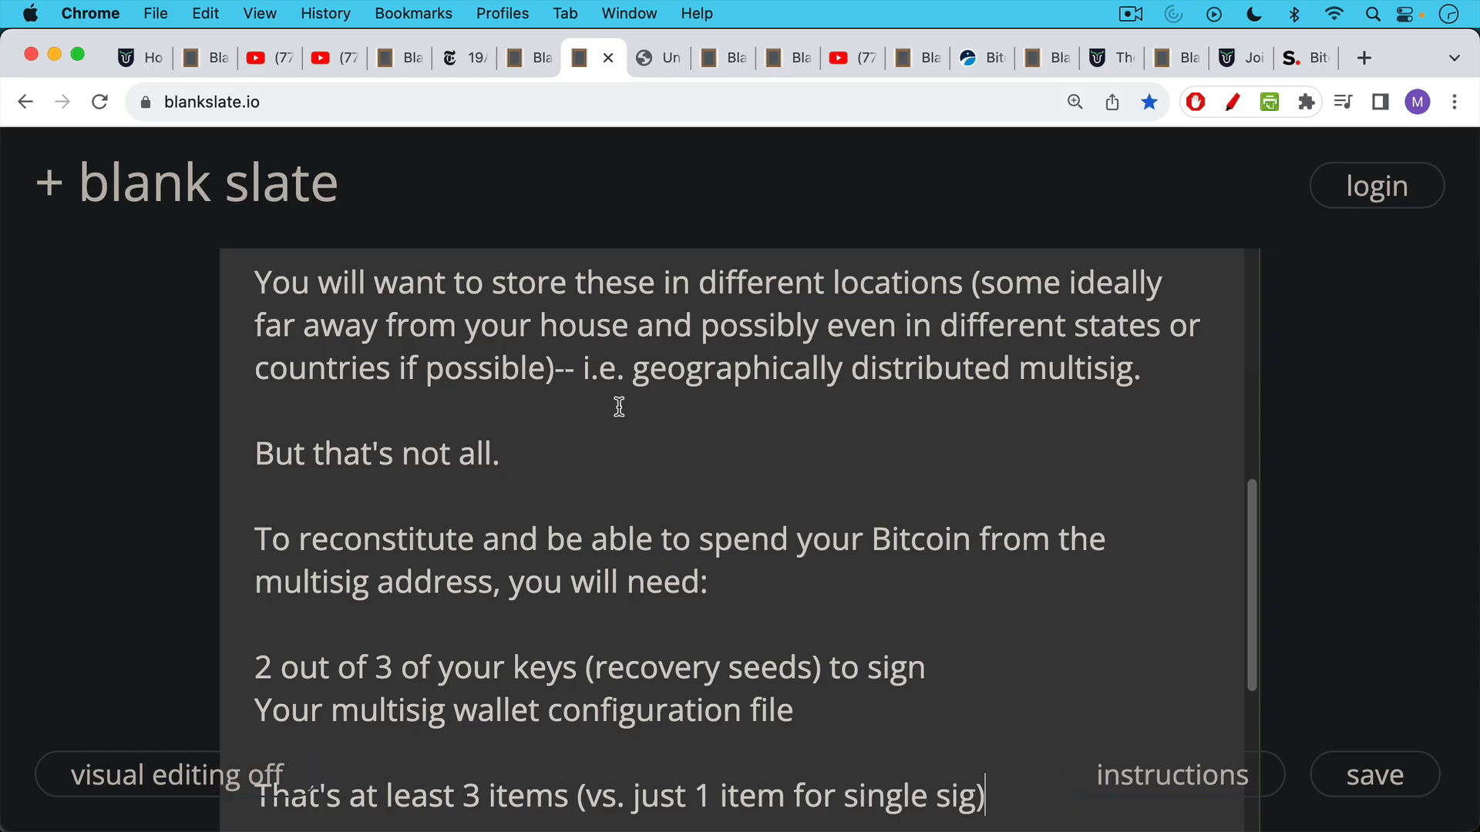
{"action": "scroll", "scroll_direction": "down", "scroll_amount": 3}
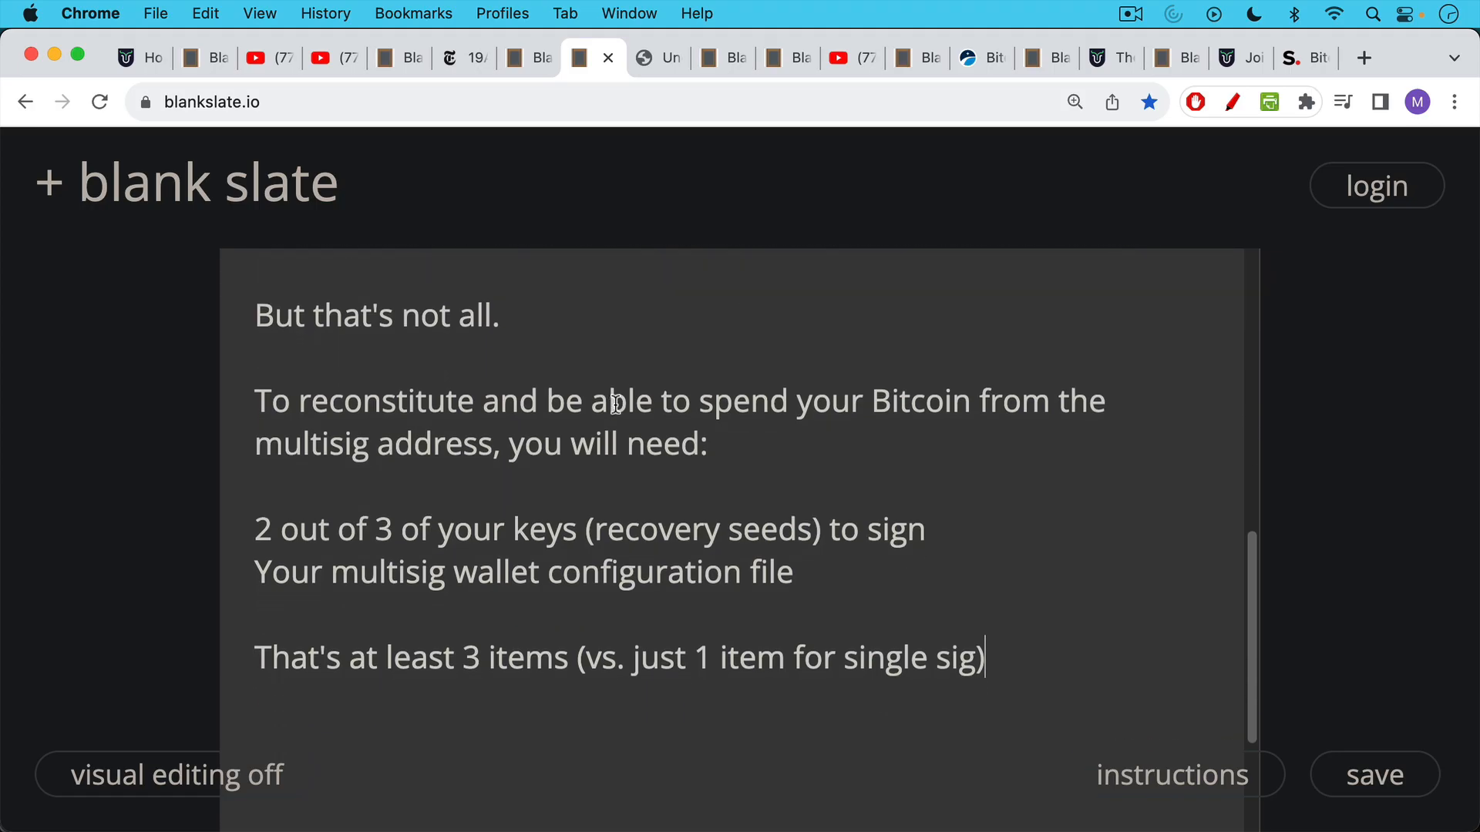
{"action": "mouse_move", "coordinate": [609, 387]}
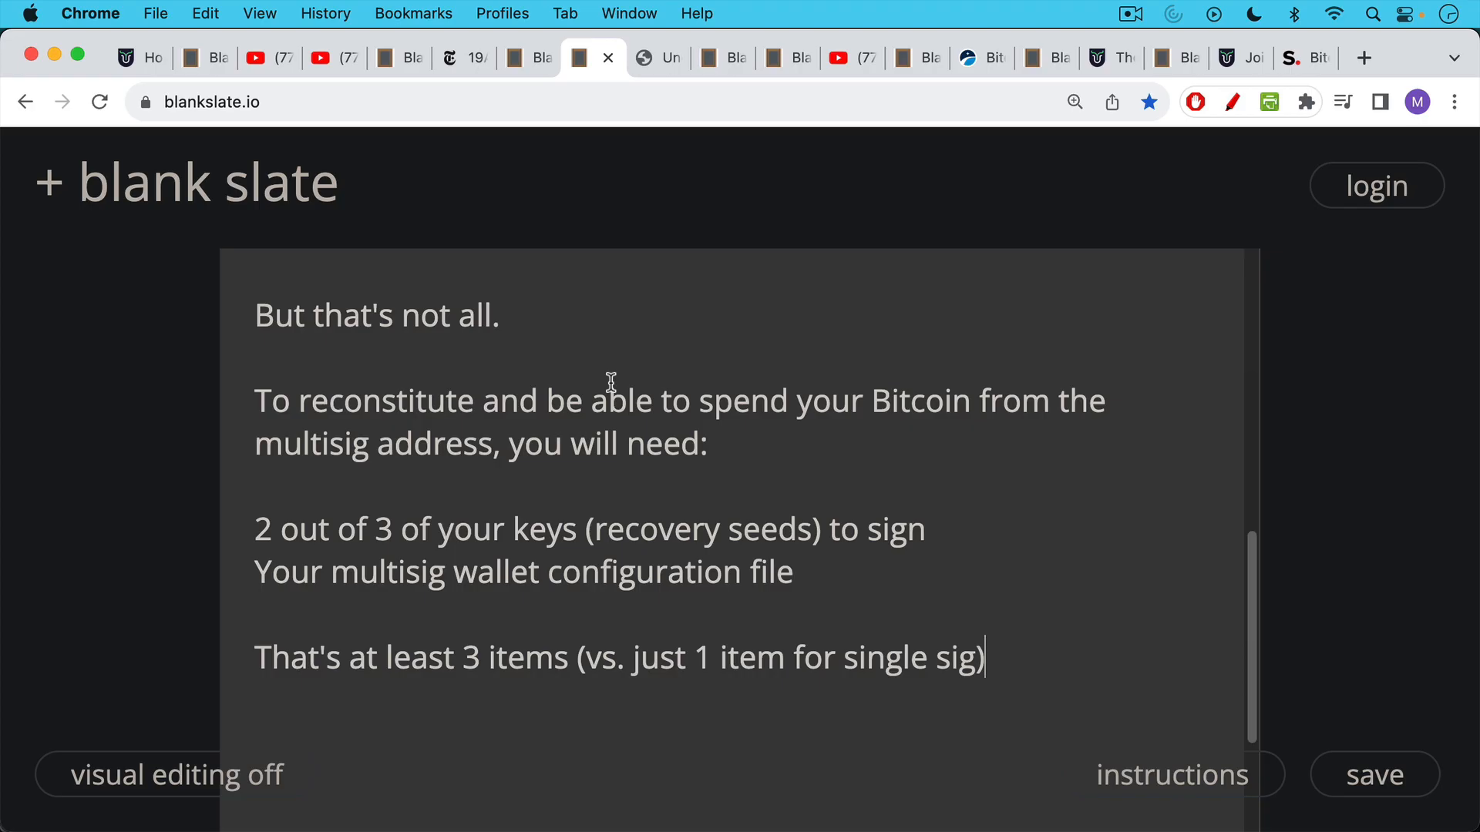
{"action": "mouse_move", "coordinate": [660, 58]}
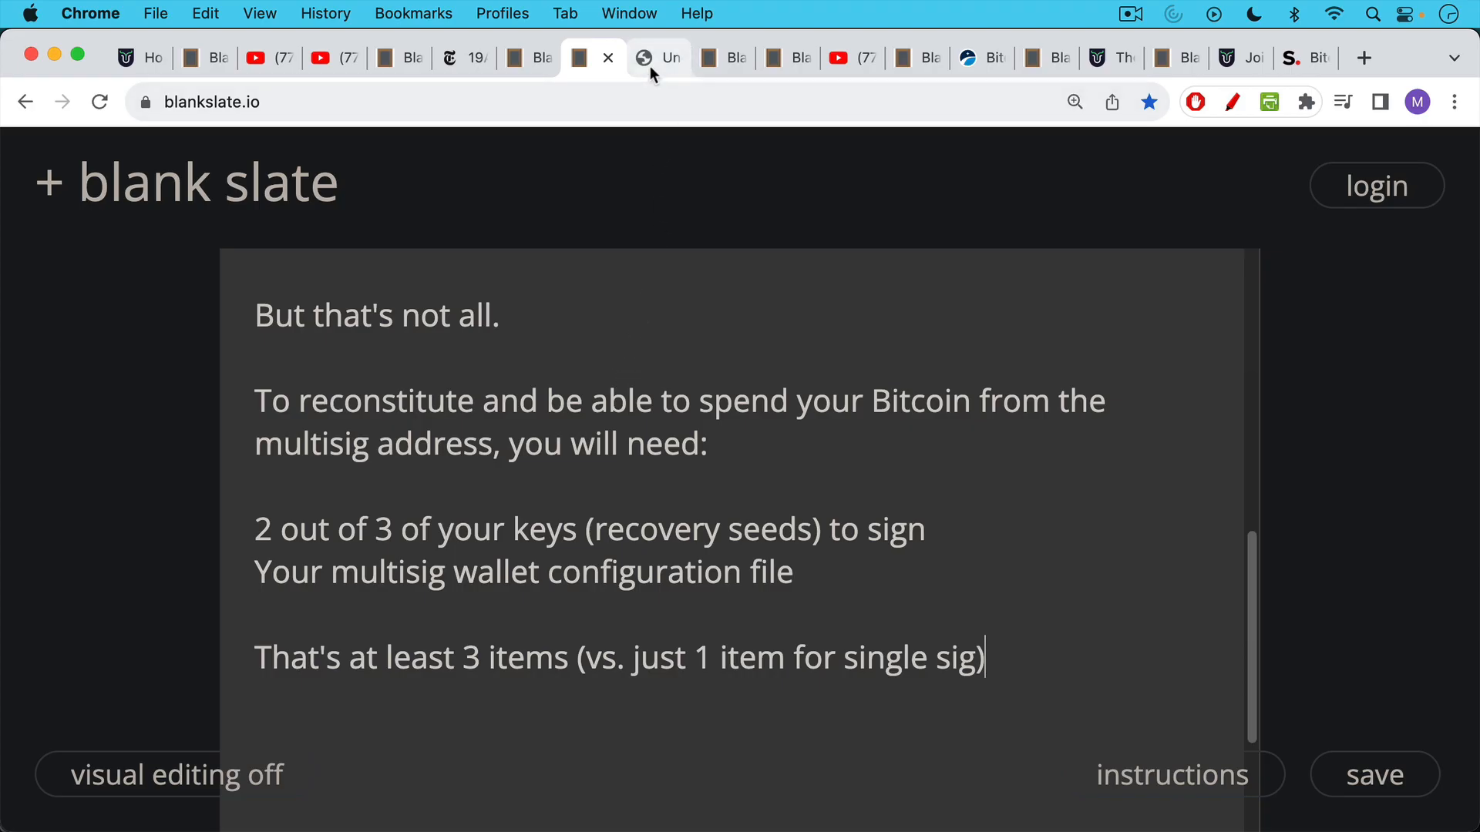
{"action": "left_click", "coordinate": [657, 58]}
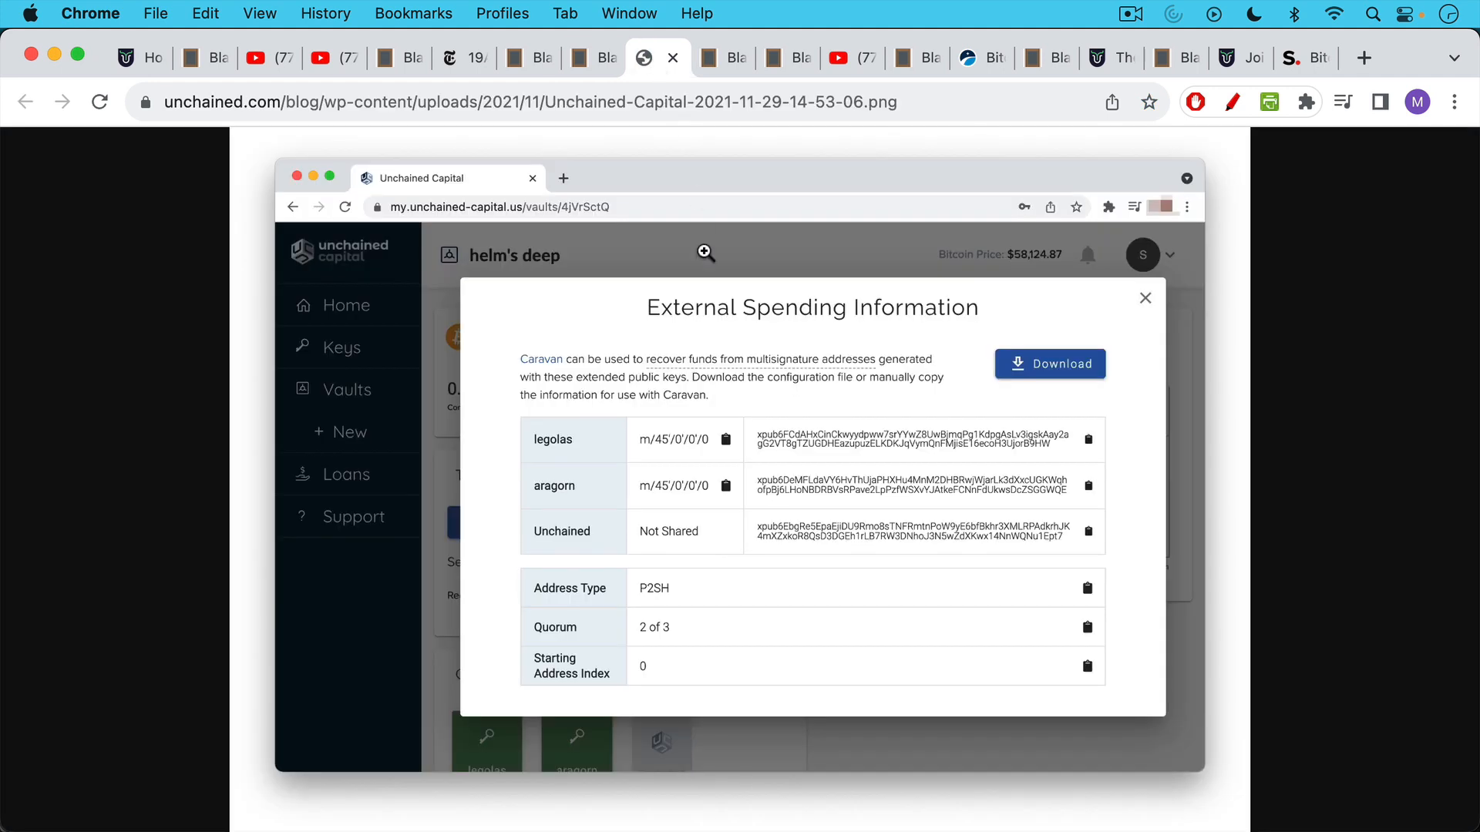
{"action": "mouse_move", "coordinate": [700, 304]}
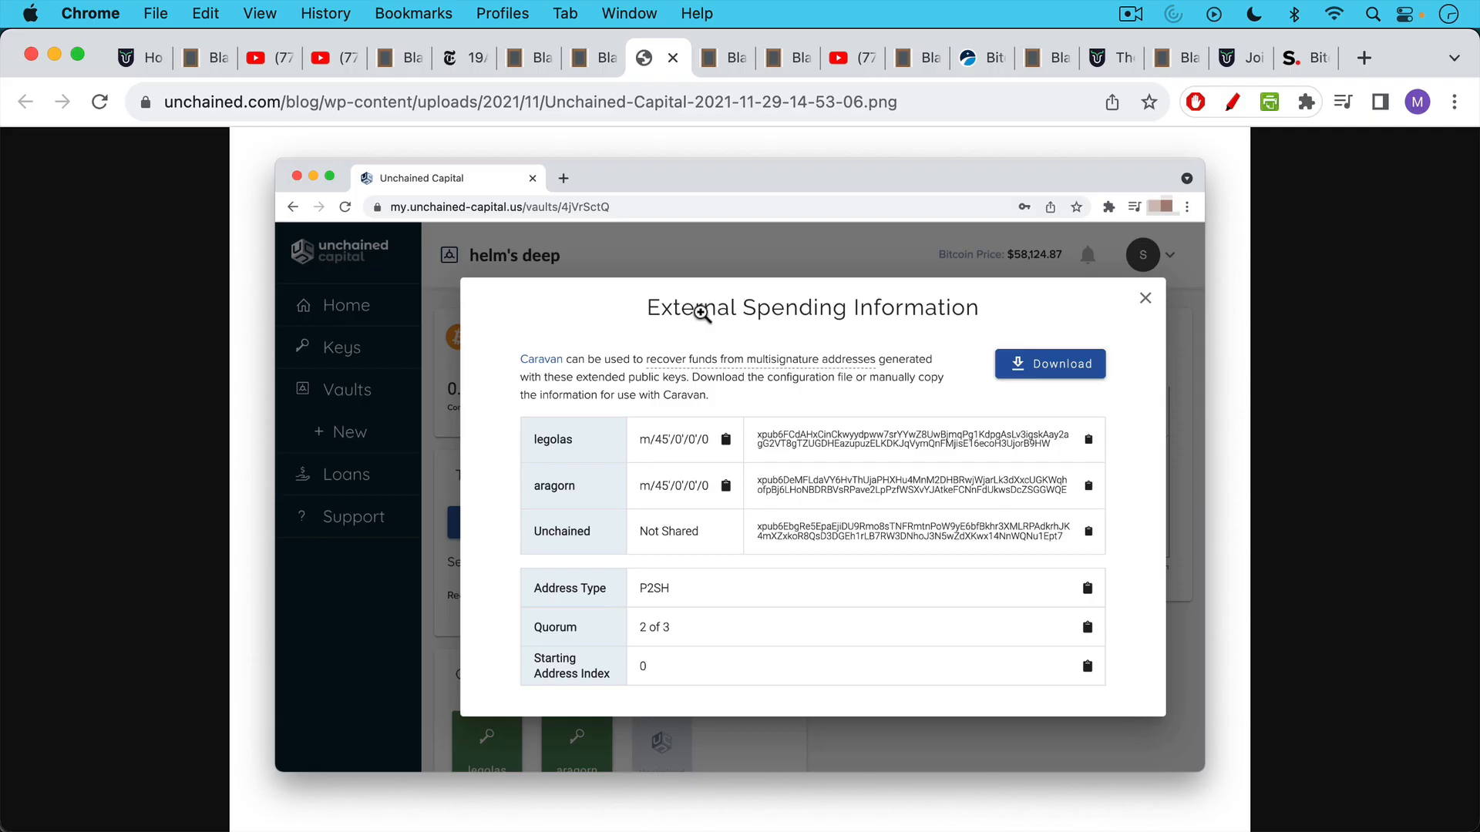
{"action": "mouse_move", "coordinate": [707, 548]}
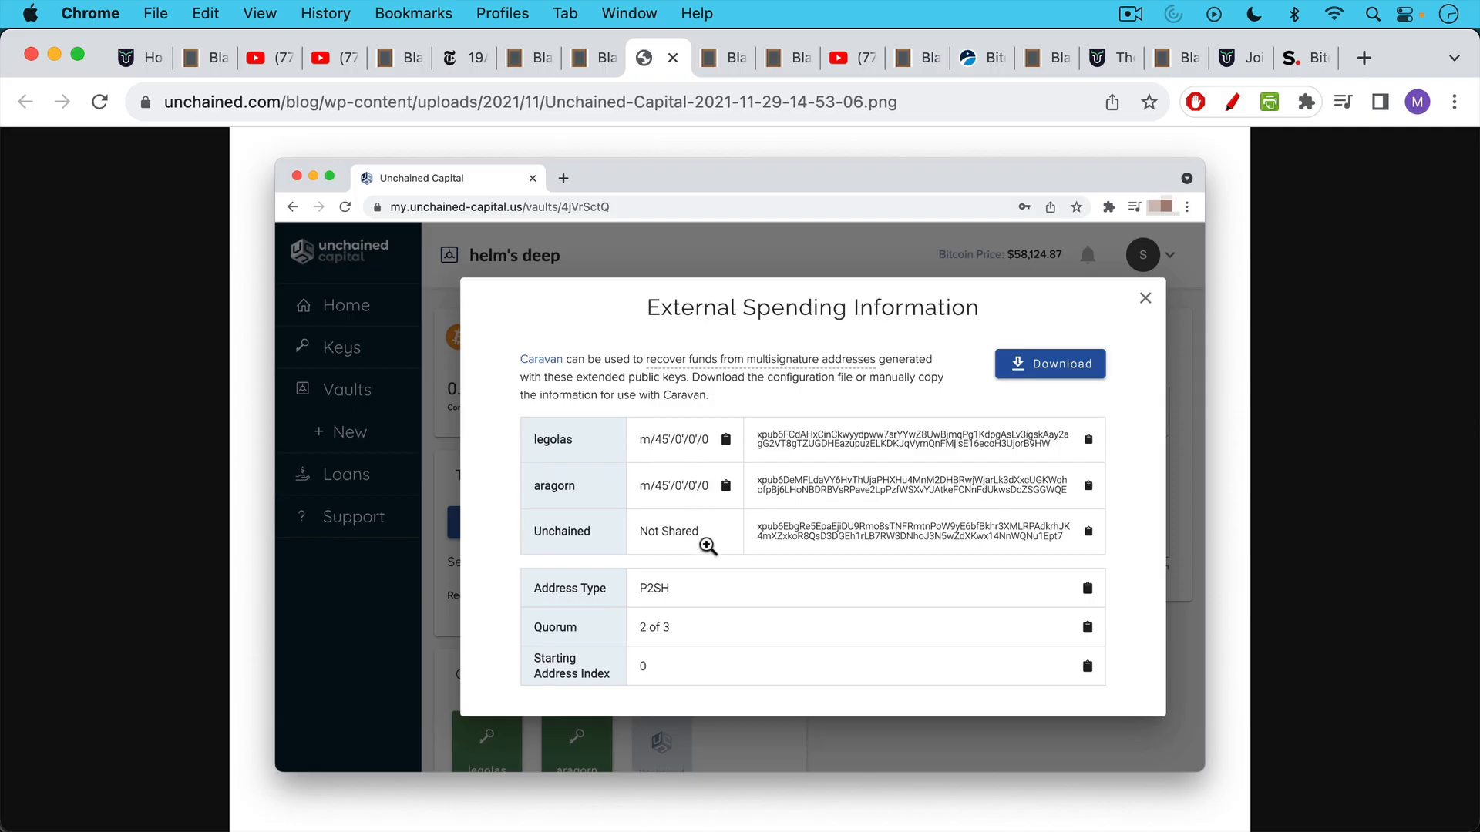
{"action": "mouse_move", "coordinate": [572, 552]}
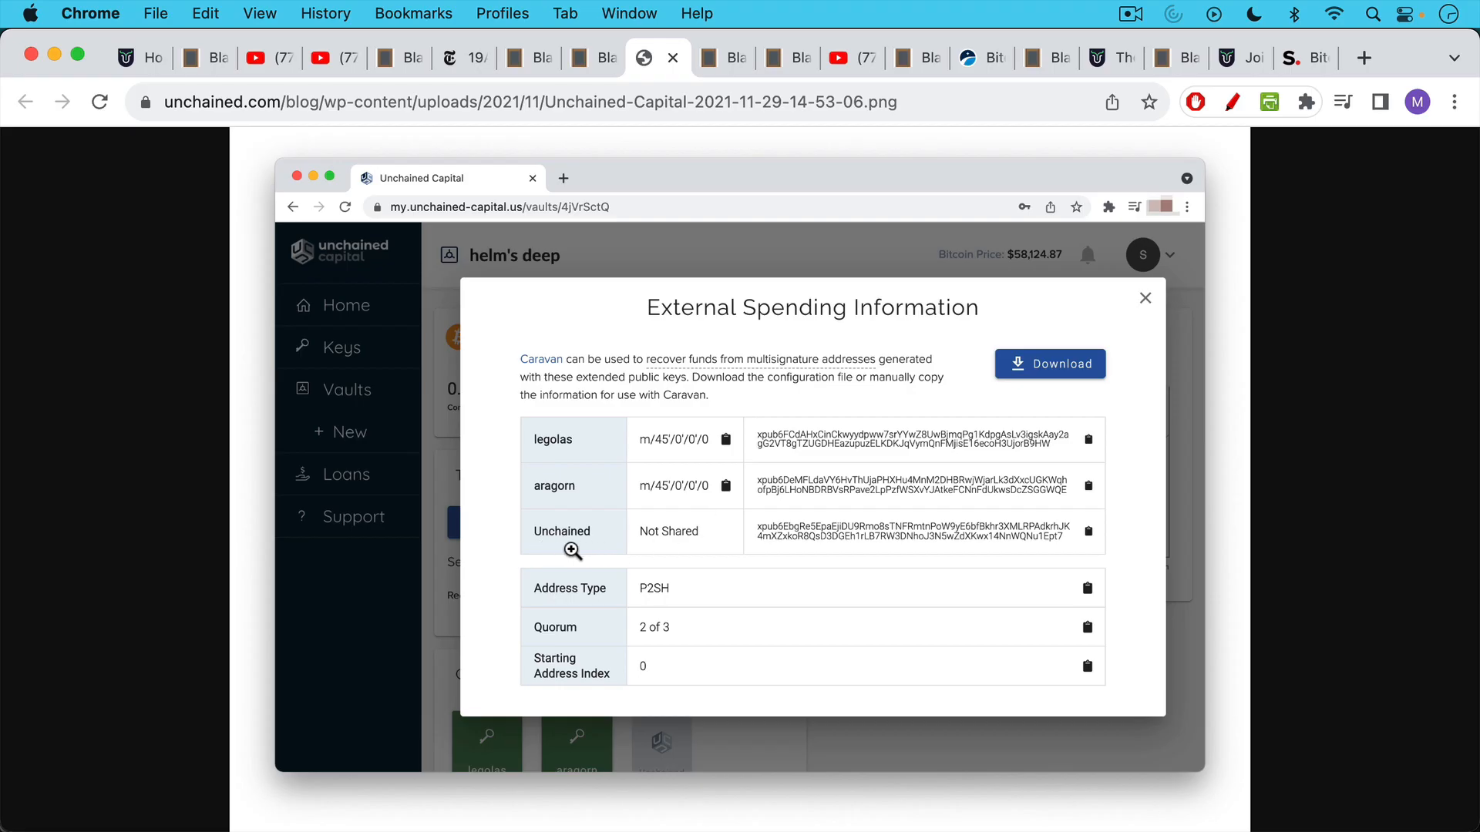
{"action": "mouse_move", "coordinate": [573, 530]}
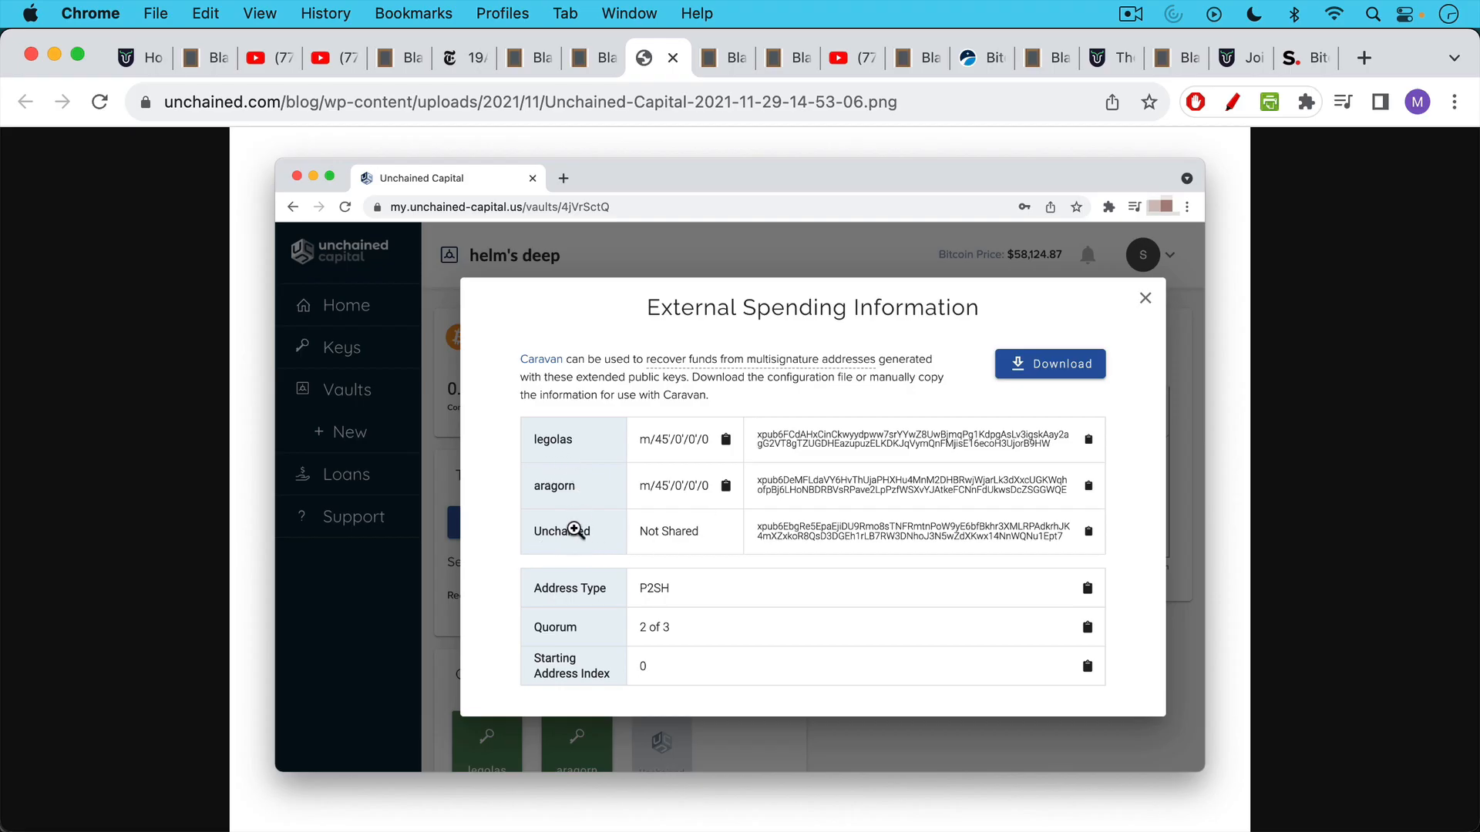
{"action": "mouse_move", "coordinate": [805, 430]}
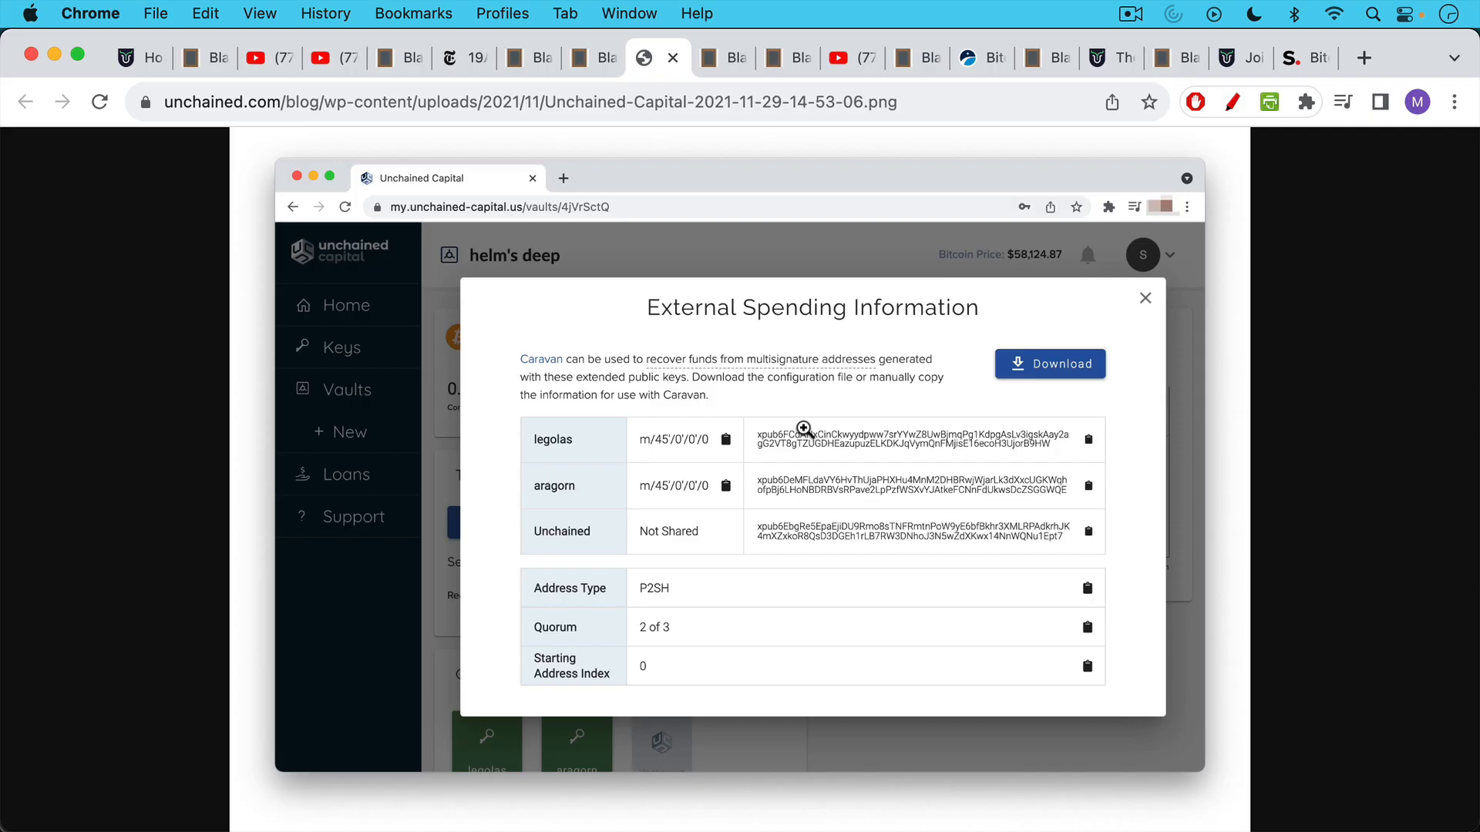
{"action": "mouse_move", "coordinate": [837, 481]}
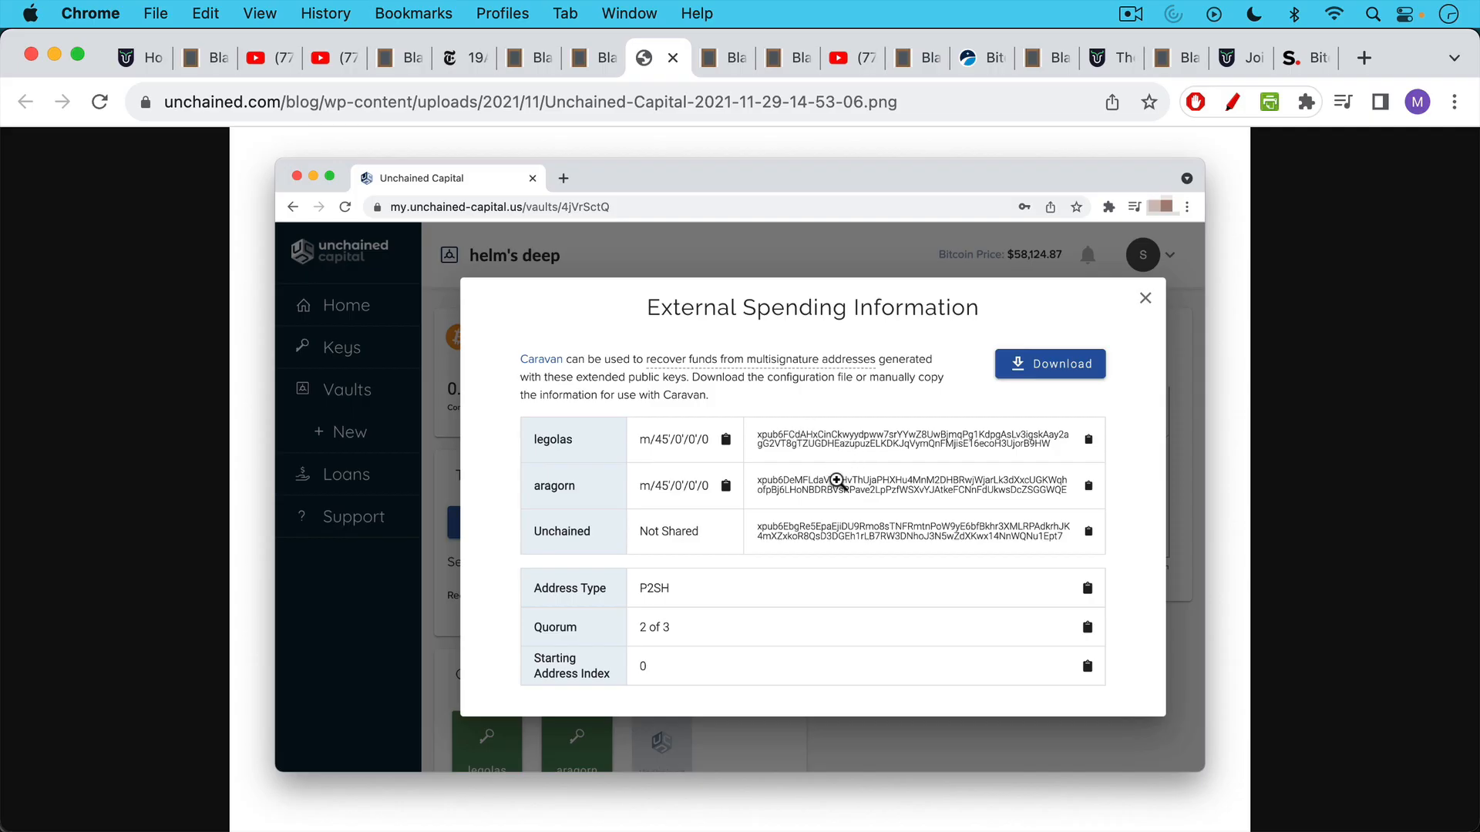
{"action": "mouse_move", "coordinate": [844, 535]}
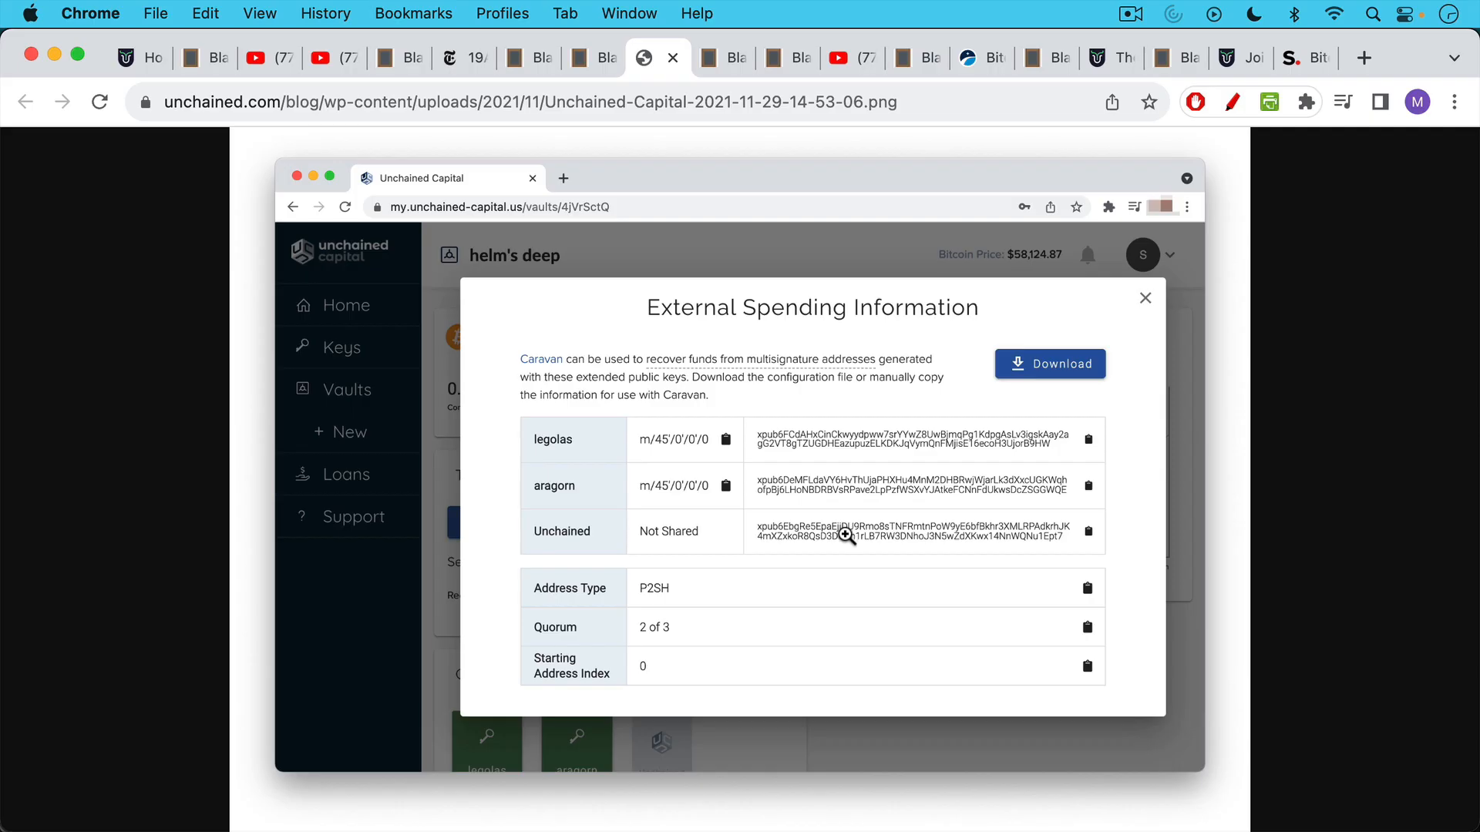
{"action": "mouse_move", "coordinate": [676, 458]}
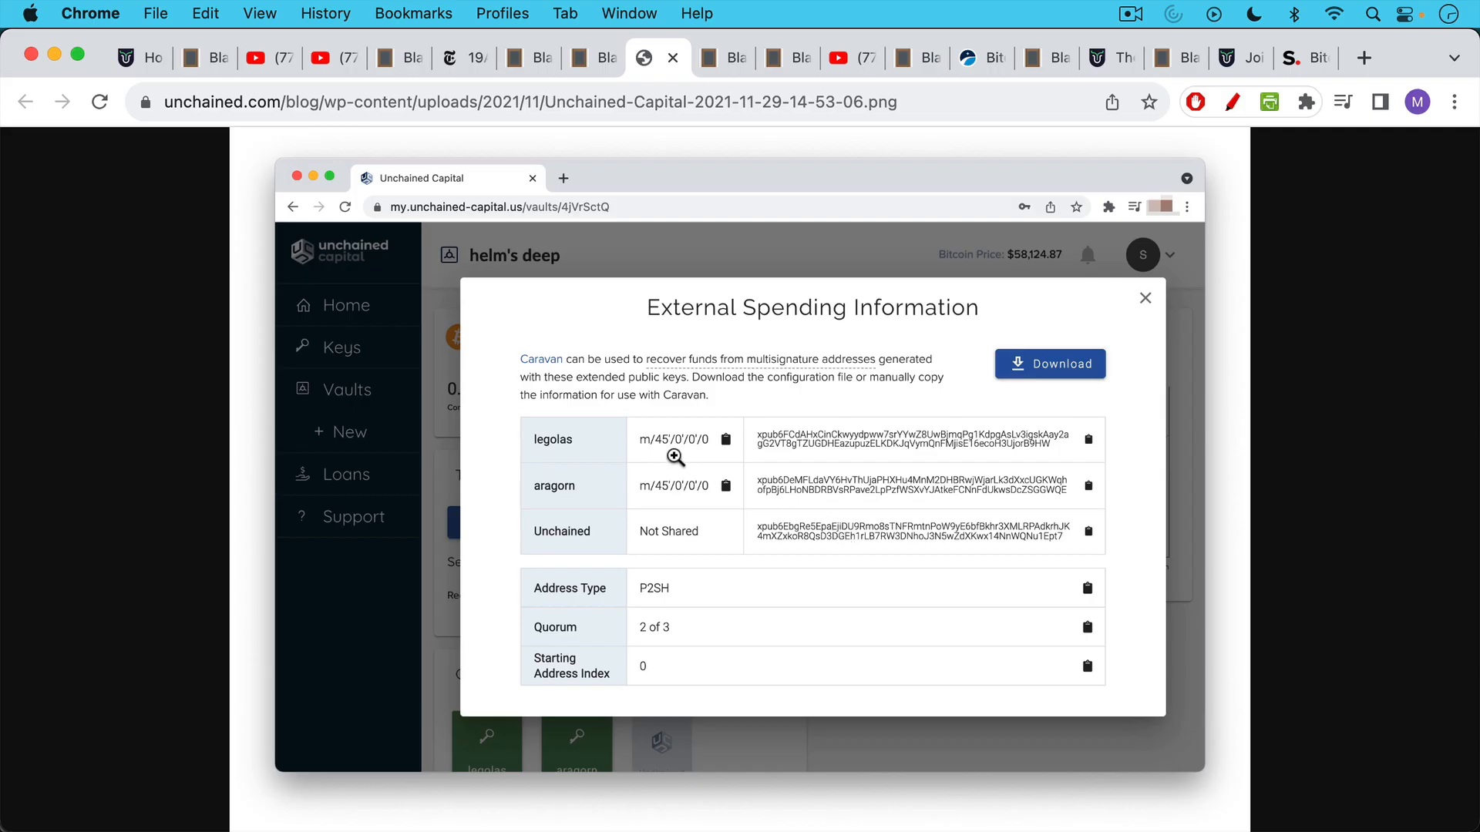
{"action": "mouse_move", "coordinate": [715, 583]}
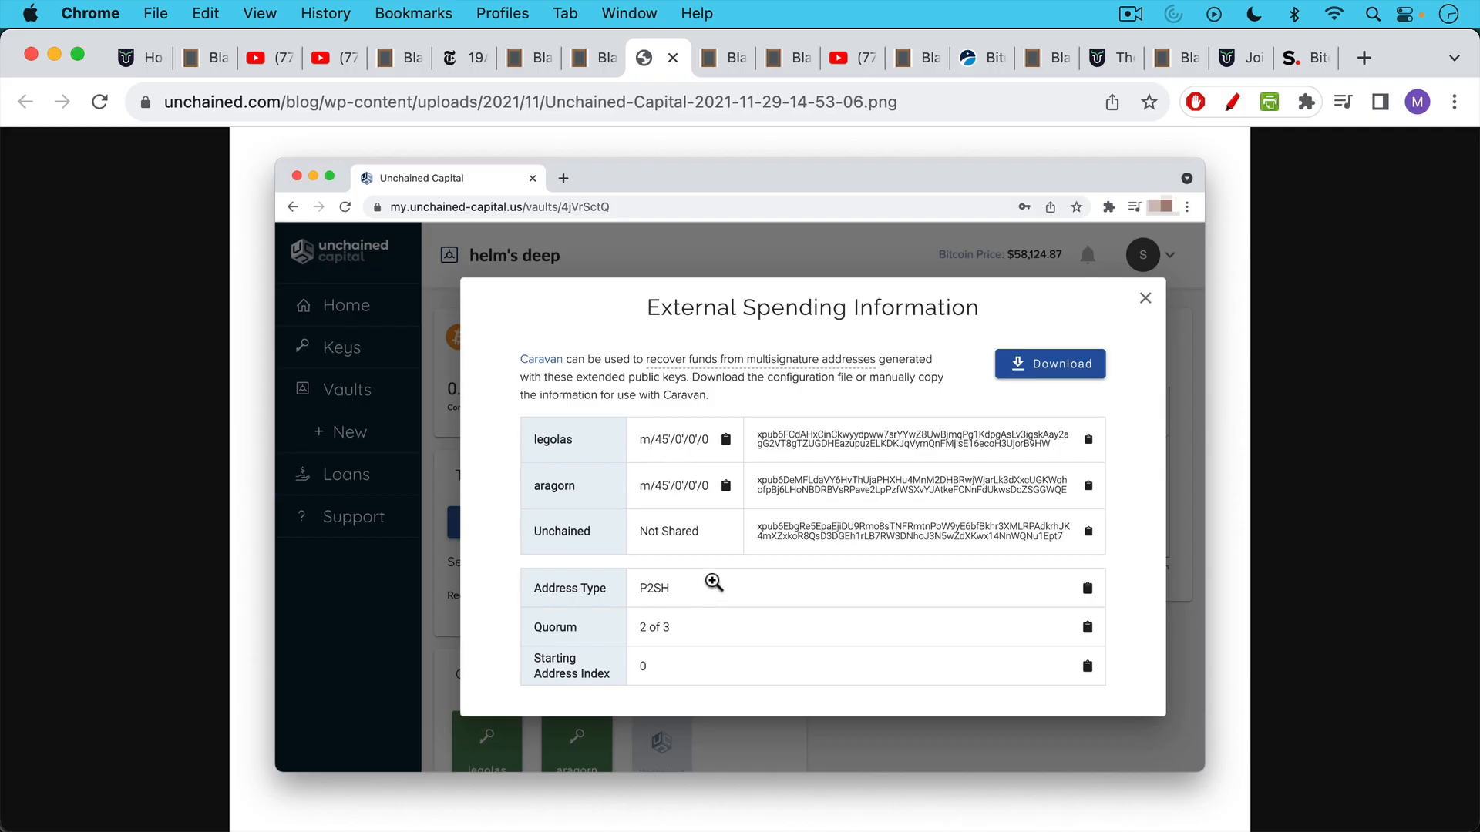
{"action": "mouse_move", "coordinate": [716, 619]}
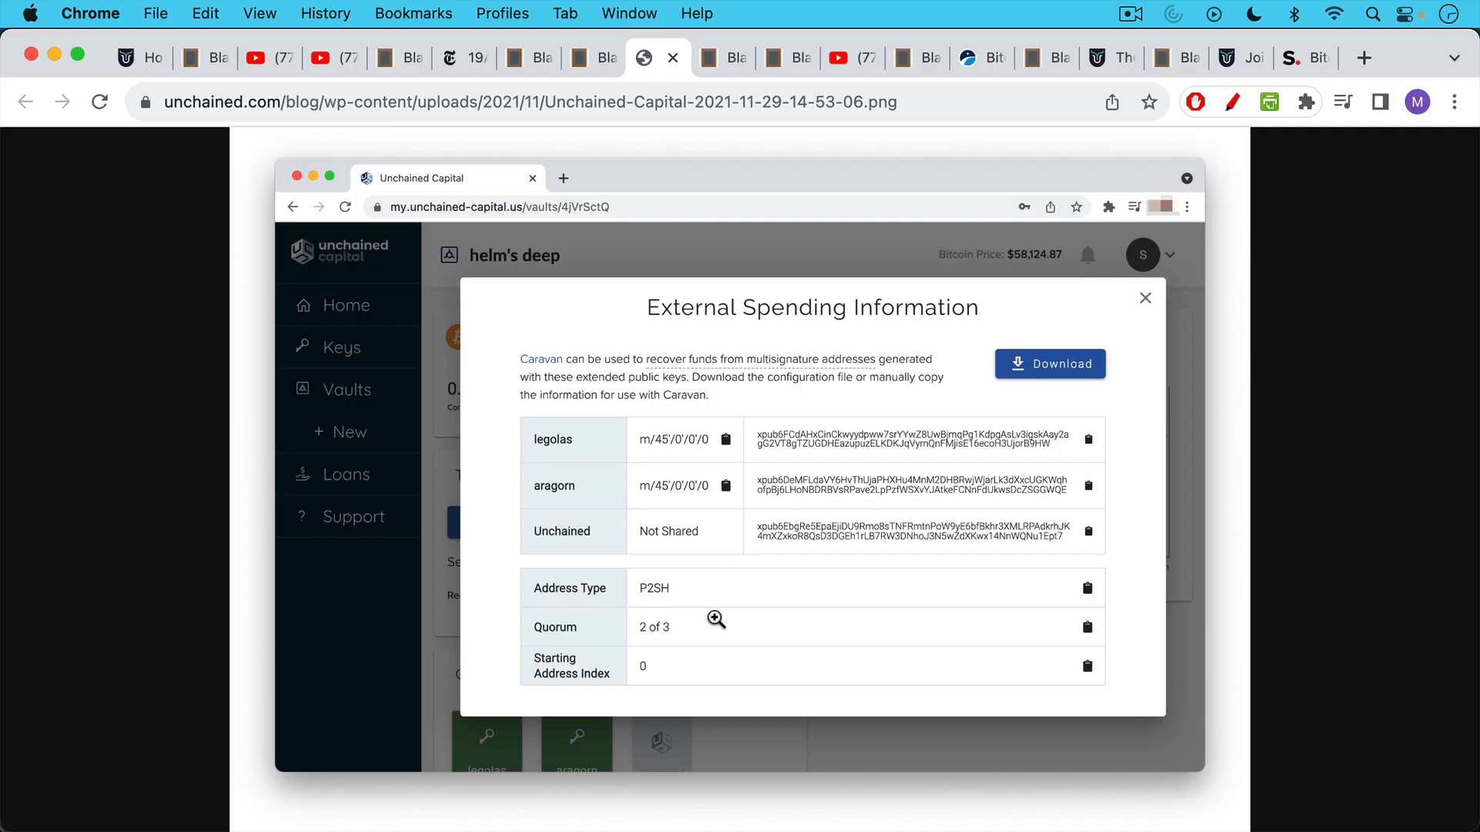
{"action": "mouse_move", "coordinate": [739, 677]}
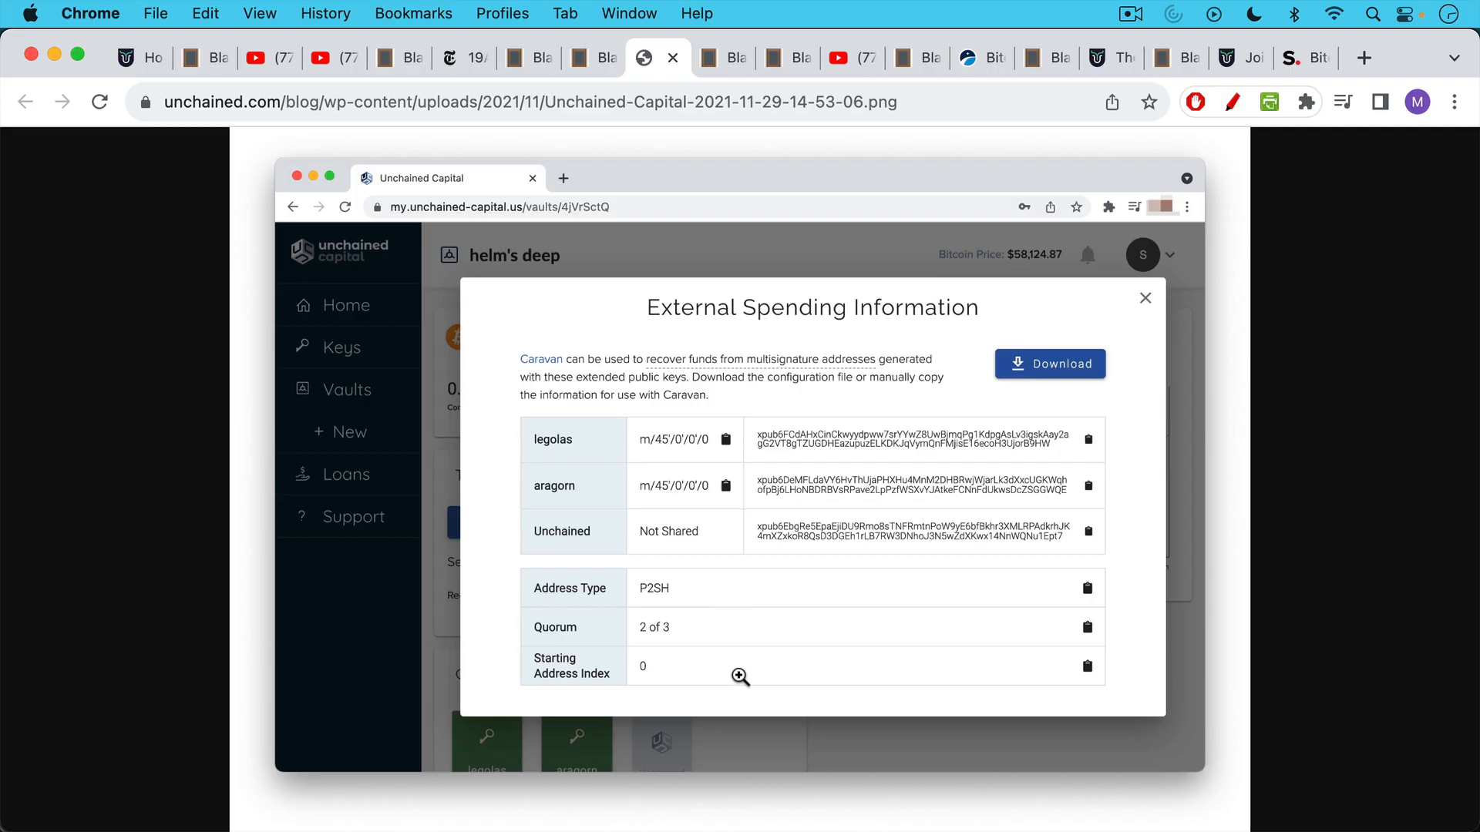
{"action": "mouse_move", "coordinate": [817, 583]}
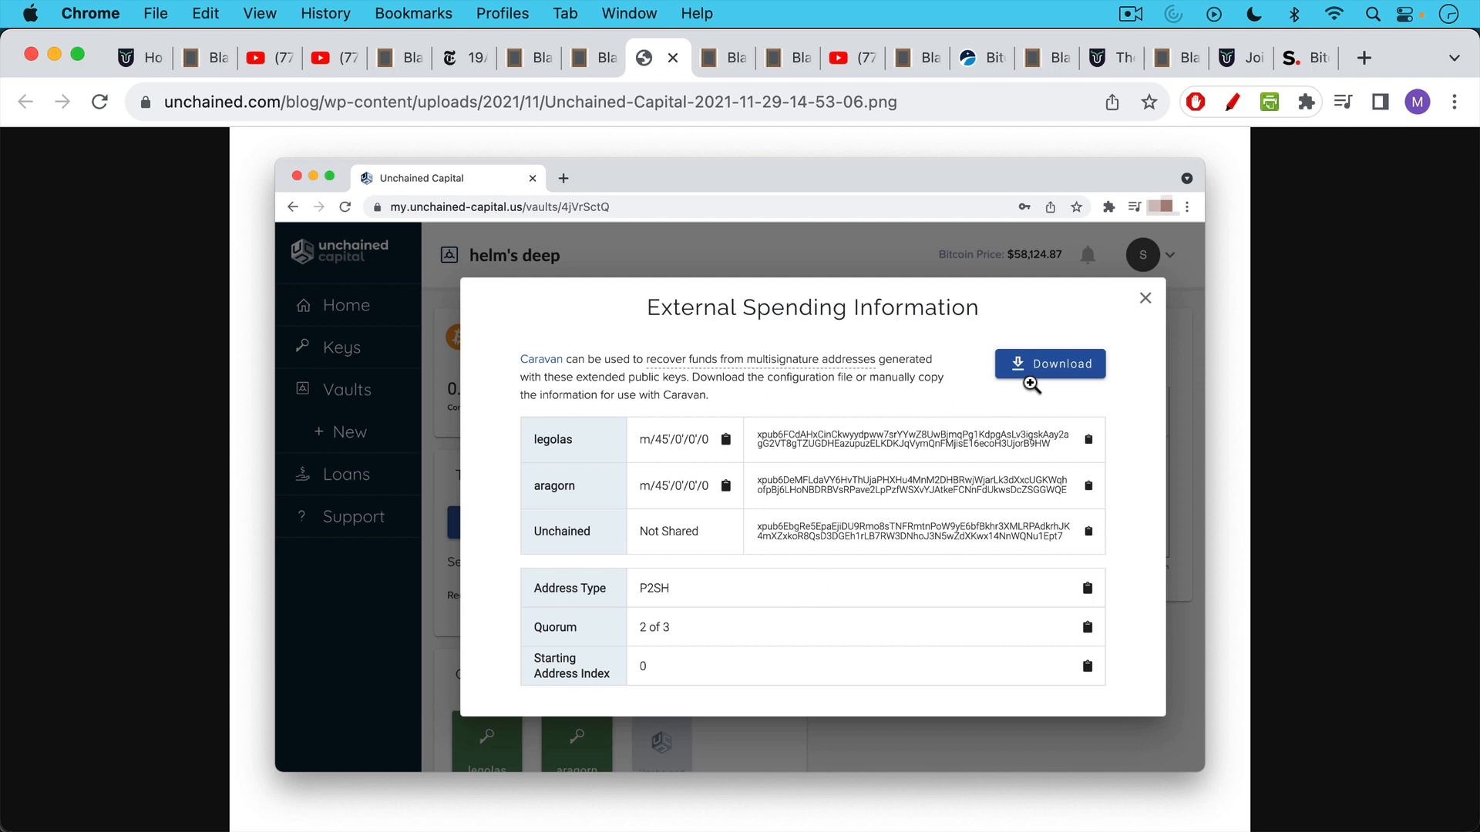
{"action": "mouse_move", "coordinate": [1064, 366]}
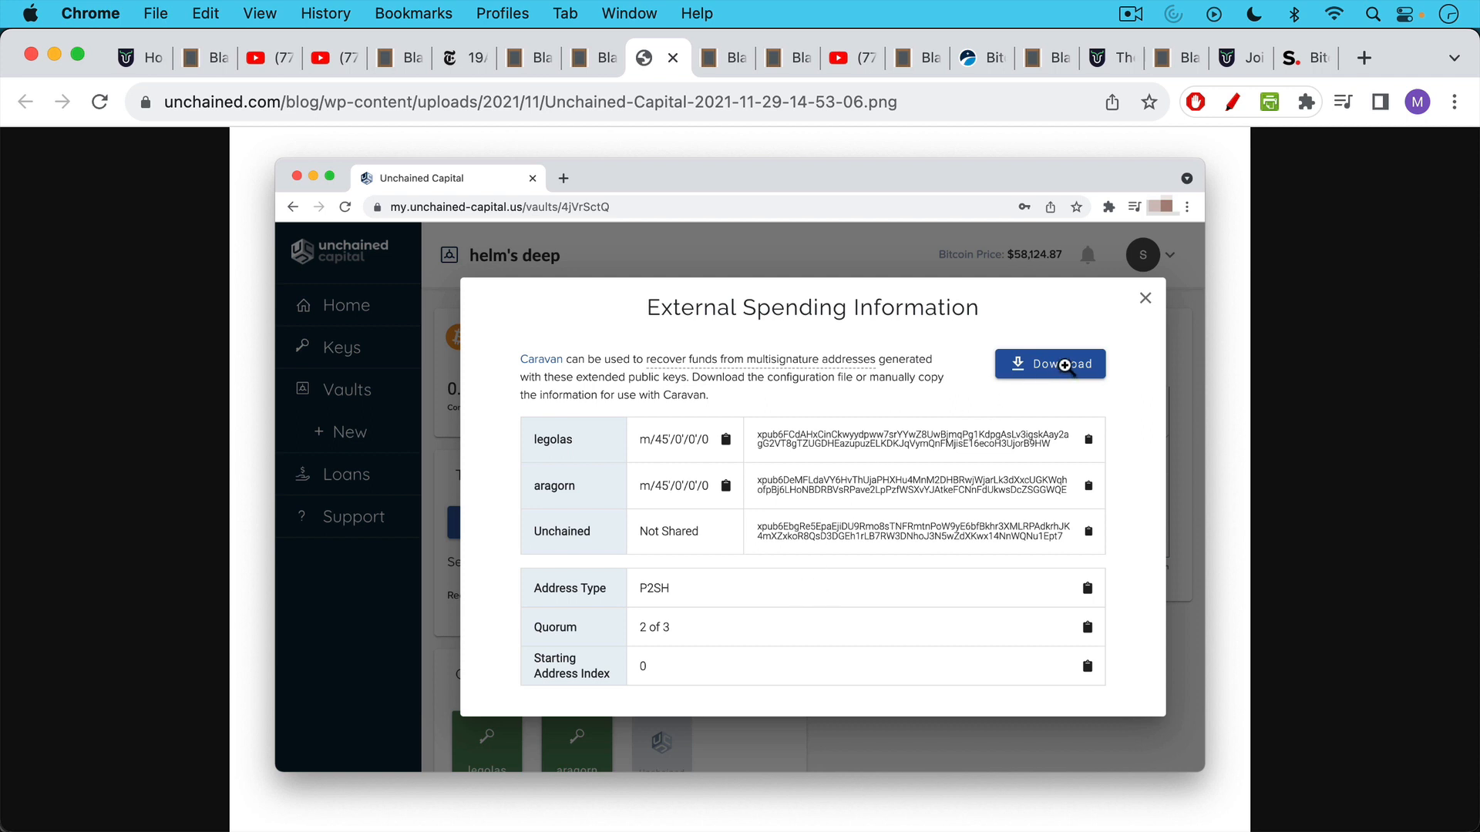
{"action": "mouse_move", "coordinate": [844, 201]}
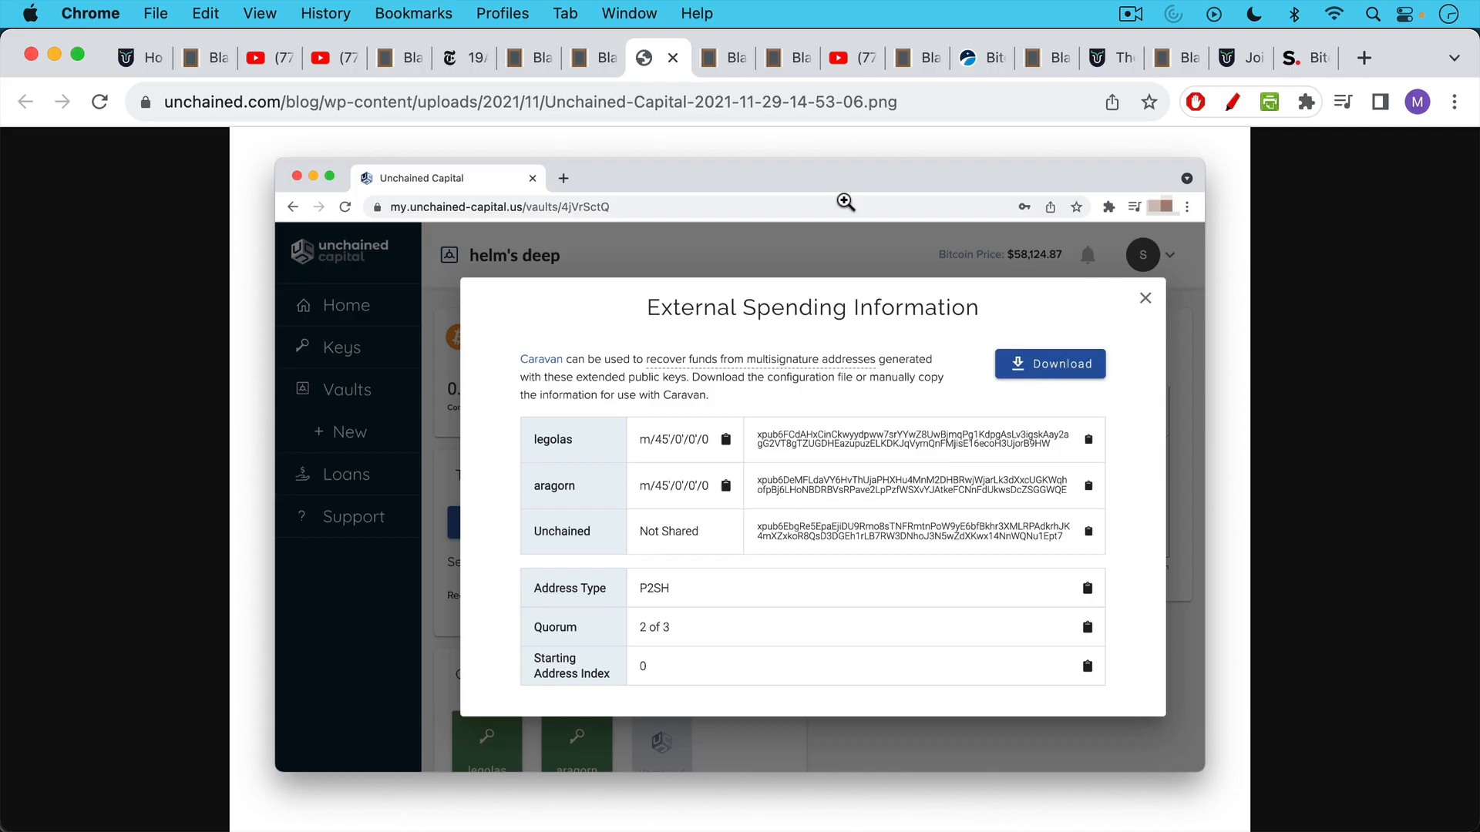
{"action": "mouse_move", "coordinate": [726, 58]}
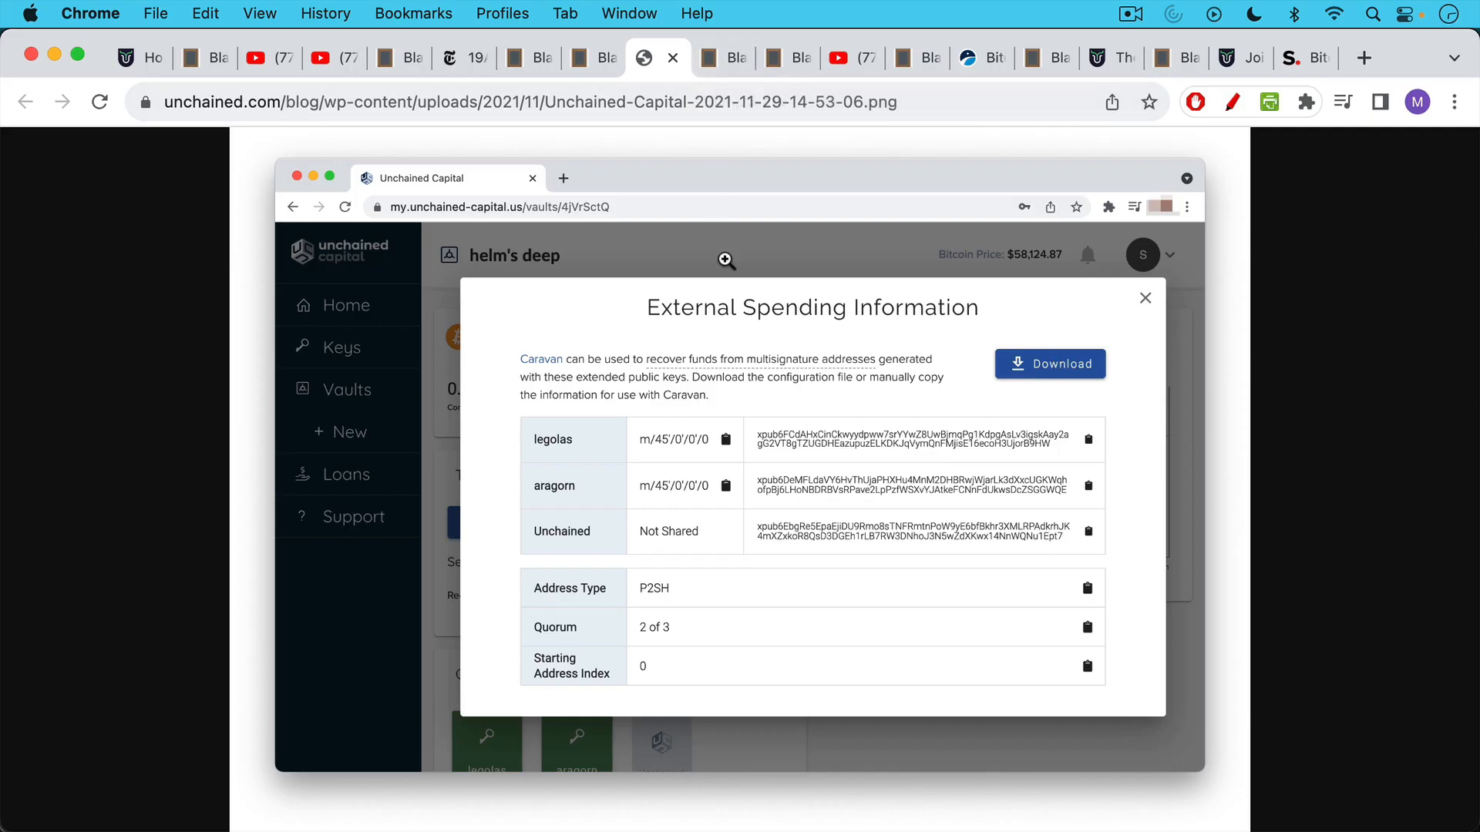
{"action": "mouse_move", "coordinate": [783, 504]}
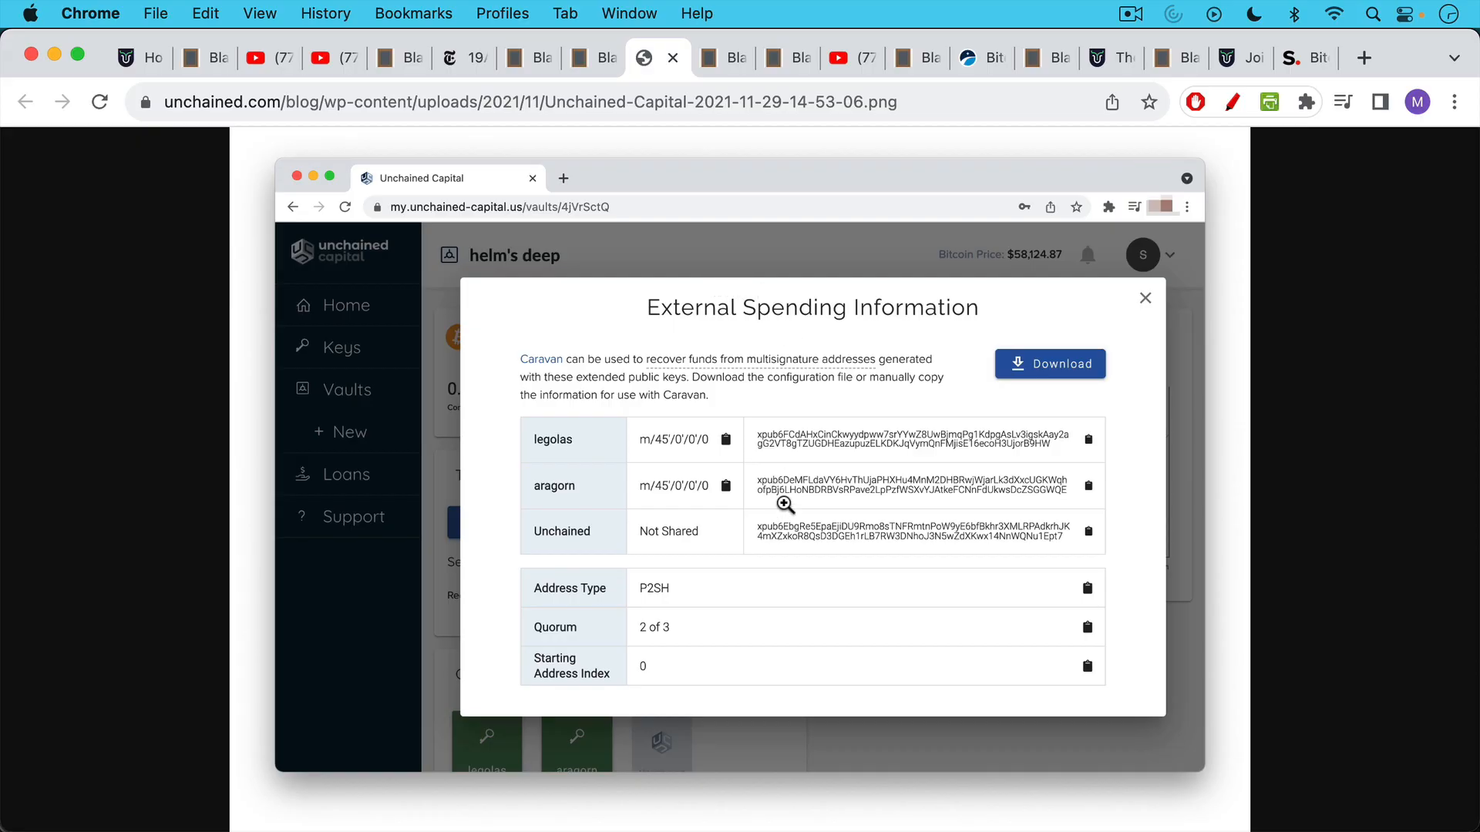
{"action": "left_click", "coordinate": [720, 58]}
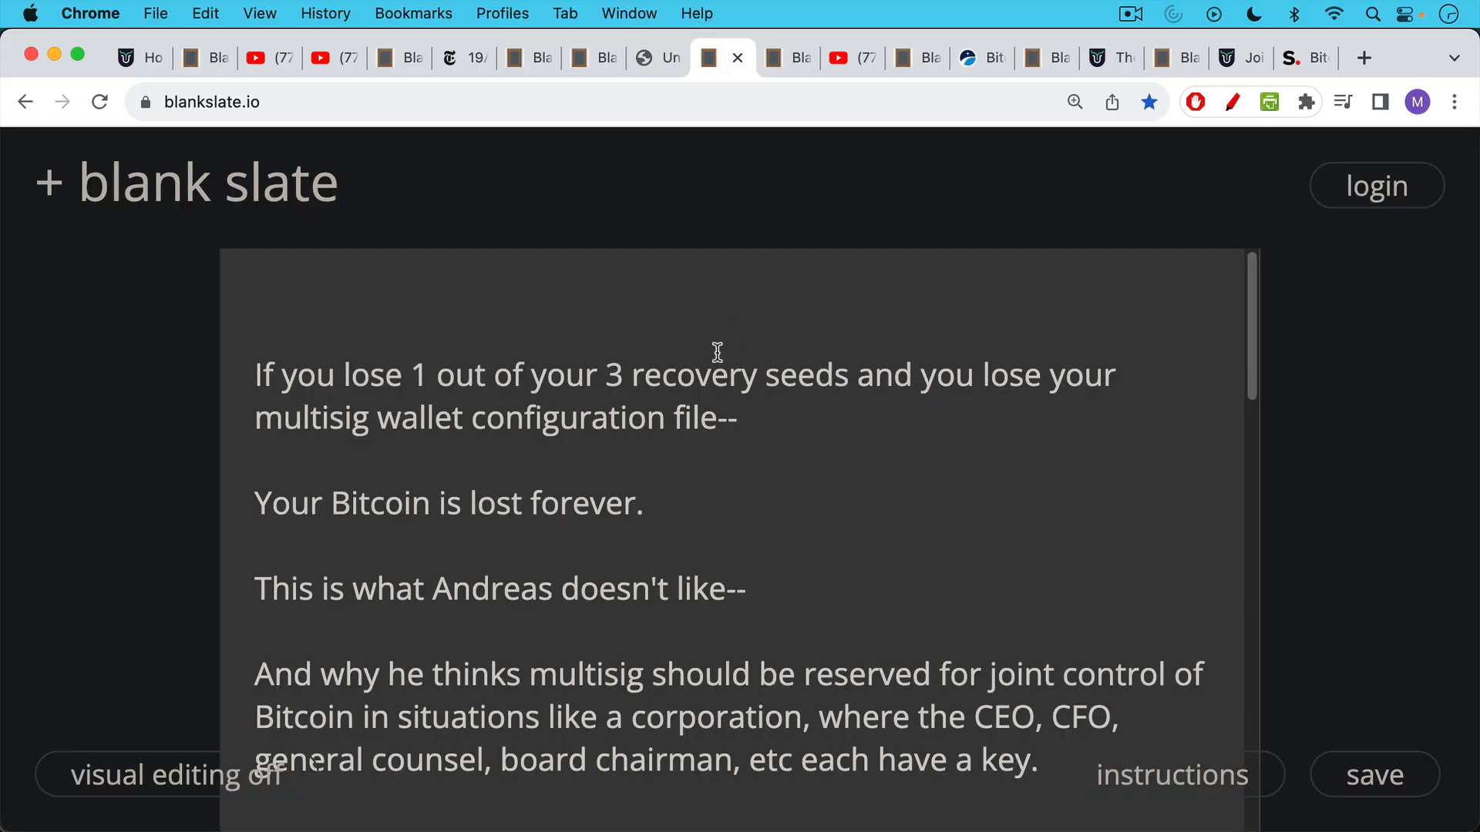
{"action": "mouse_move", "coordinate": [715, 340]}
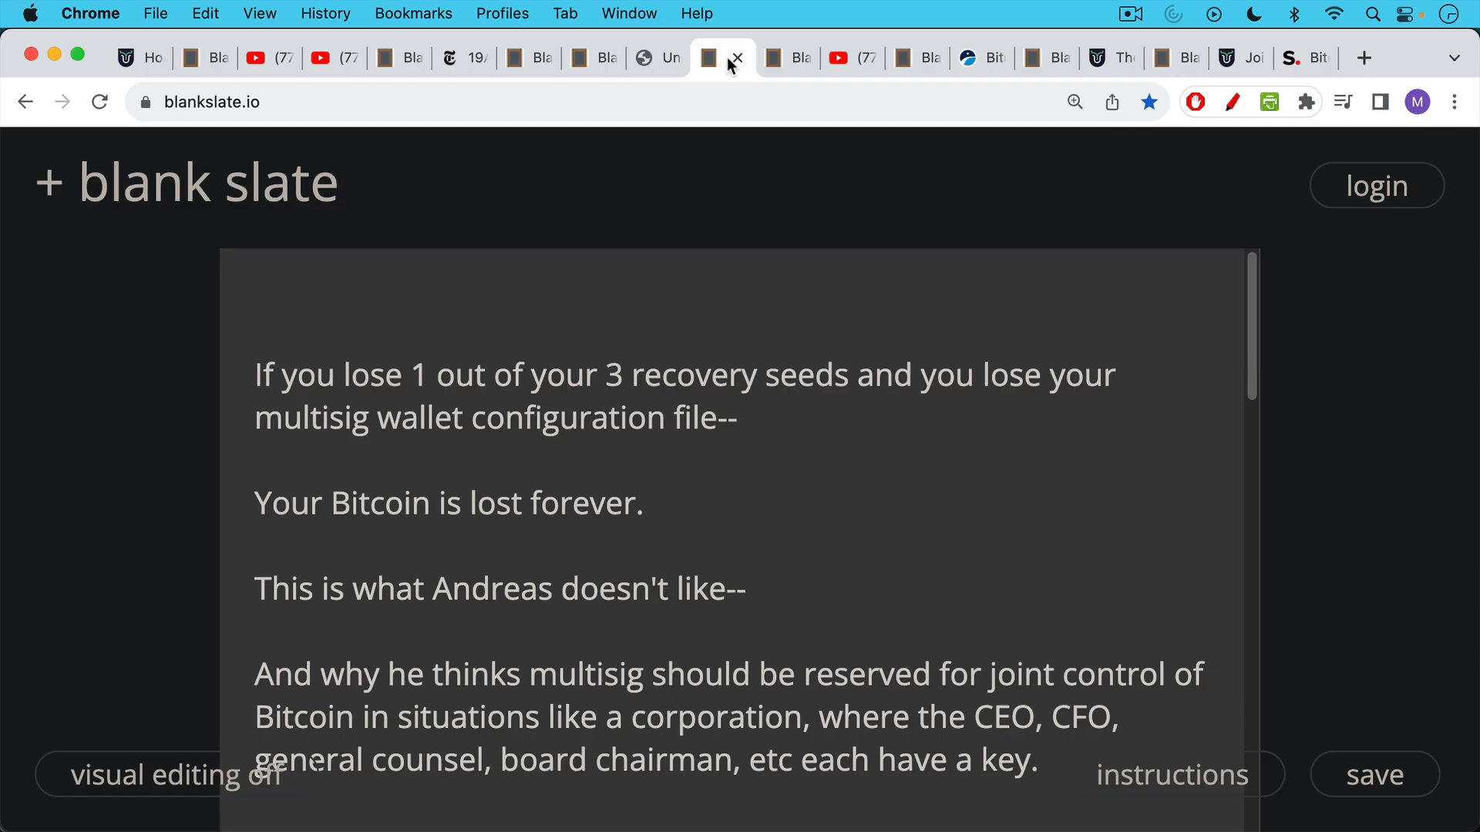
{"action": "mouse_move", "coordinate": [731, 221]}
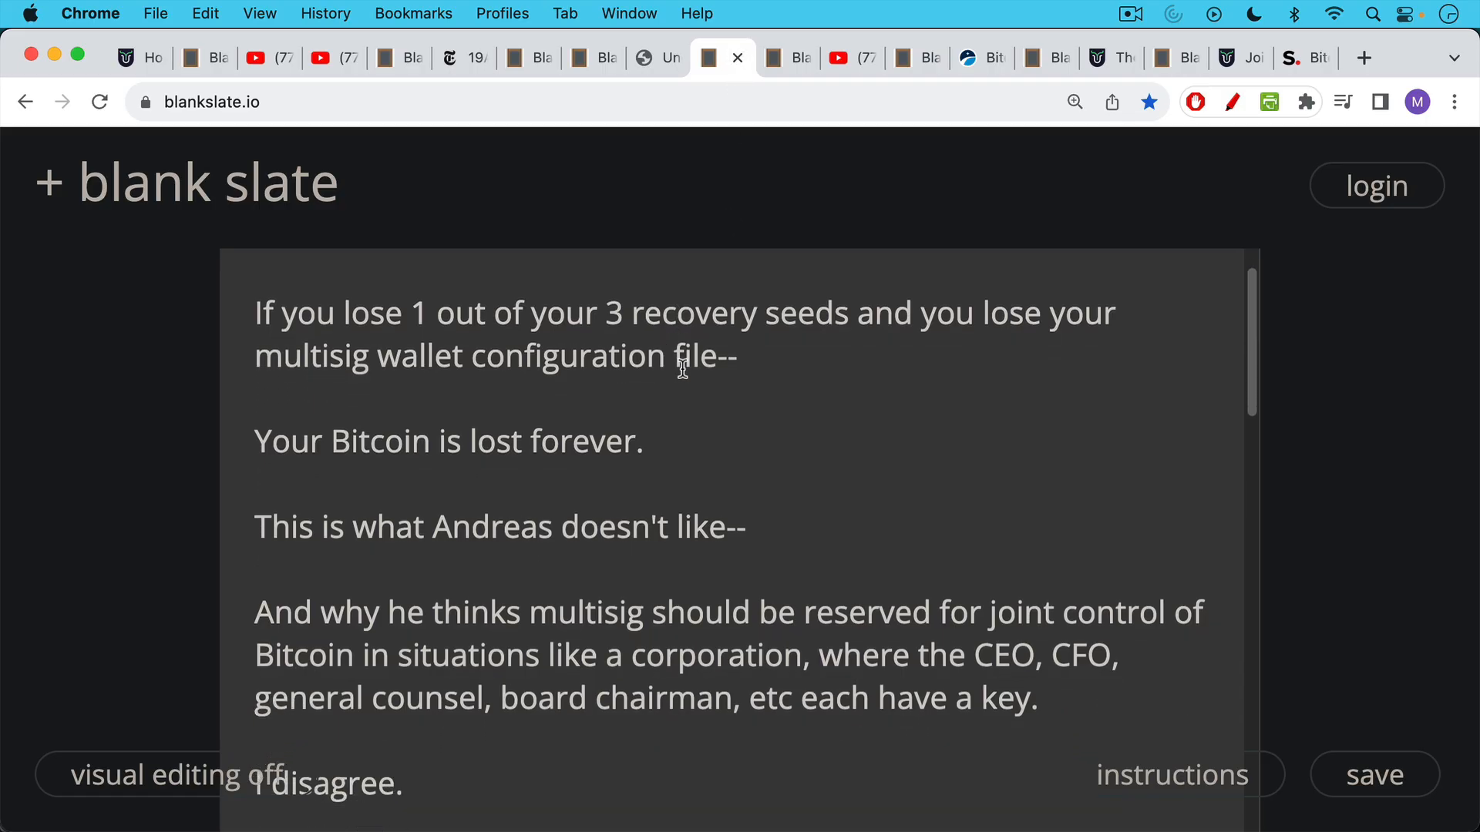
{"action": "scroll", "scroll_direction": "up", "scroll_amount": 3}
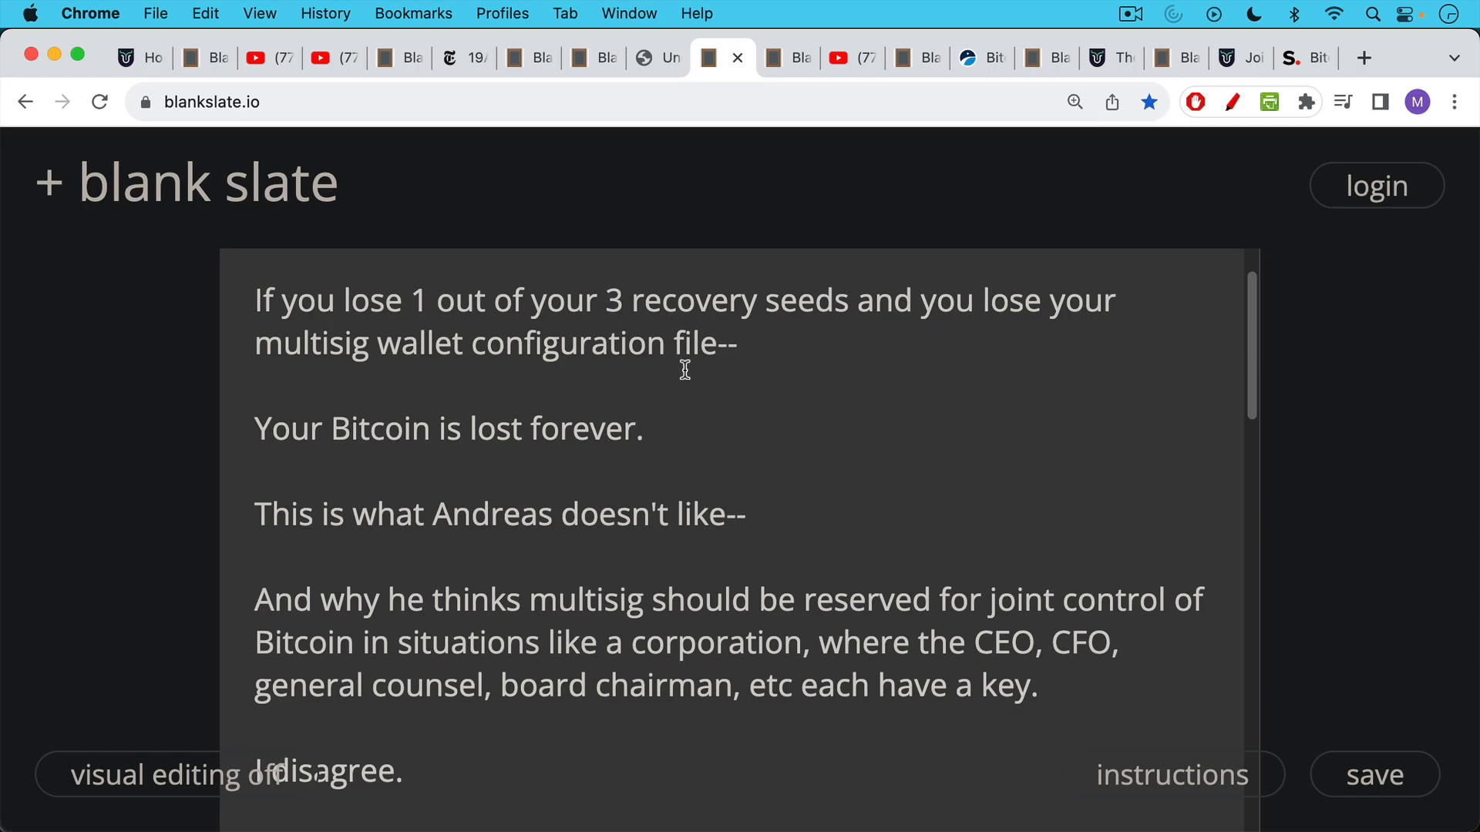
{"action": "mouse_move", "coordinate": [675, 368]}
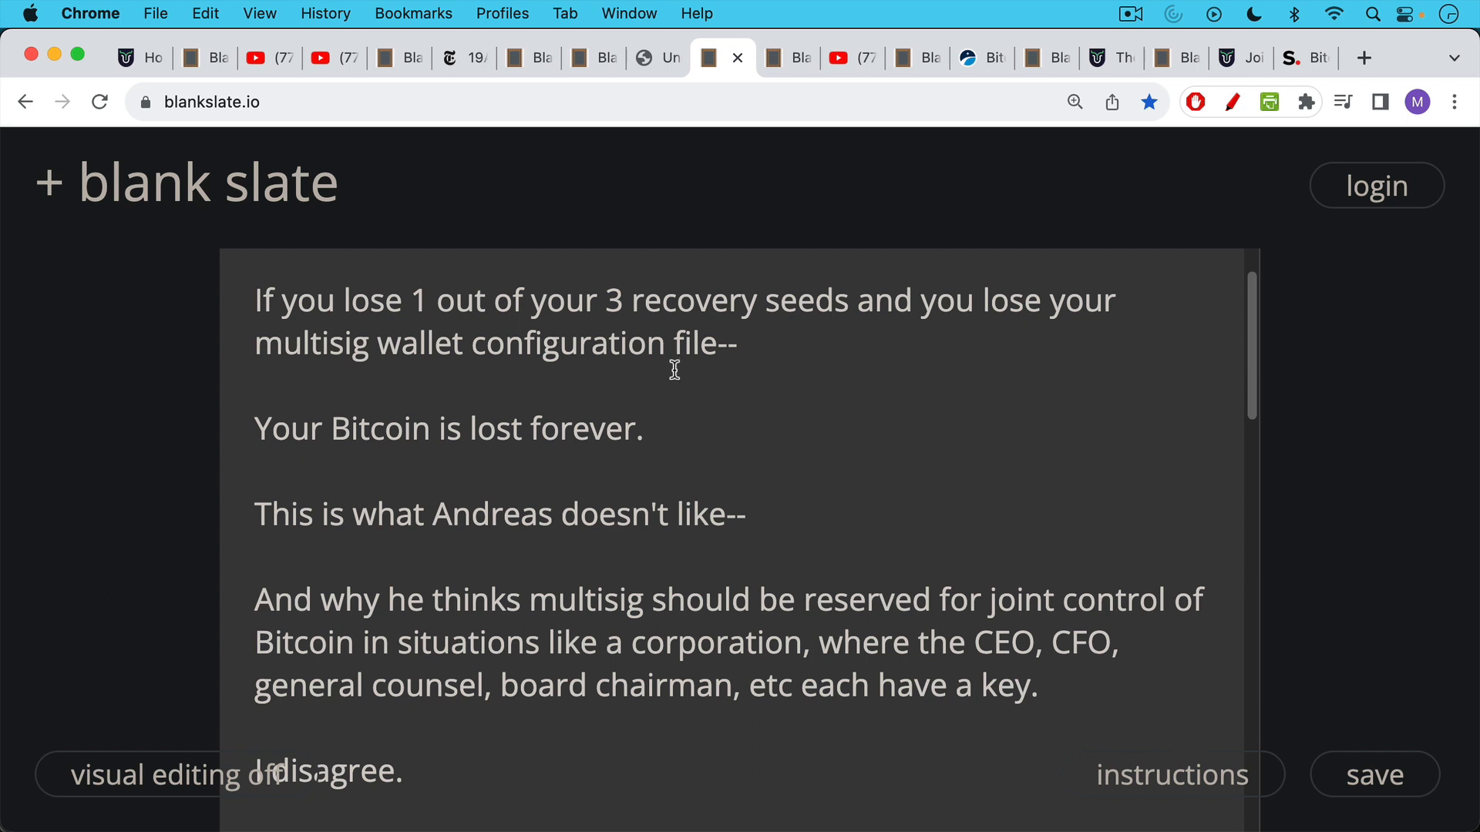
{"action": "scroll", "scroll_direction": "down", "scroll_amount": 3}
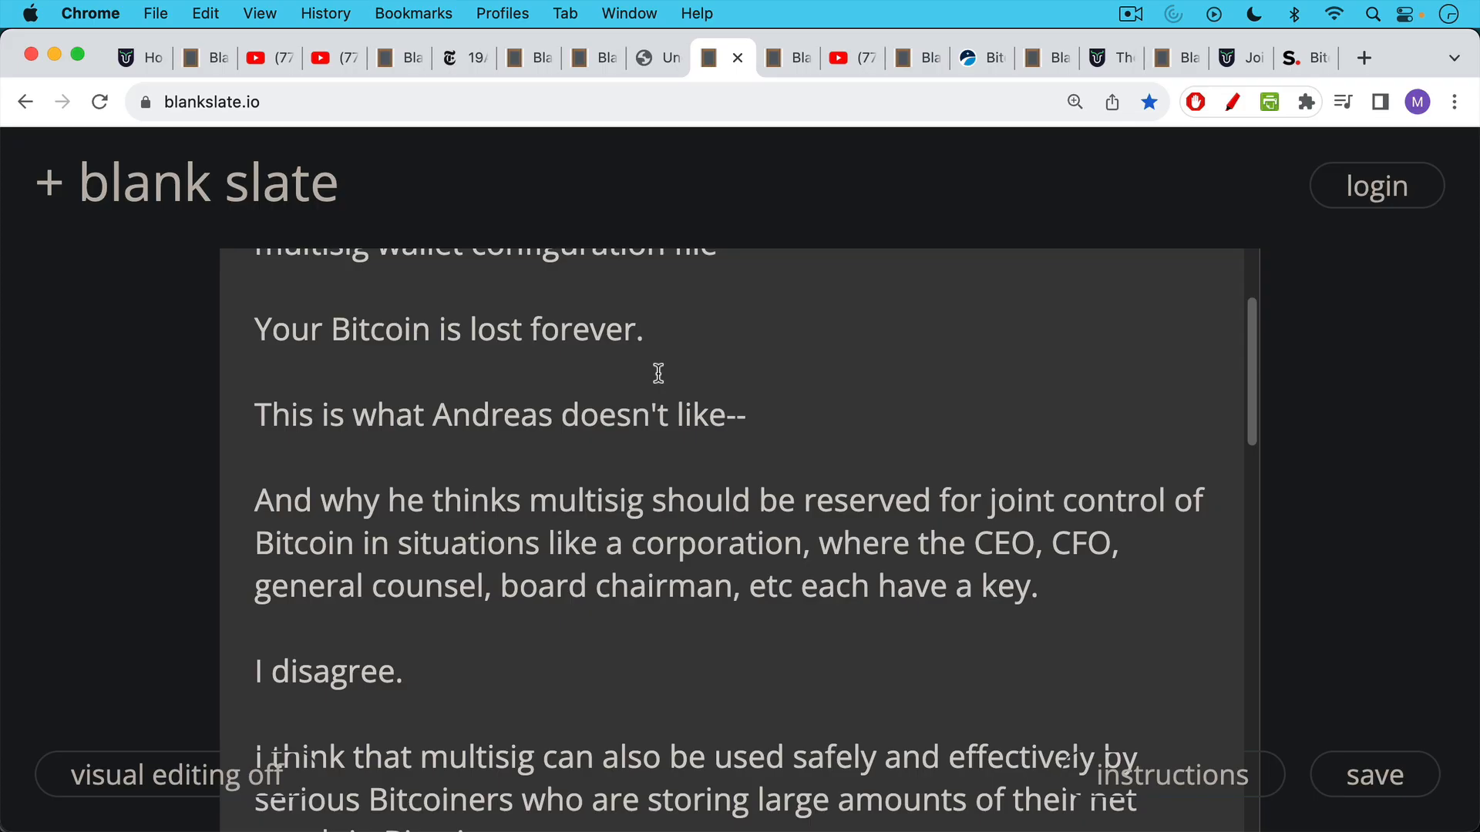
{"action": "scroll", "scroll_direction": "up", "scroll_amount": 3}
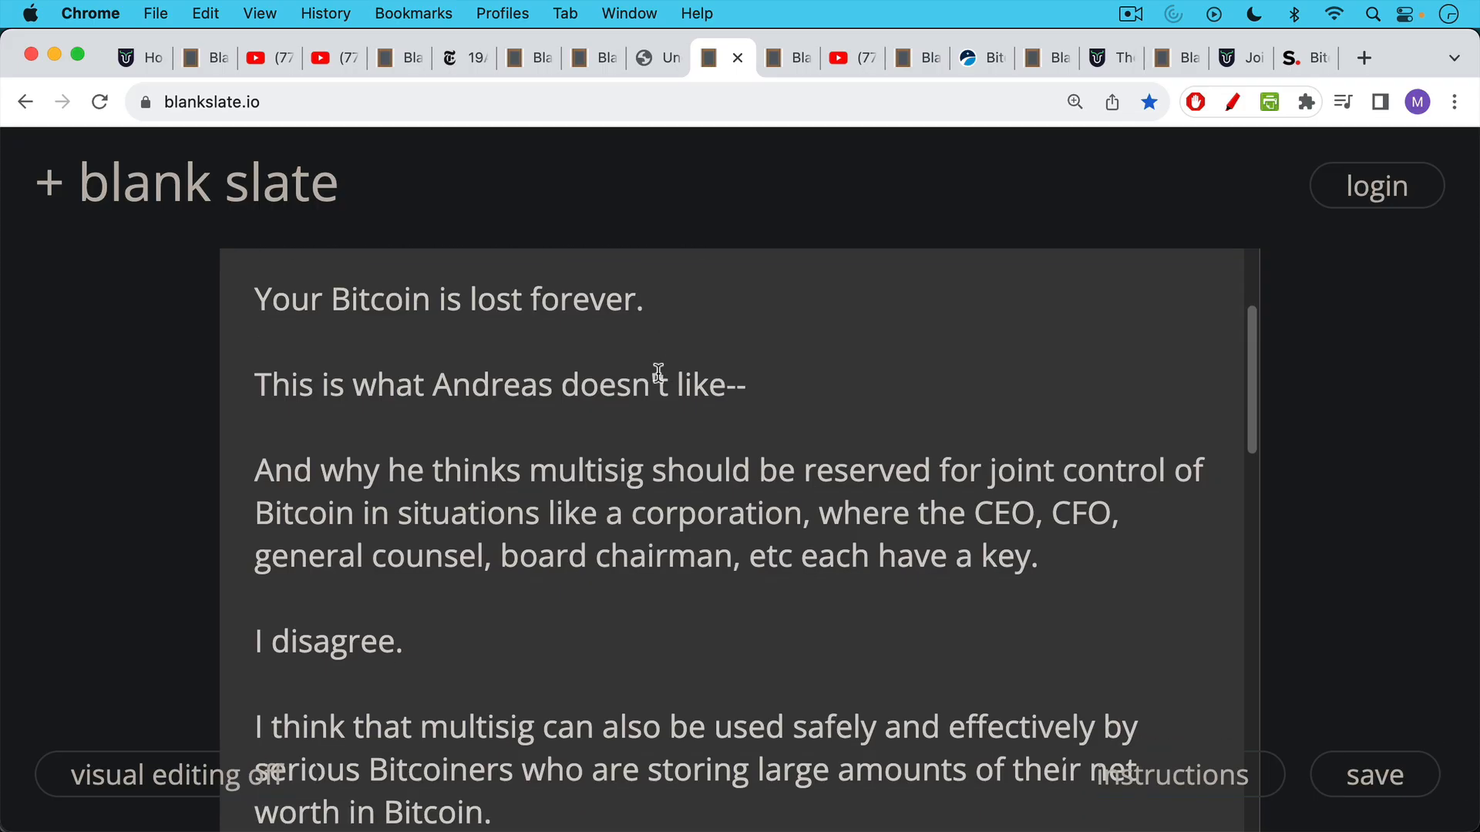
{"action": "scroll", "scroll_direction": "down", "scroll_amount": 3}
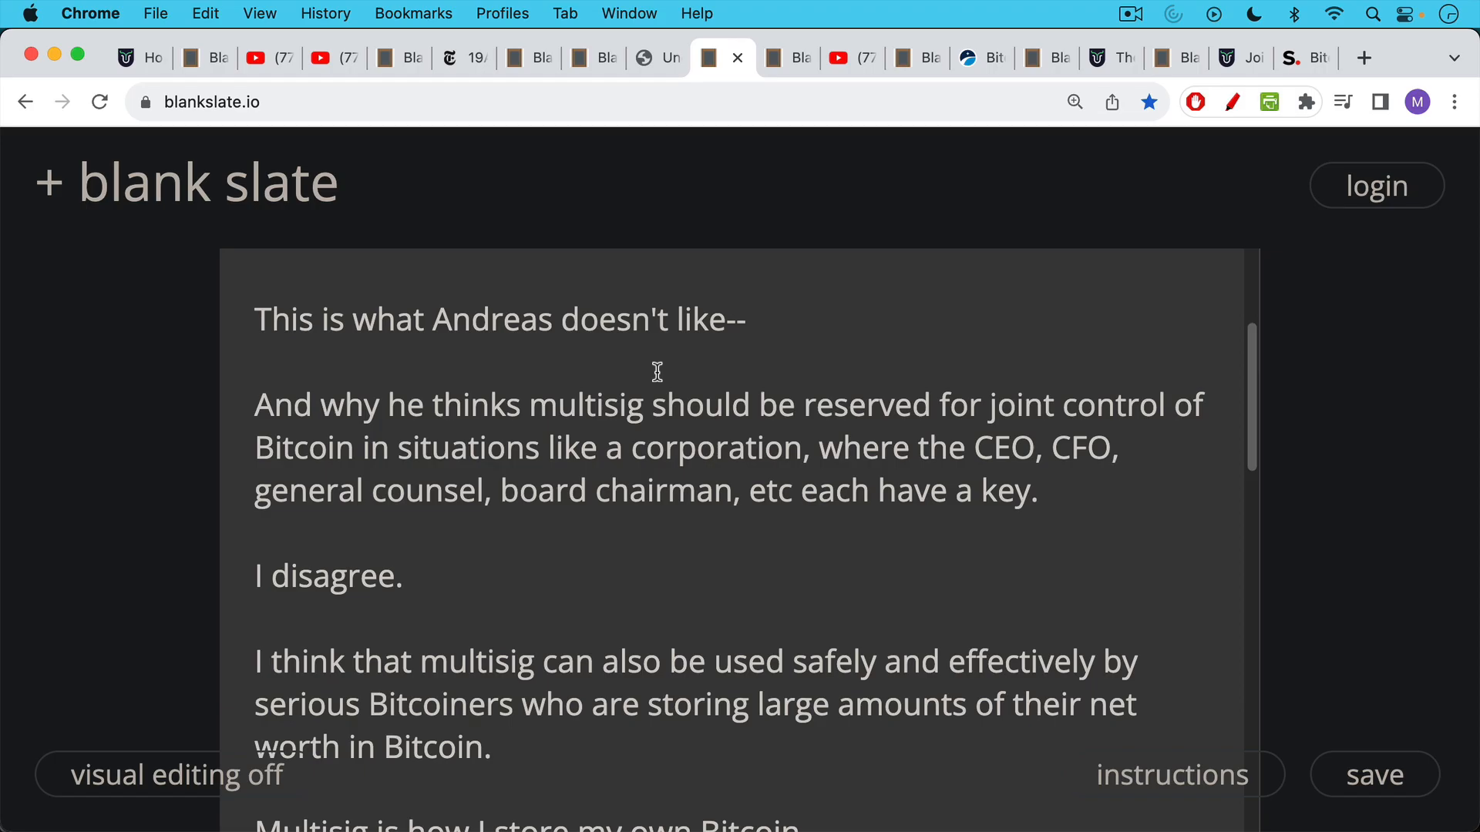
{"action": "scroll", "scroll_direction": "down", "scroll_amount": 3}
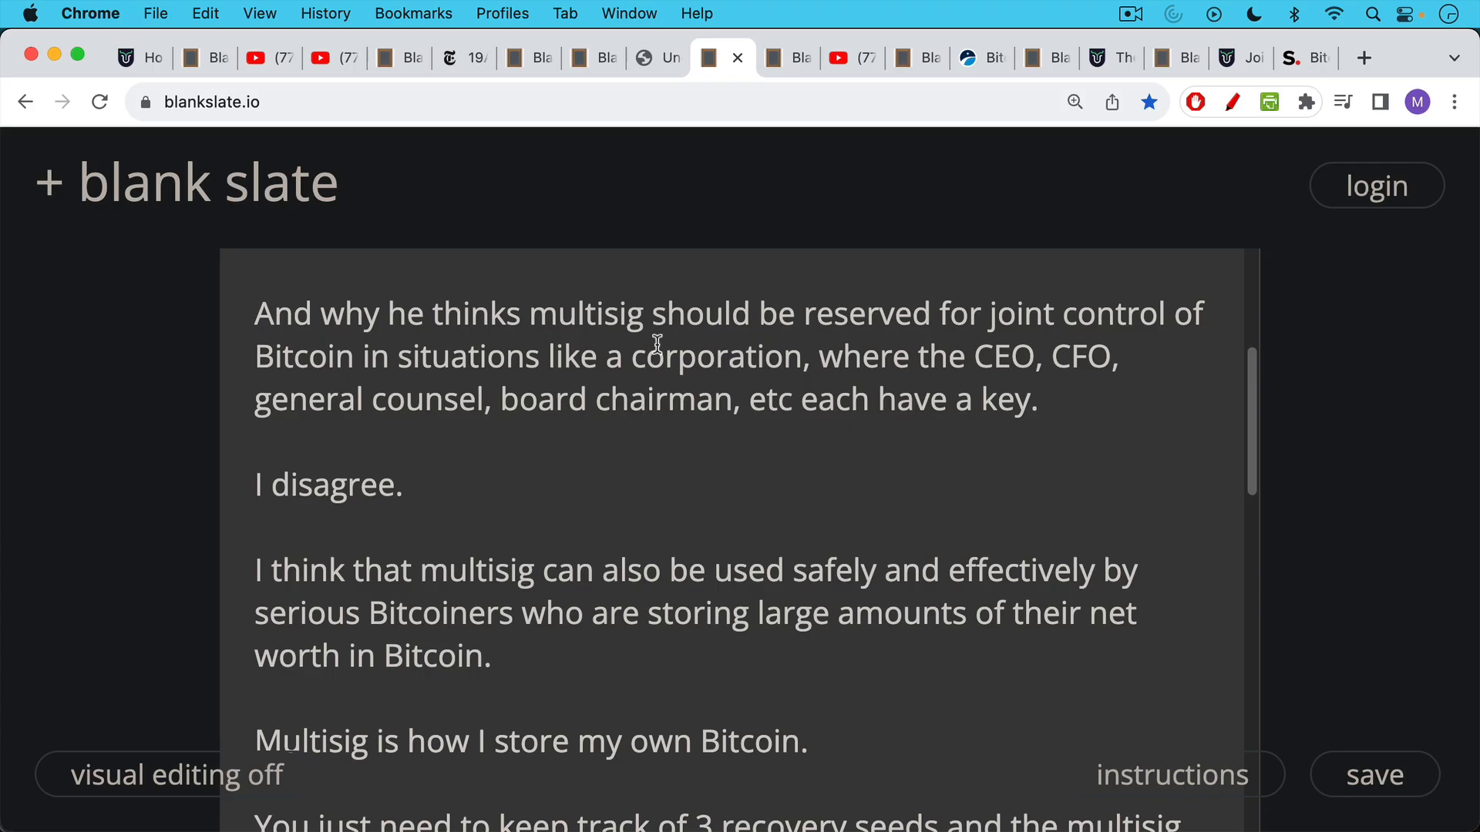
{"action": "scroll", "scroll_direction": "down", "scroll_amount": 3}
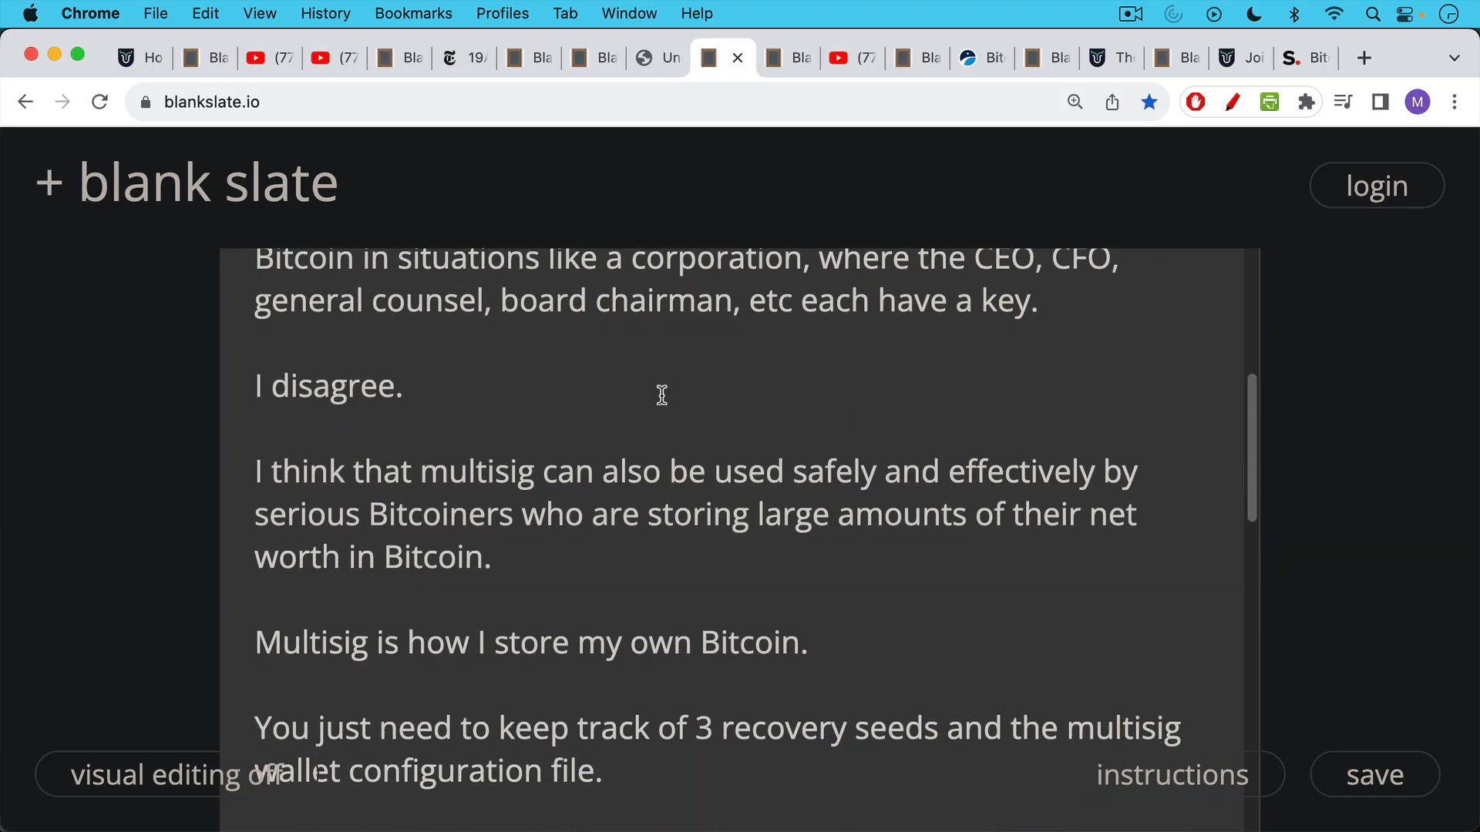
{"action": "scroll", "scroll_direction": "down", "scroll_amount": 3}
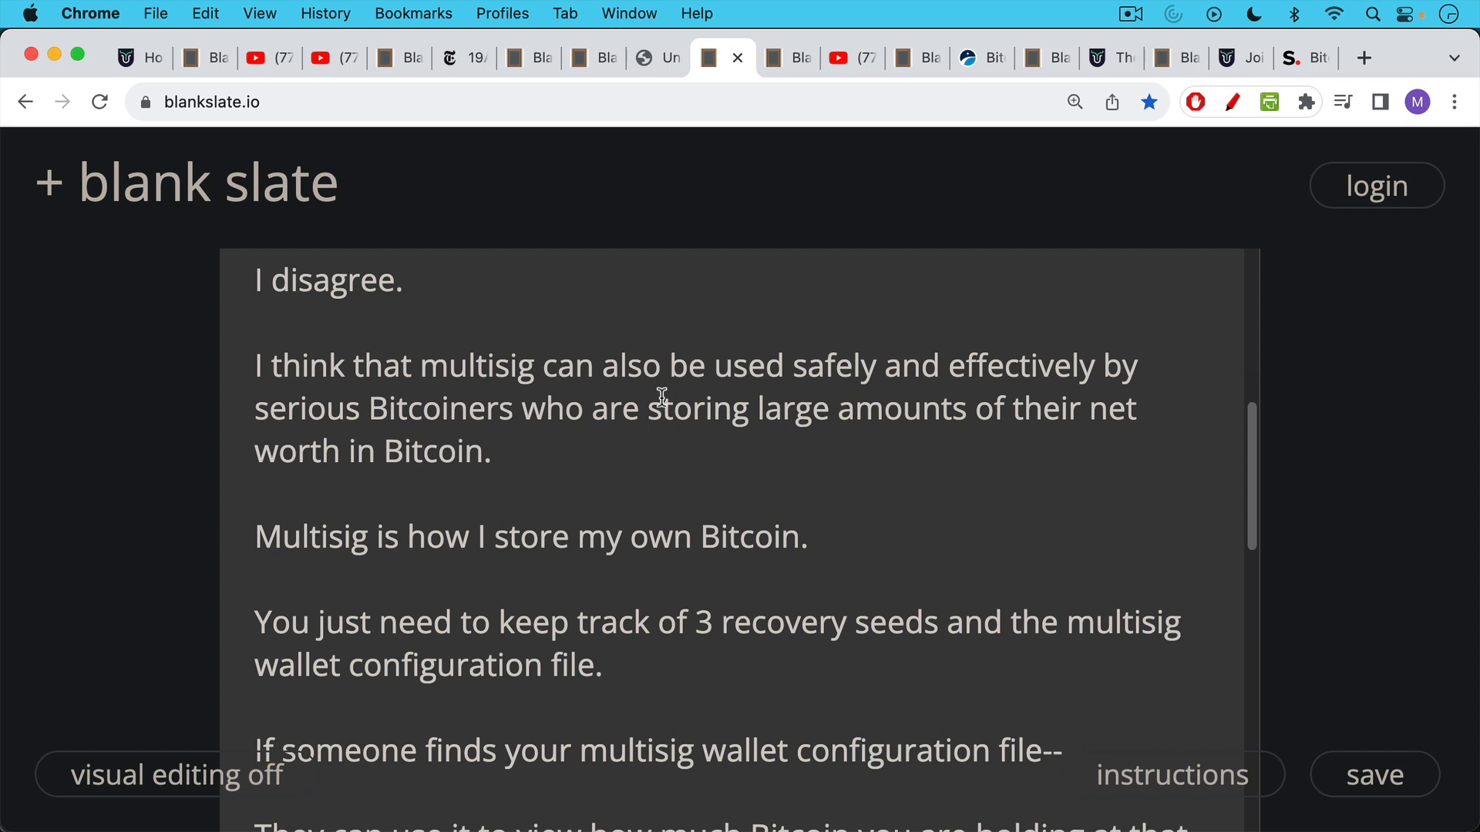
{"action": "mouse_move", "coordinate": [657, 421]}
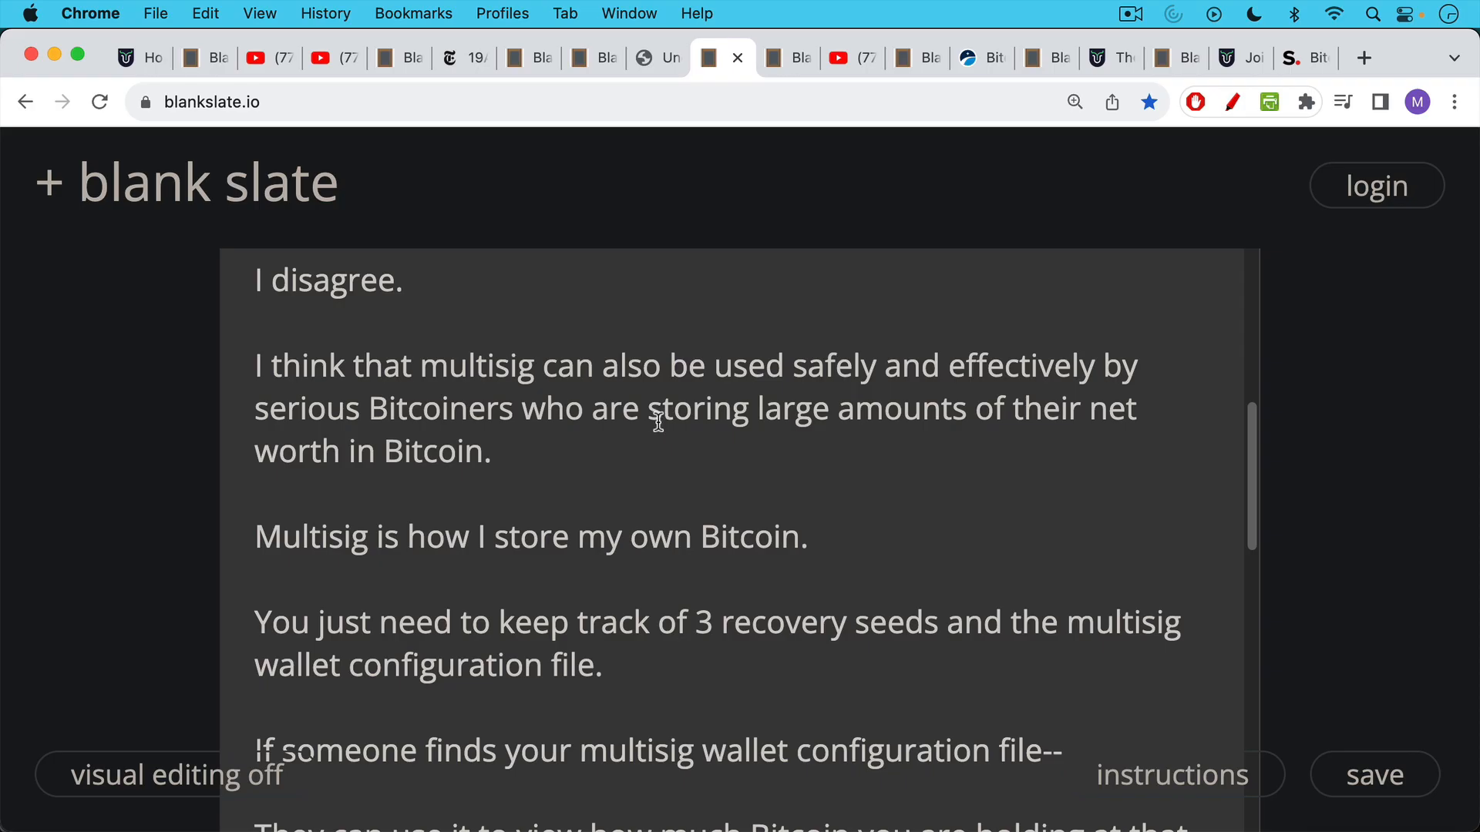
{"action": "scroll", "scroll_direction": "down", "scroll_amount": 3}
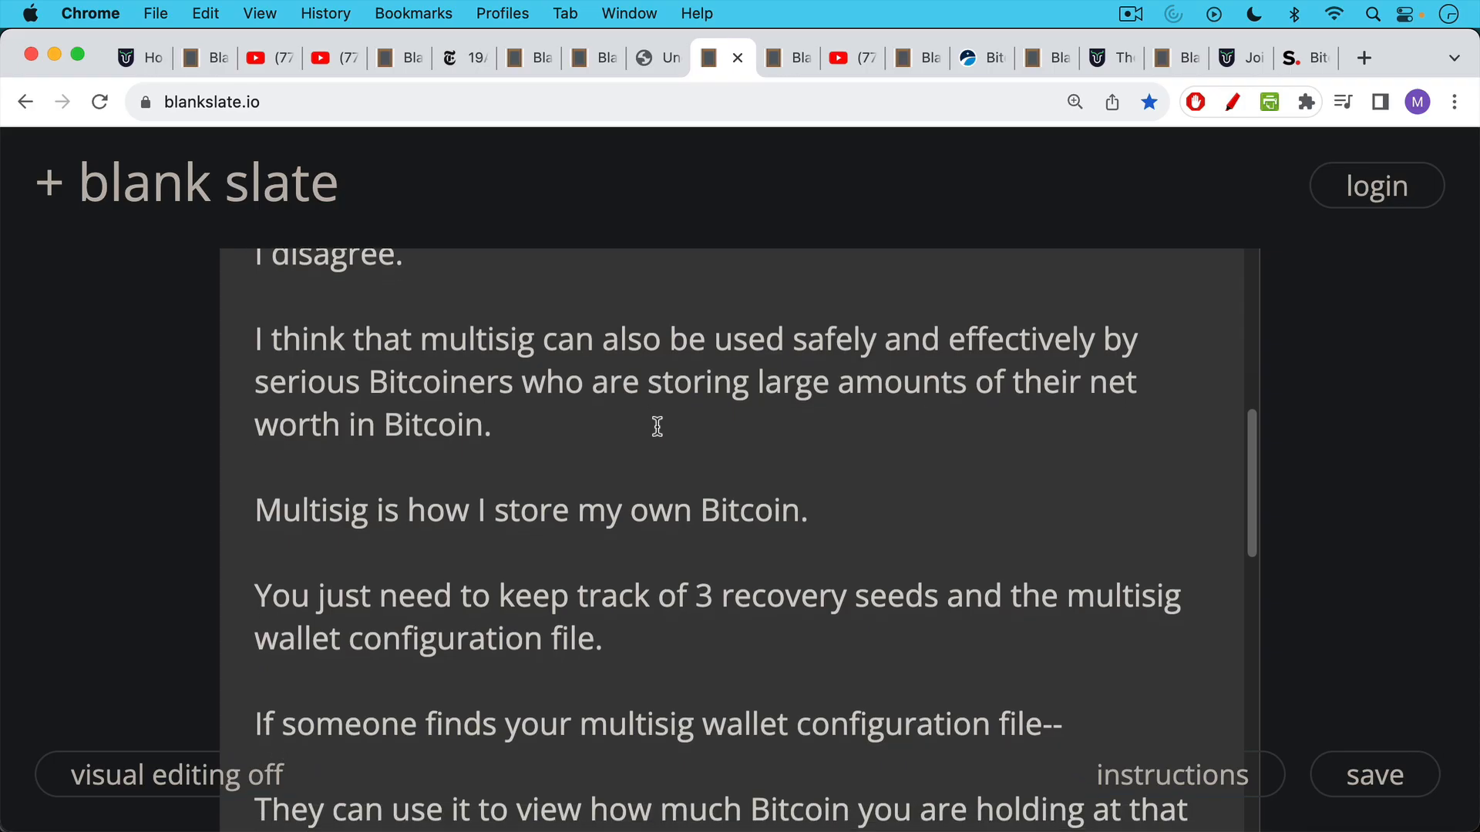
{"action": "scroll", "scroll_direction": "down", "scroll_amount": 3}
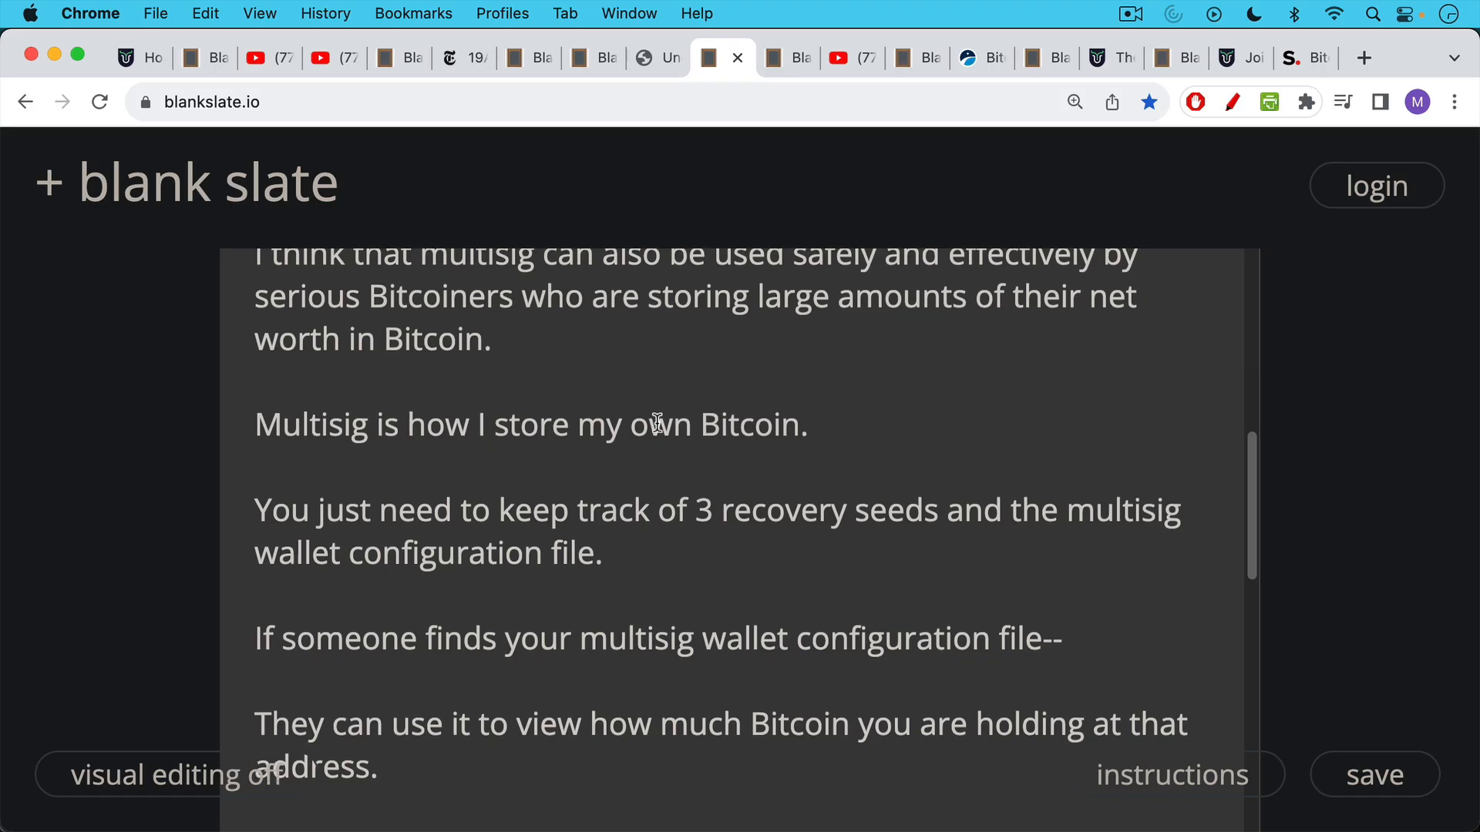
{"action": "scroll", "scroll_direction": "down", "scroll_amount": 3}
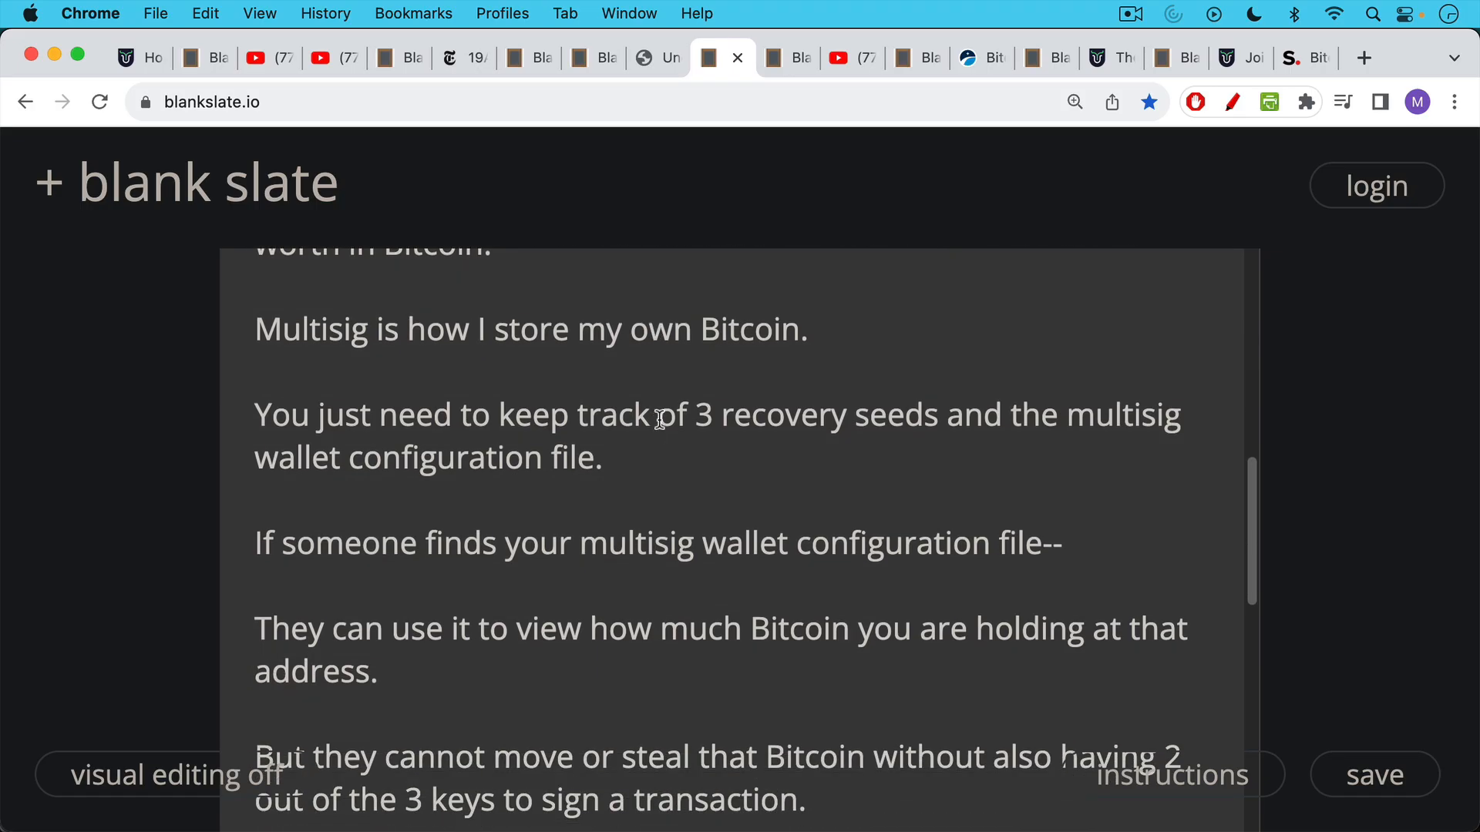
{"action": "scroll", "scroll_direction": "down", "scroll_amount": 3}
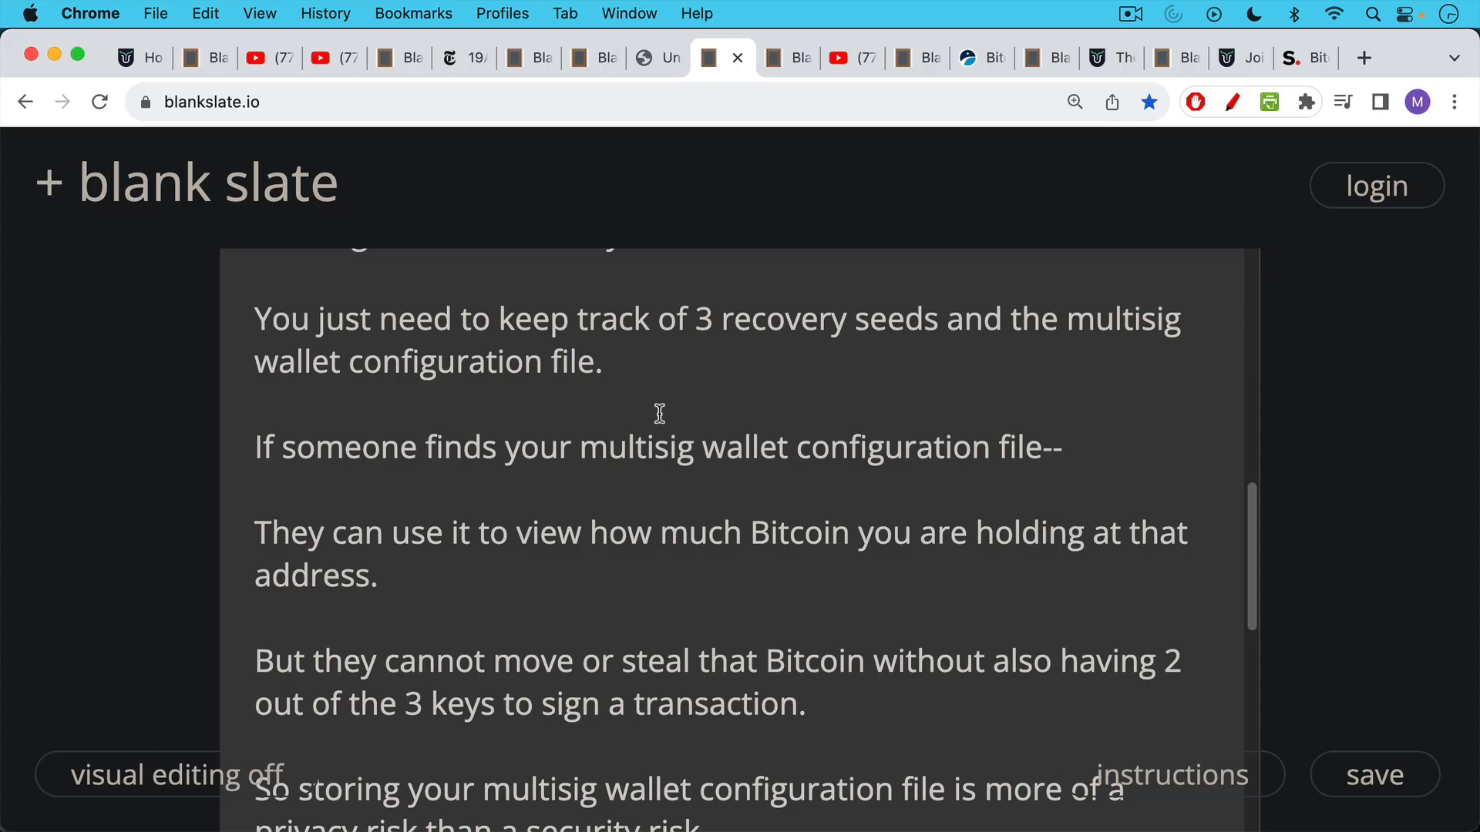
{"action": "mouse_move", "coordinate": [655, 423]}
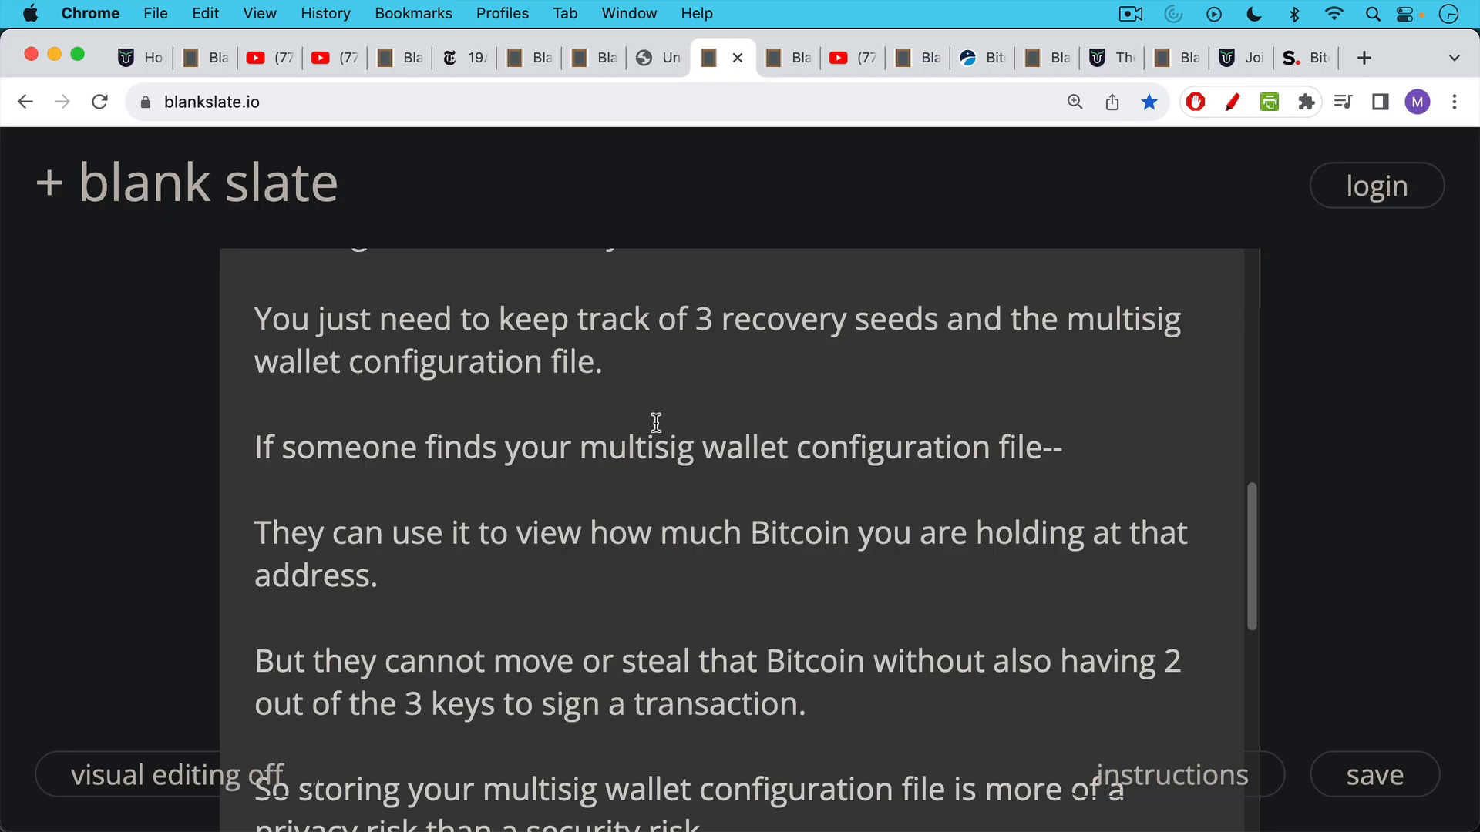
{"action": "scroll", "scroll_direction": "down", "scroll_amount": 3}
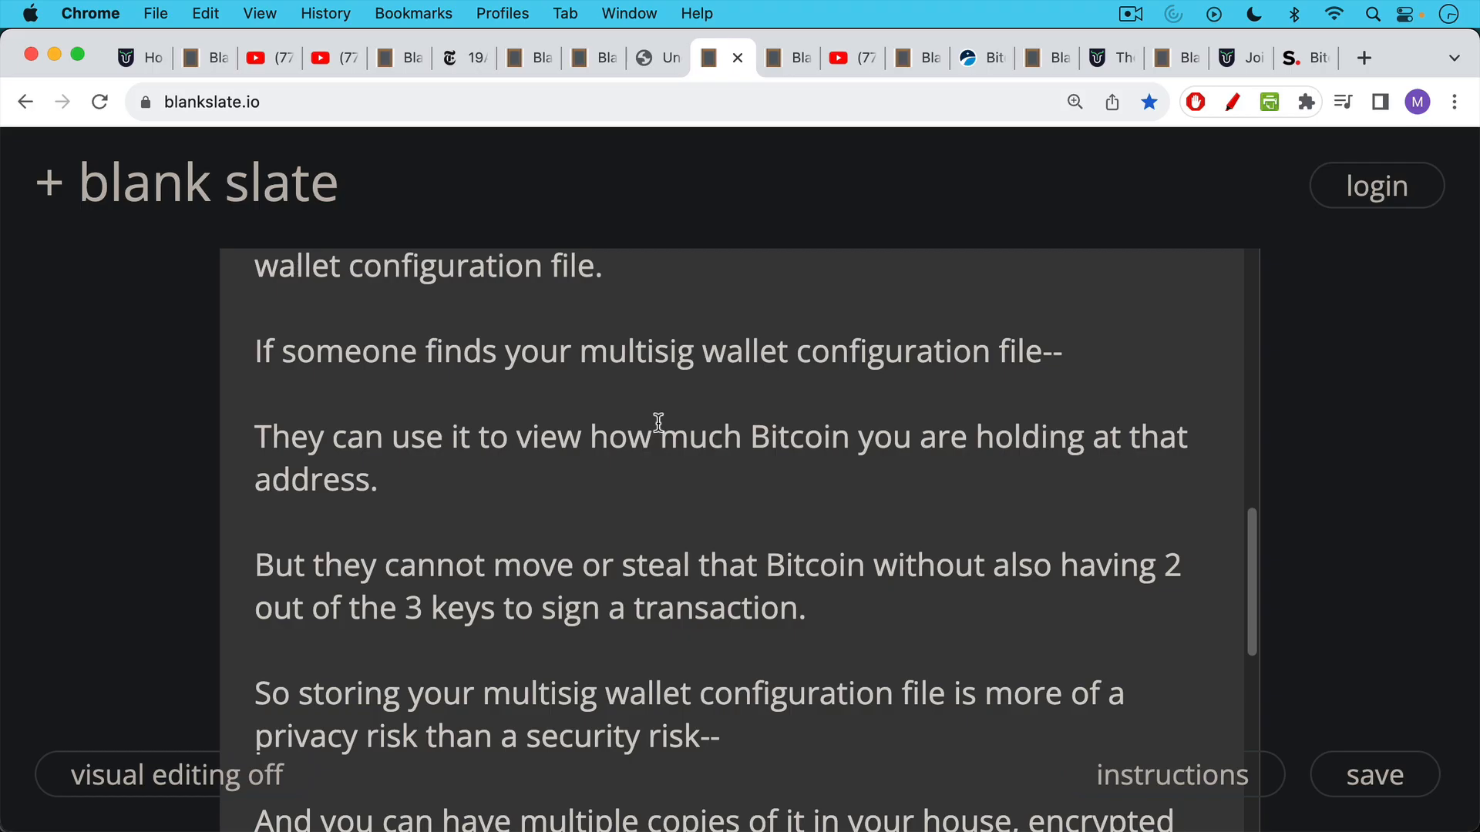
{"action": "scroll", "scroll_direction": "down", "scroll_amount": 3}
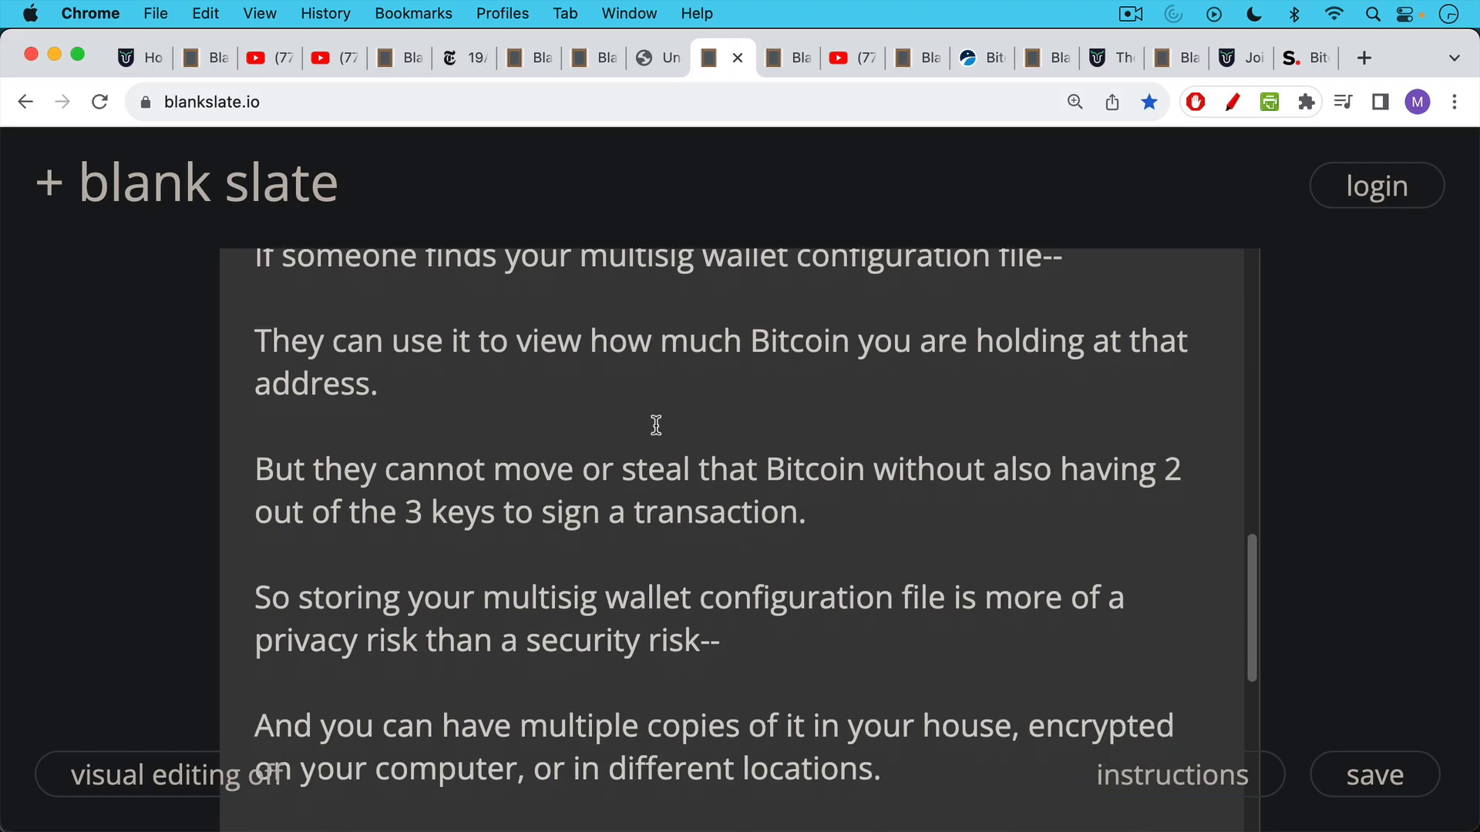
{"action": "scroll", "scroll_direction": "down", "scroll_amount": 3}
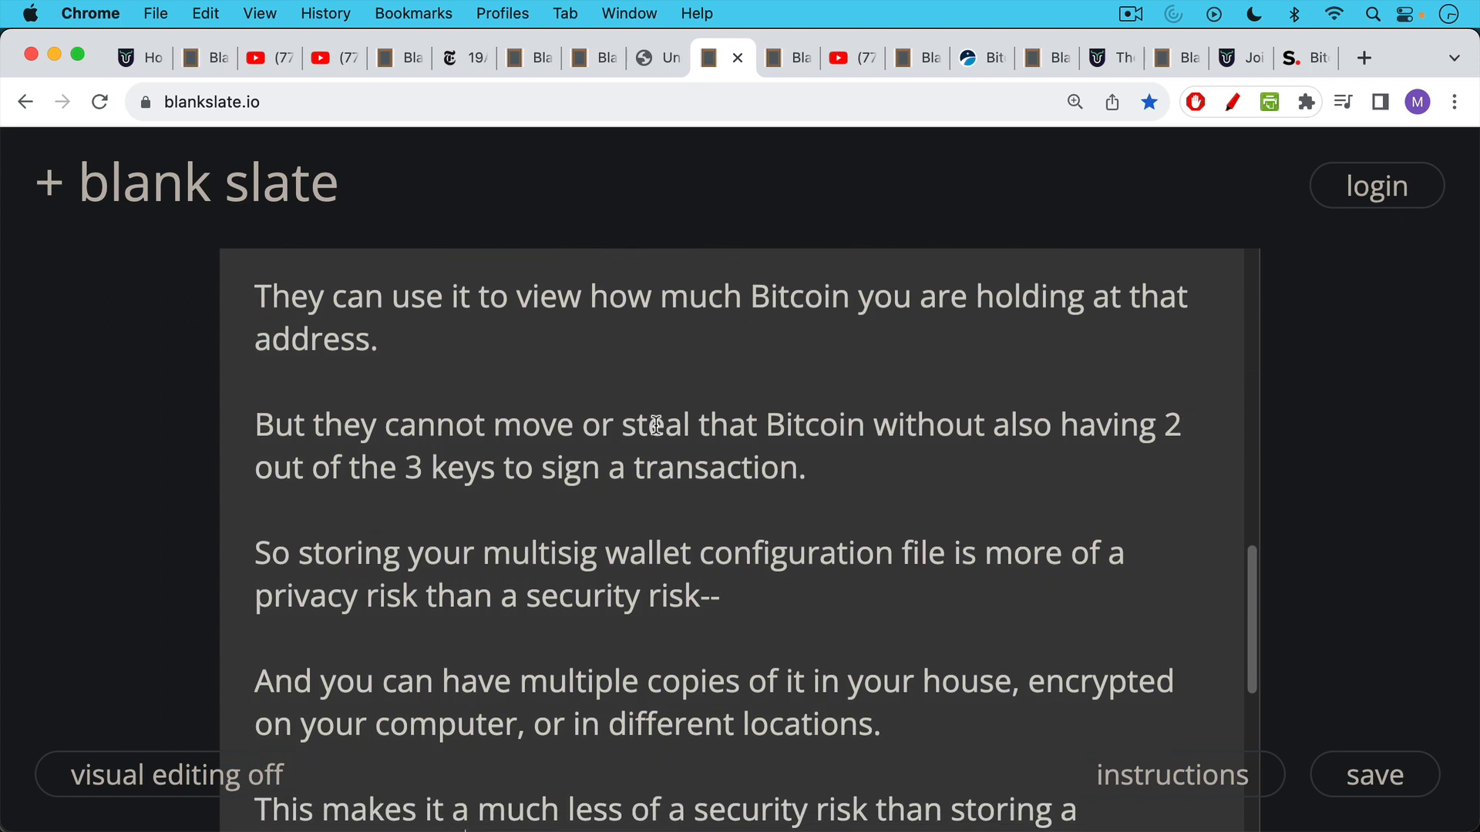
{"action": "scroll", "scroll_direction": "down", "scroll_amount": 3}
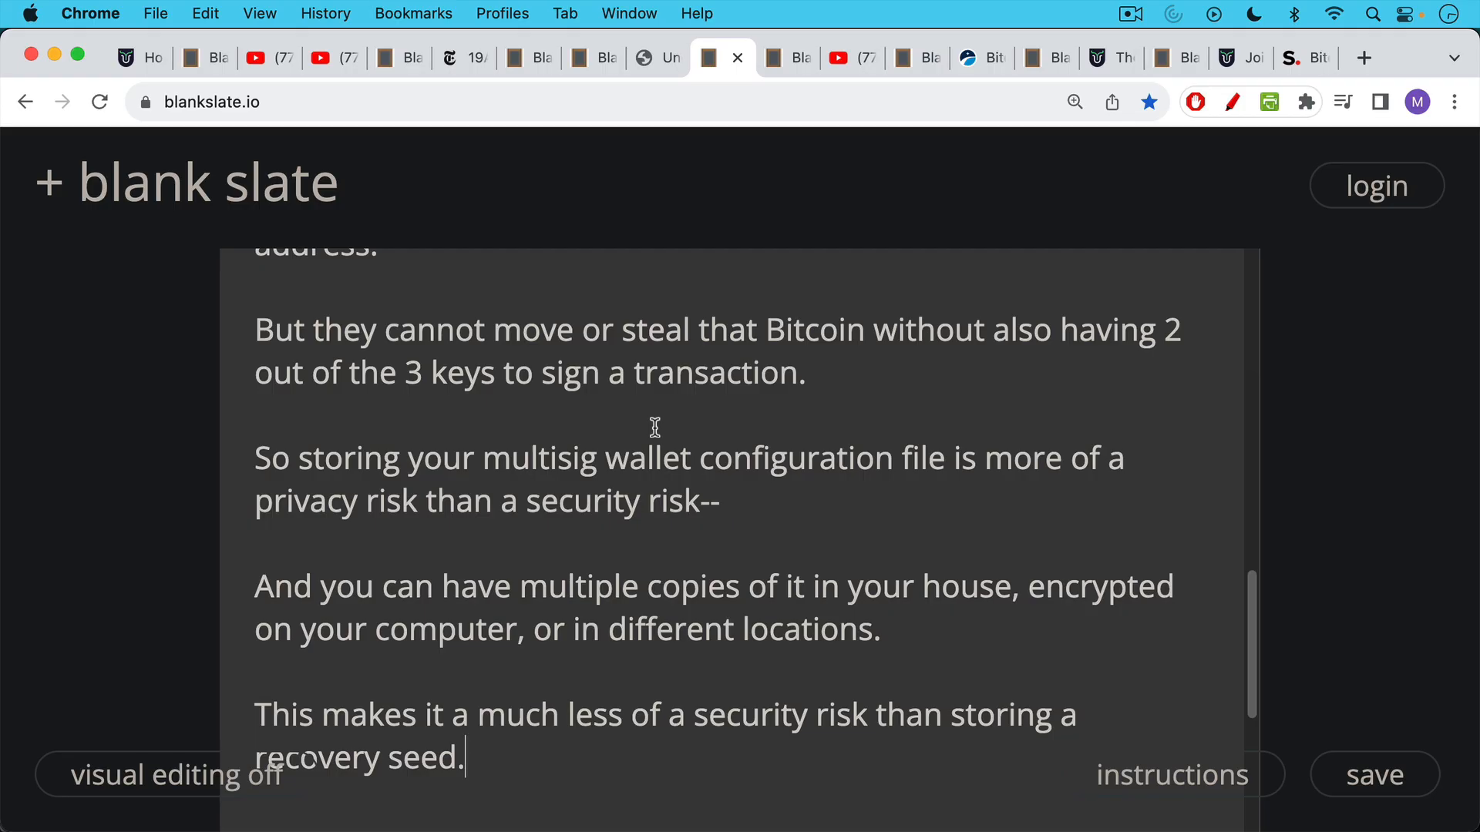
{"action": "scroll", "scroll_direction": "down", "scroll_amount": 3}
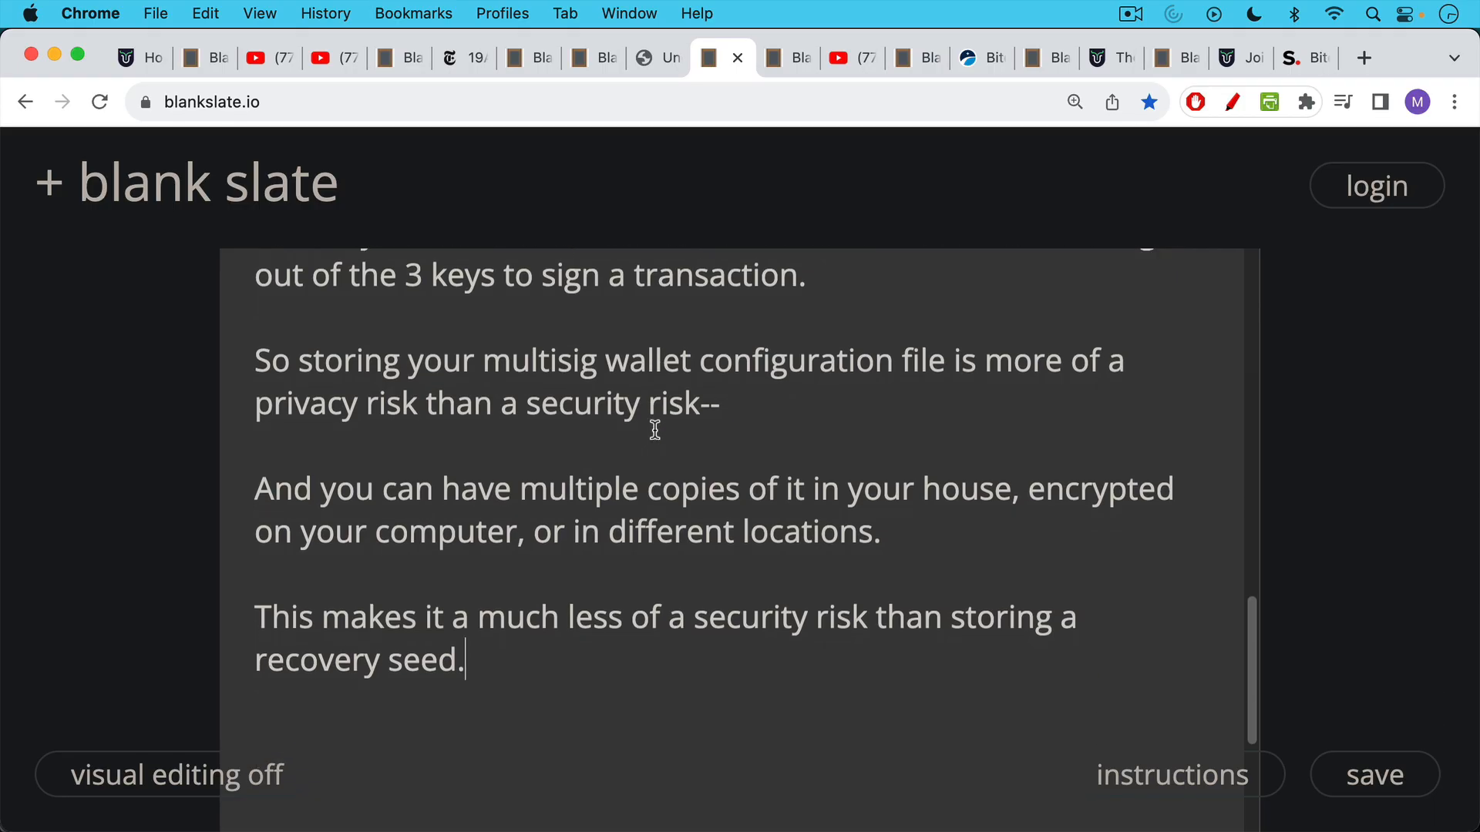
{"action": "scroll", "scroll_direction": "up", "scroll_amount": 3}
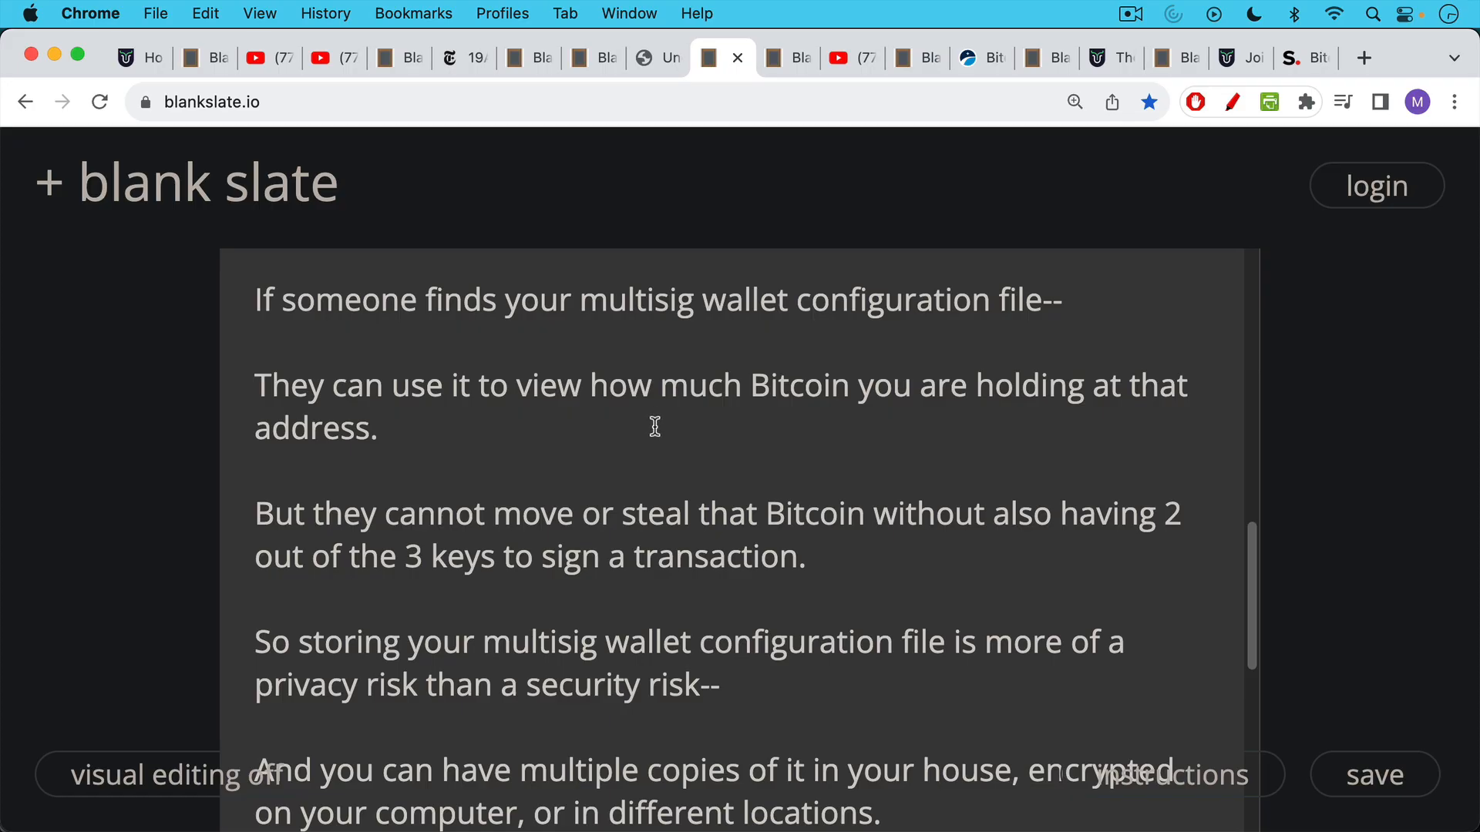
{"action": "mouse_move", "coordinate": [802, 58]}
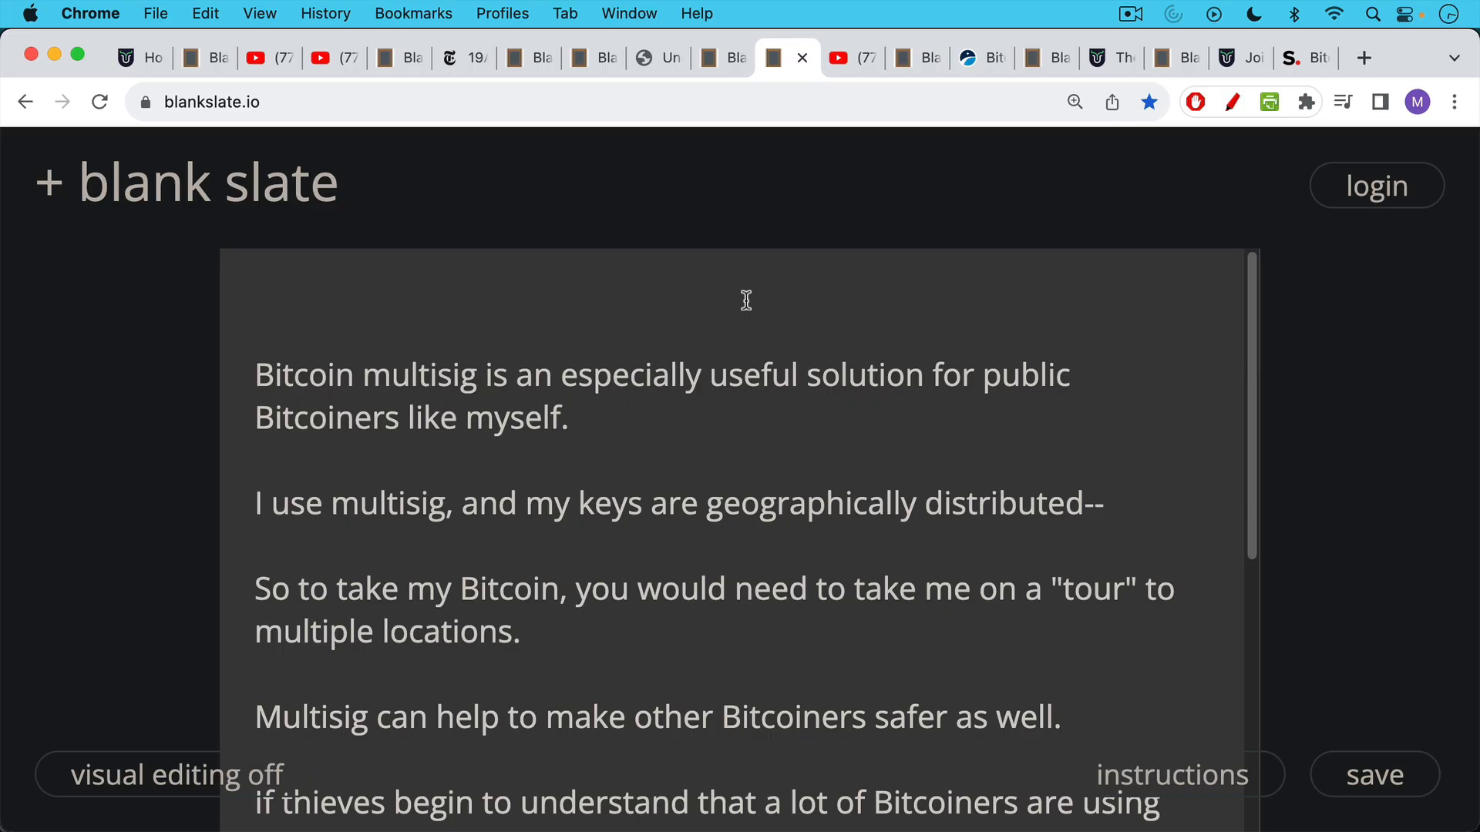
{"action": "mouse_move", "coordinate": [711, 434]}
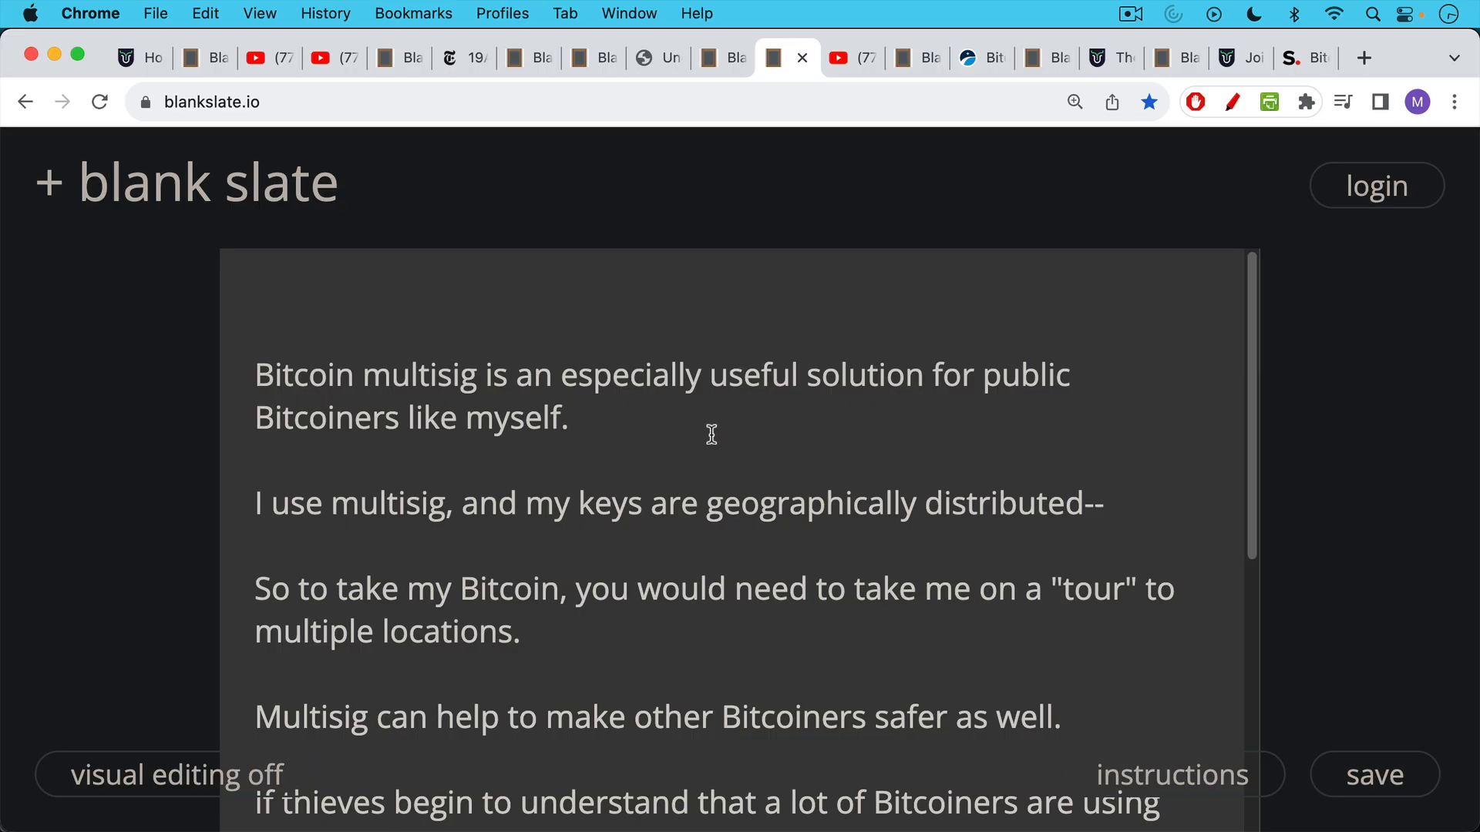
{"action": "mouse_move", "coordinate": [702, 433]}
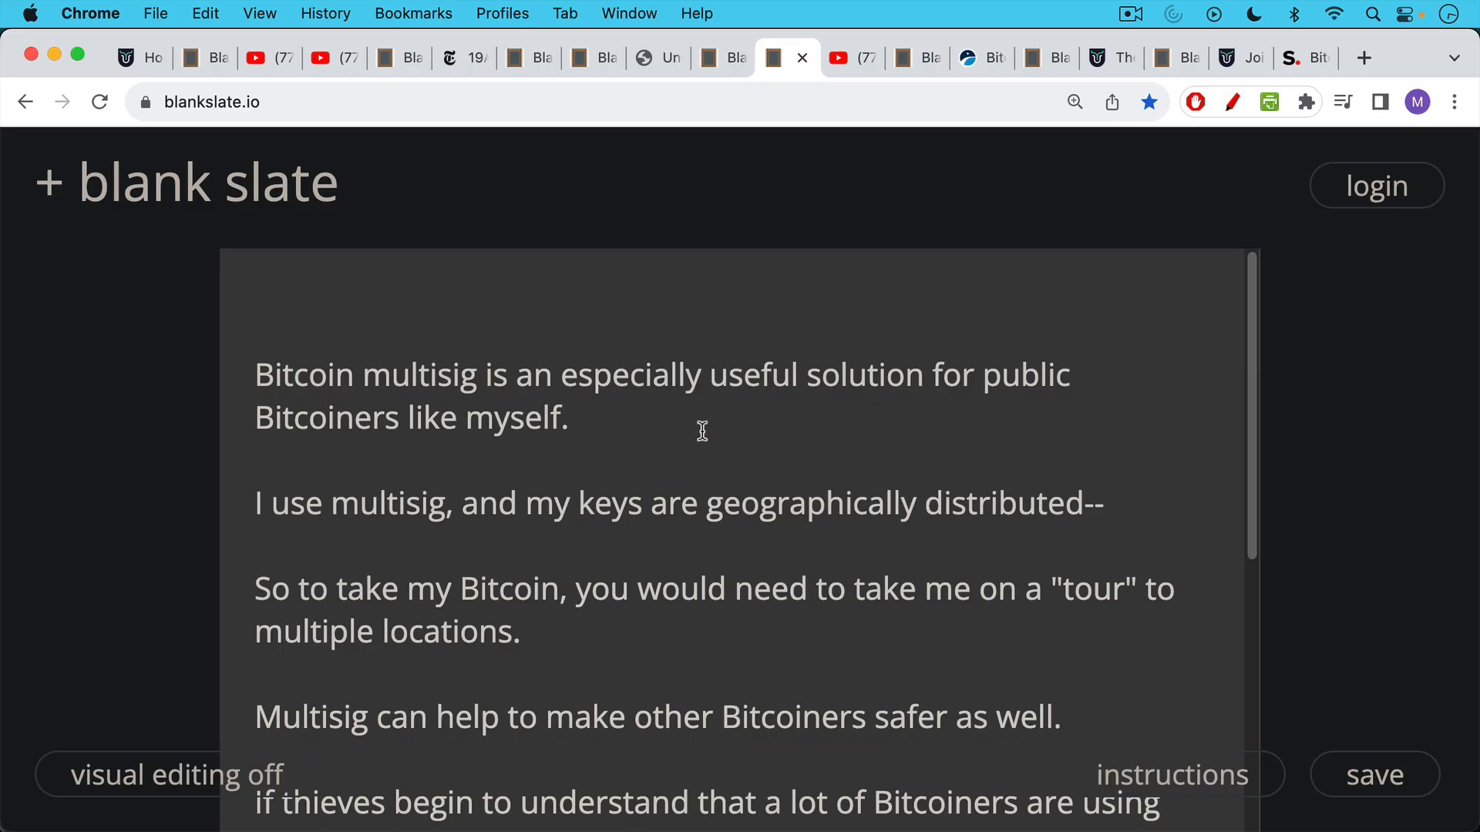
Step: Read the note on multisig protecting other Bitcoiners, then show 'How Multi-Sig Makes All Bitcoiners Safer'
{"action": "scroll", "scroll_direction": "down", "scroll_amount": 3}
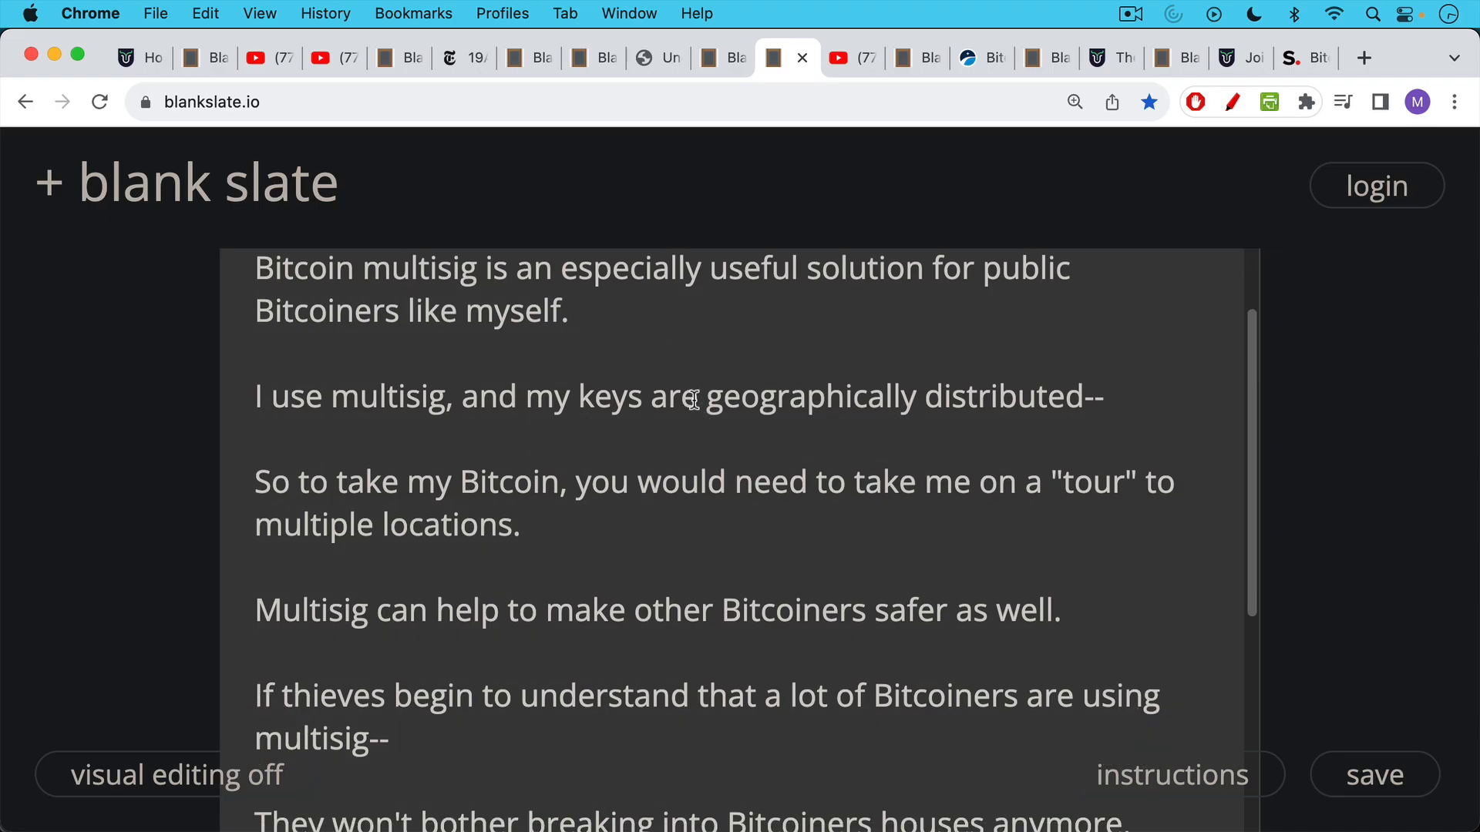
{"action": "mouse_move", "coordinate": [689, 377]}
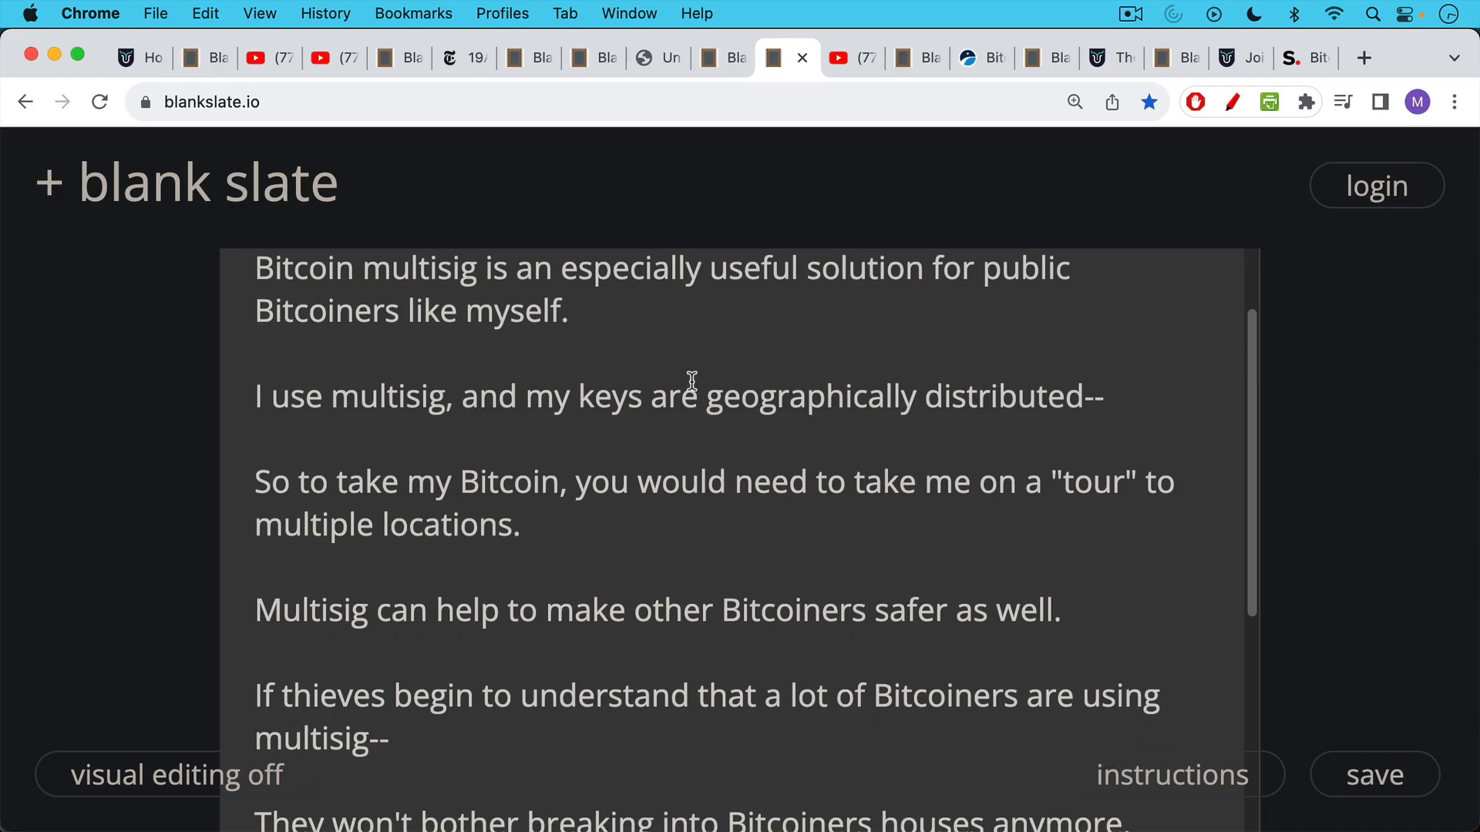
{"action": "mouse_move", "coordinate": [692, 431]}
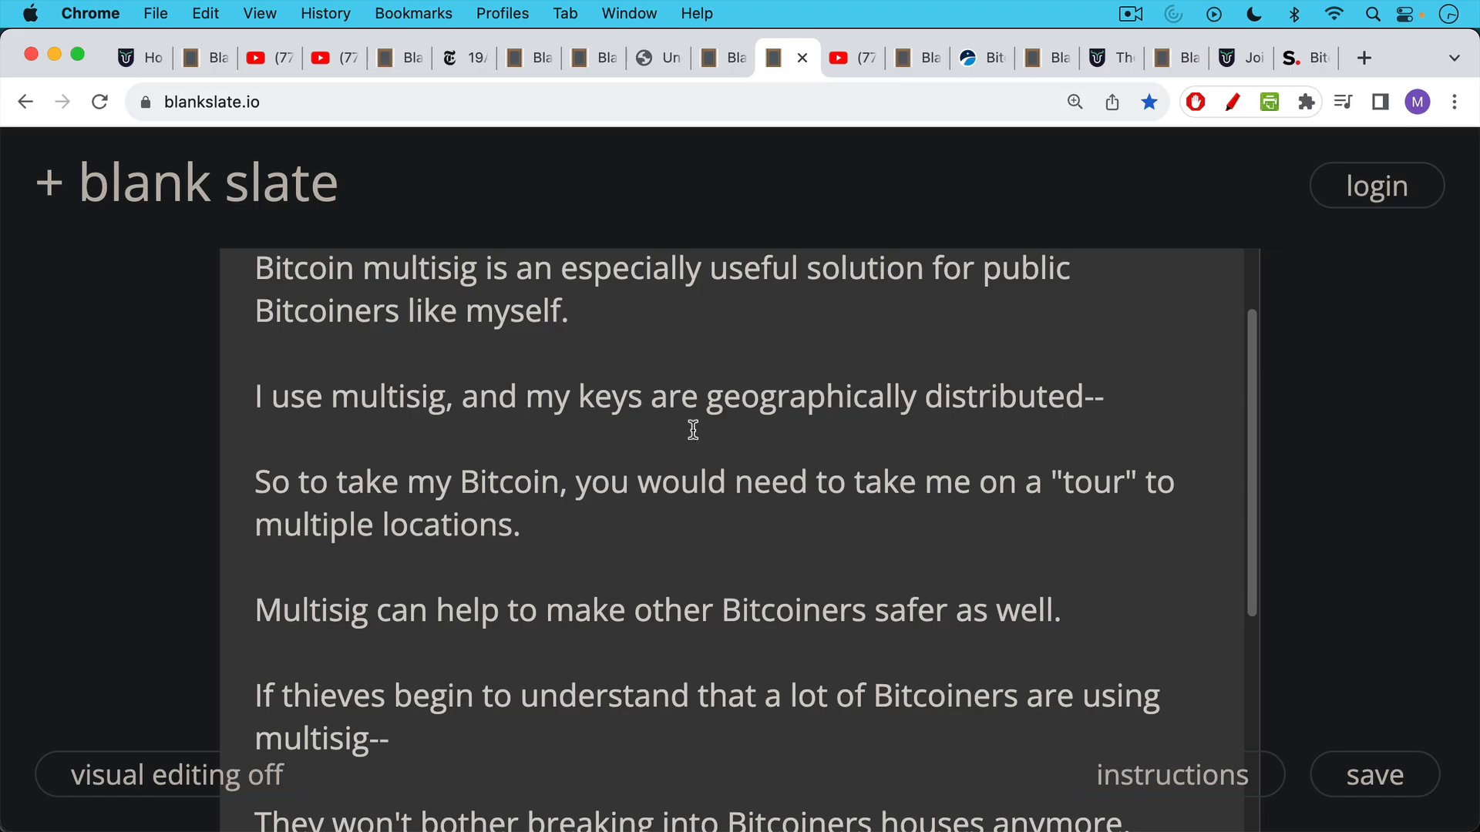
{"action": "scroll", "scroll_direction": "down", "scroll_amount": 3}
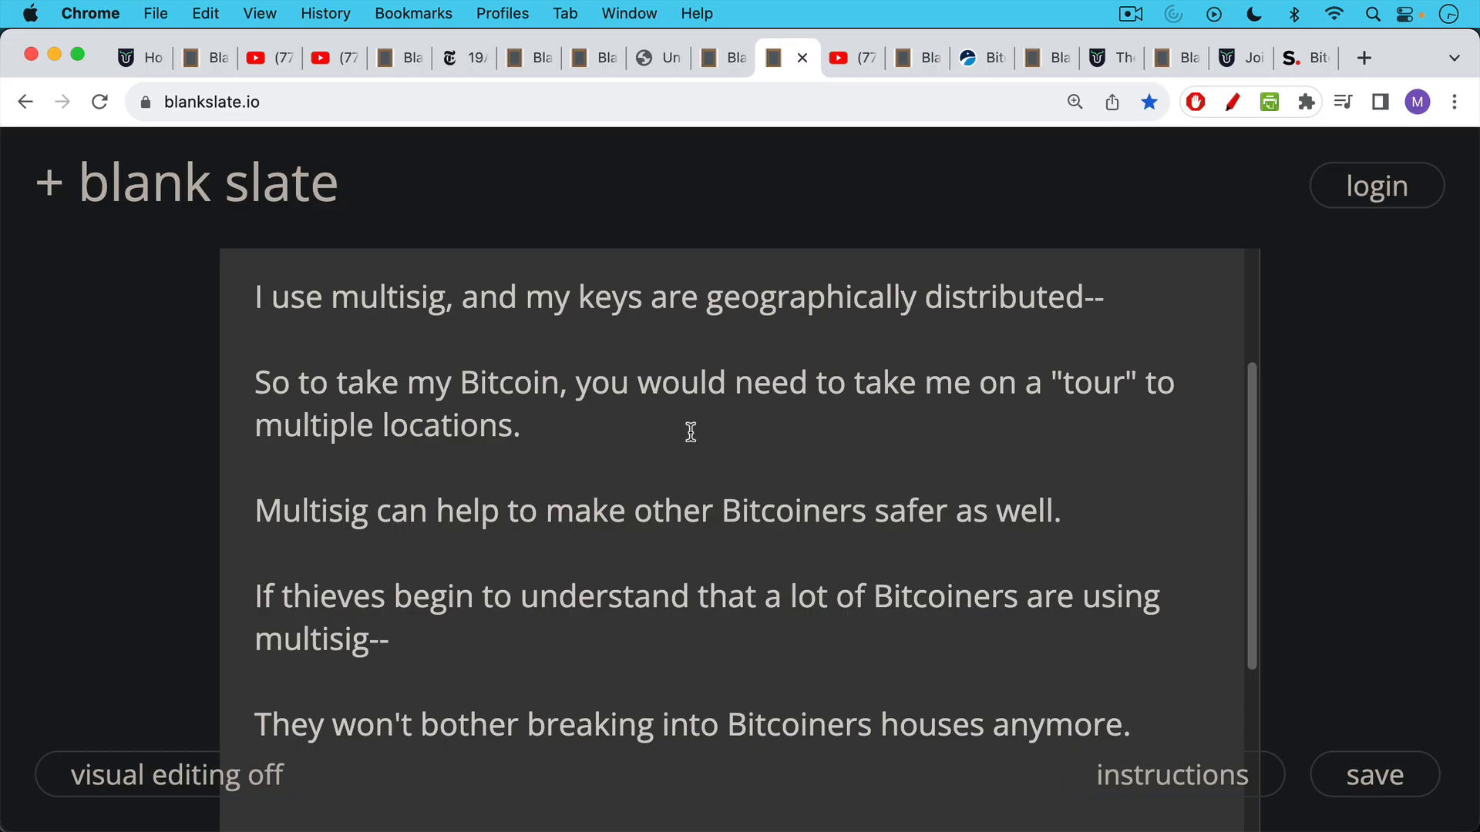
{"action": "mouse_move", "coordinate": [690, 409]}
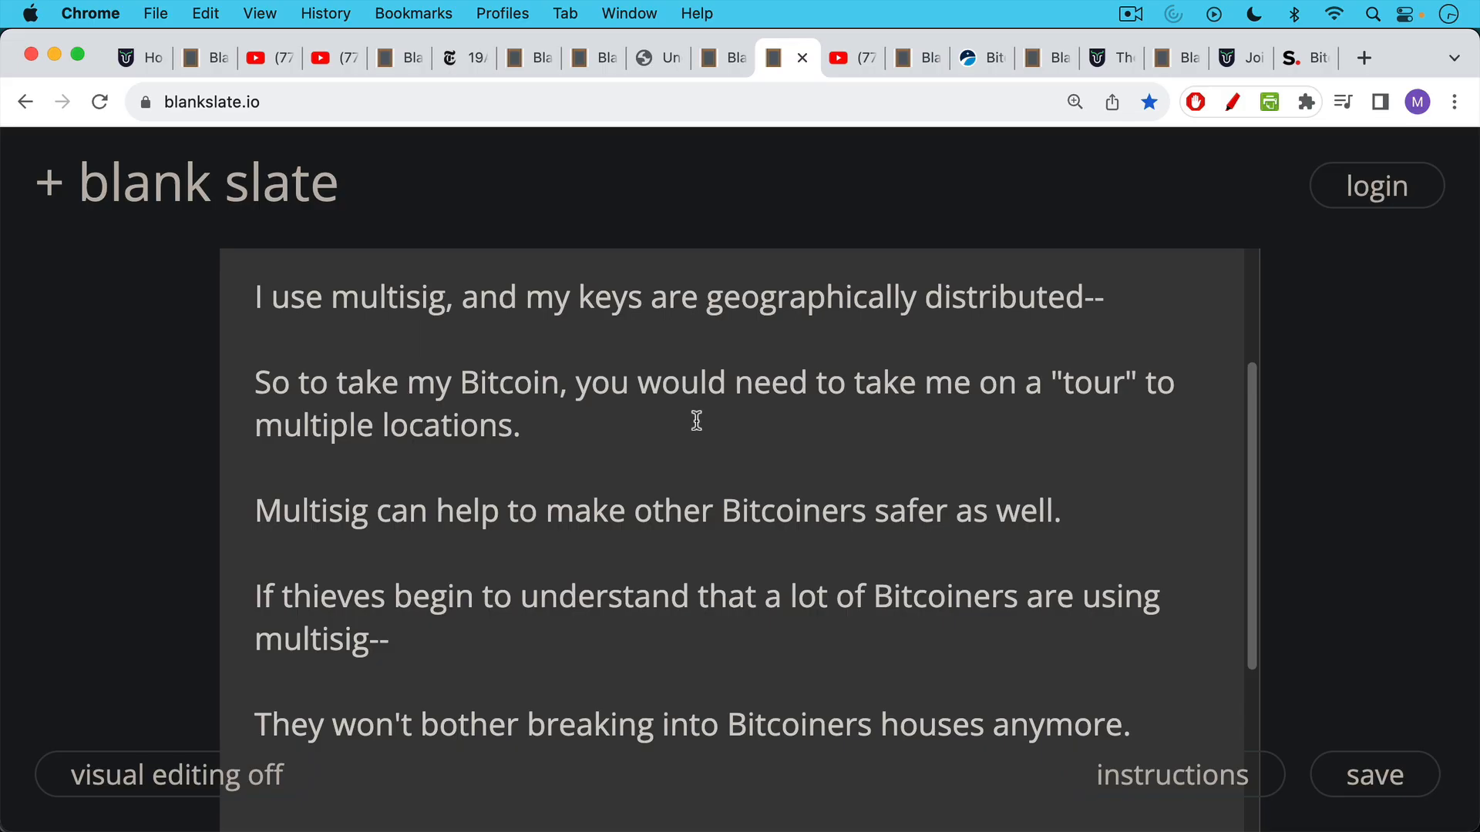
{"action": "left_click", "coordinate": [838, 58]}
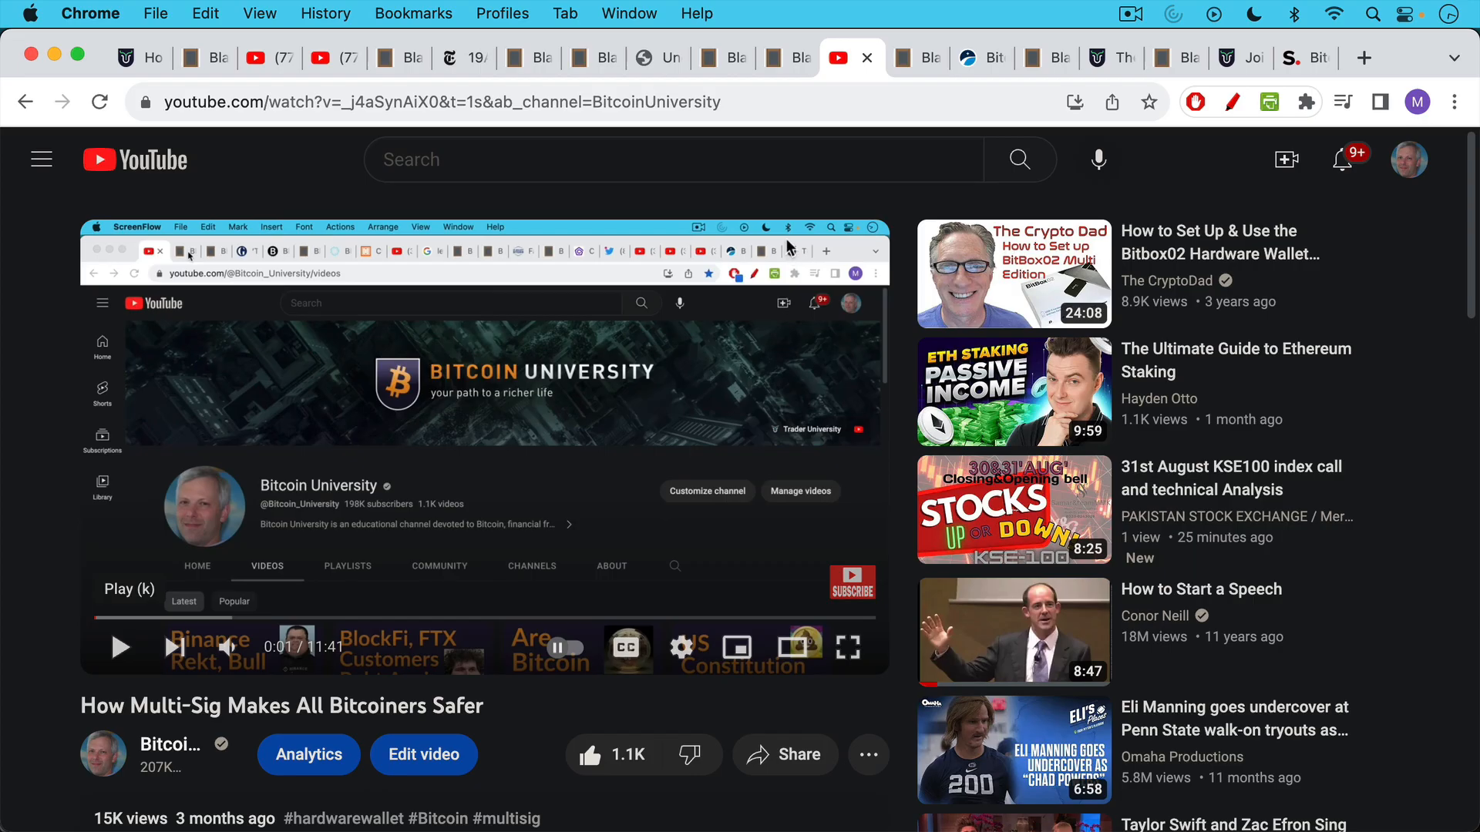
{"action": "mouse_move", "coordinate": [786, 273]}
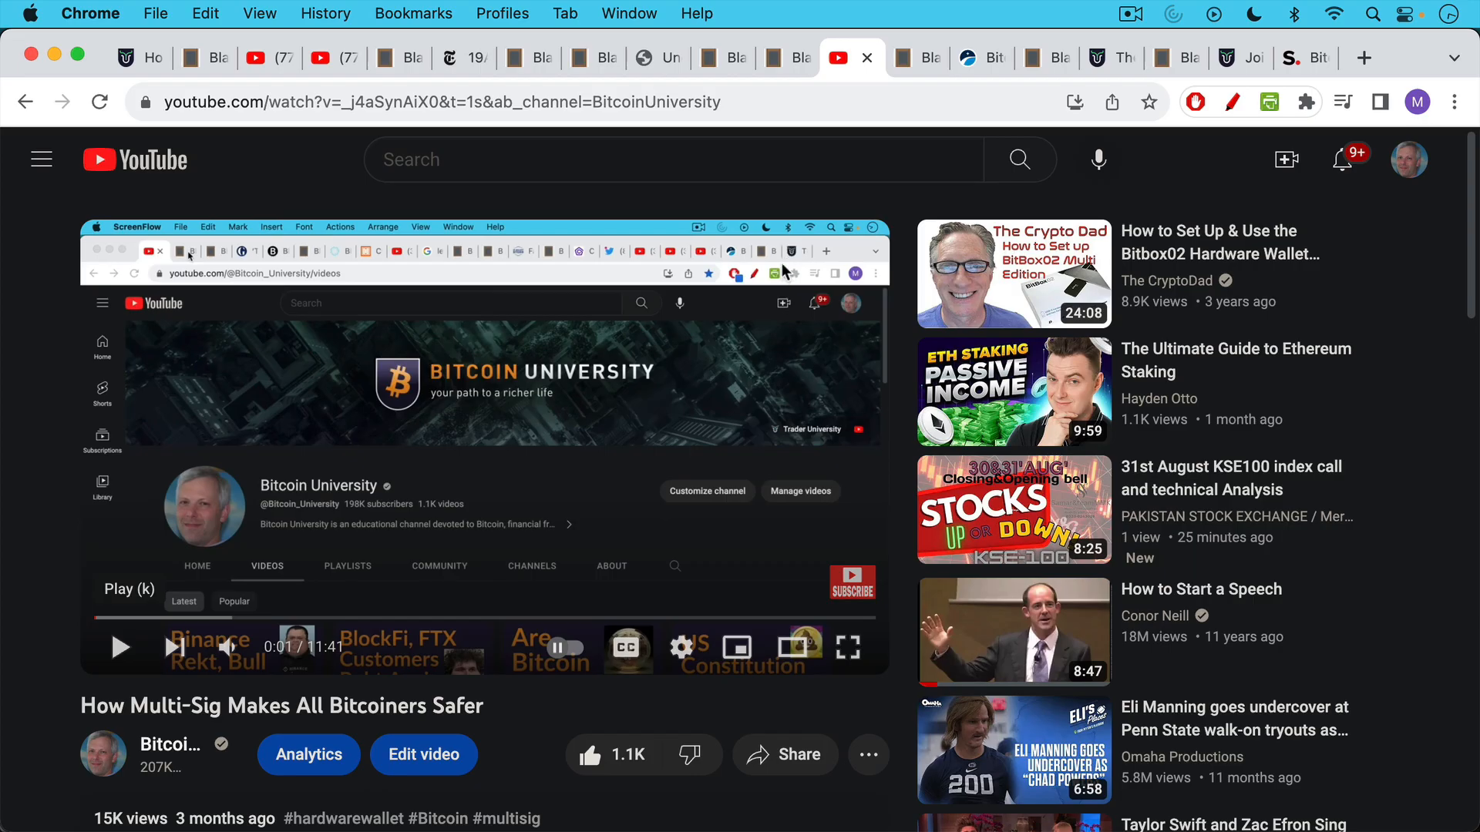
Step: Return to the note and scroll through custody steps 1-4, ending at getting started with multisig
{"action": "left_click", "coordinate": [913, 58]}
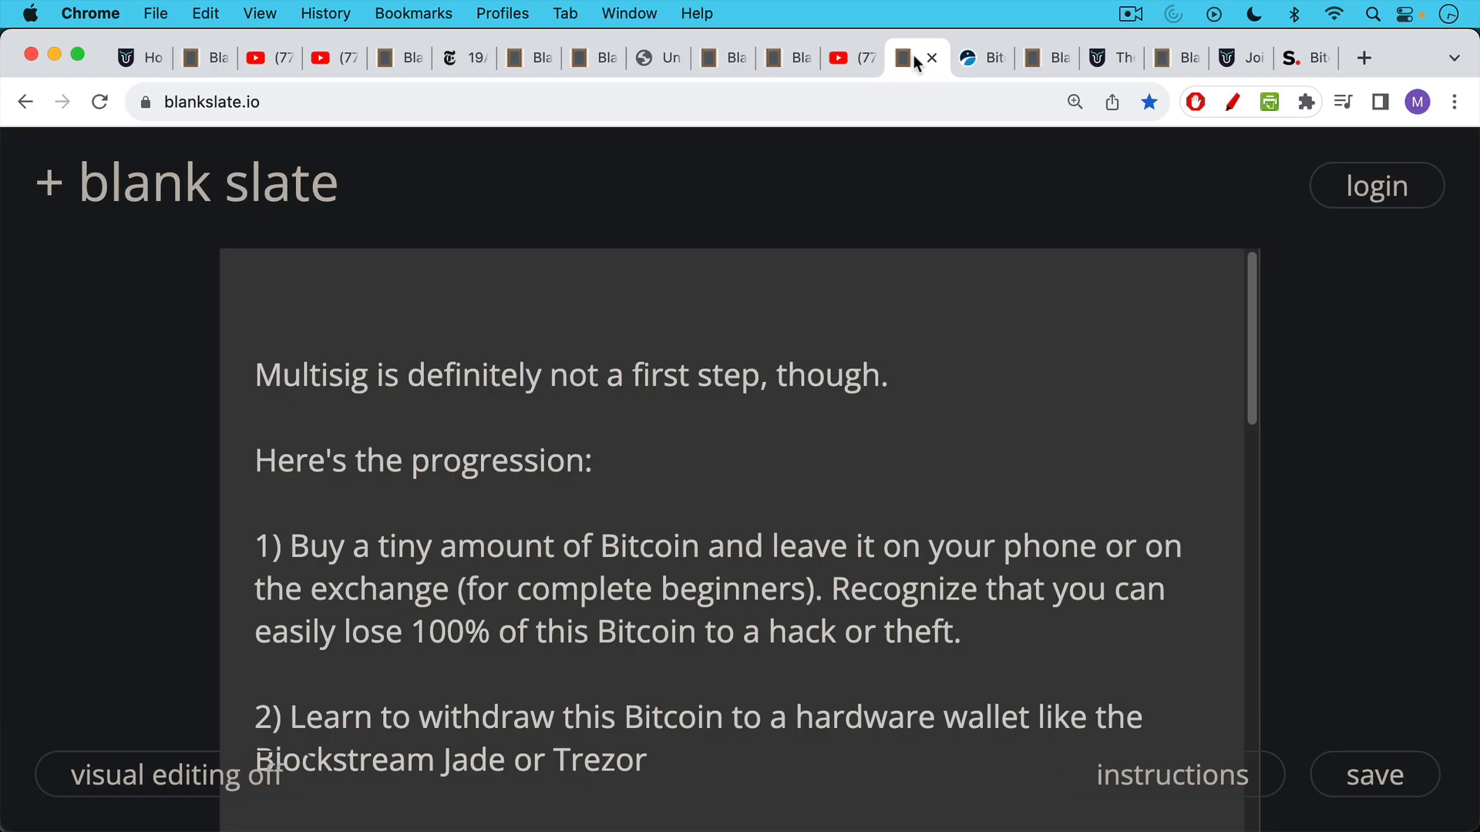
{"action": "mouse_move", "coordinate": [903, 169]}
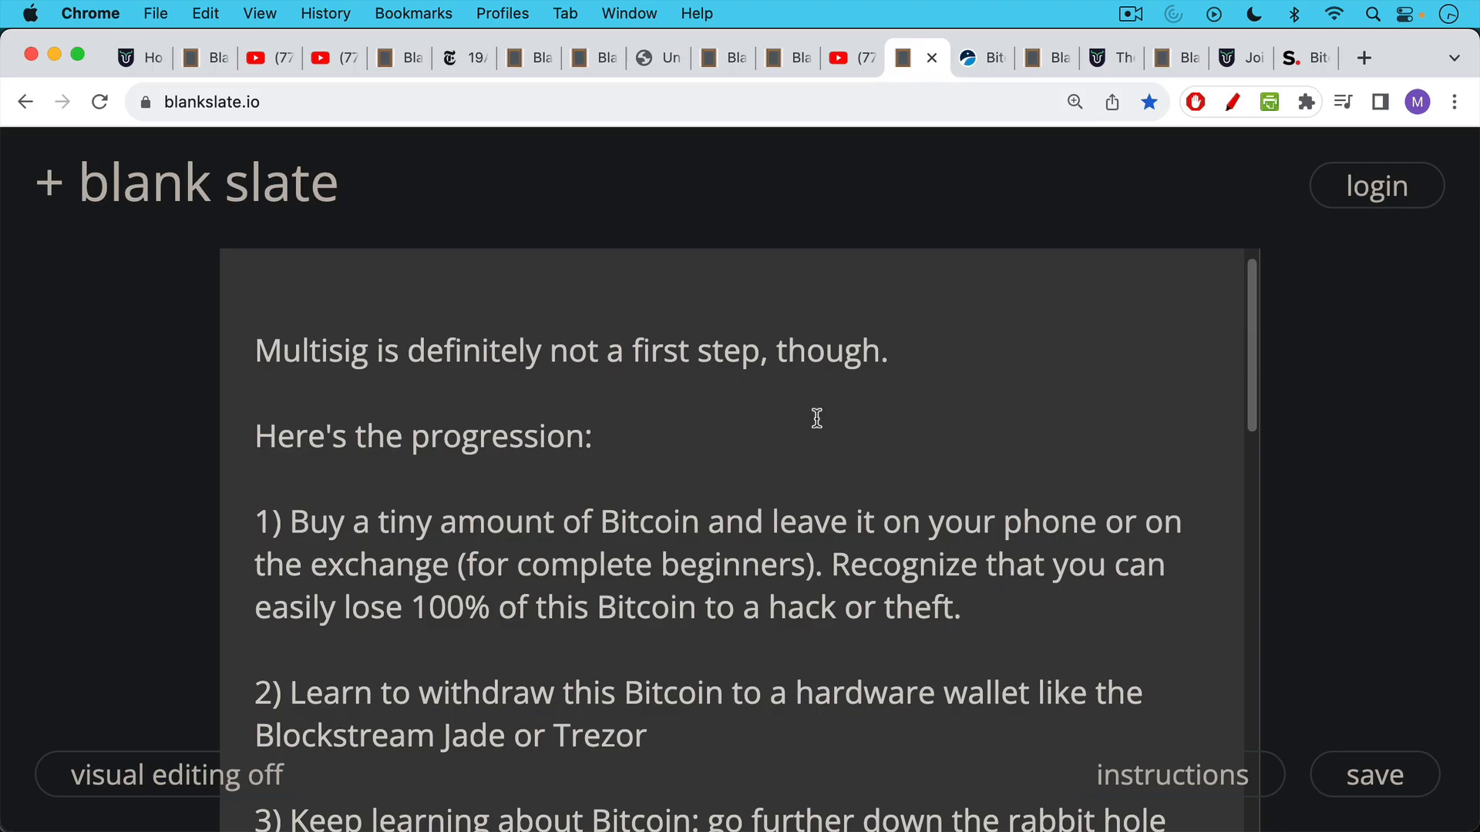
{"action": "mouse_move", "coordinate": [800, 427]}
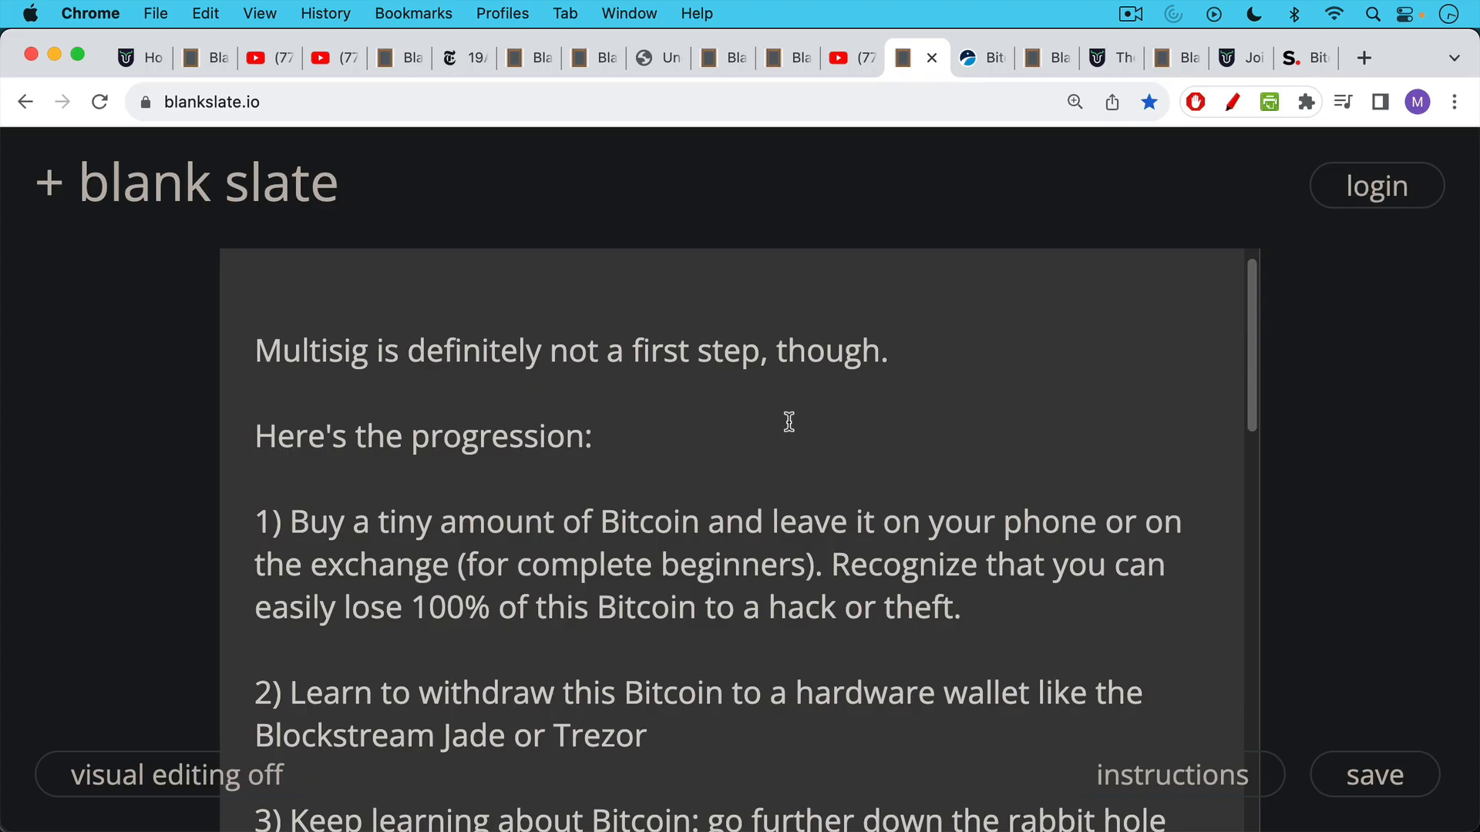
{"action": "mouse_move", "coordinate": [779, 425]}
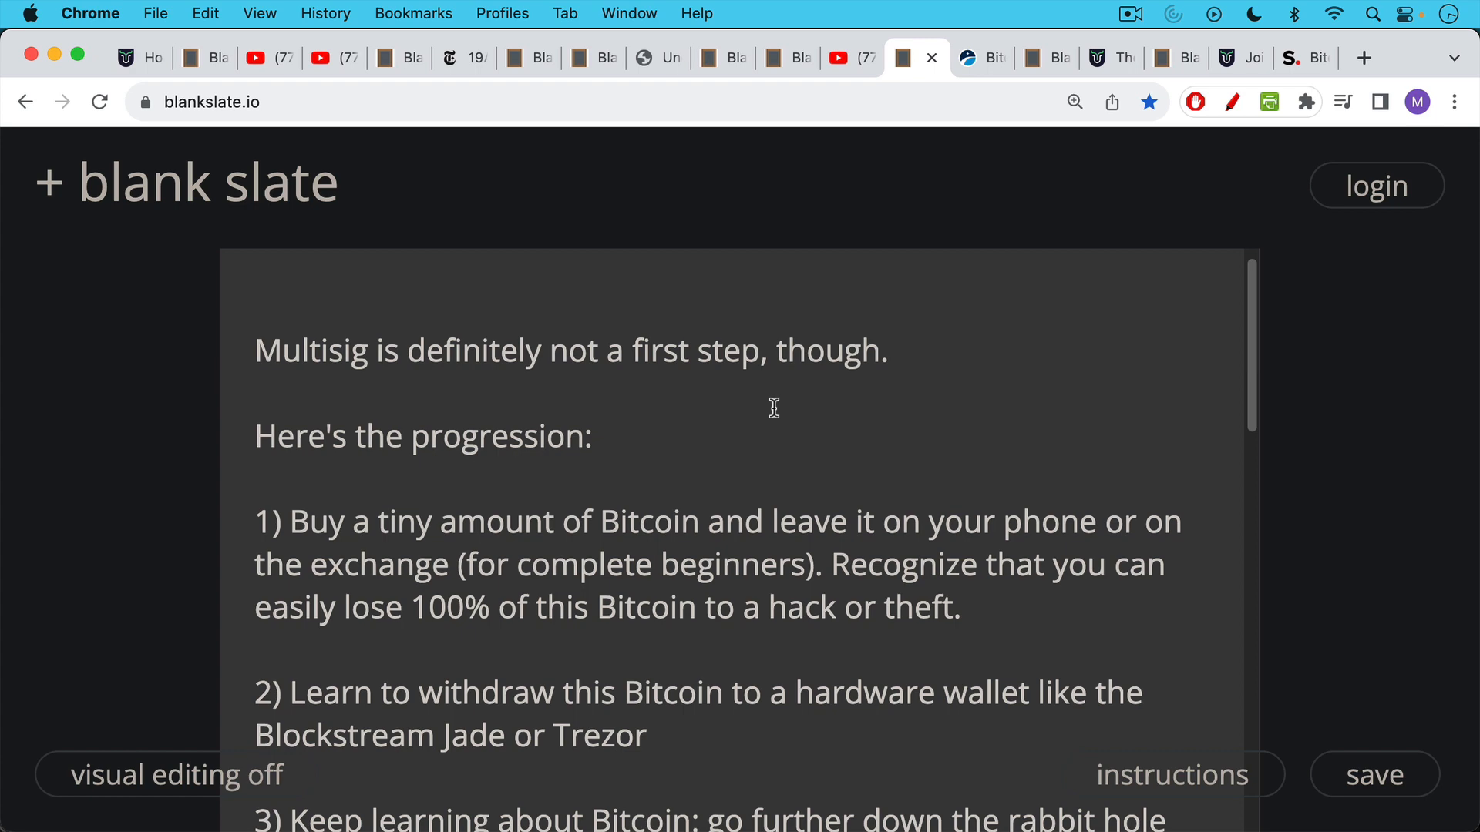
{"action": "mouse_move", "coordinate": [777, 470]}
{"action": "type", "text": "ColdCard"}
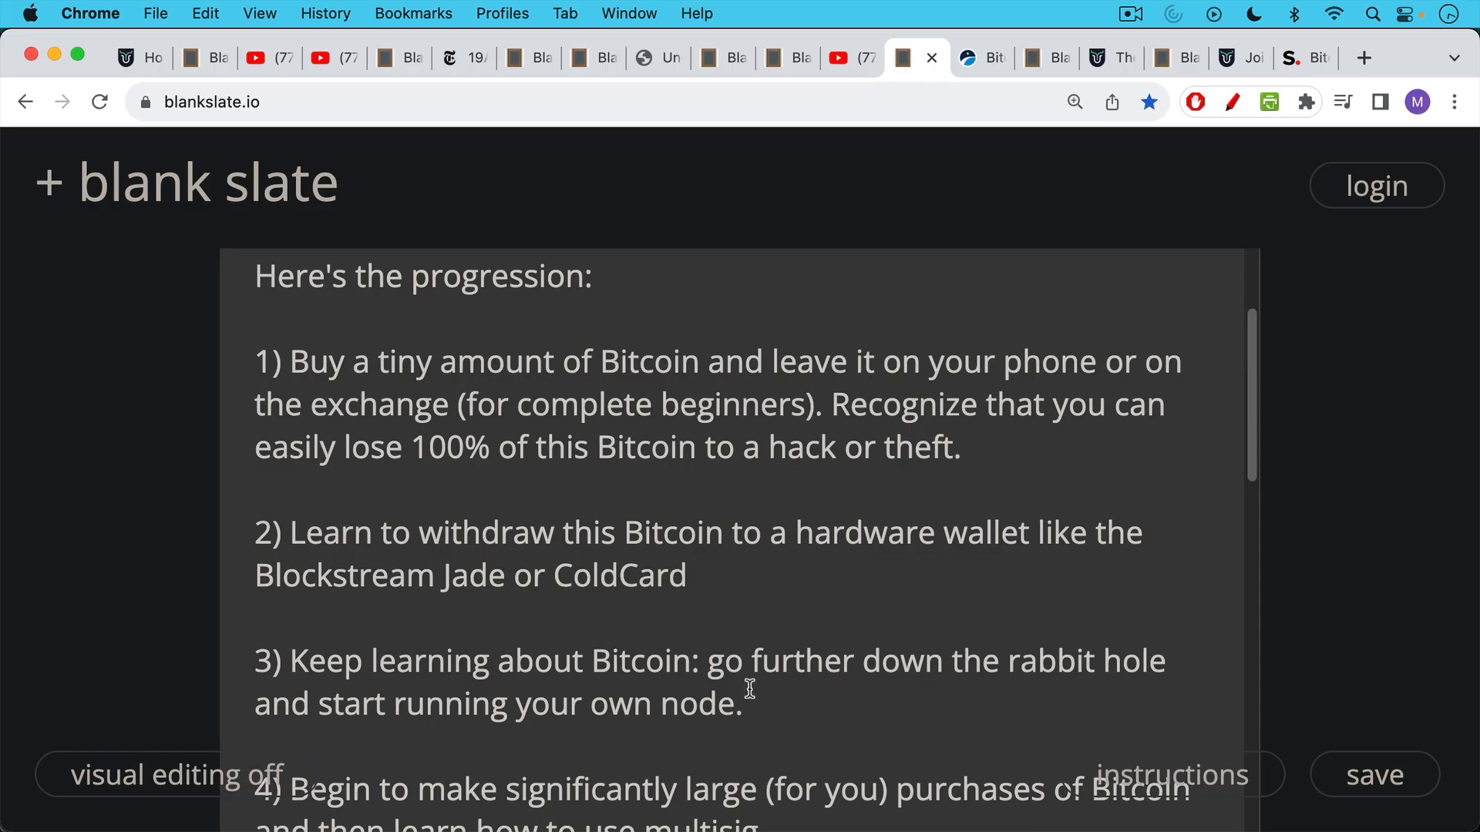
{"action": "mouse_move", "coordinate": [762, 649]}
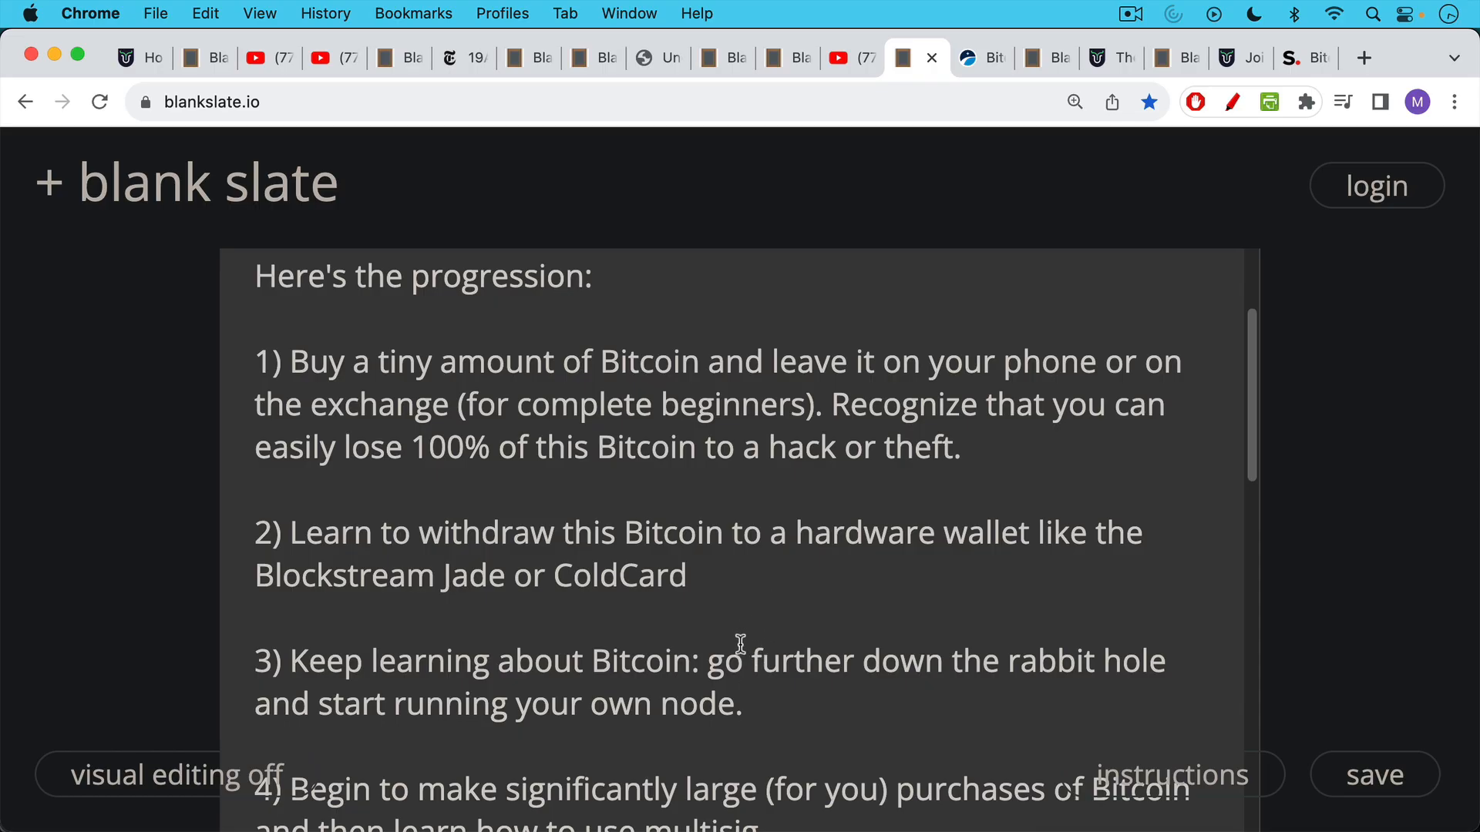
{"action": "scroll", "scroll_direction": "down", "scroll_amount": 3}
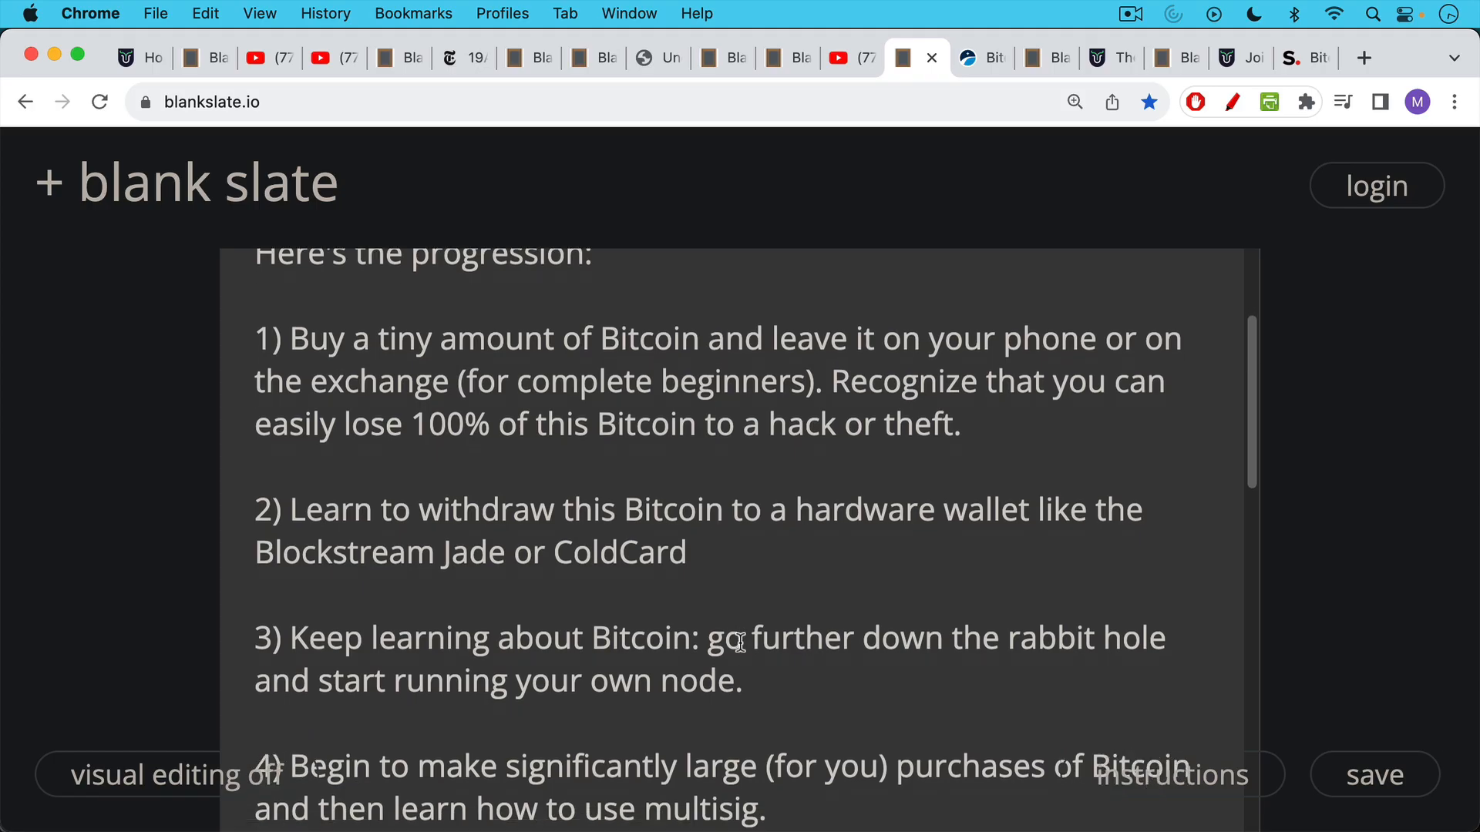
{"action": "scroll", "scroll_direction": "down", "scroll_amount": 3}
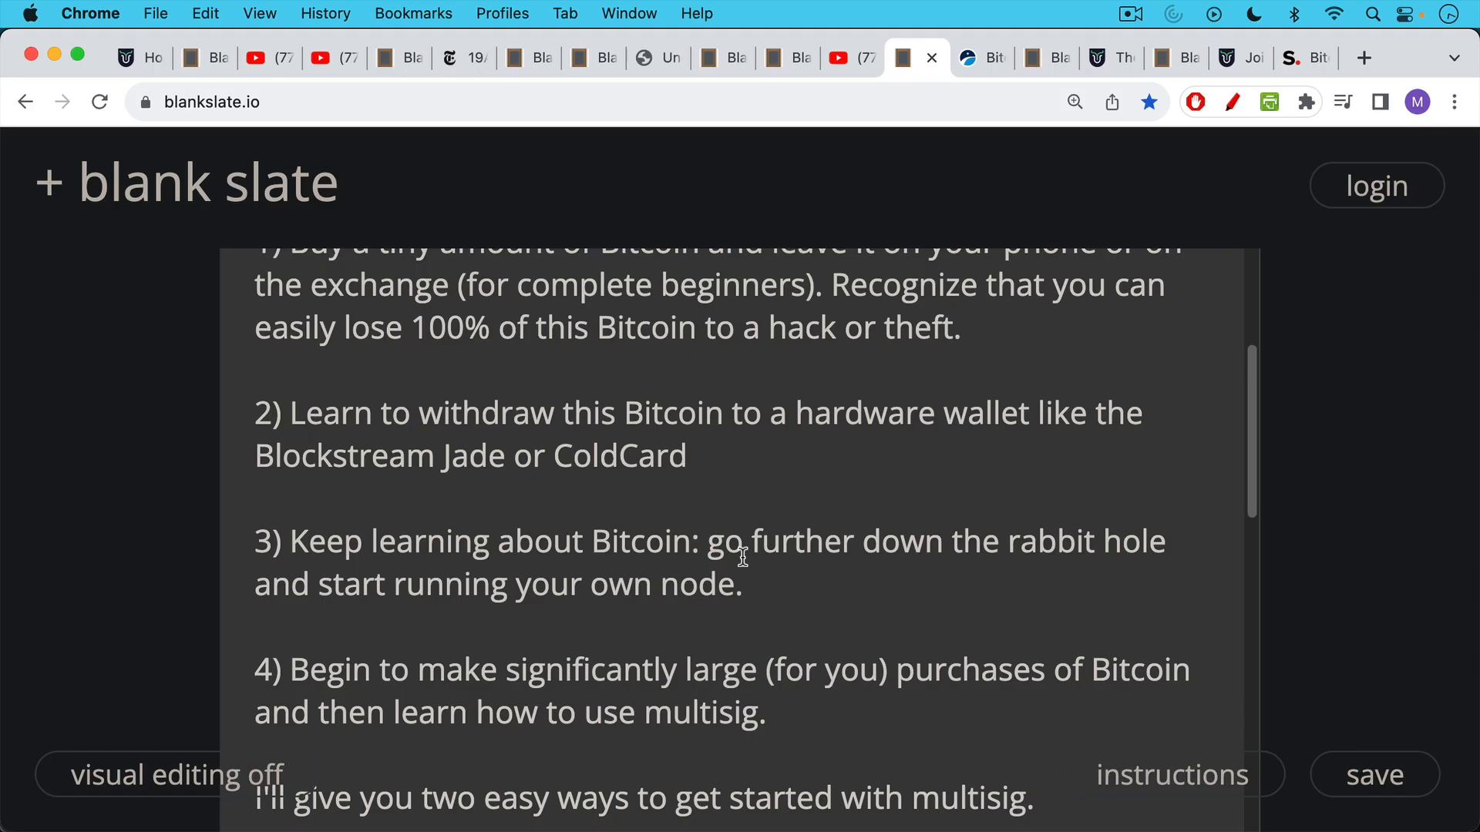
{"action": "mouse_move", "coordinate": [739, 596]}
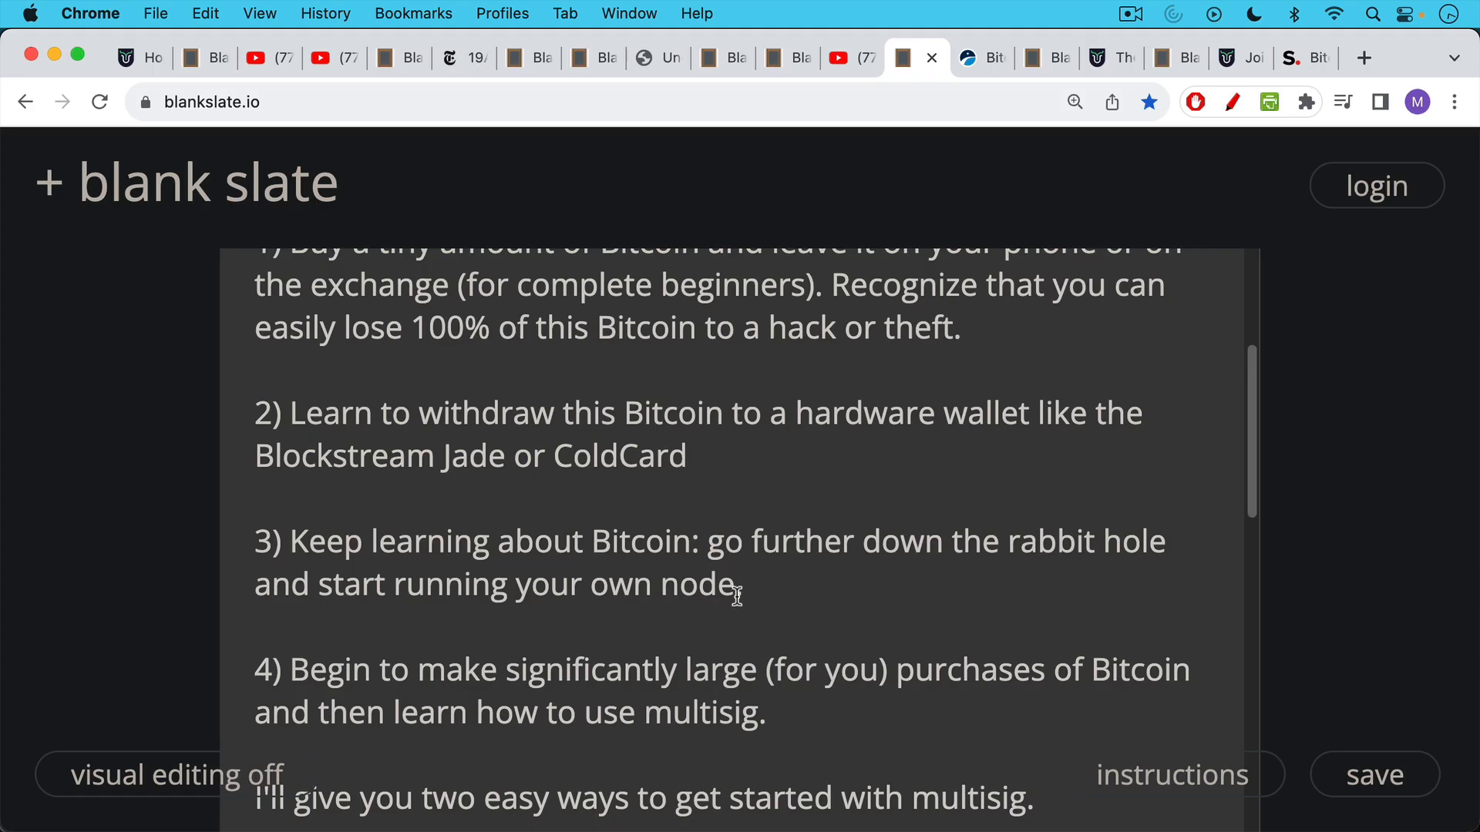
{"action": "mouse_move", "coordinate": [737, 625]}
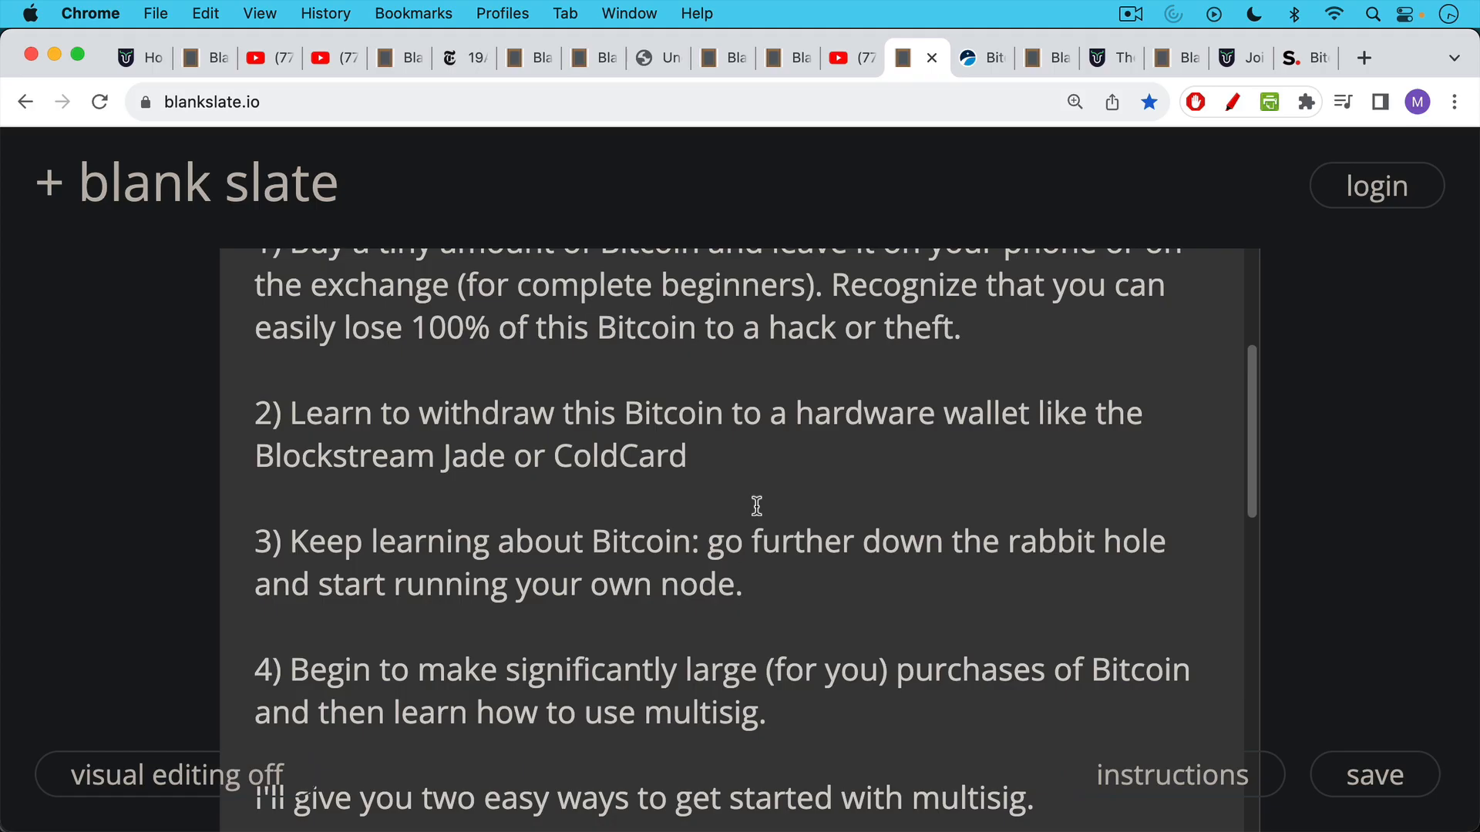
{"action": "mouse_move", "coordinate": [748, 573]}
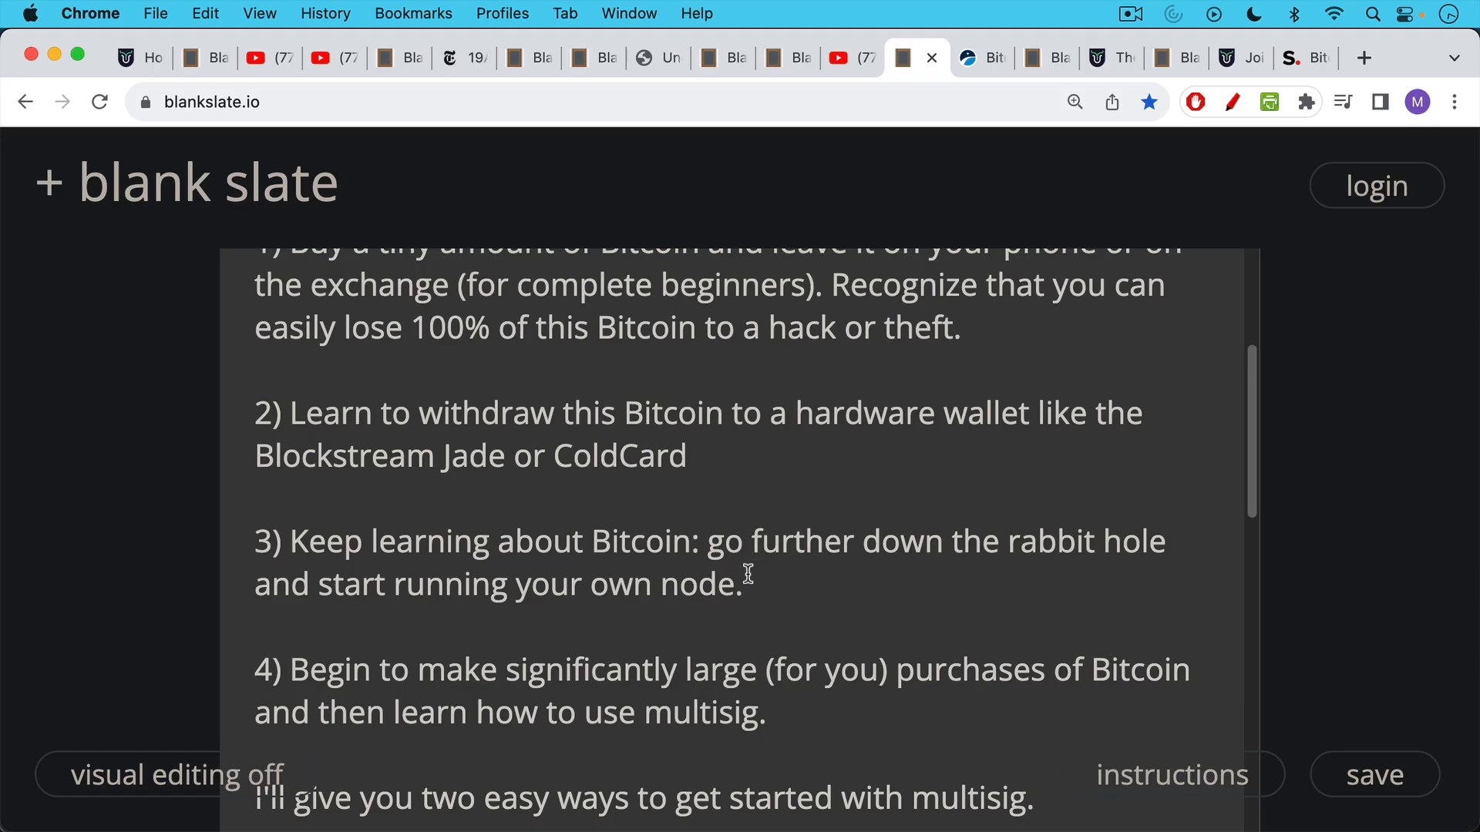
Step: Scroll past the collaborative custody explanation to its drawback: KYC leaking your privacy
{"action": "scroll", "scroll_direction": "down", "scroll_amount": 3}
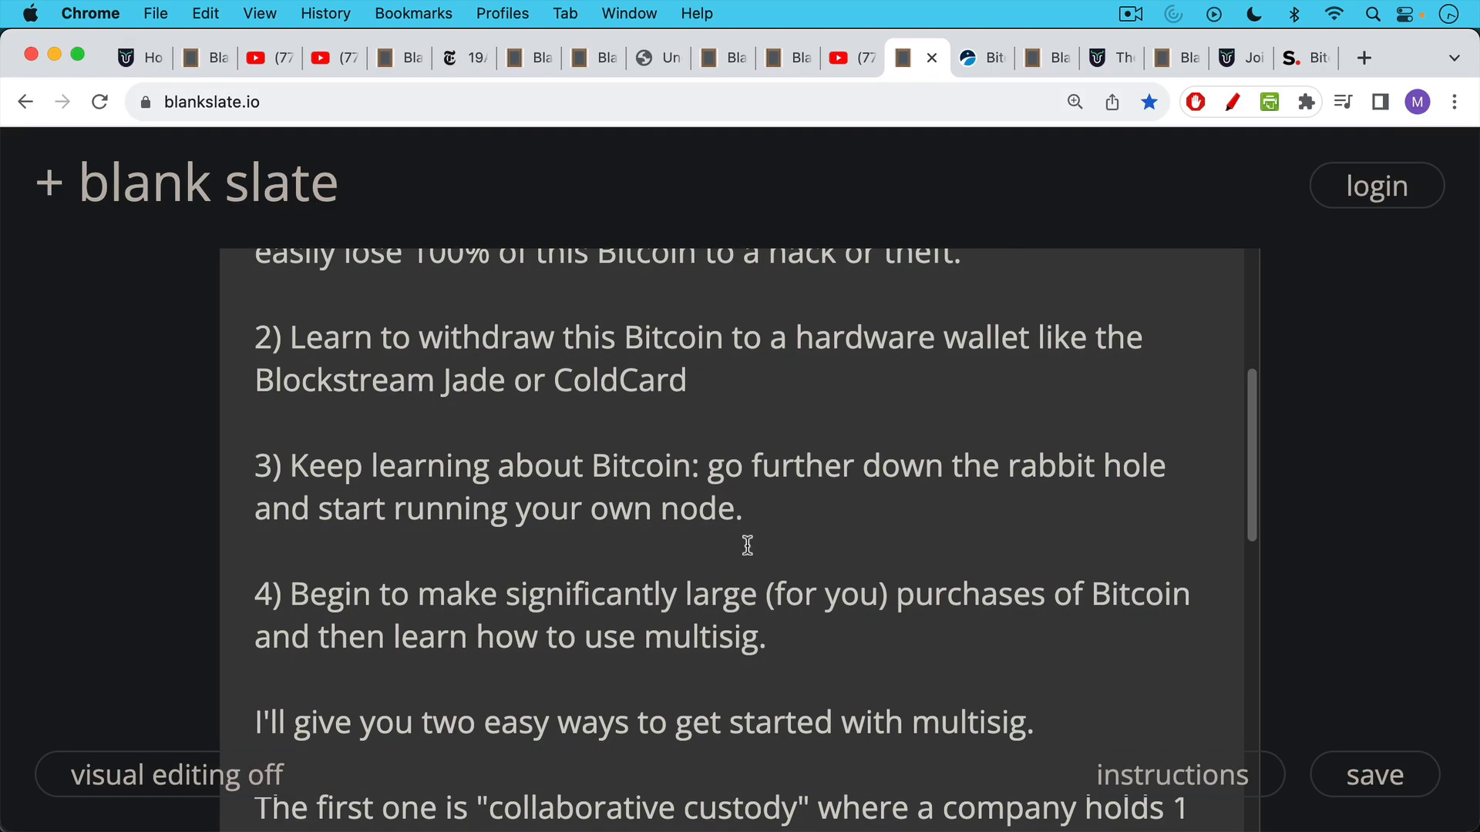
{"action": "scroll", "scroll_direction": "down", "scroll_amount": 3}
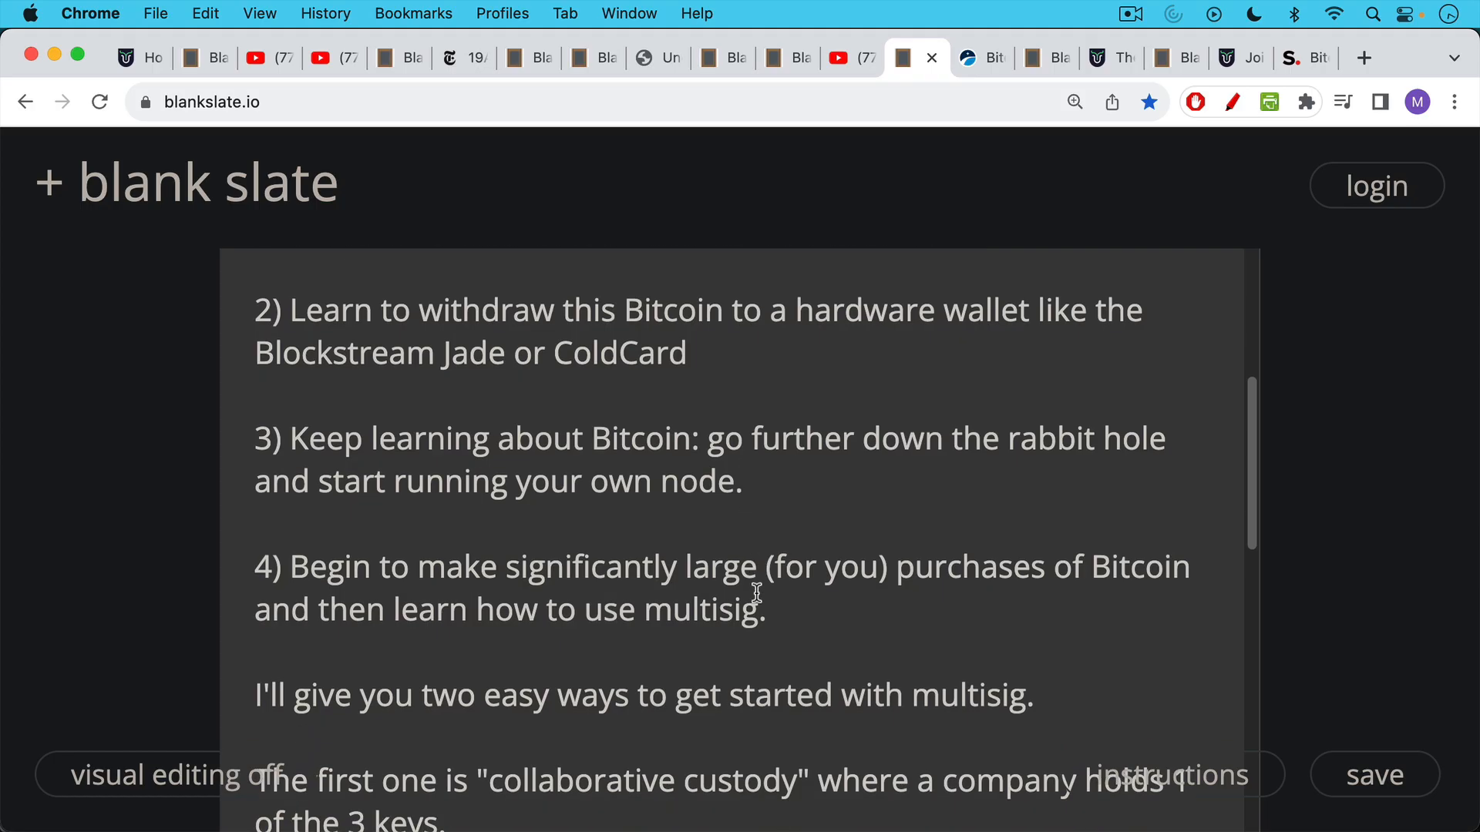
{"action": "scroll", "scroll_direction": "down", "scroll_amount": 3}
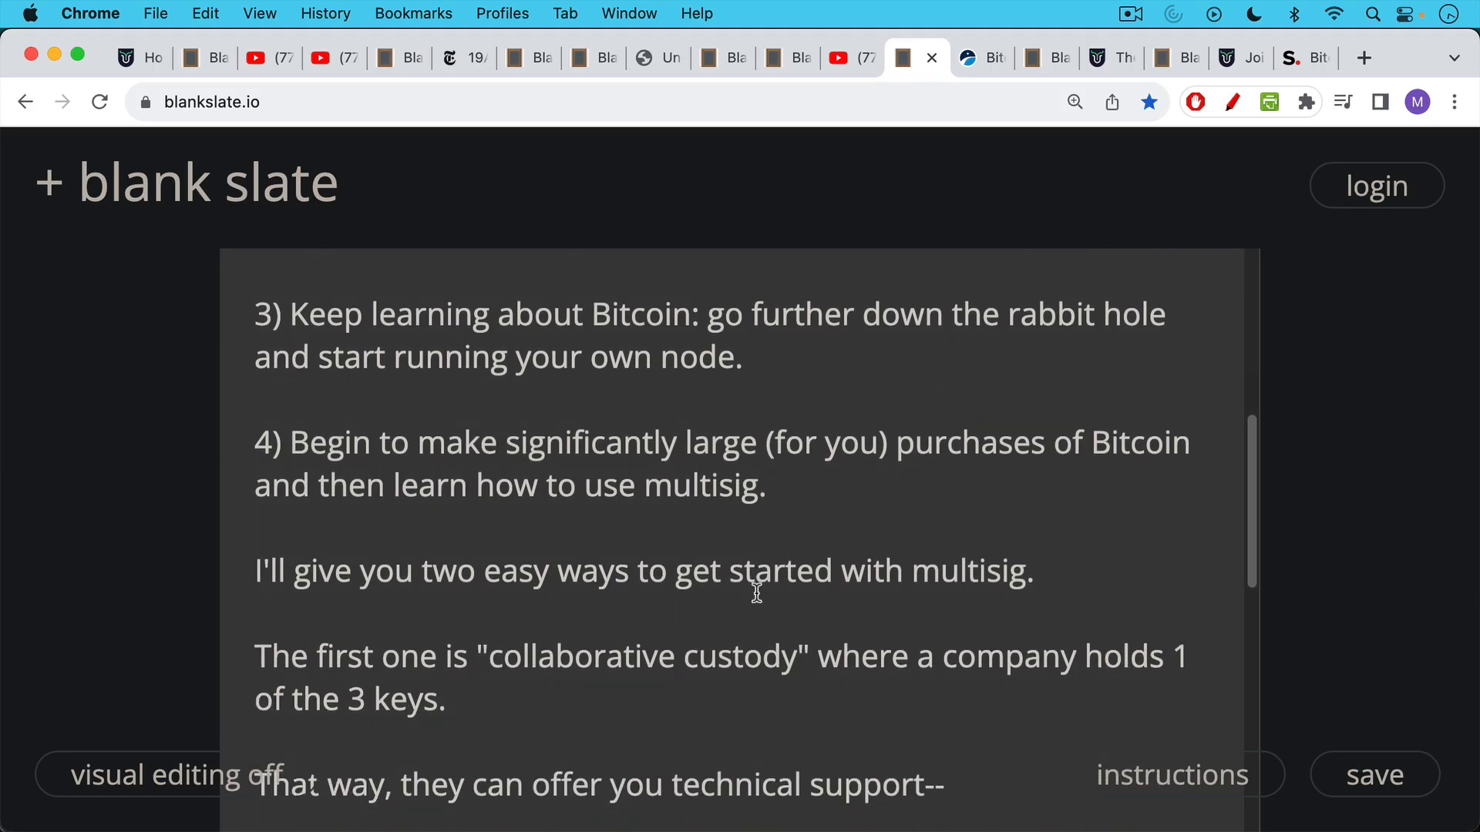
{"action": "mouse_move", "coordinate": [757, 568]}
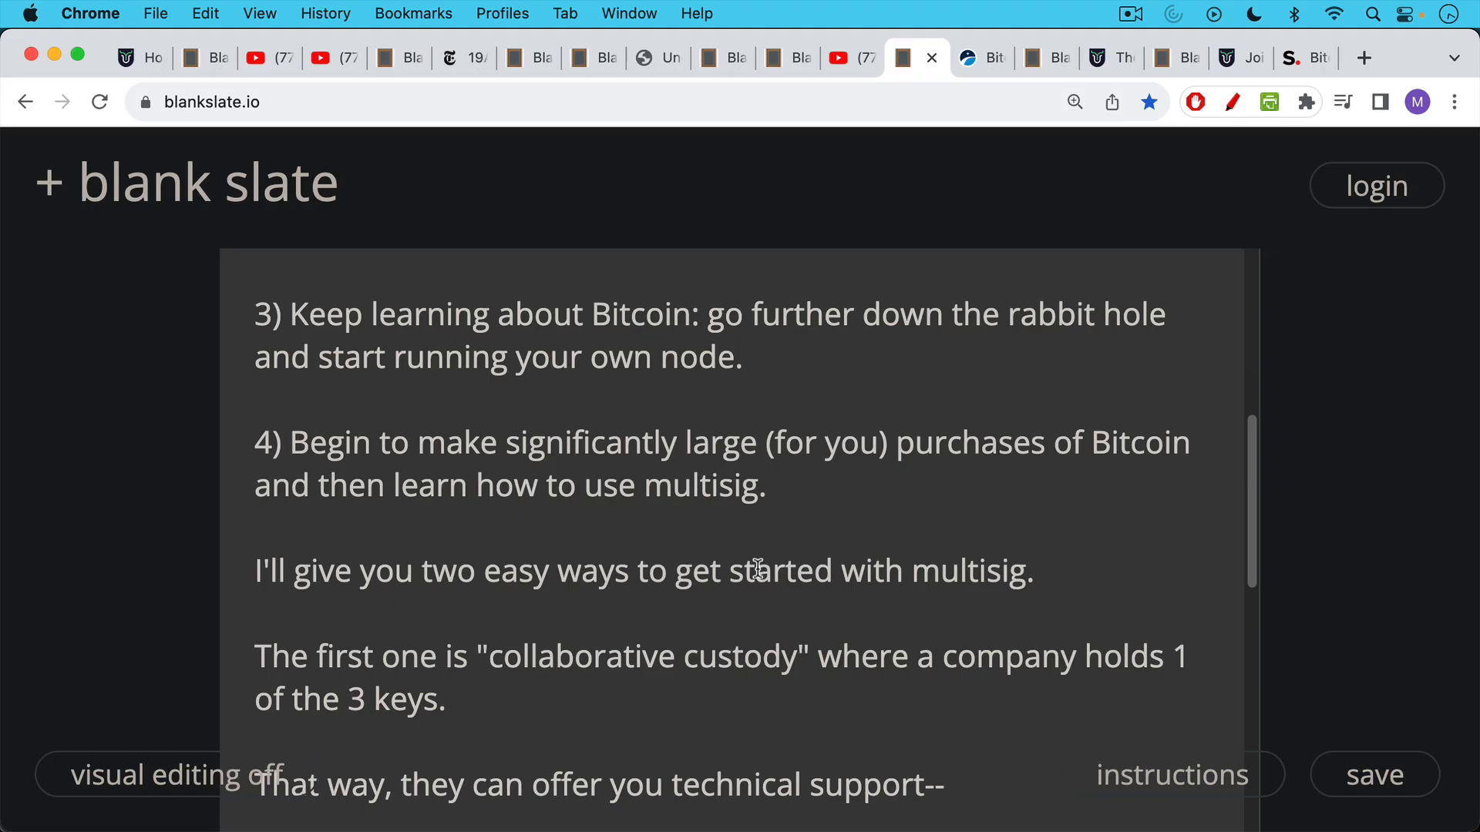
{"action": "mouse_move", "coordinate": [754, 583]}
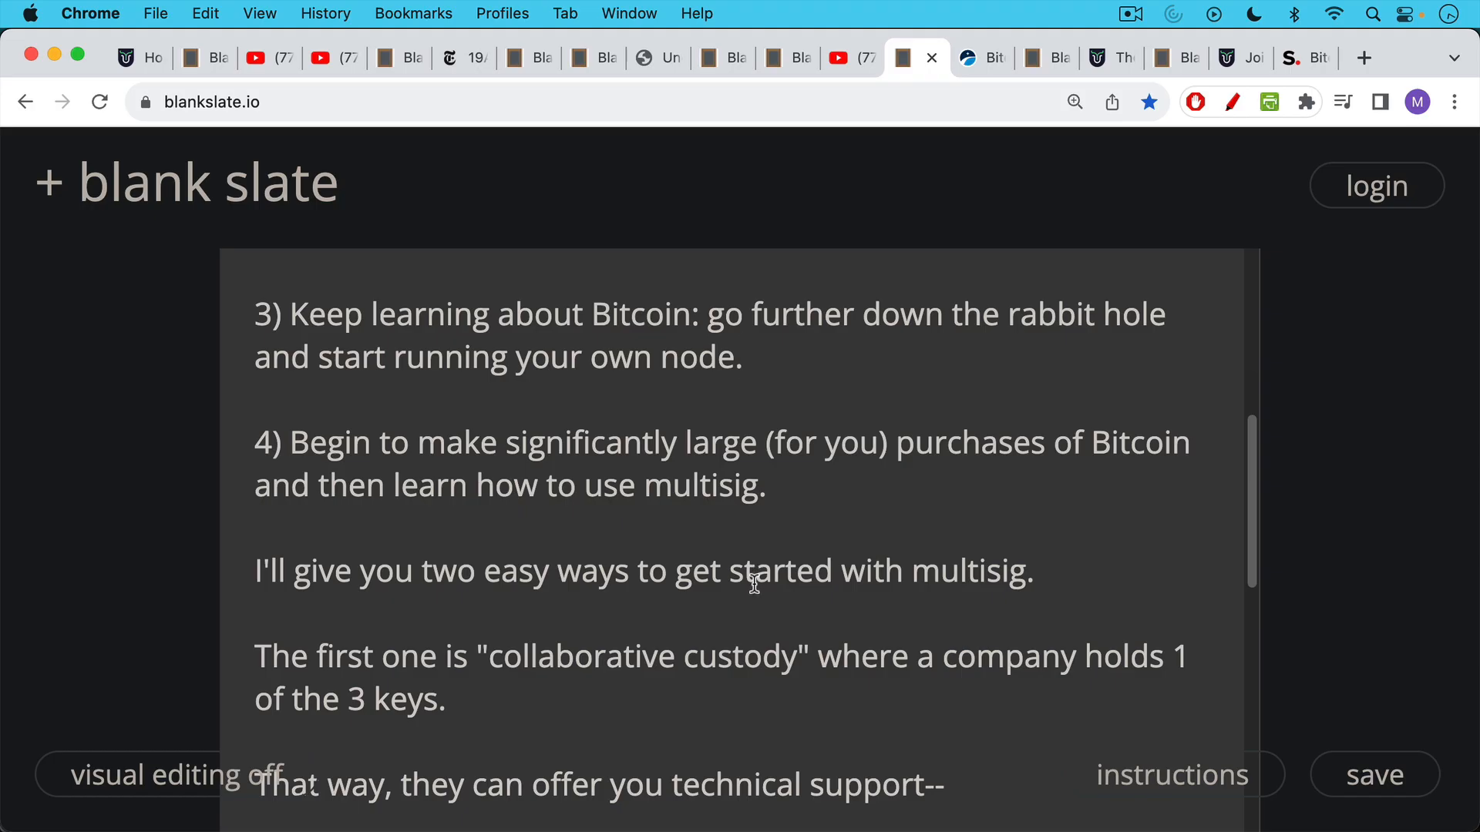
{"action": "scroll", "scroll_direction": "down", "scroll_amount": 3}
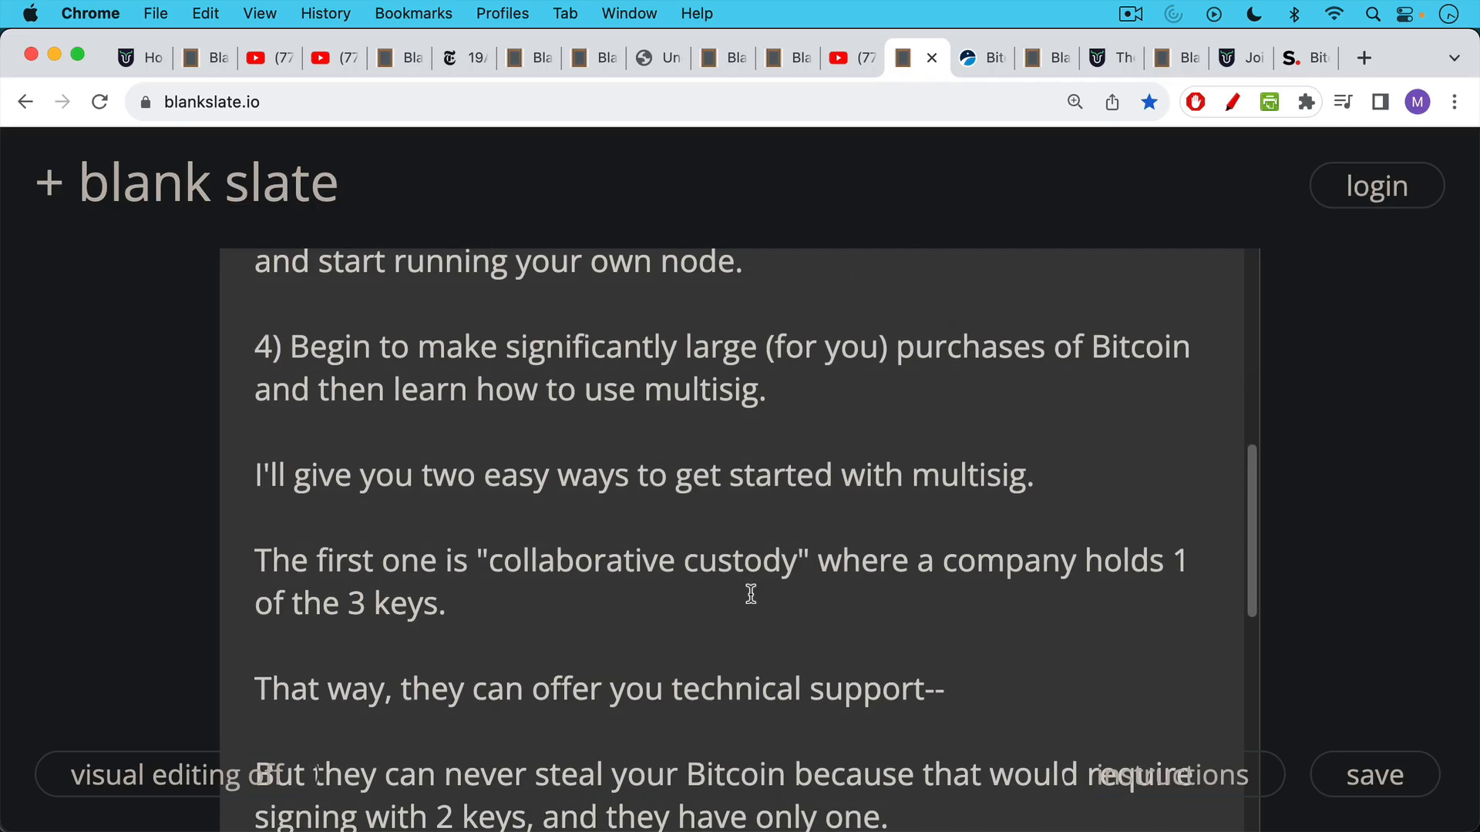
{"action": "mouse_move", "coordinate": [752, 584]}
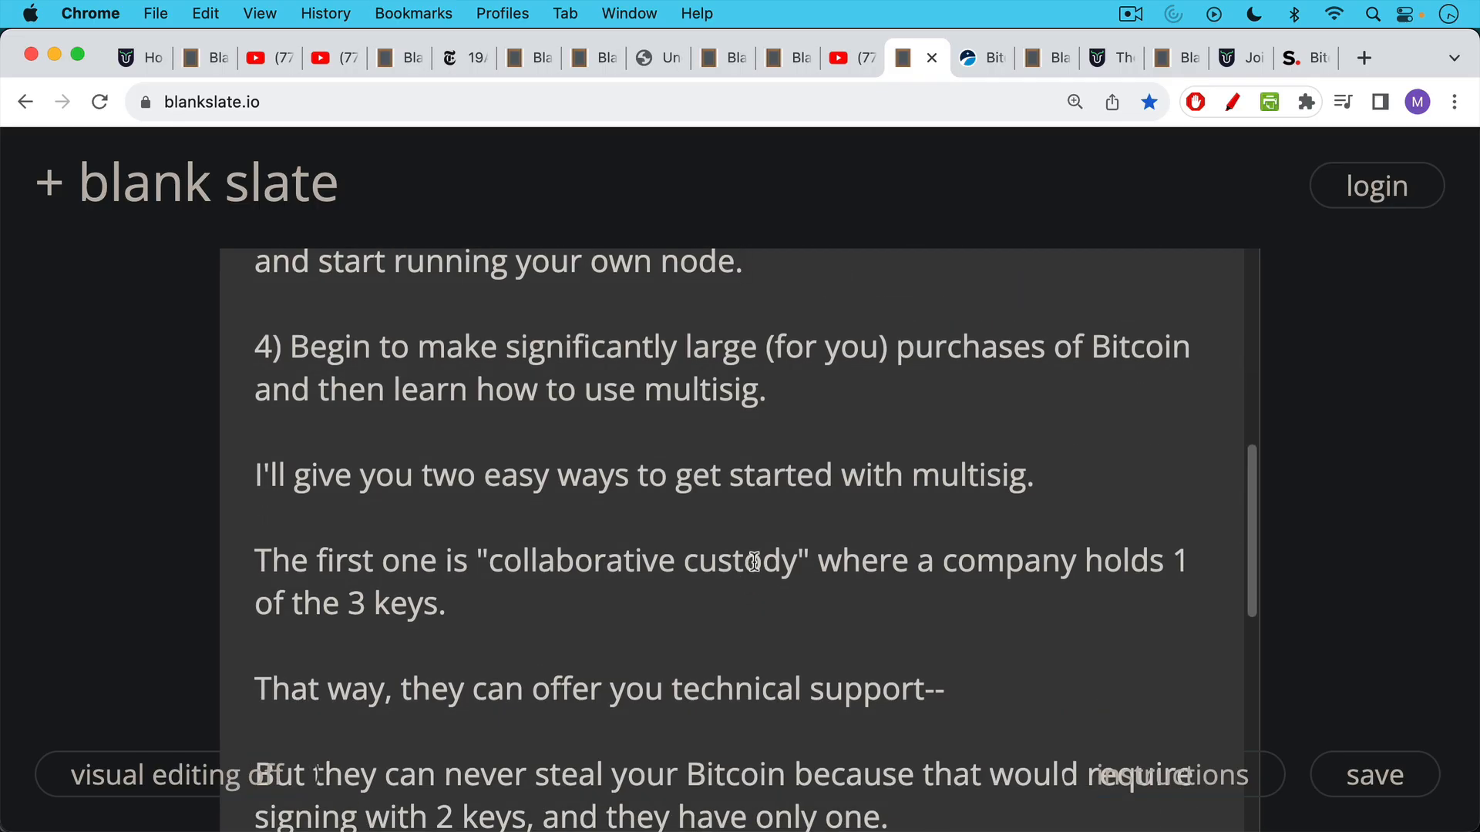
{"action": "mouse_move", "coordinate": [749, 601]}
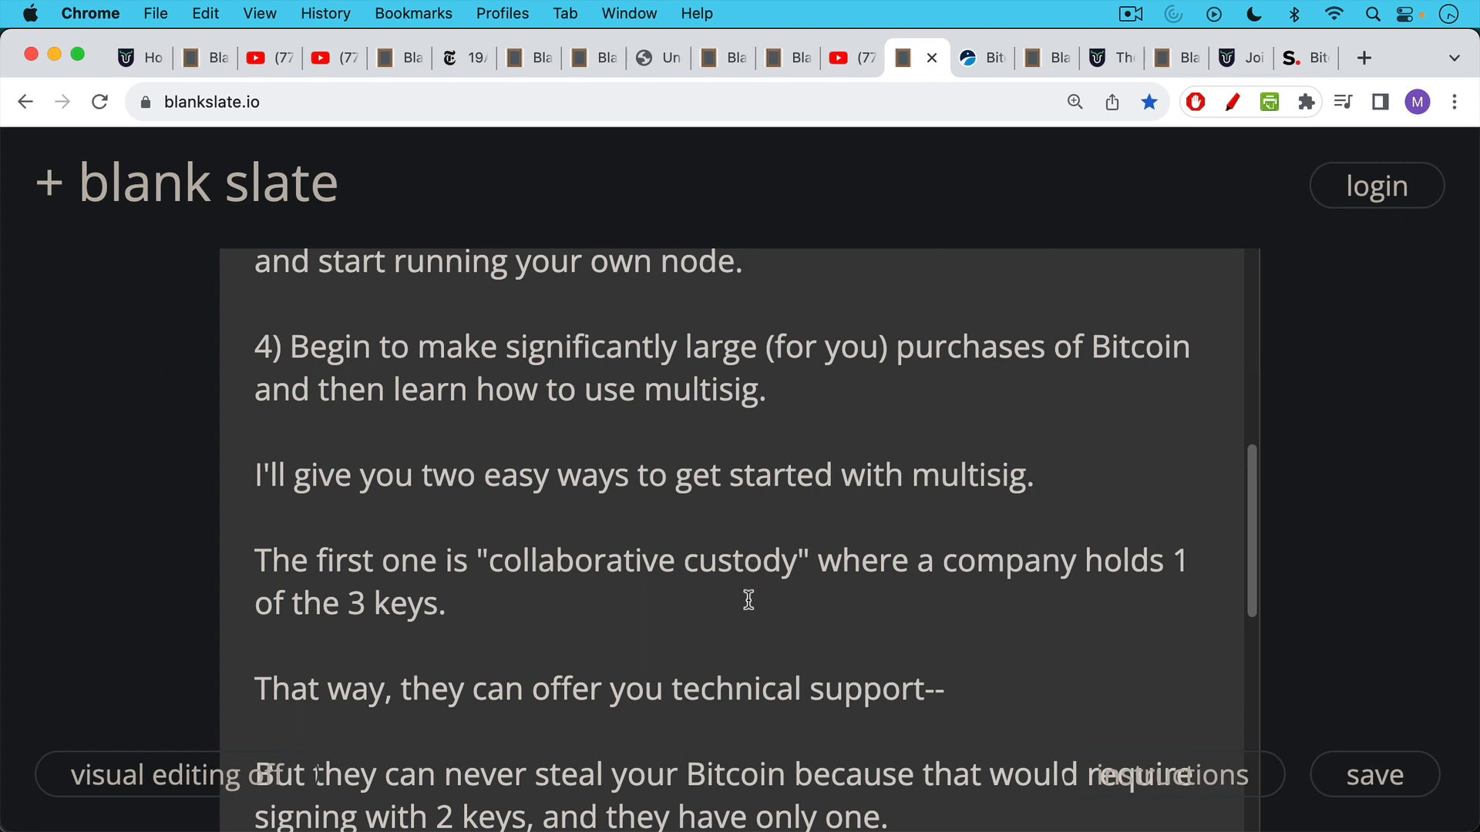
{"action": "scroll", "scroll_direction": "down", "scroll_amount": 3}
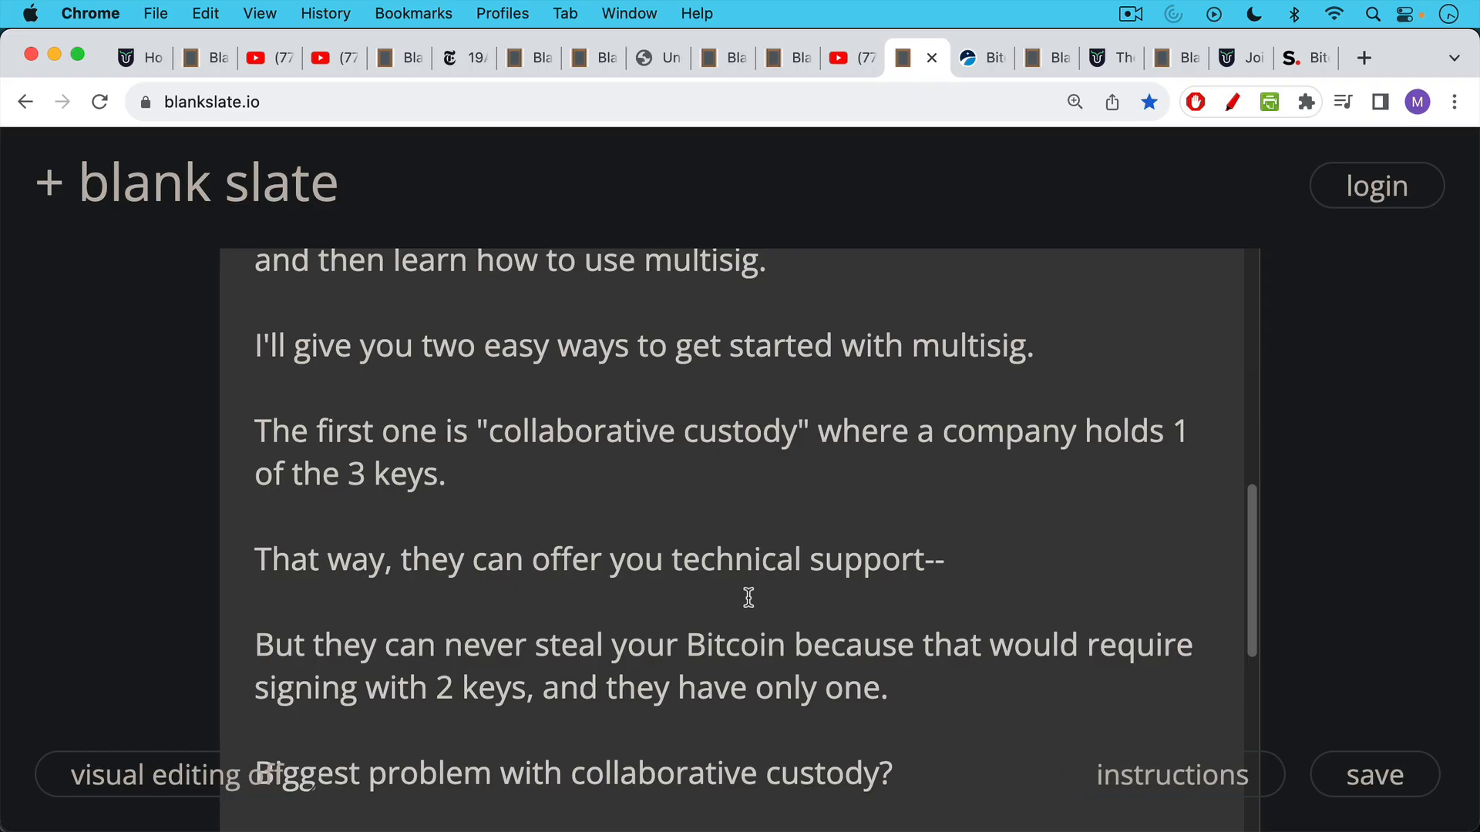
{"action": "scroll", "scroll_direction": "down", "scroll_amount": 3}
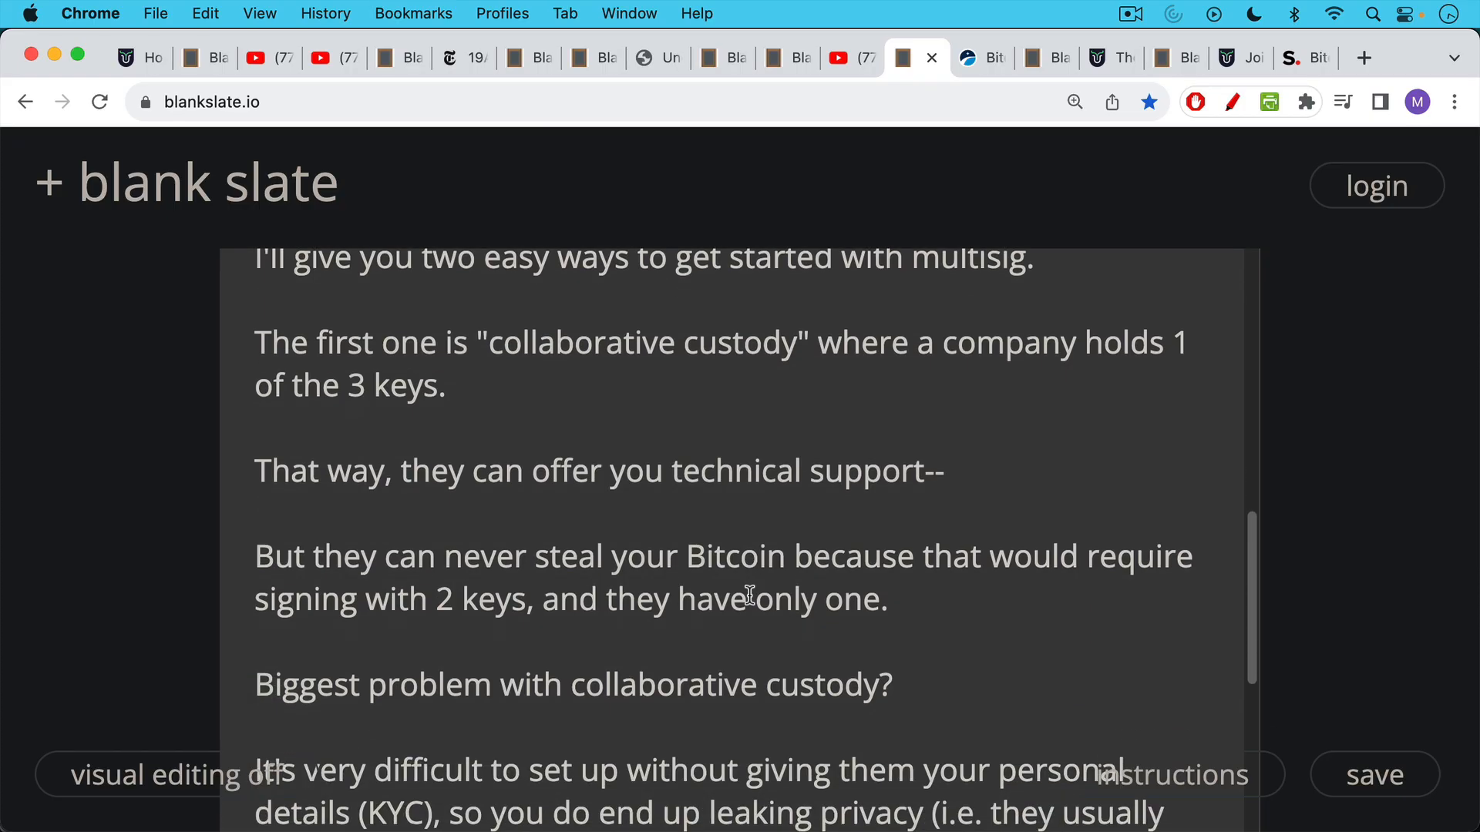
{"action": "scroll", "scroll_direction": "down", "scroll_amount": 3}
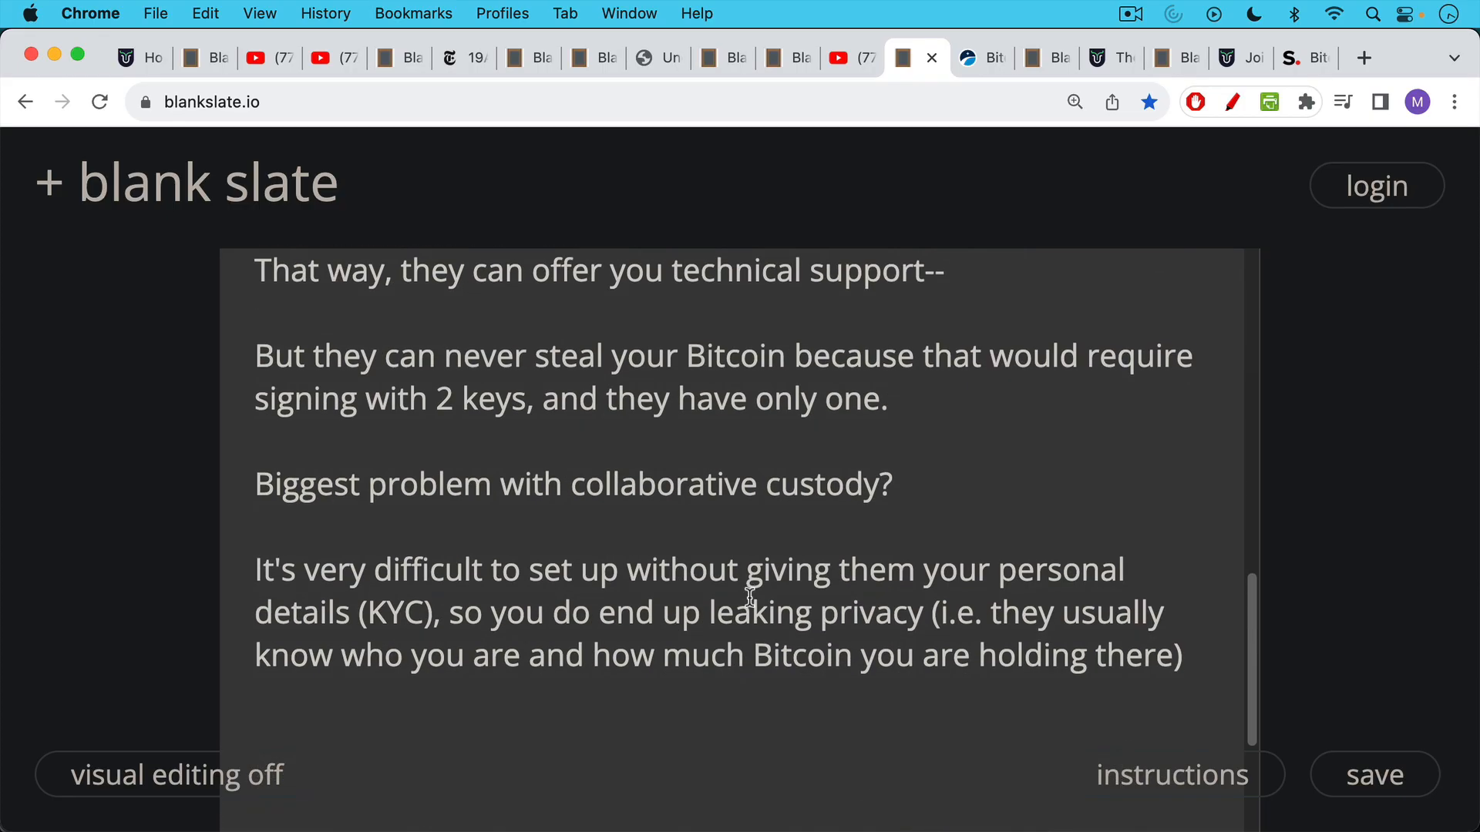
{"action": "mouse_move", "coordinate": [769, 540]}
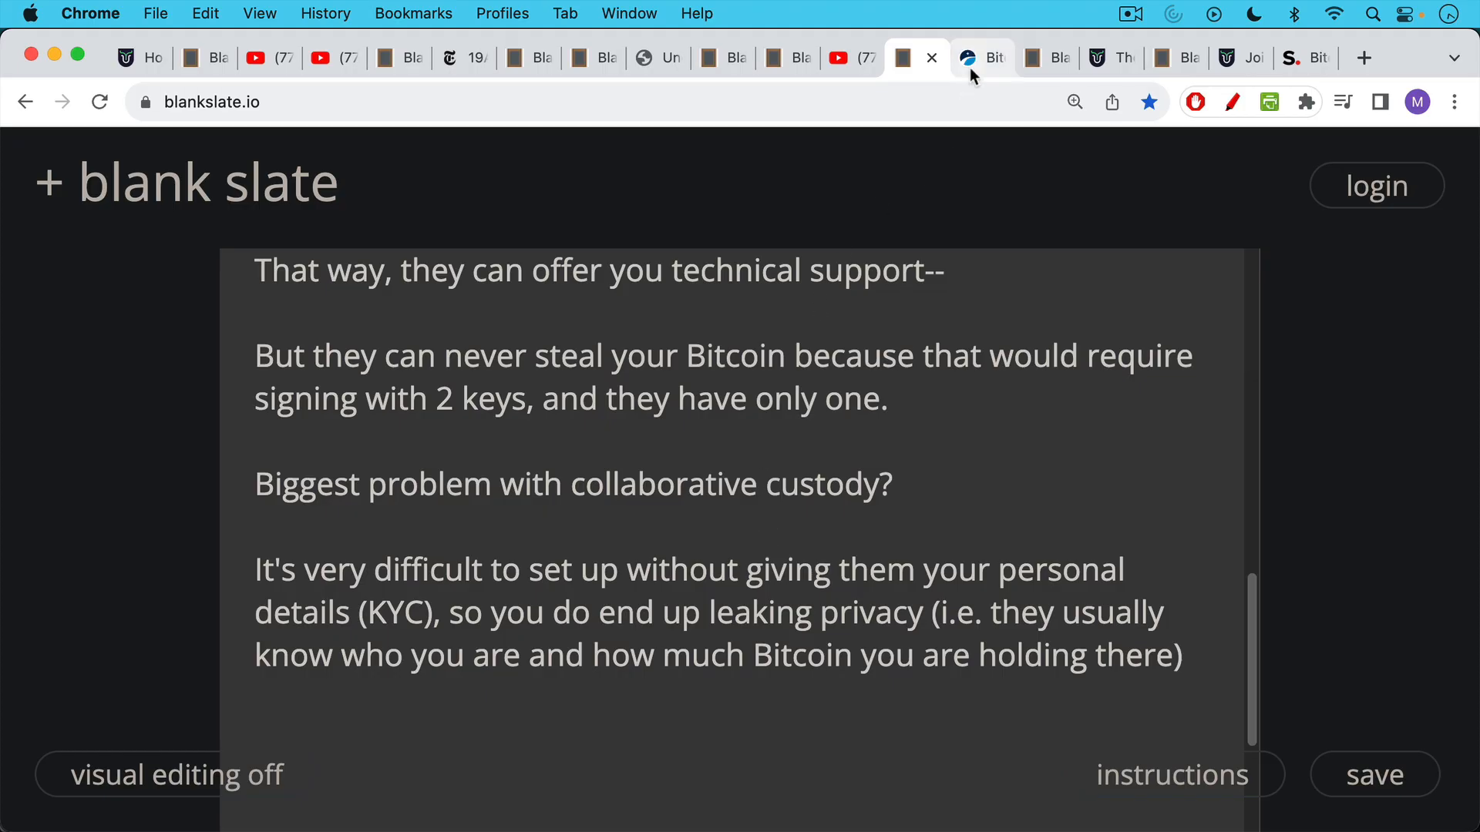
Step: Switch to Unchained's vaults page and scroll around its hero section as a collaborative custody example
{"action": "left_click", "coordinate": [981, 58]}
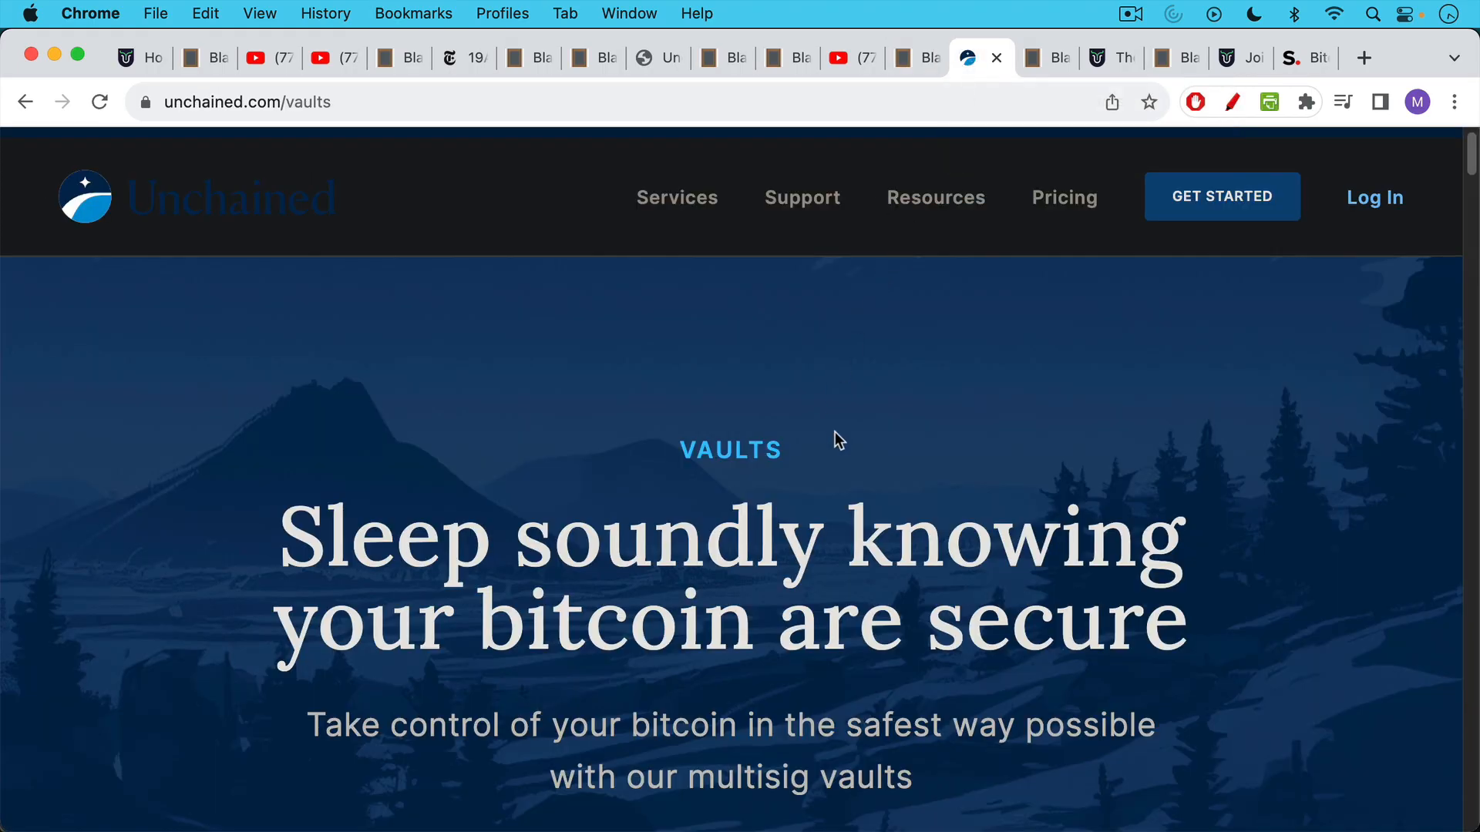
{"action": "mouse_move", "coordinate": [831, 420]}
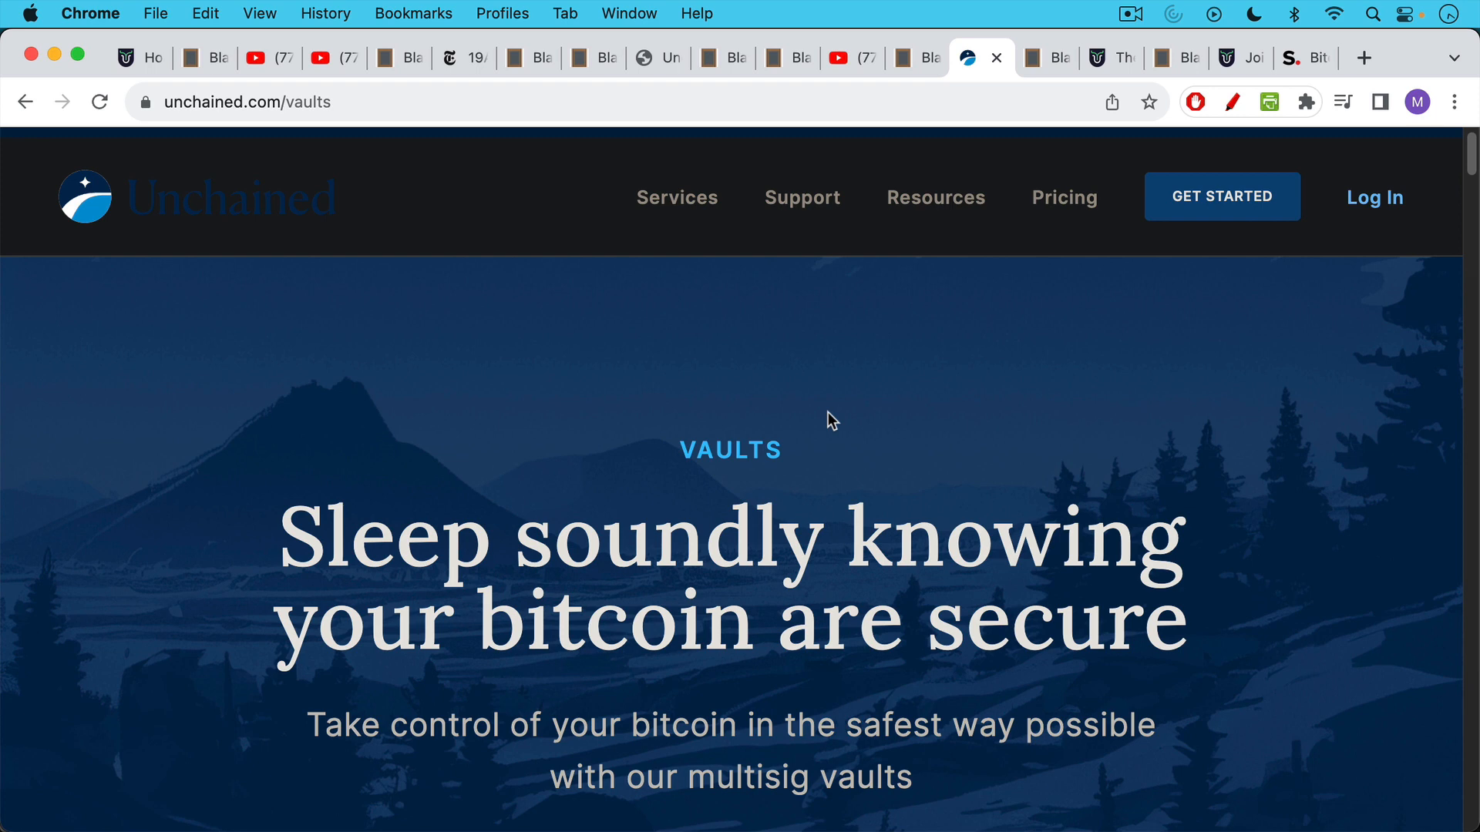
{"action": "mouse_move", "coordinate": [799, 426]}
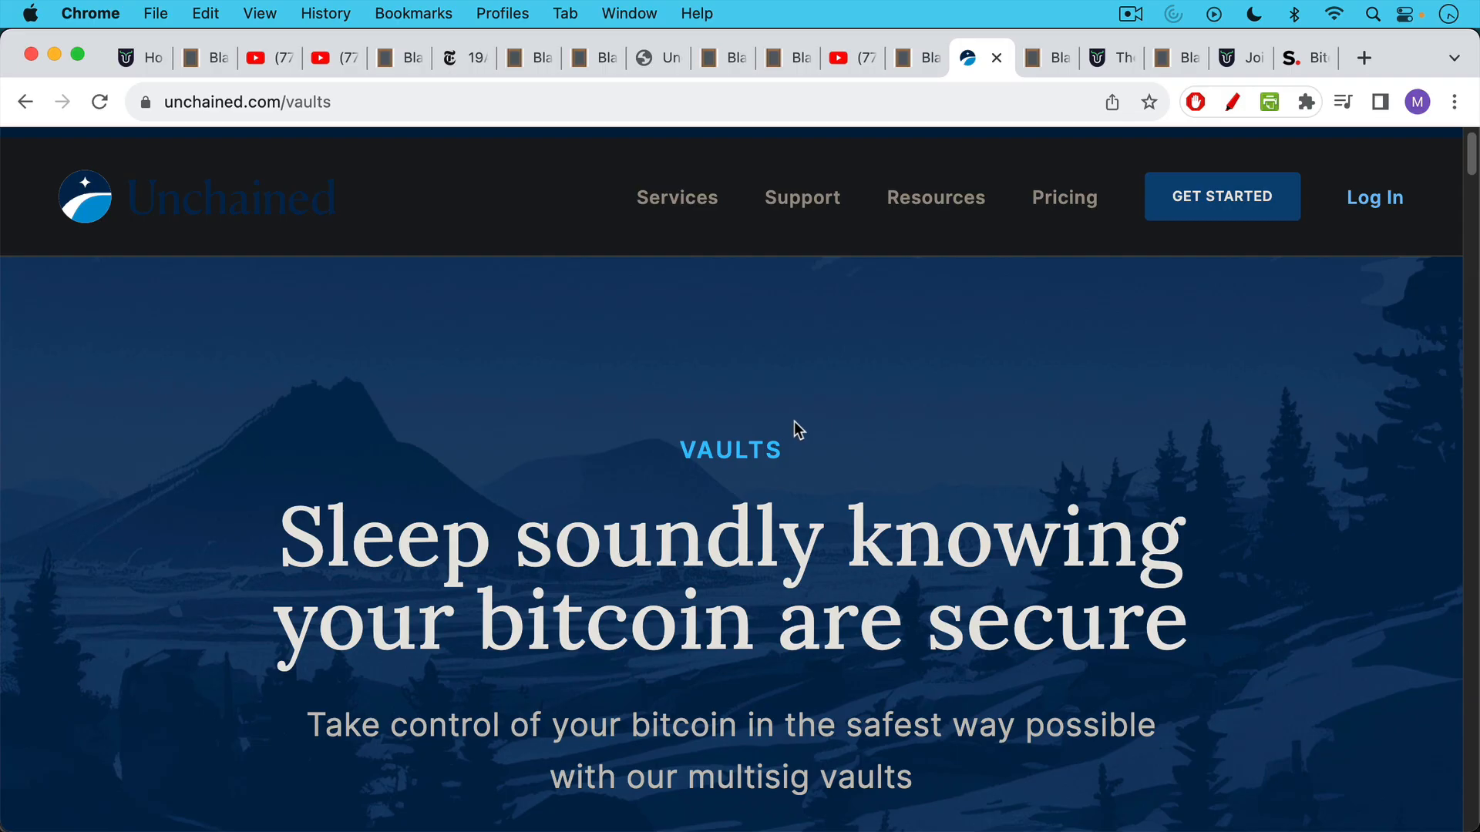
{"action": "mouse_move", "coordinate": [799, 421]}
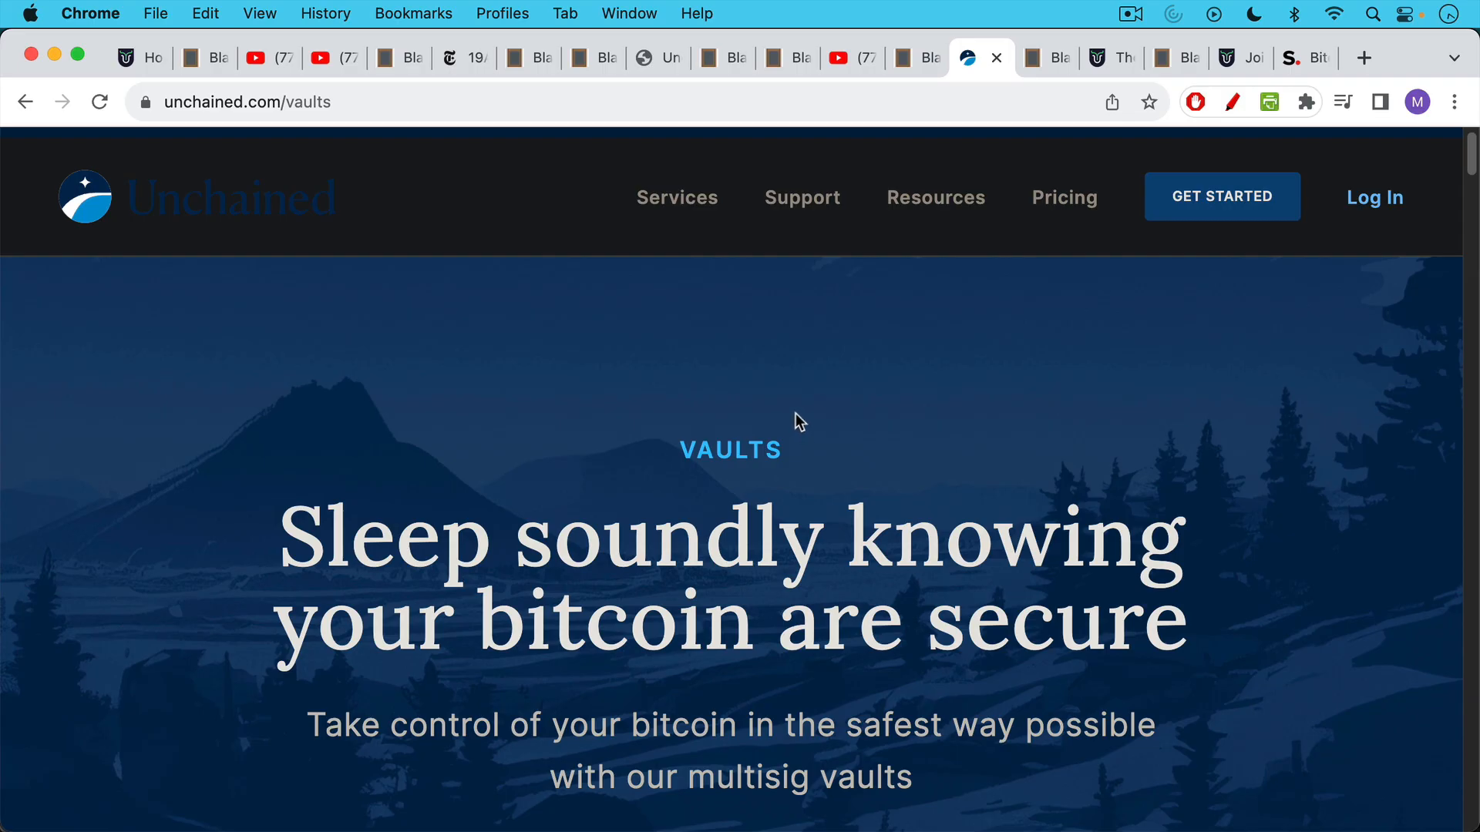
{"action": "mouse_move", "coordinate": [807, 425]}
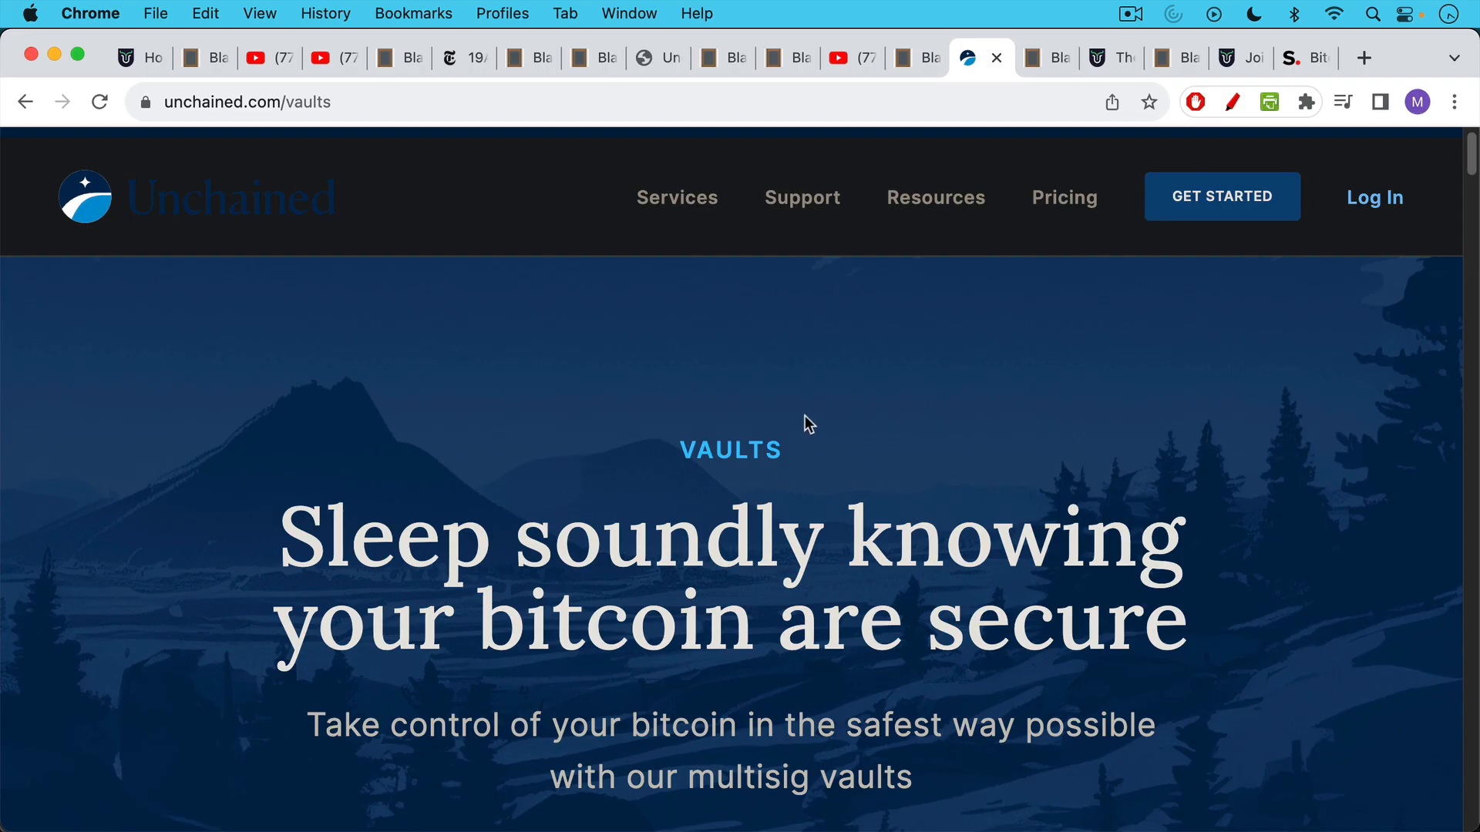
{"action": "scroll", "scroll_direction": "down", "scroll_amount": 3}
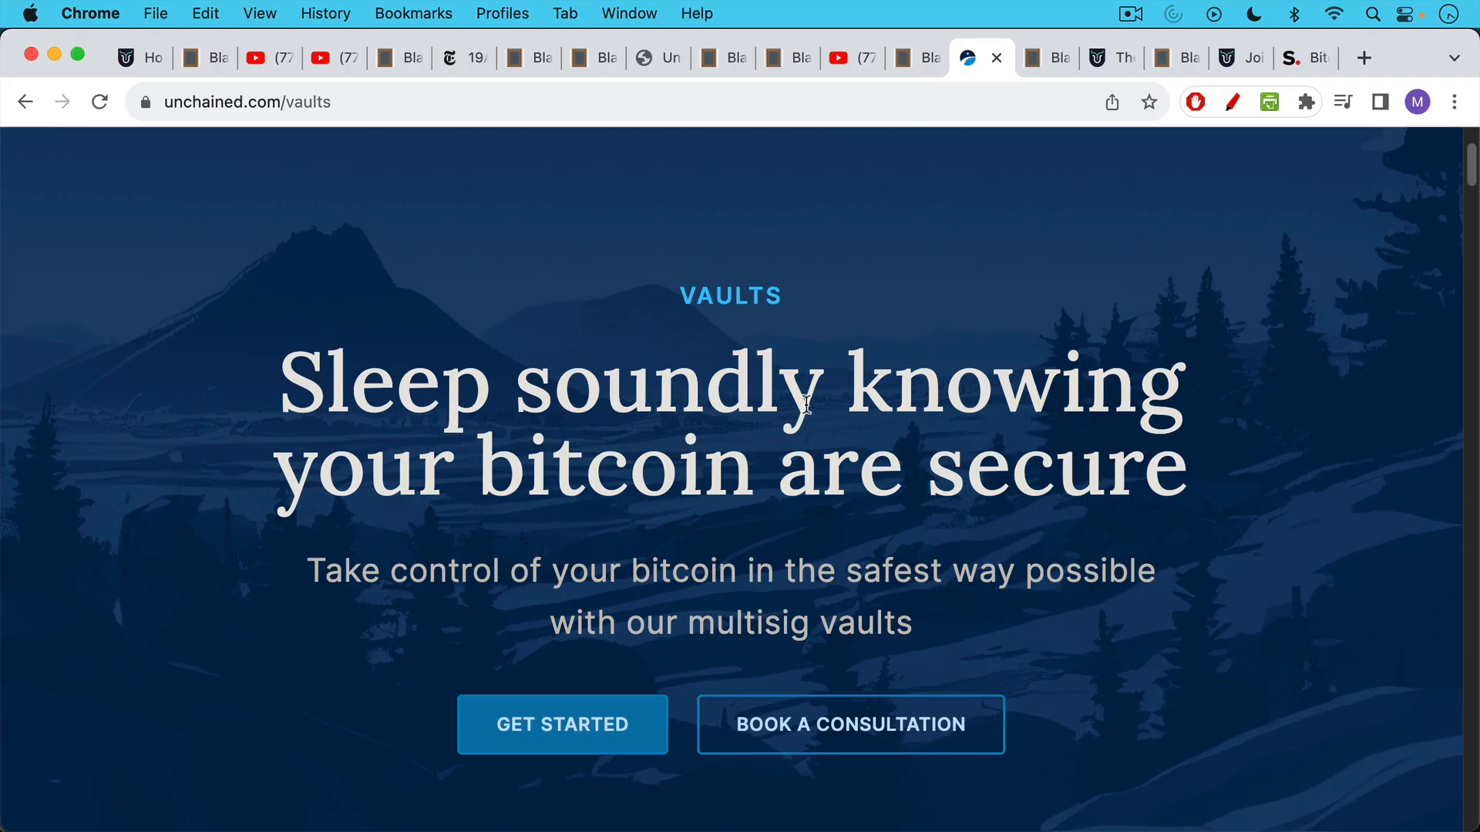
{"action": "mouse_move", "coordinate": [804, 391]}
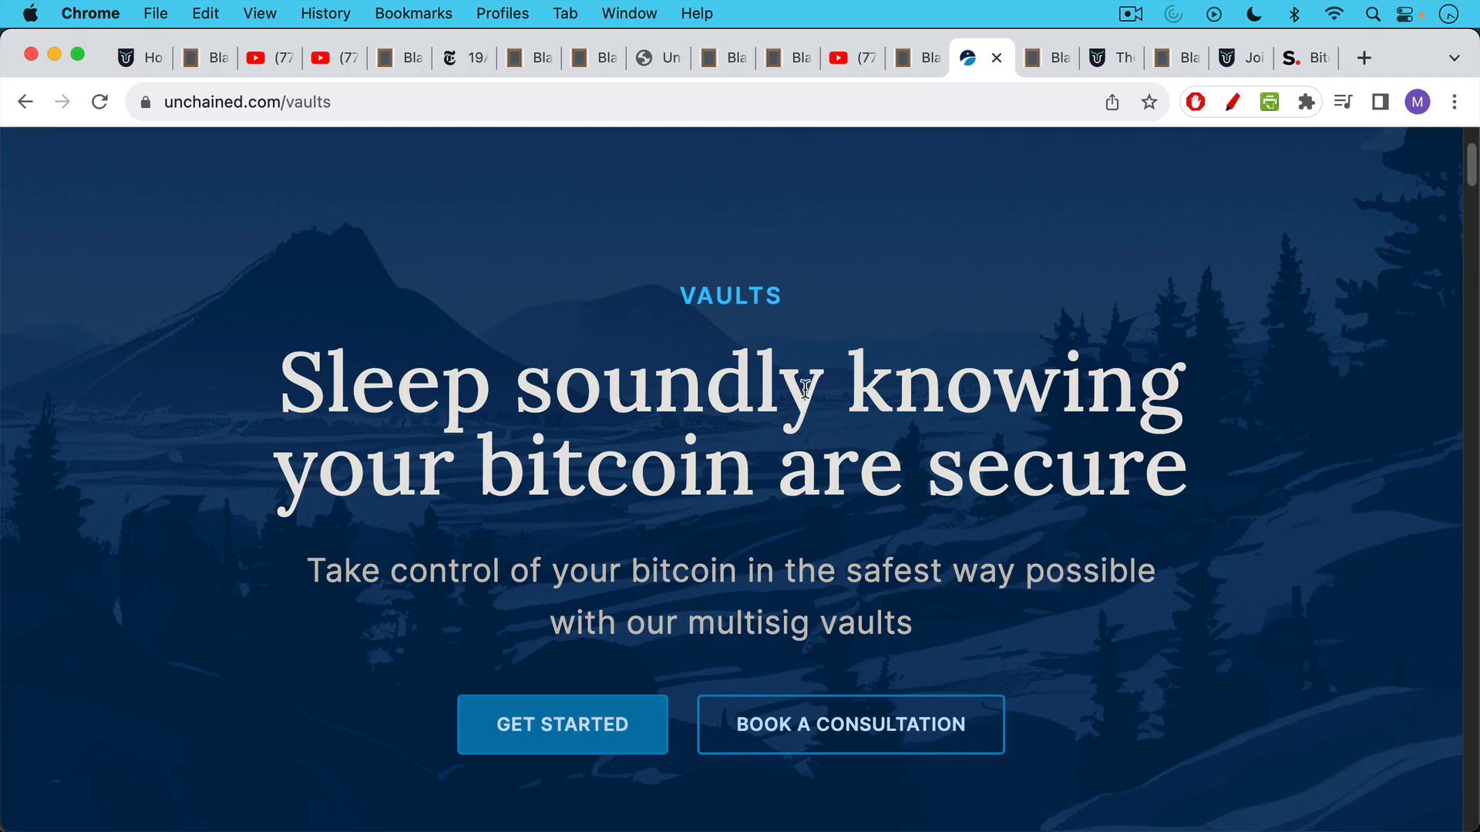
{"action": "scroll", "scroll_direction": "down", "scroll_amount": 3}
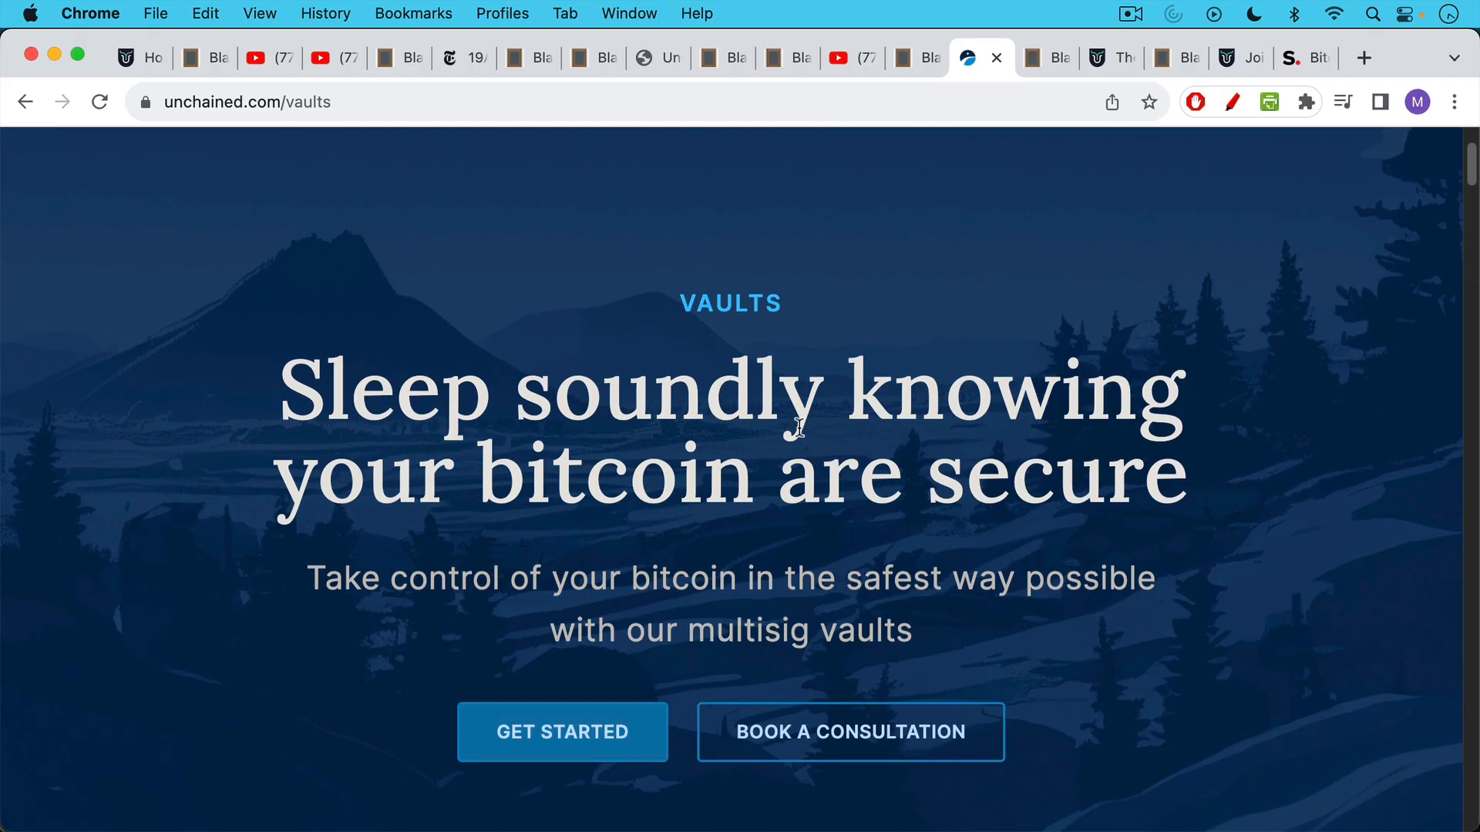
{"action": "scroll", "scroll_direction": "up", "scroll_amount": 3}
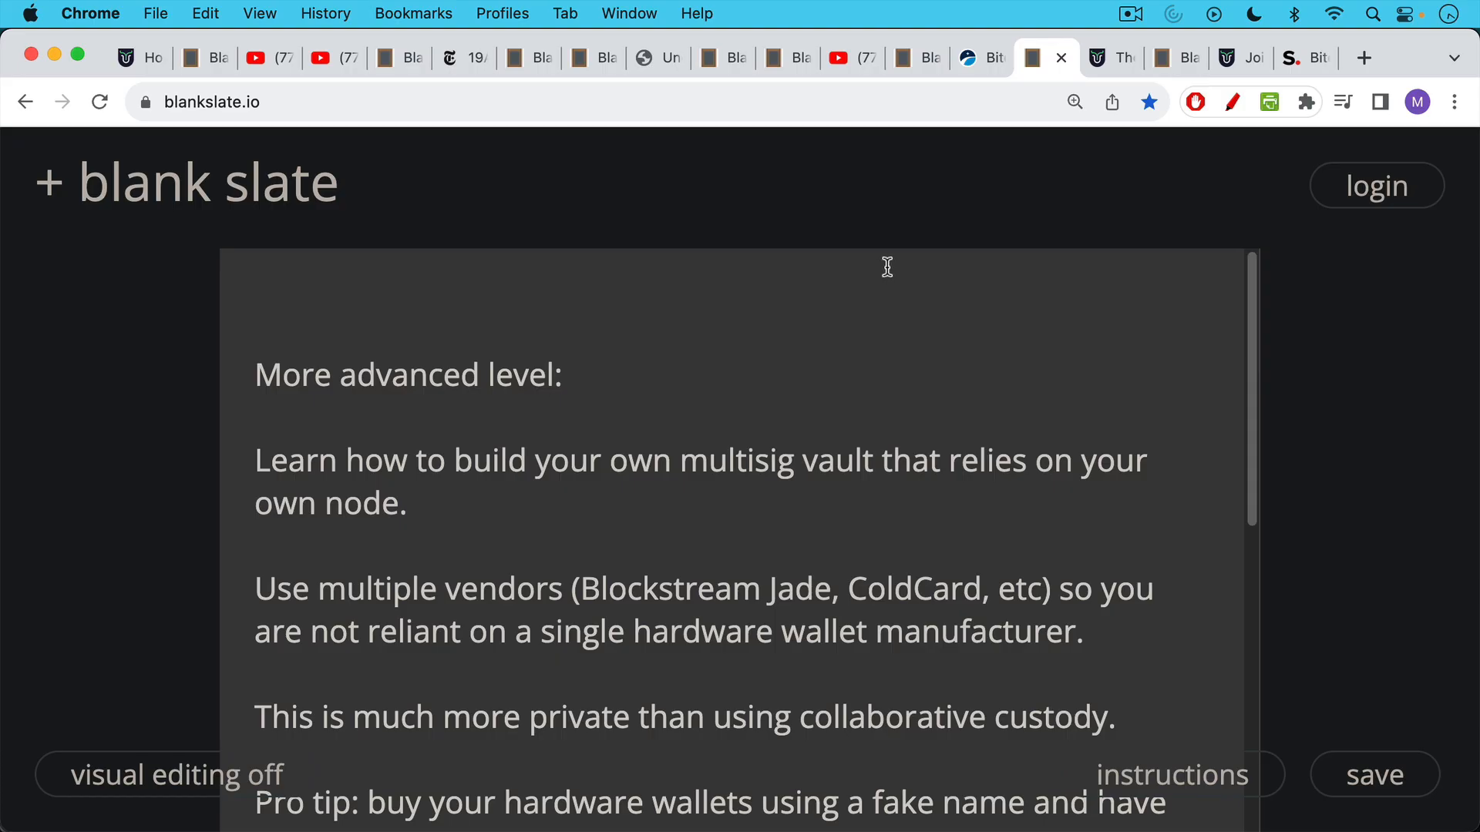
{"action": "mouse_move", "coordinate": [883, 265]}
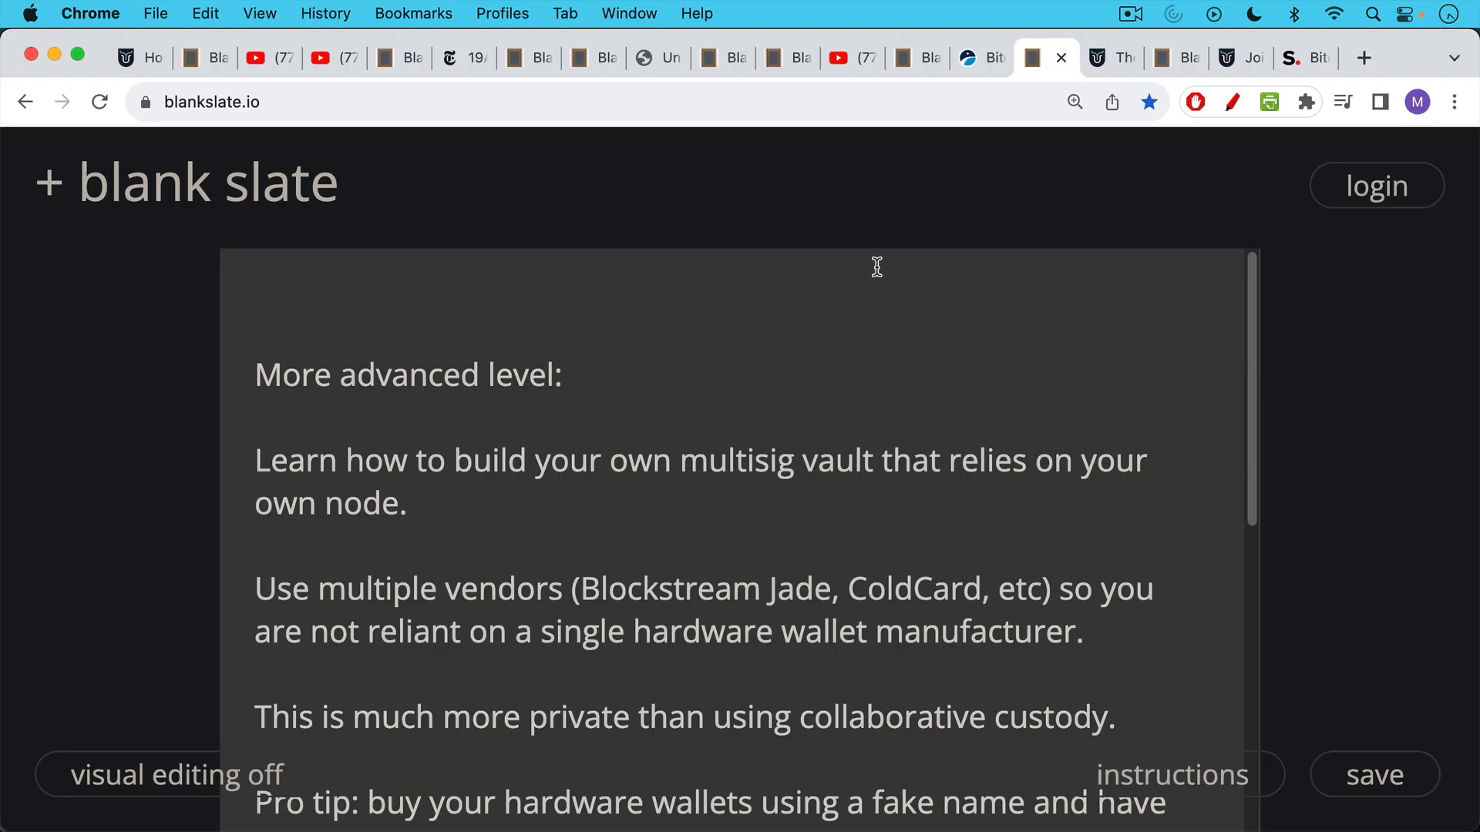
{"action": "mouse_move", "coordinate": [873, 291]}
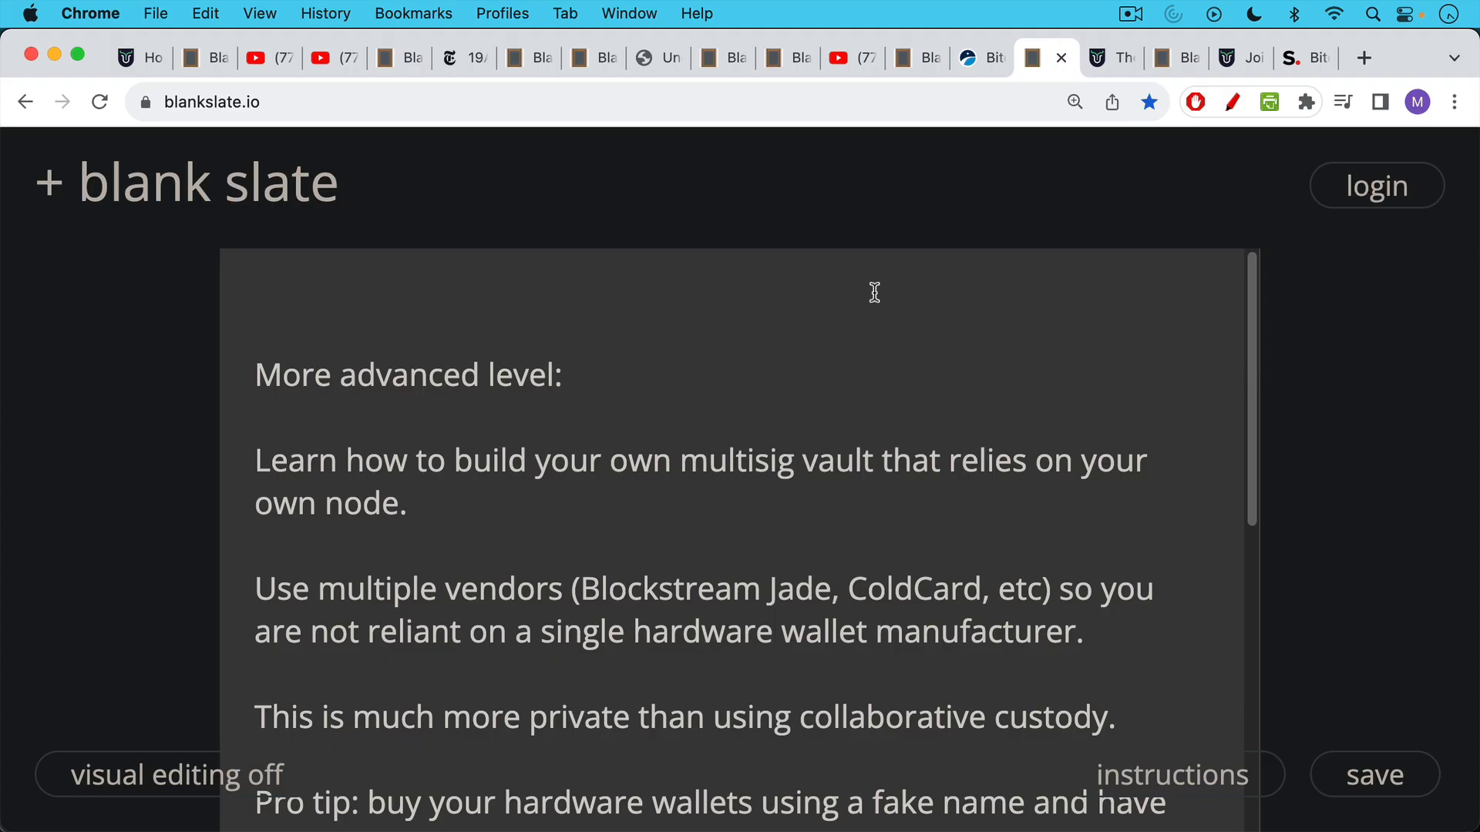
Step: Scroll through the note's multi-vendor privacy, hardware-wallet buying, ColdCard BTC payment and paid-course paragraphs
{"action": "scroll", "scroll_direction": "up", "scroll_amount": 3}
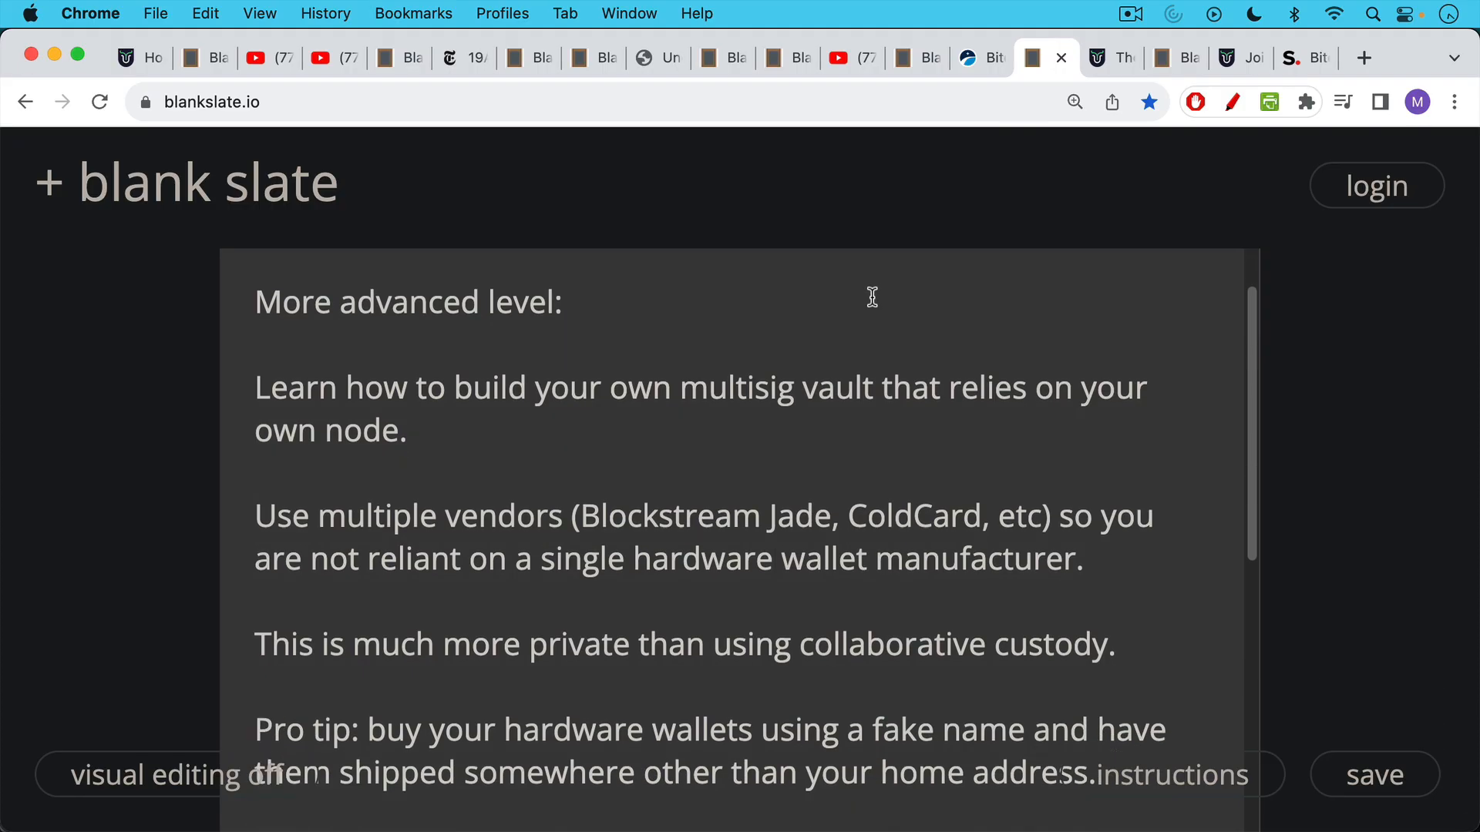
{"action": "scroll", "scroll_direction": "down", "scroll_amount": 3}
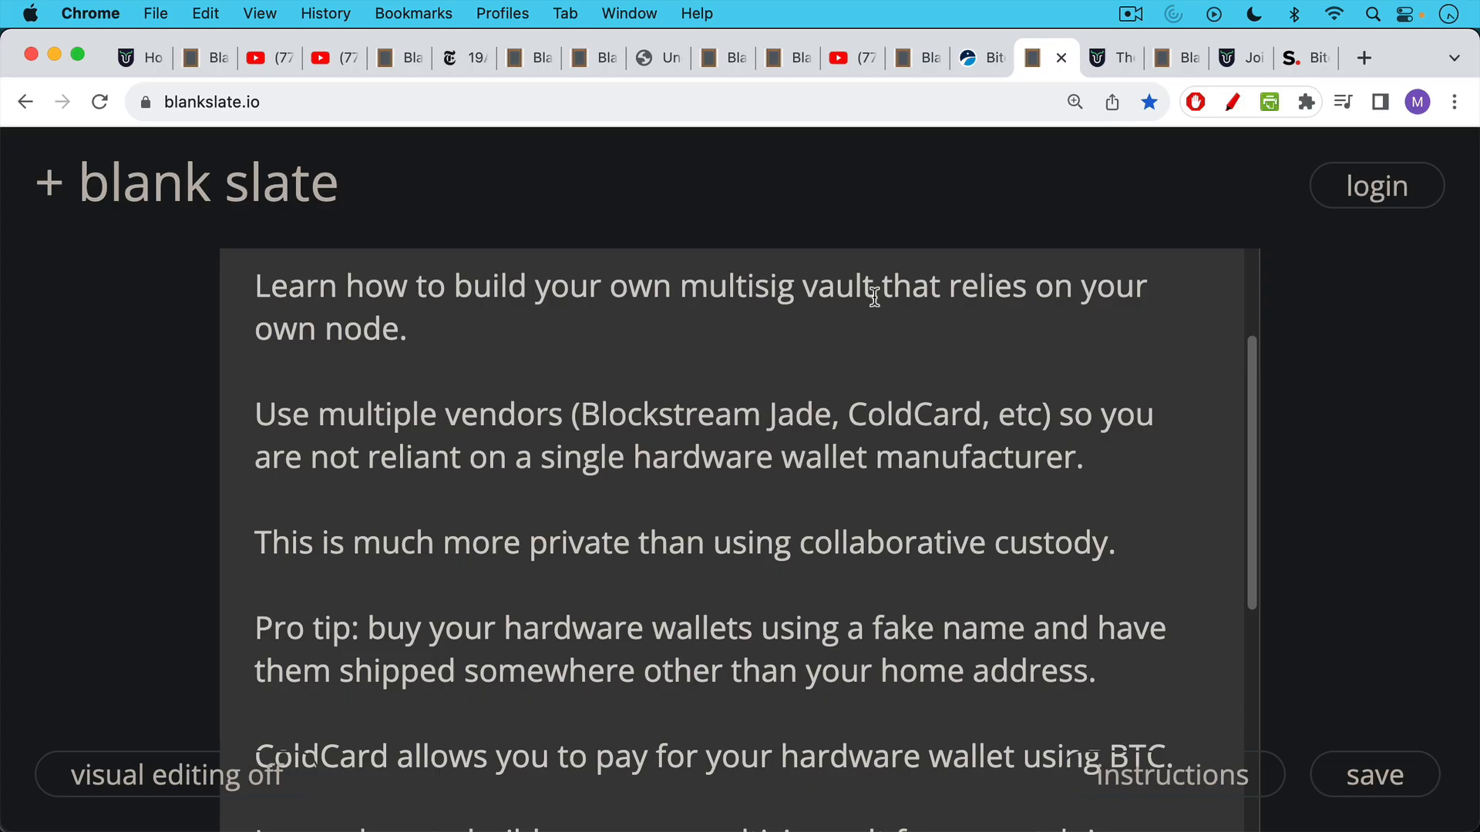
{"action": "scroll", "scroll_direction": "down", "scroll_amount": 3}
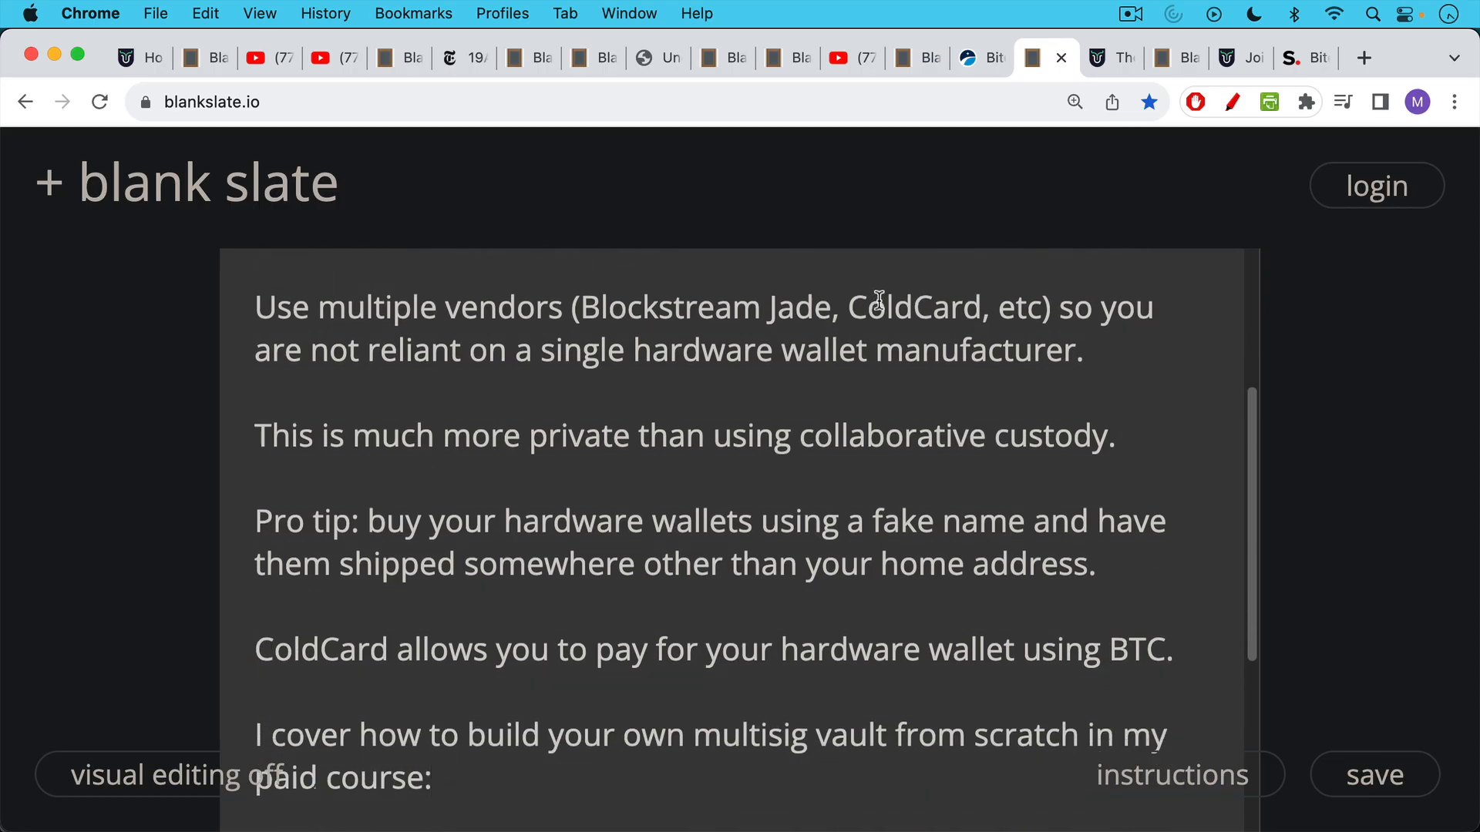
{"action": "mouse_move", "coordinate": [857, 361]}
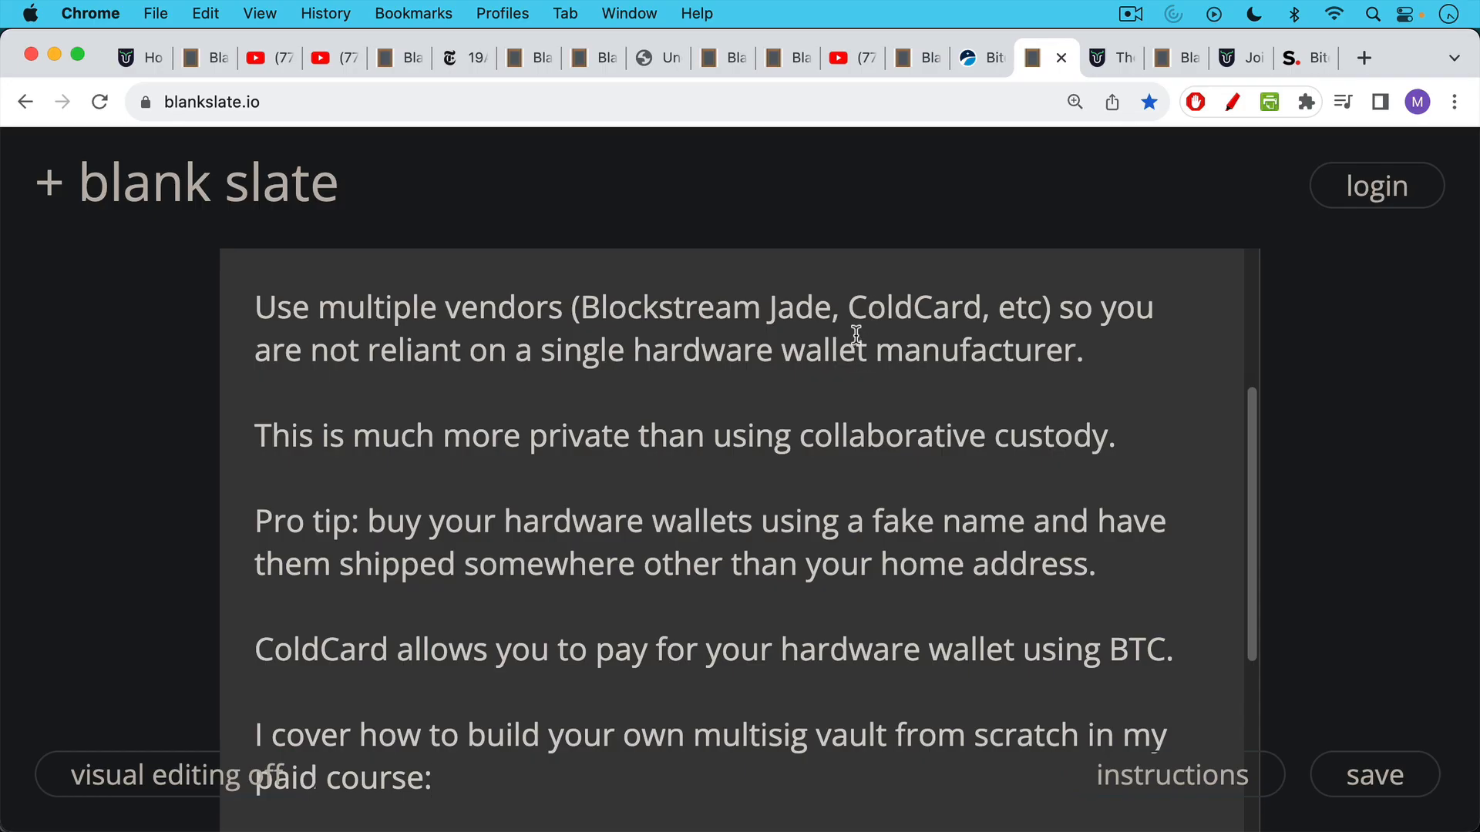
{"action": "scroll", "scroll_direction": "down", "scroll_amount": 3}
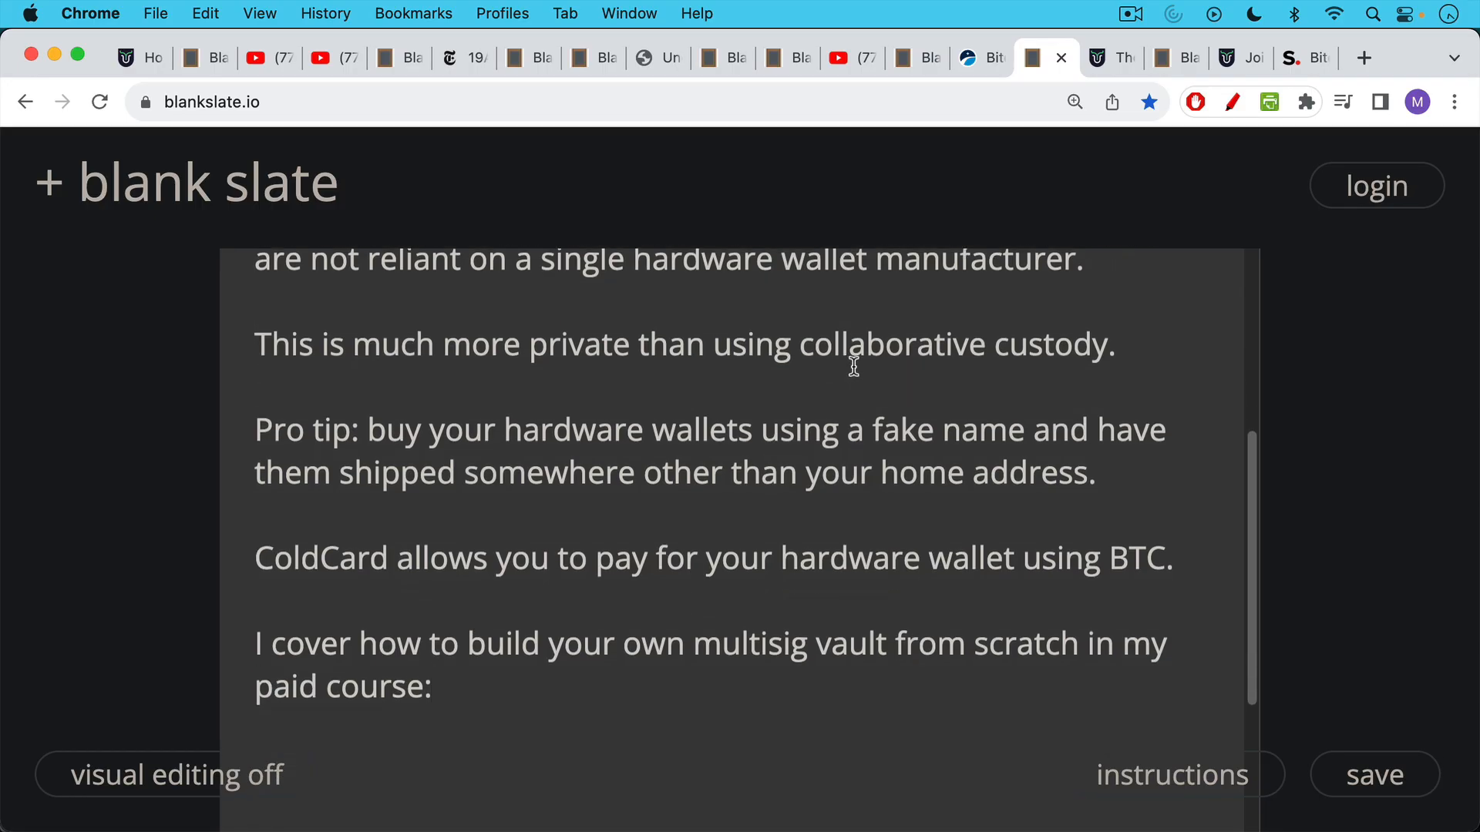
{"action": "mouse_move", "coordinate": [850, 353]}
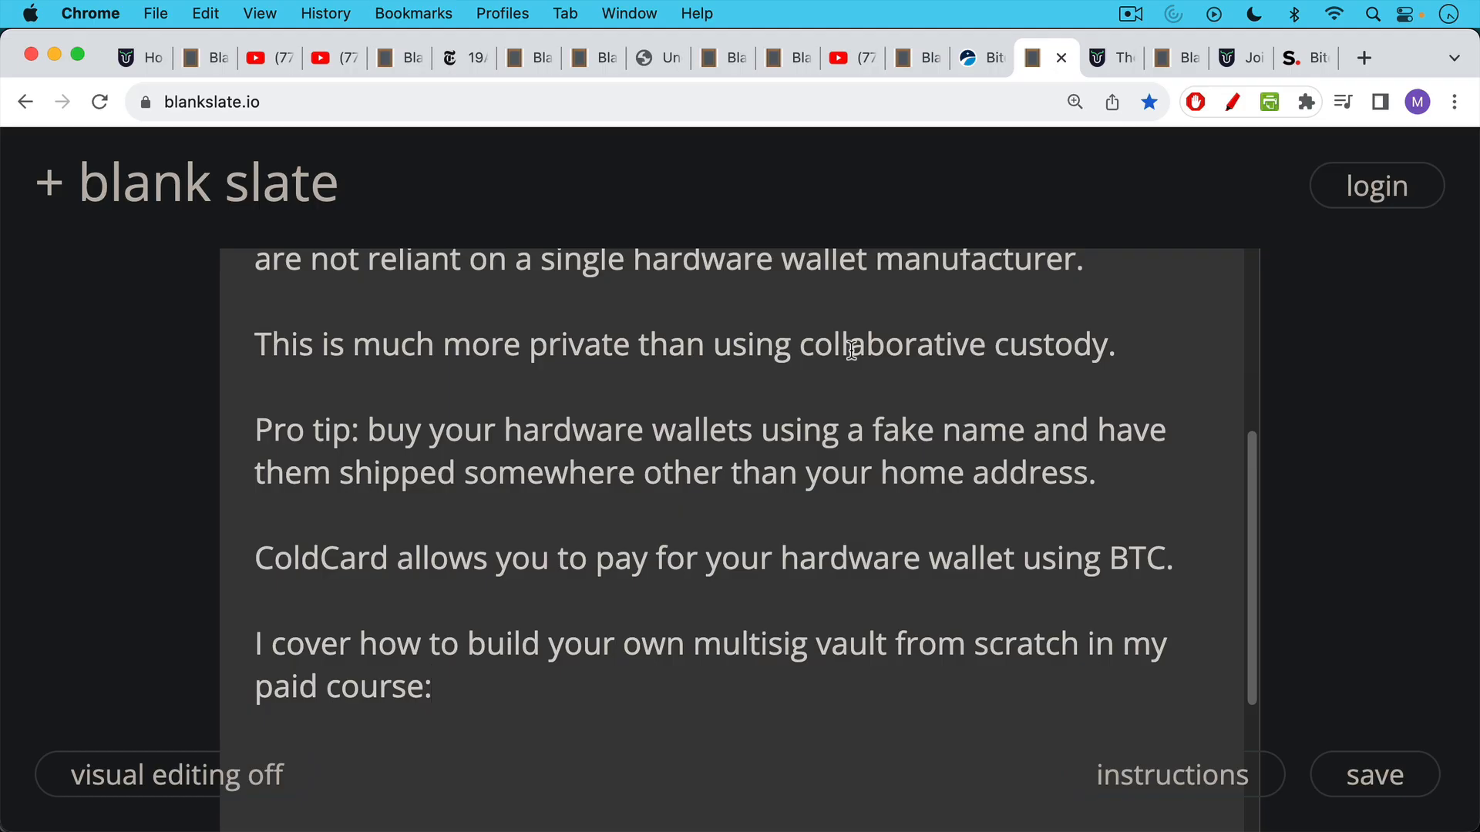
{"action": "mouse_move", "coordinate": [850, 367]}
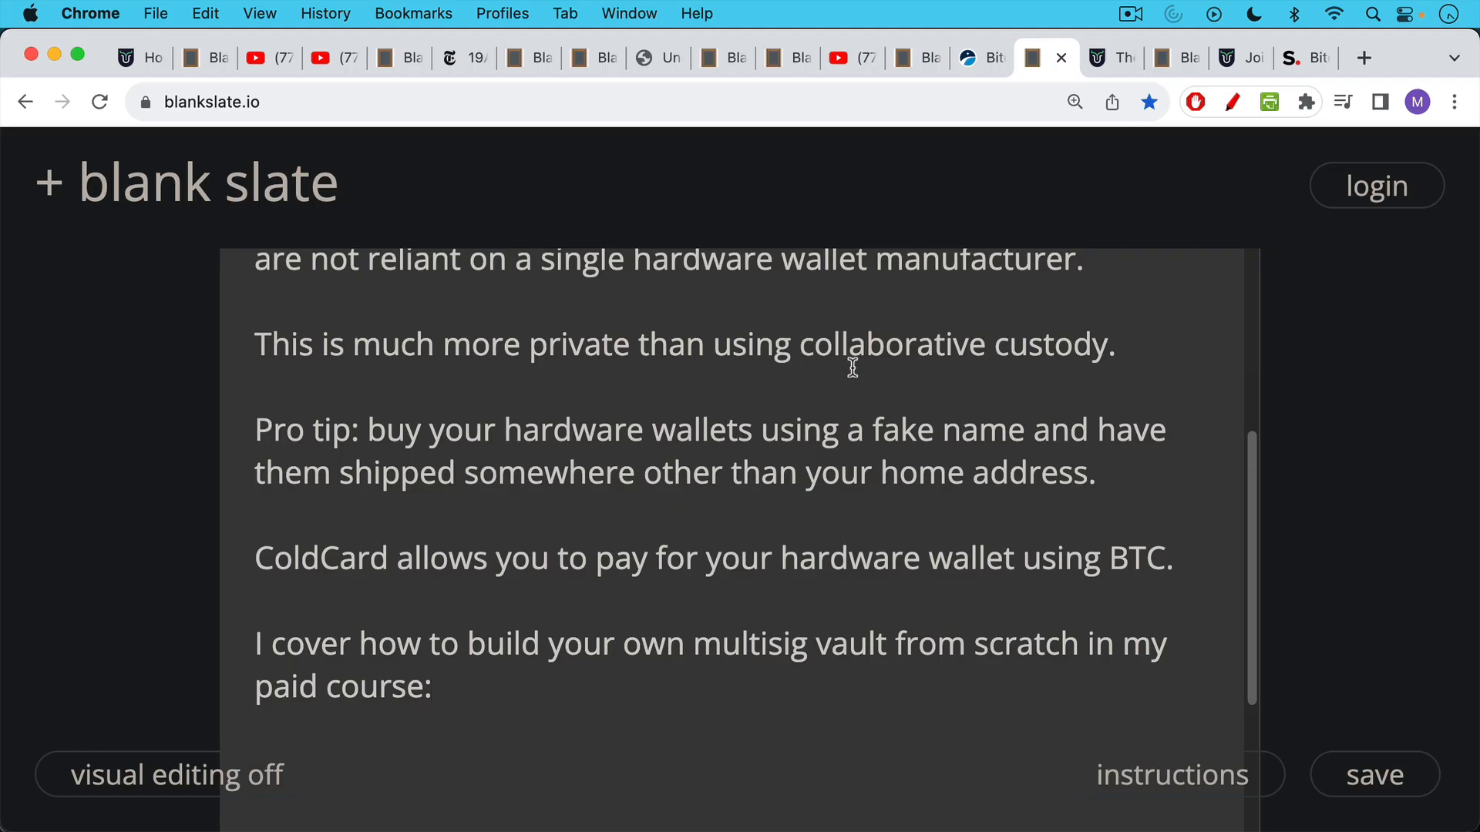
Step: Switch to Bitcoin University and scroll down to the DIY Multi-Vendor Multi-Sig Part 1 and Part 2 lectures
{"action": "left_click", "coordinate": [1095, 58]}
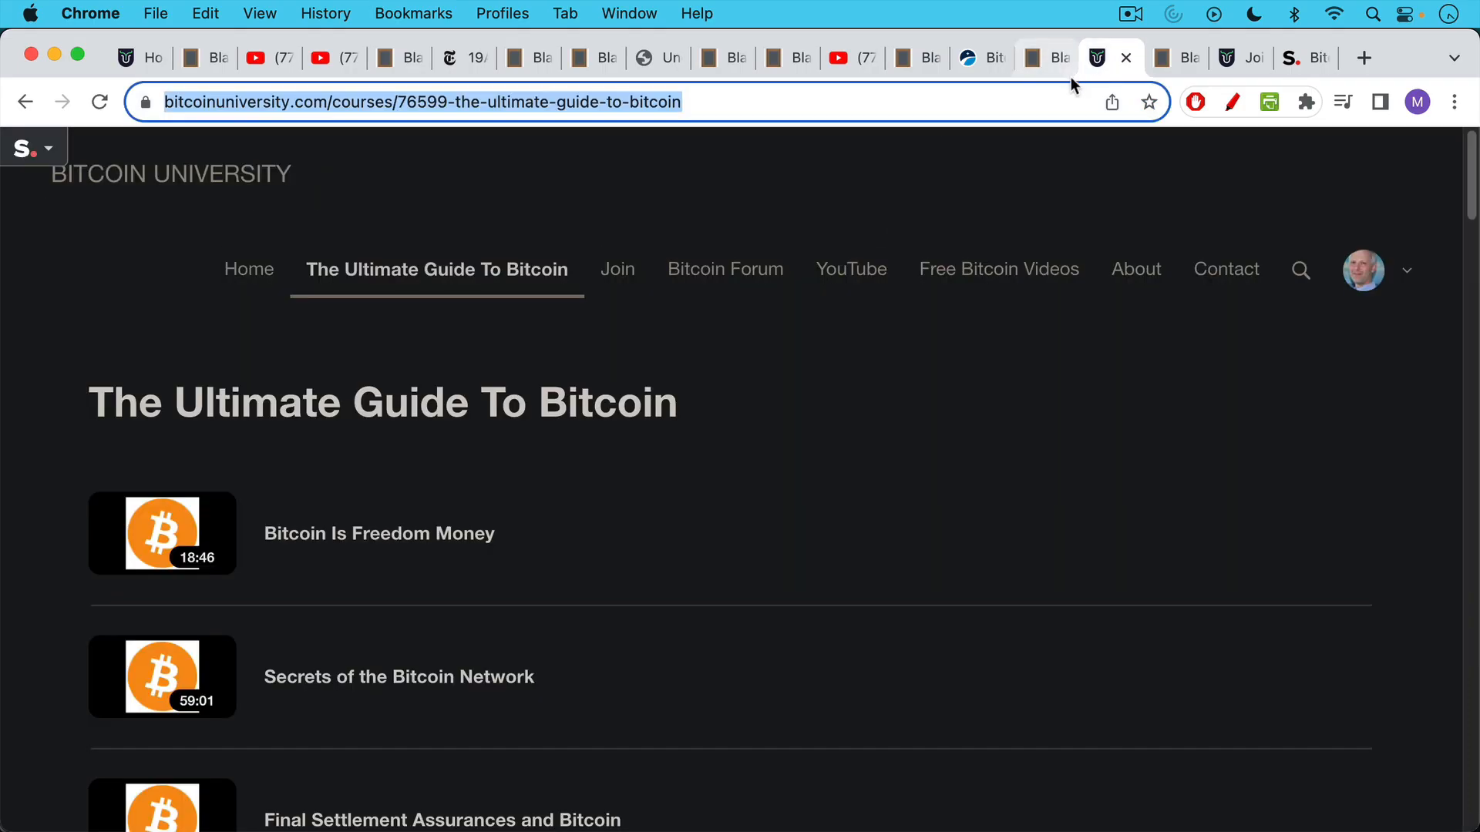
{"action": "scroll", "scroll_direction": "down", "scroll_amount": 3}
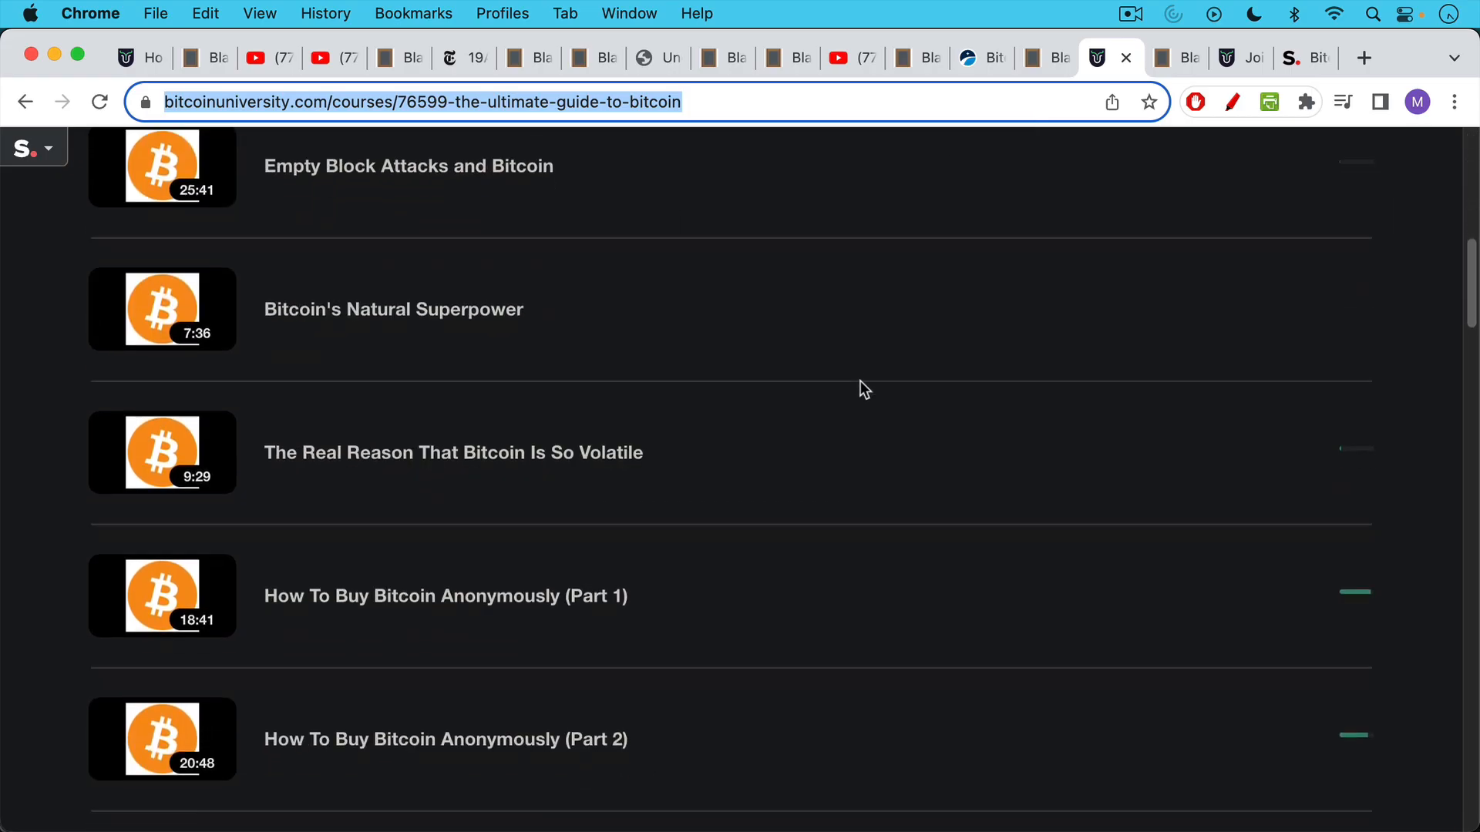
{"action": "scroll", "scroll_direction": "down", "scroll_amount": 3}
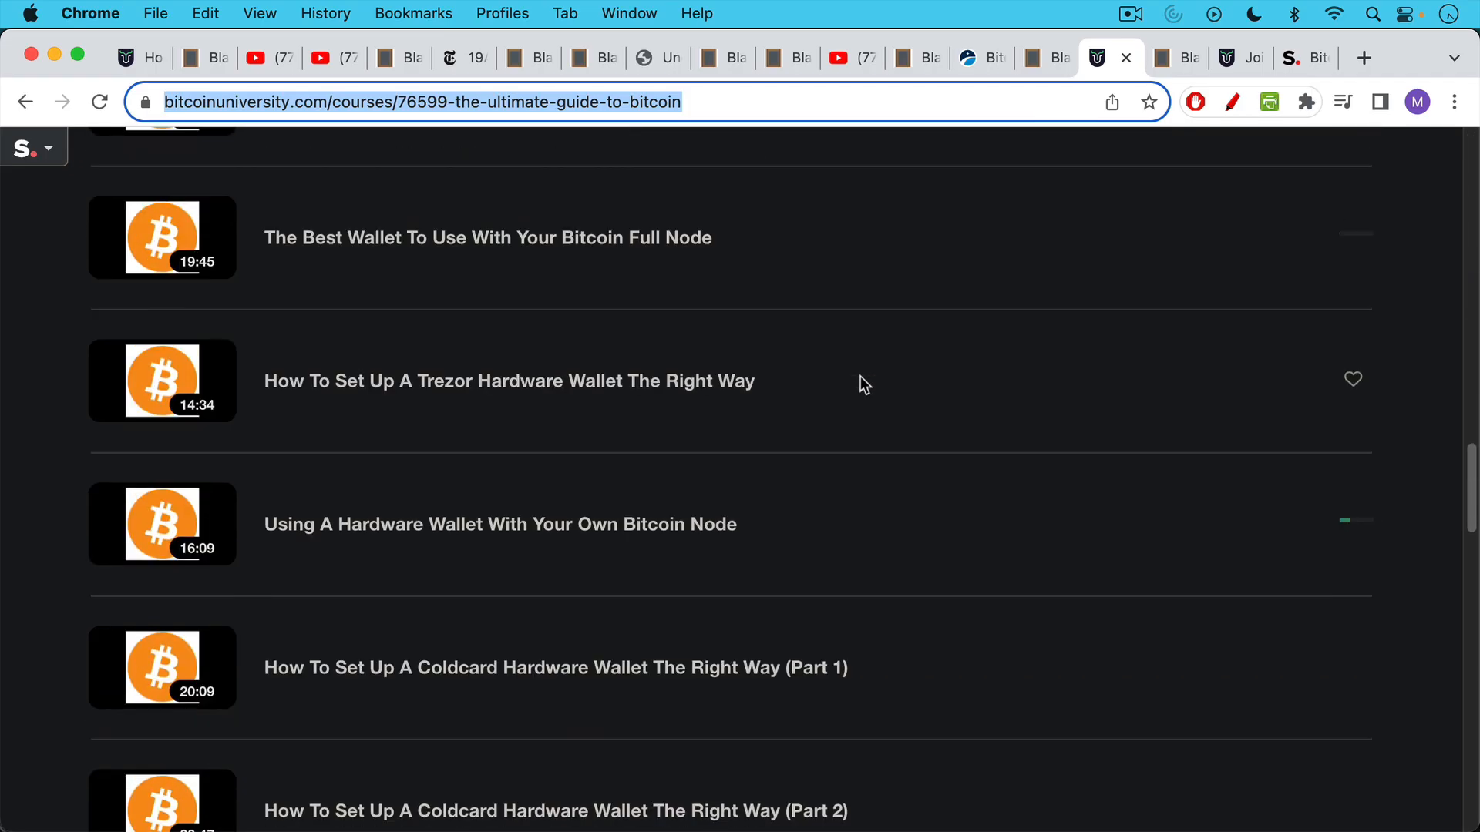
{"action": "scroll", "scroll_direction": "down", "scroll_amount": 3}
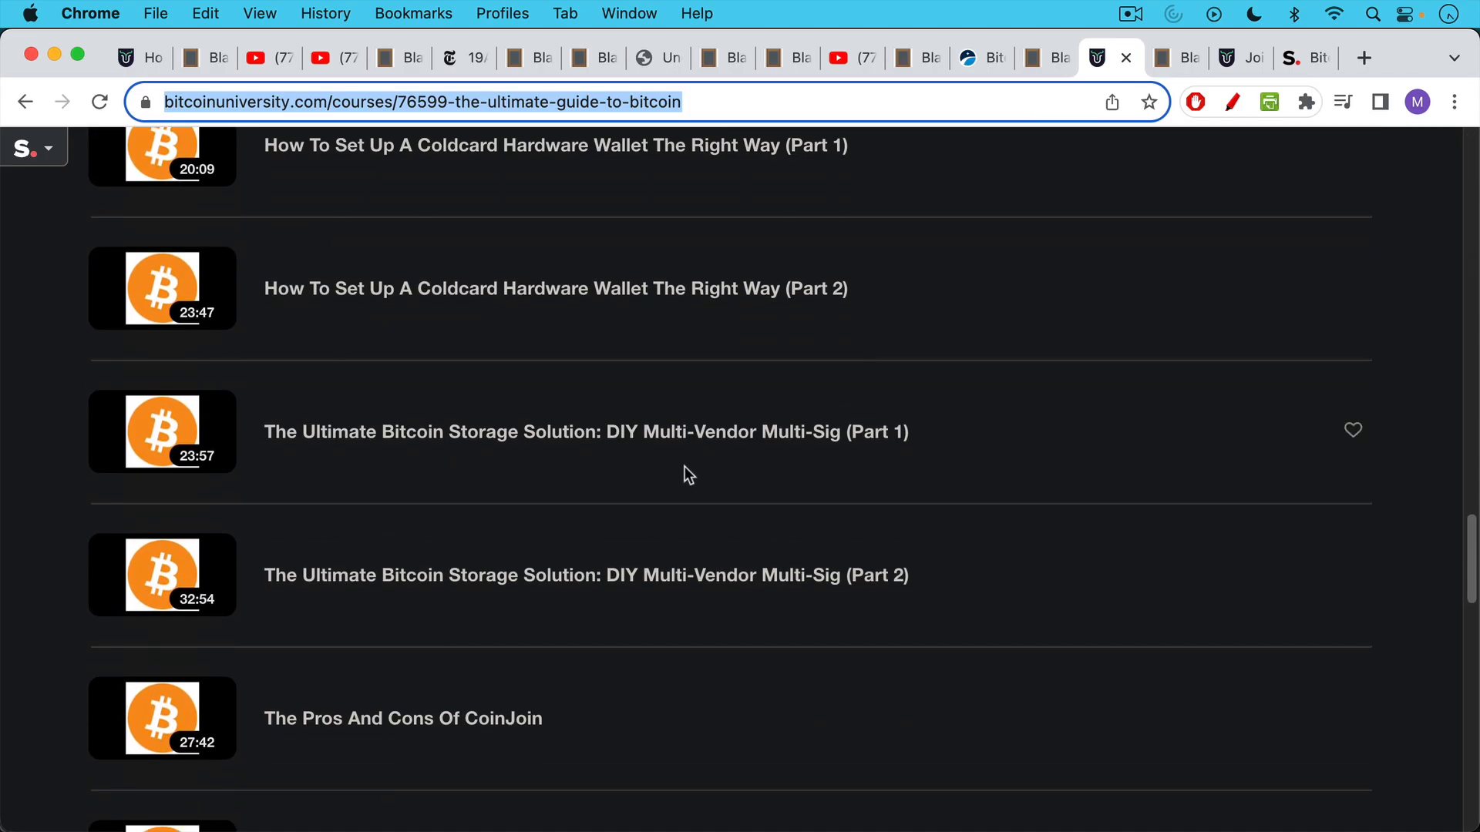
{"action": "mouse_move", "coordinate": [668, 462]}
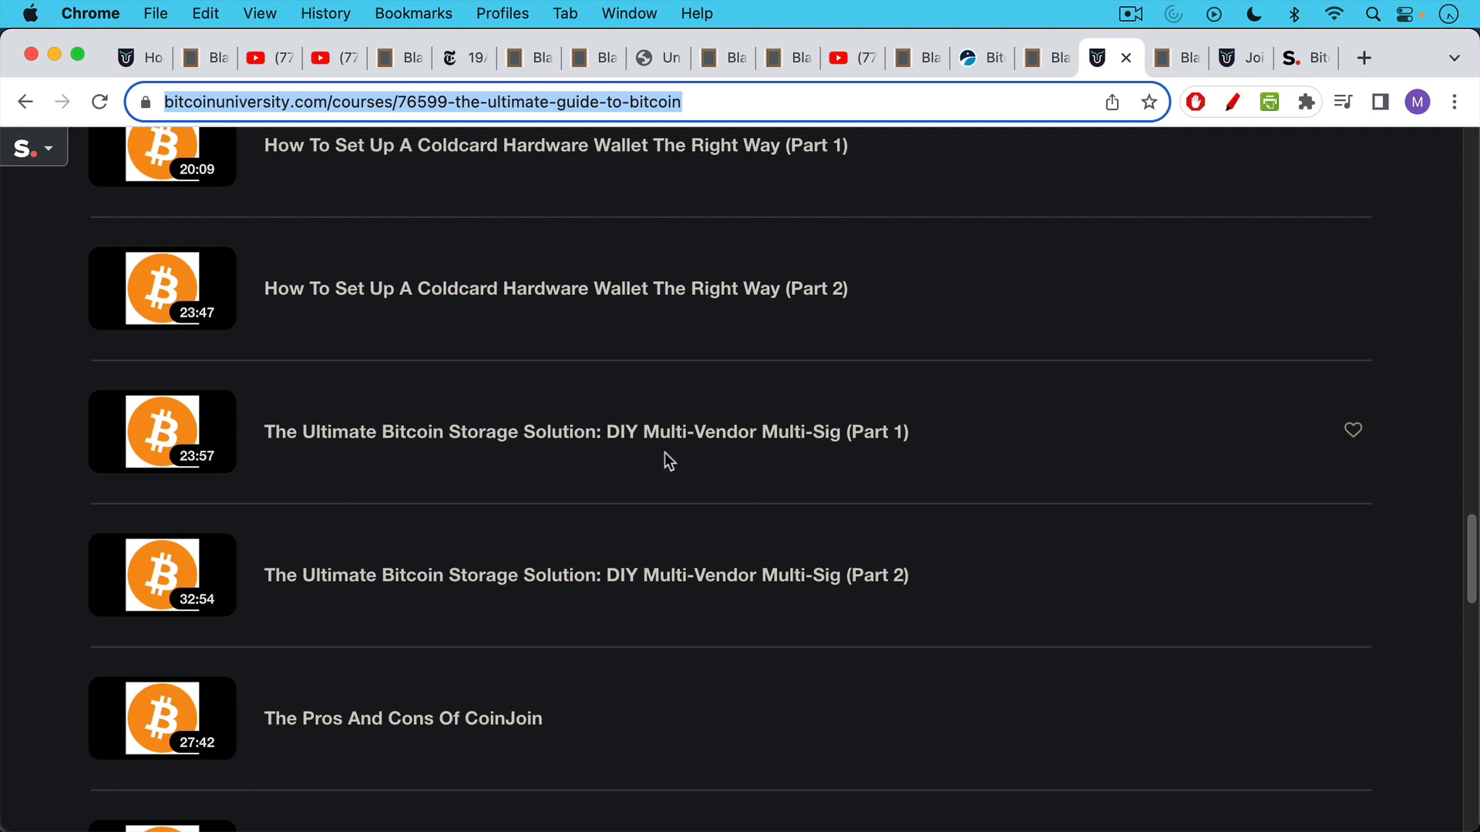
{"action": "mouse_move", "coordinate": [736, 453]}
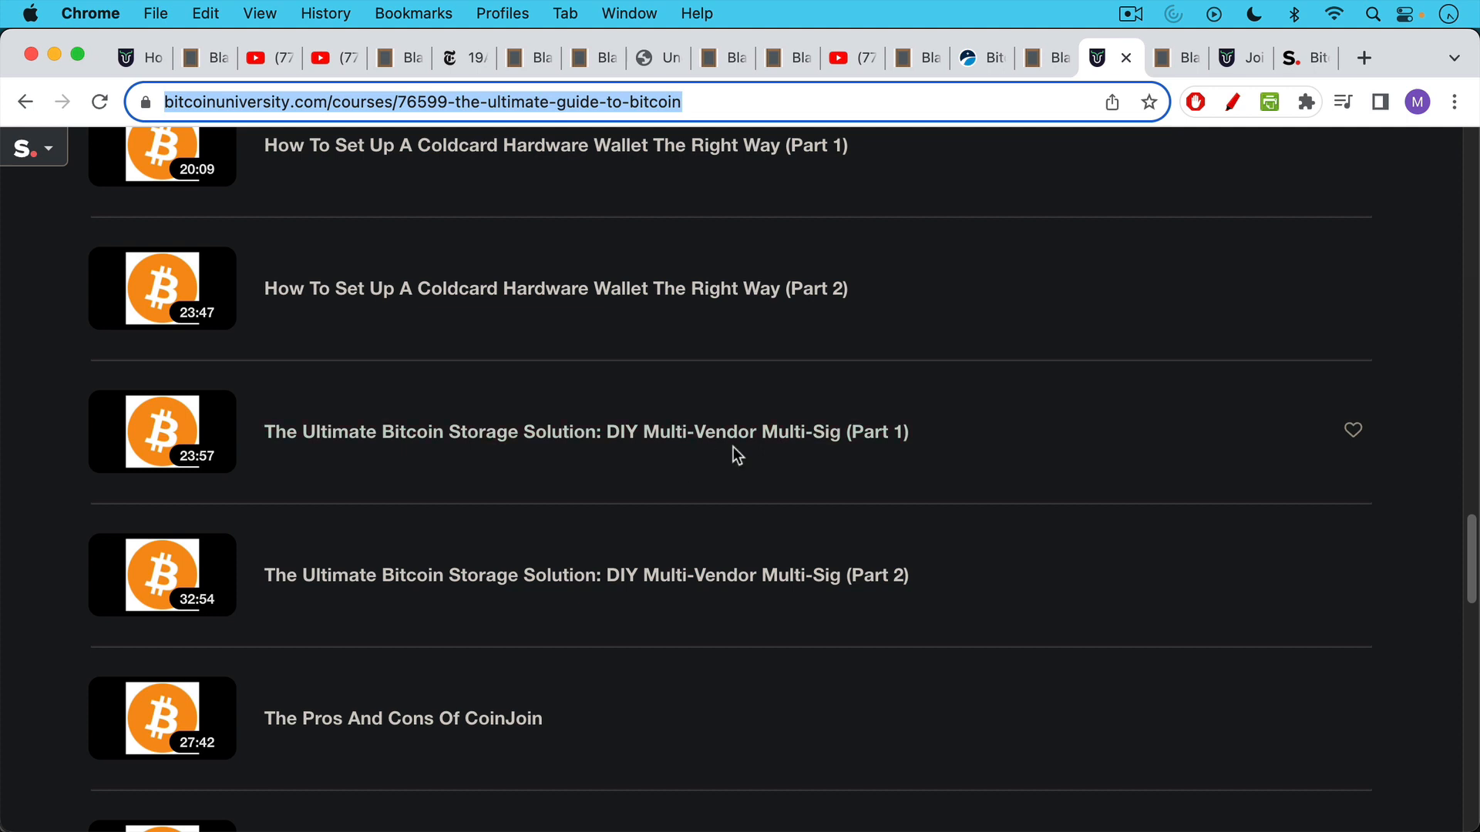
{"action": "mouse_move", "coordinate": [826, 452]}
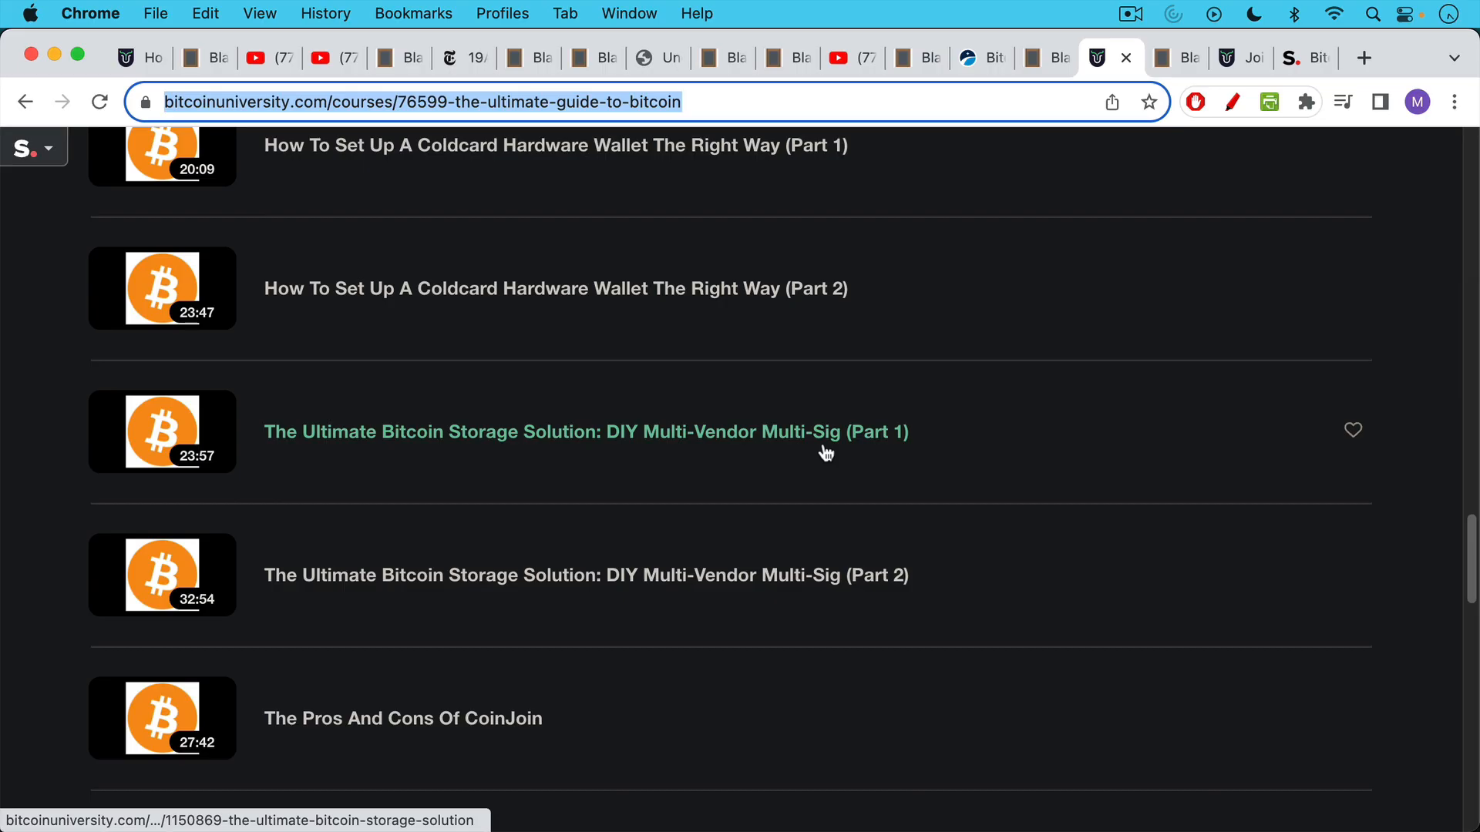
{"action": "mouse_move", "coordinate": [1004, 213]}
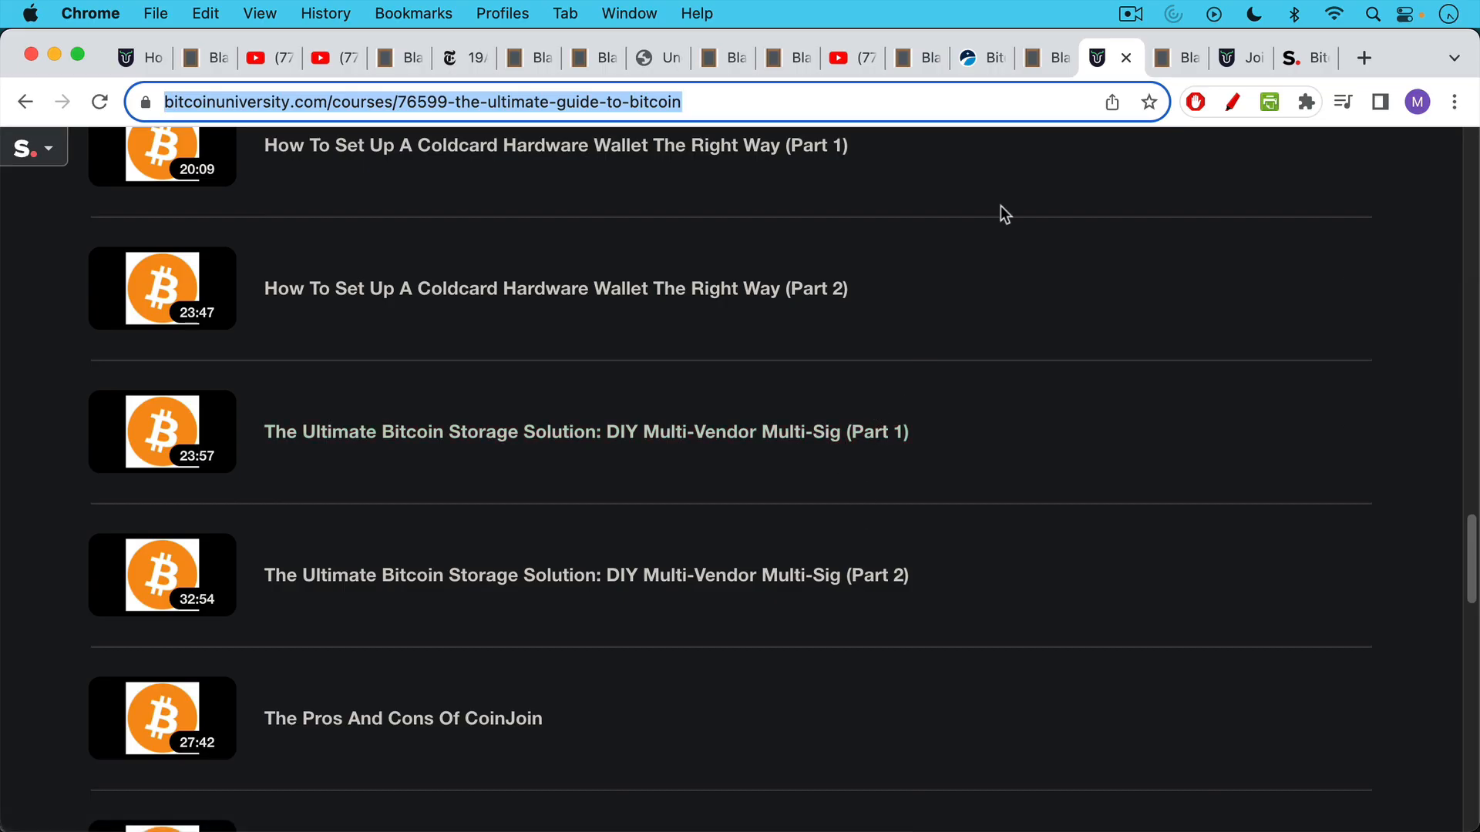
{"action": "mouse_move", "coordinate": [1077, 185]}
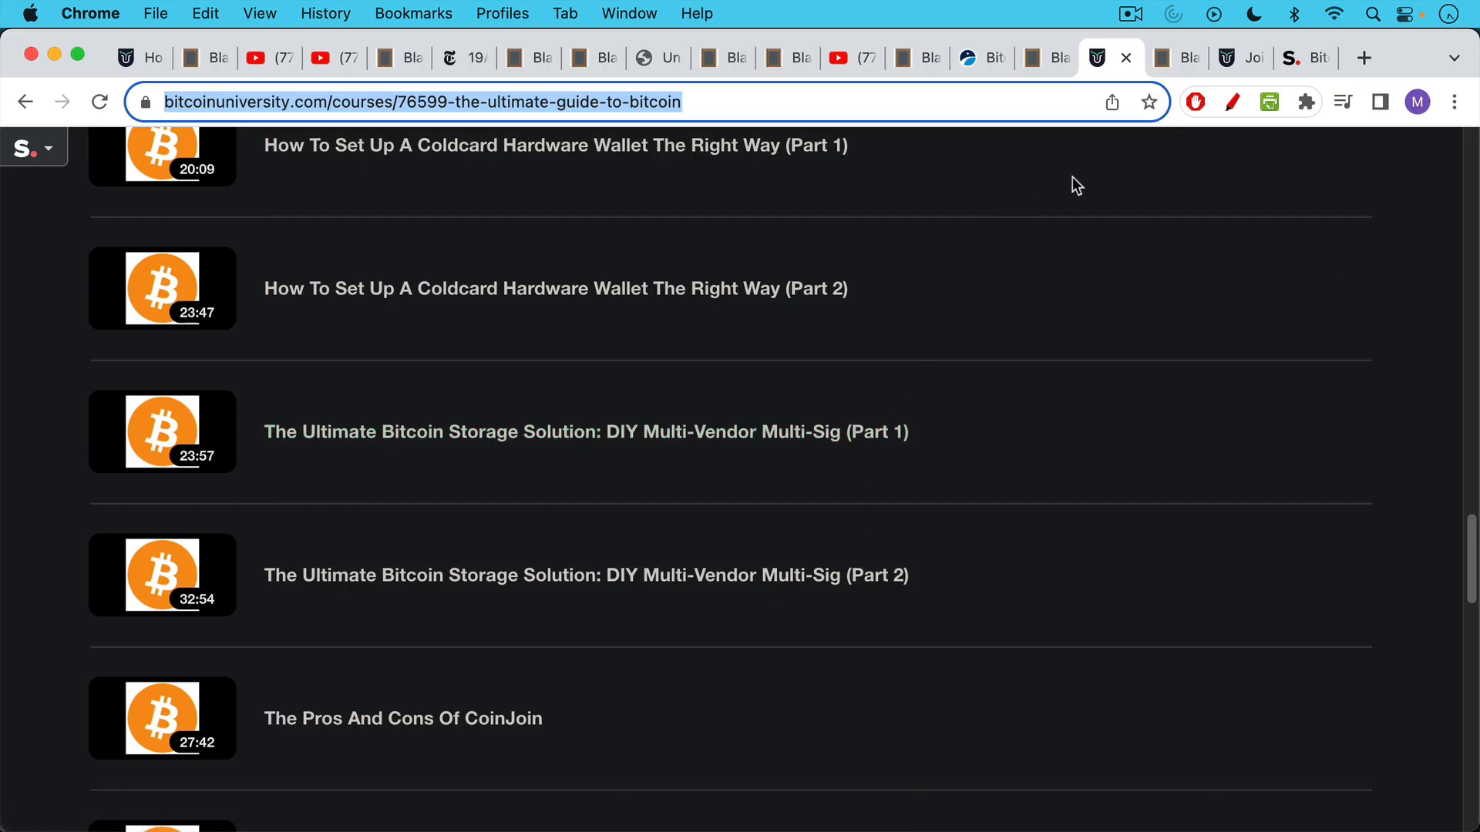
{"action": "mouse_move", "coordinate": [1177, 58]}
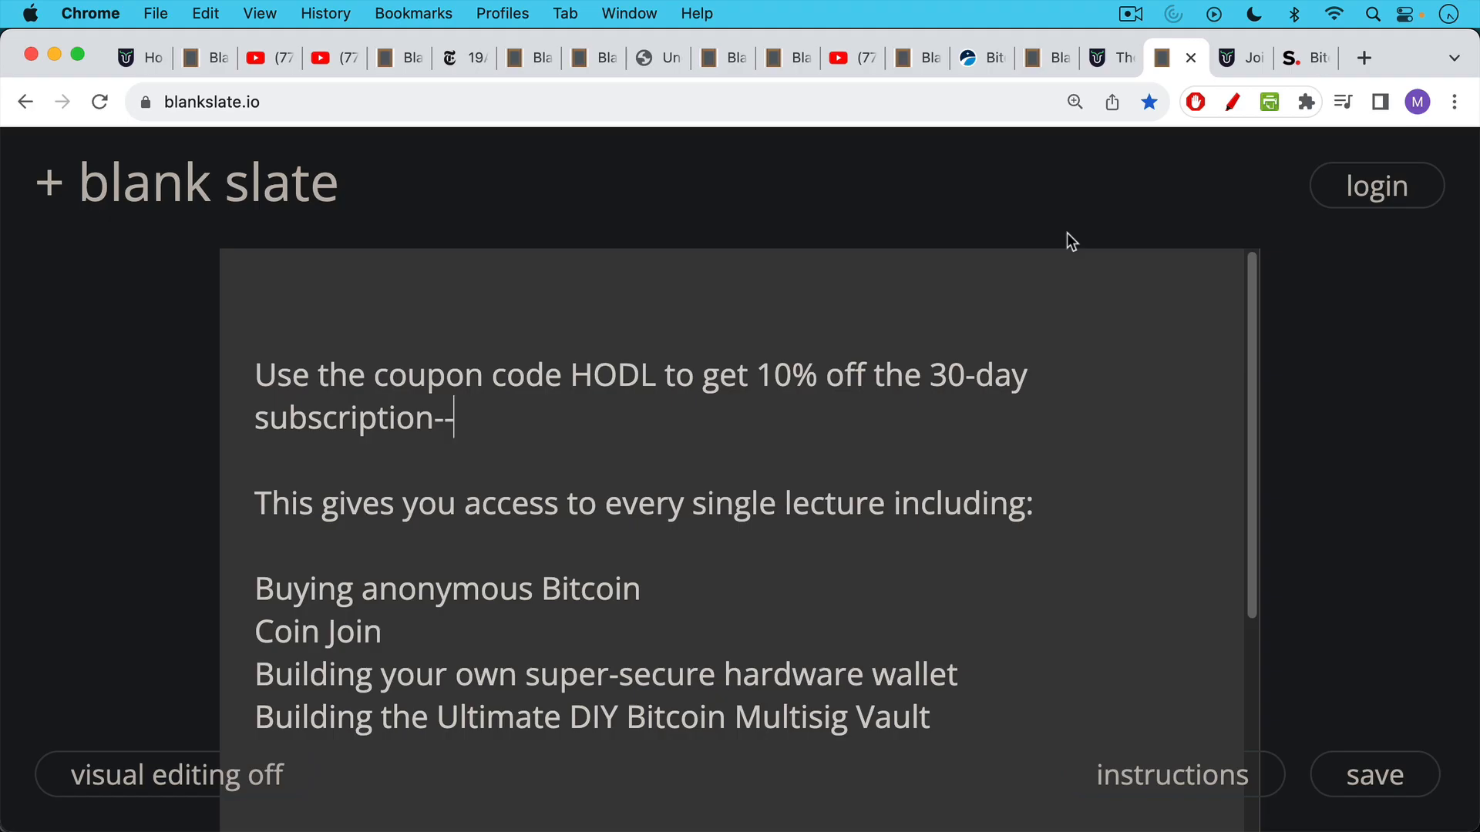
{"action": "mouse_move", "coordinate": [1062, 274]}
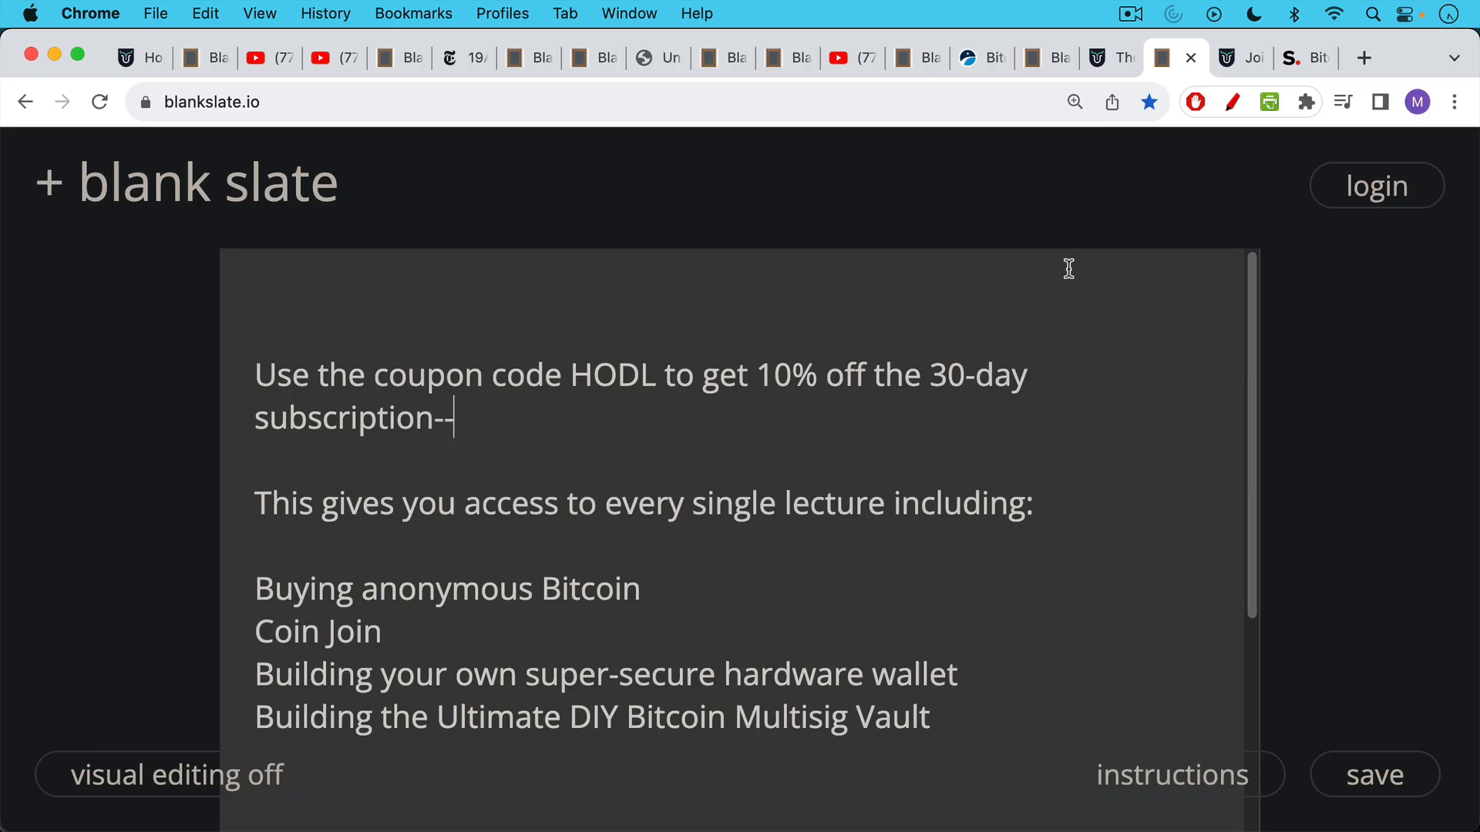
Step: Switch to the Bitcoin University Join page listing $79 monthly and $790 annual tuition
{"action": "left_click", "coordinate": [1222, 58]}
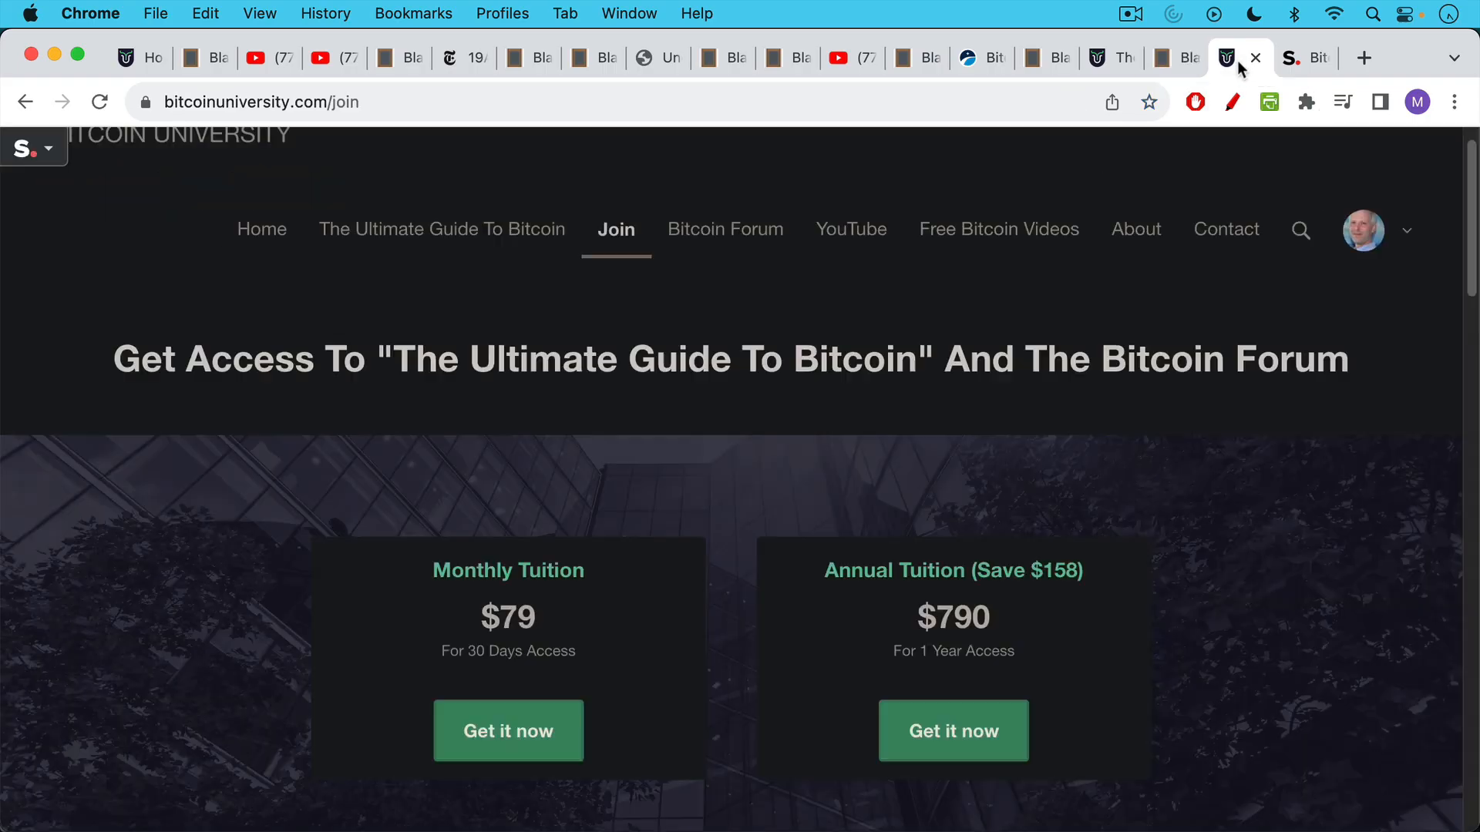
{"action": "mouse_move", "coordinate": [1038, 270]}
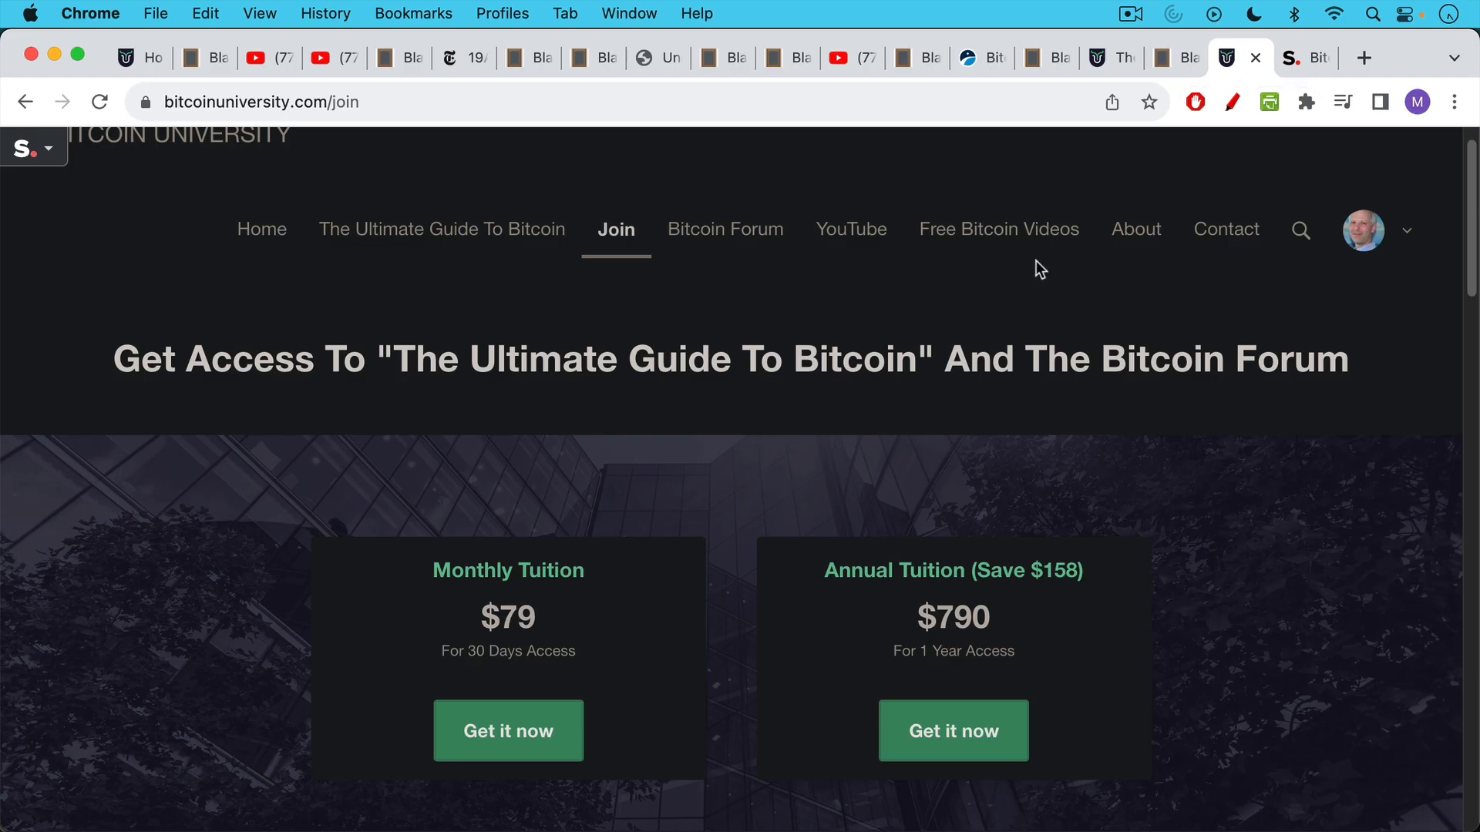
{"action": "mouse_move", "coordinate": [784, 204]}
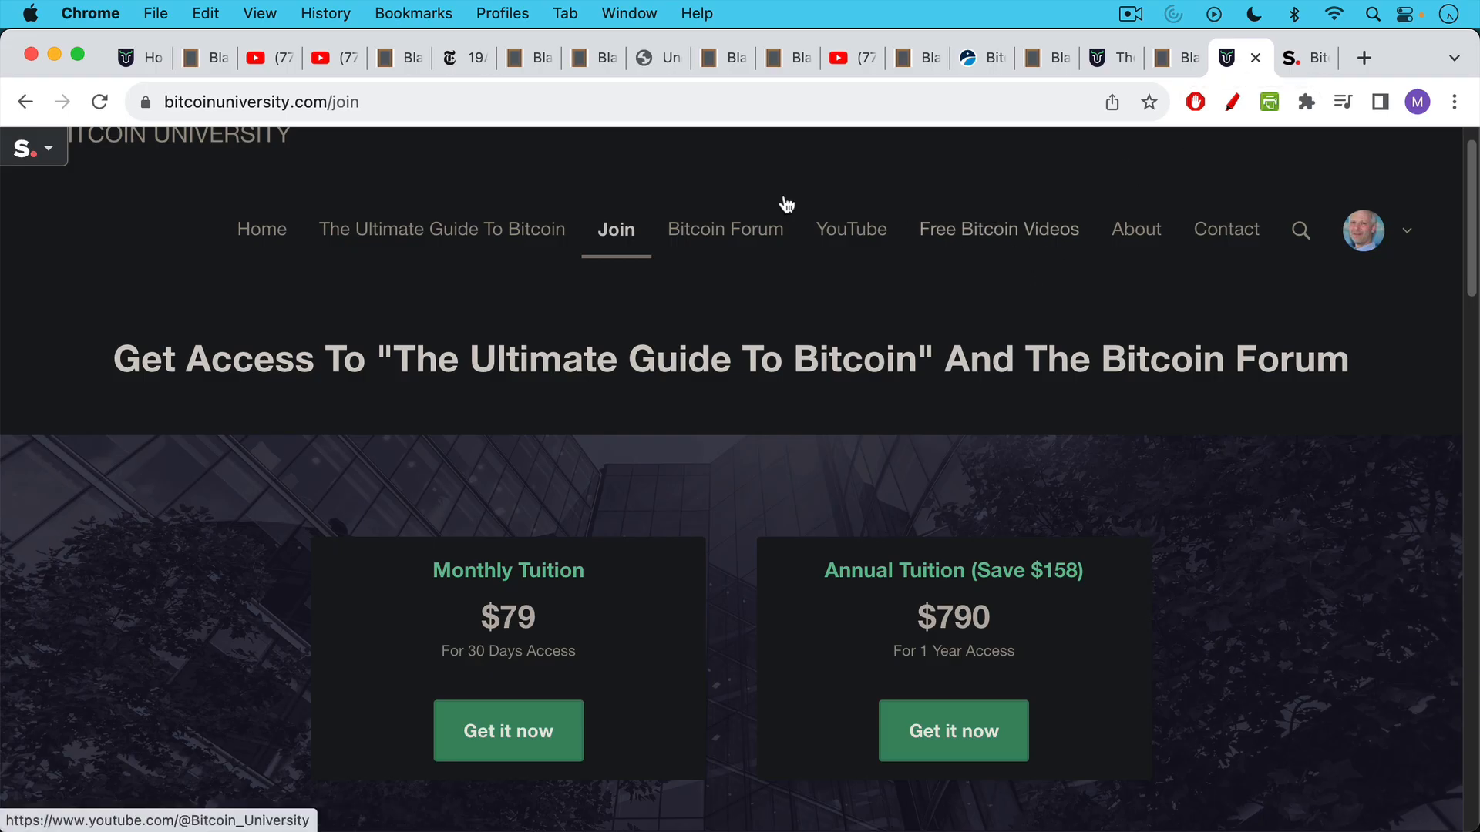
{"action": "mouse_move", "coordinate": [686, 676]}
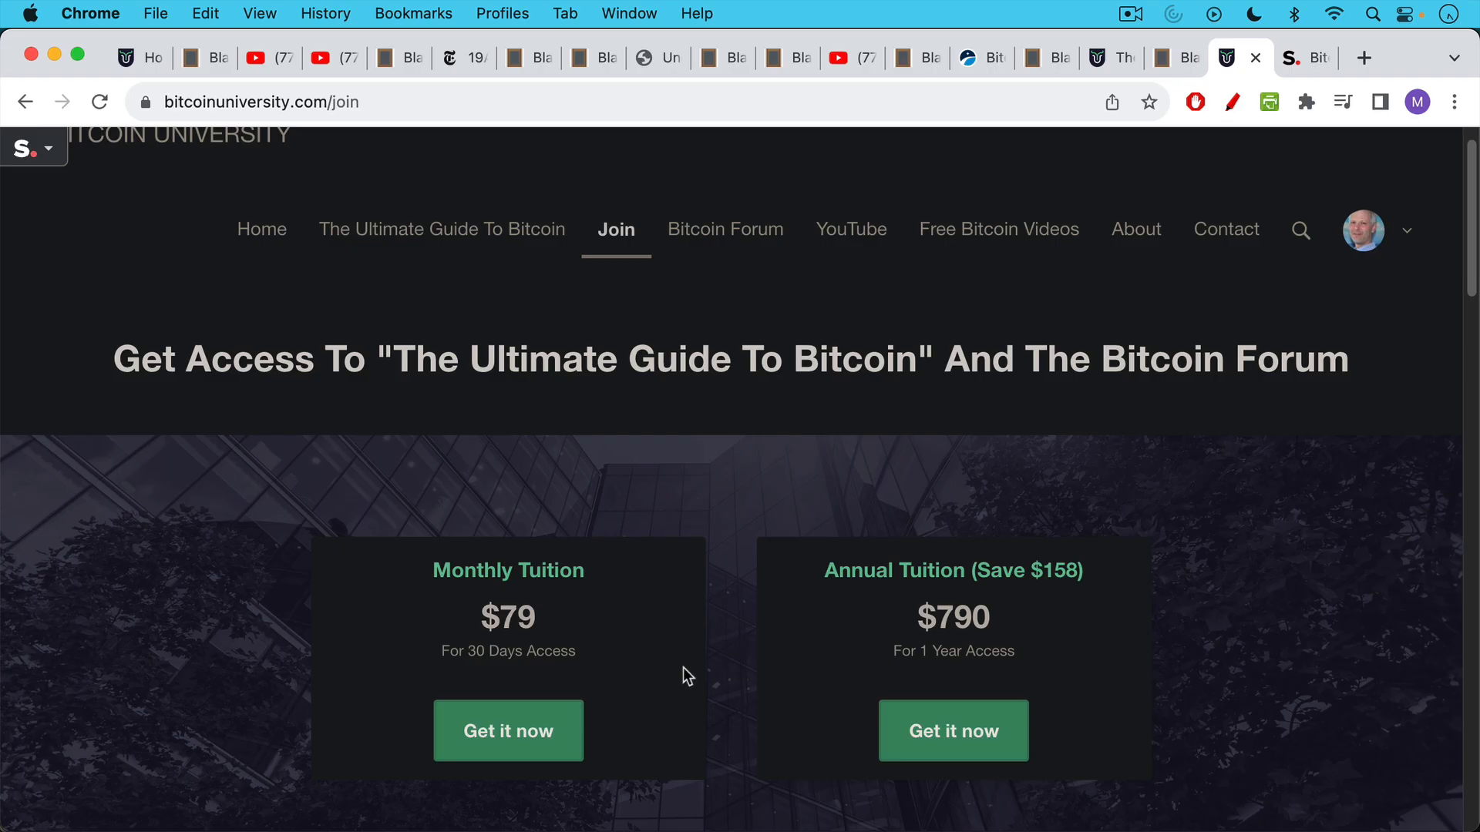
{"action": "mouse_move", "coordinate": [508, 731]}
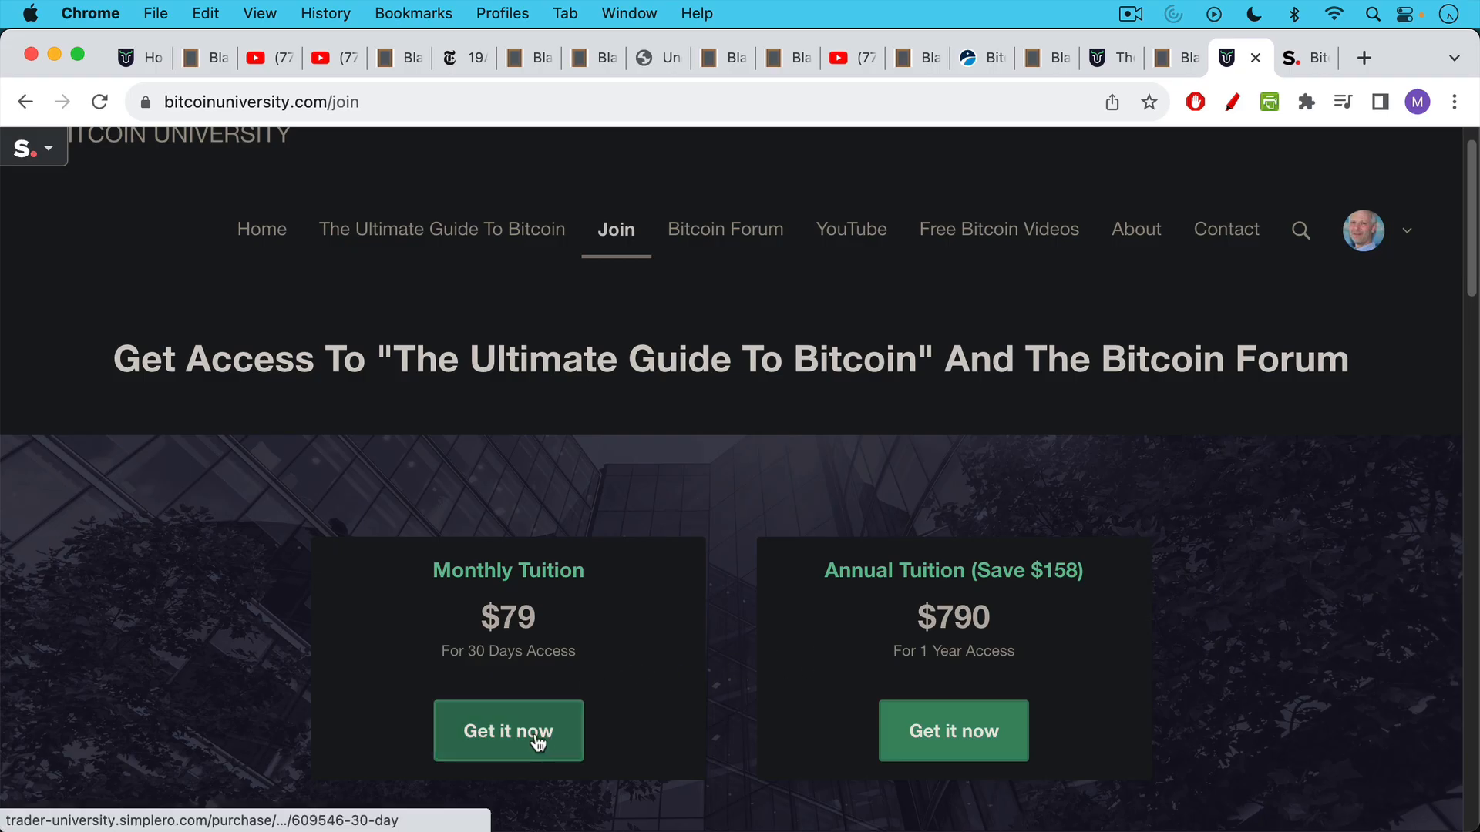
Step: Check out the Monthly Tuition plan and apply coupon HODL for $71.10 per 30 days
{"action": "left_click", "coordinate": [508, 731]}
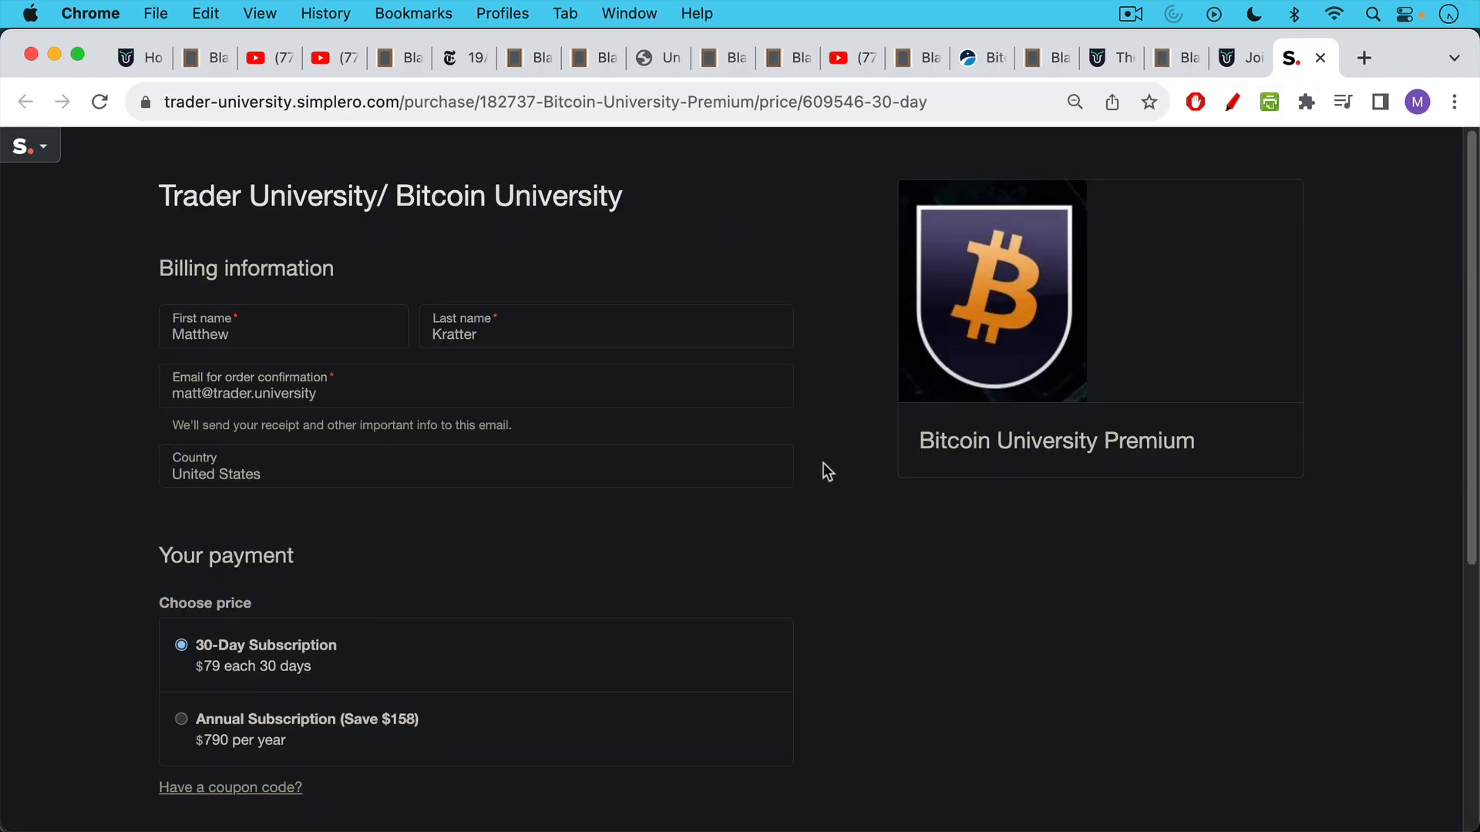
{"action": "mouse_move", "coordinate": [583, 594]}
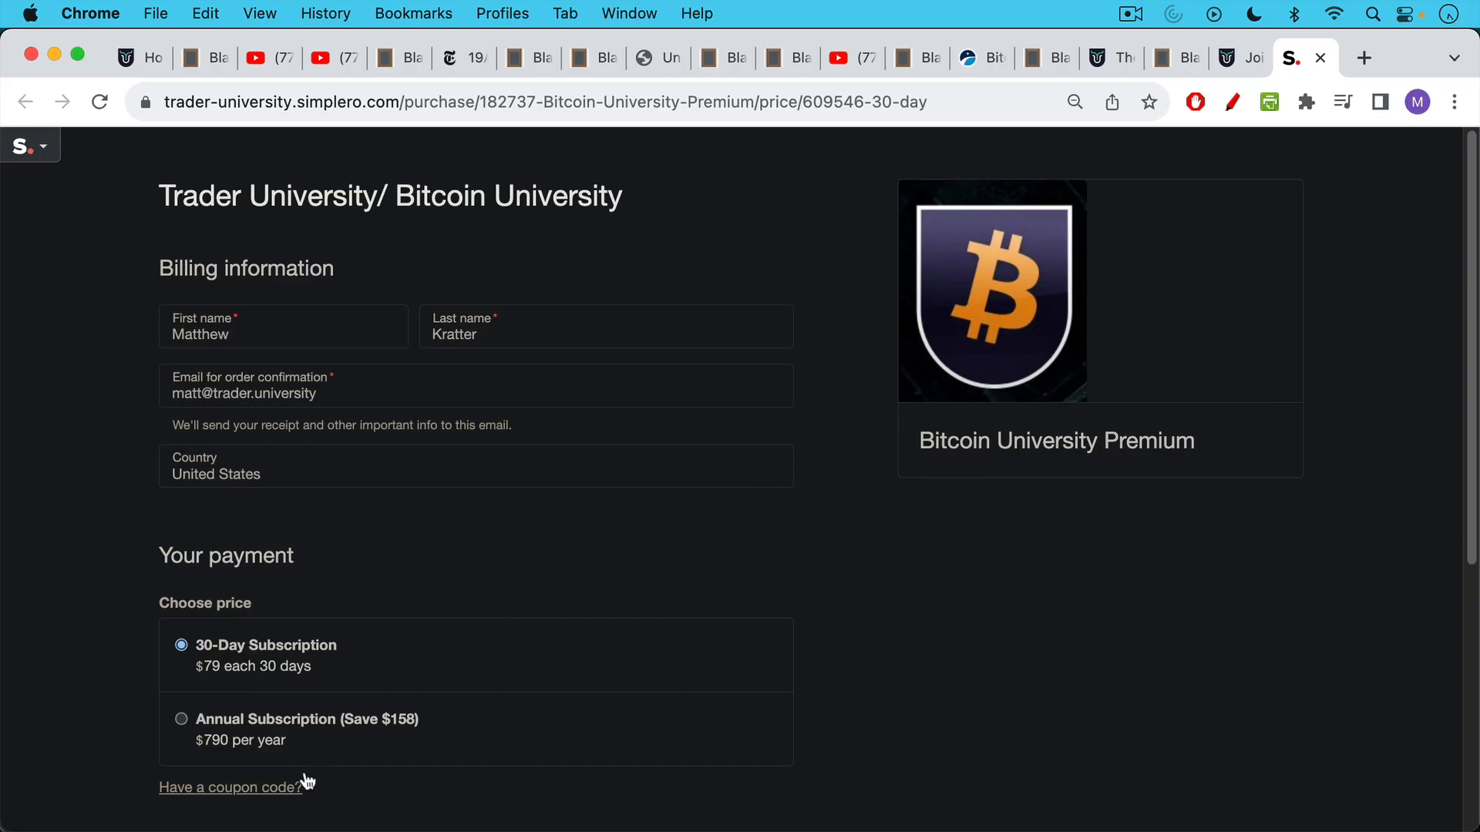
{"action": "left_click", "coordinate": [230, 787]}
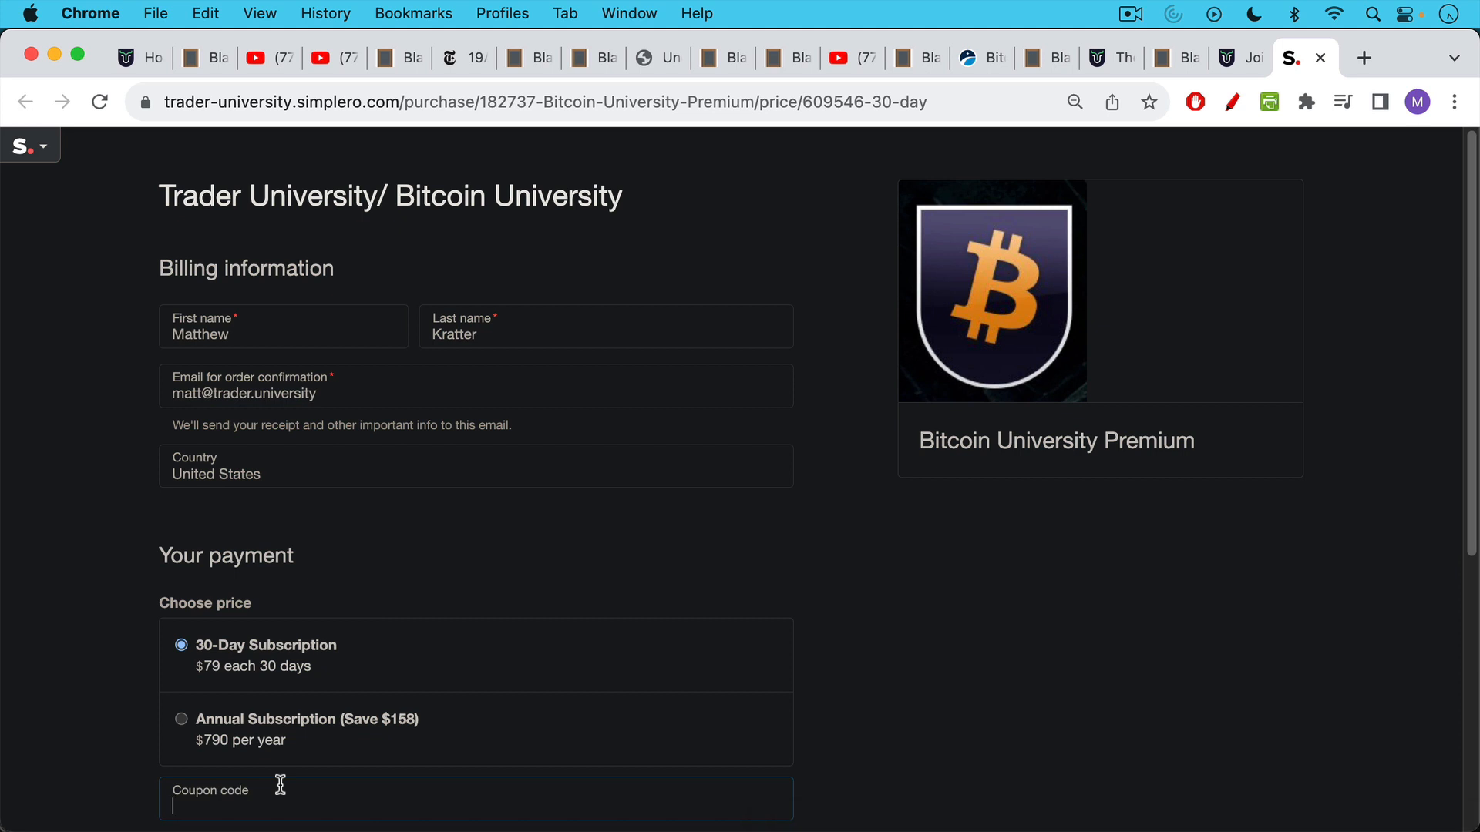
{"action": "type", "text": "HODL"}
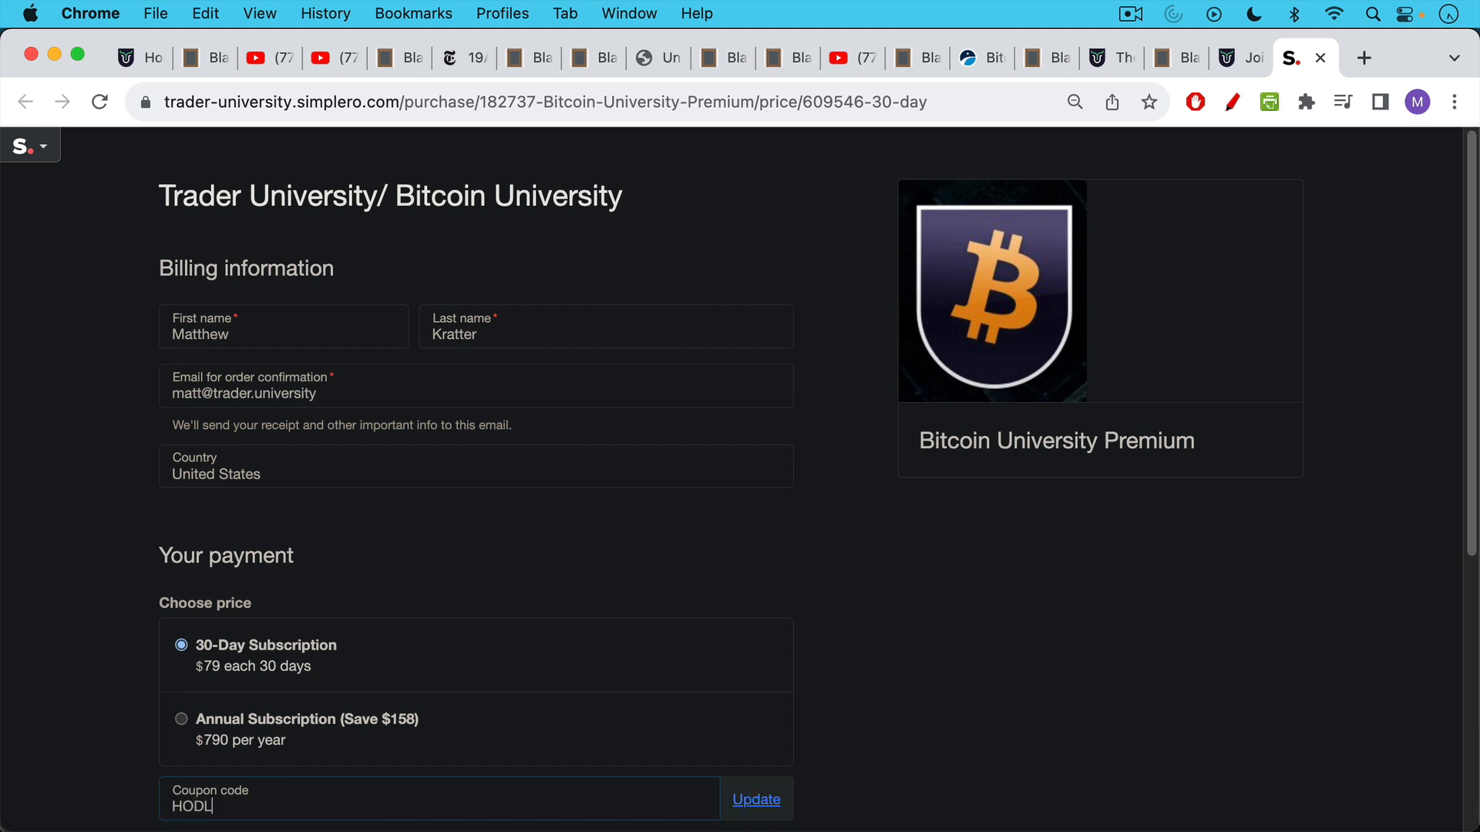
{"action": "left_click", "coordinate": [756, 799]}
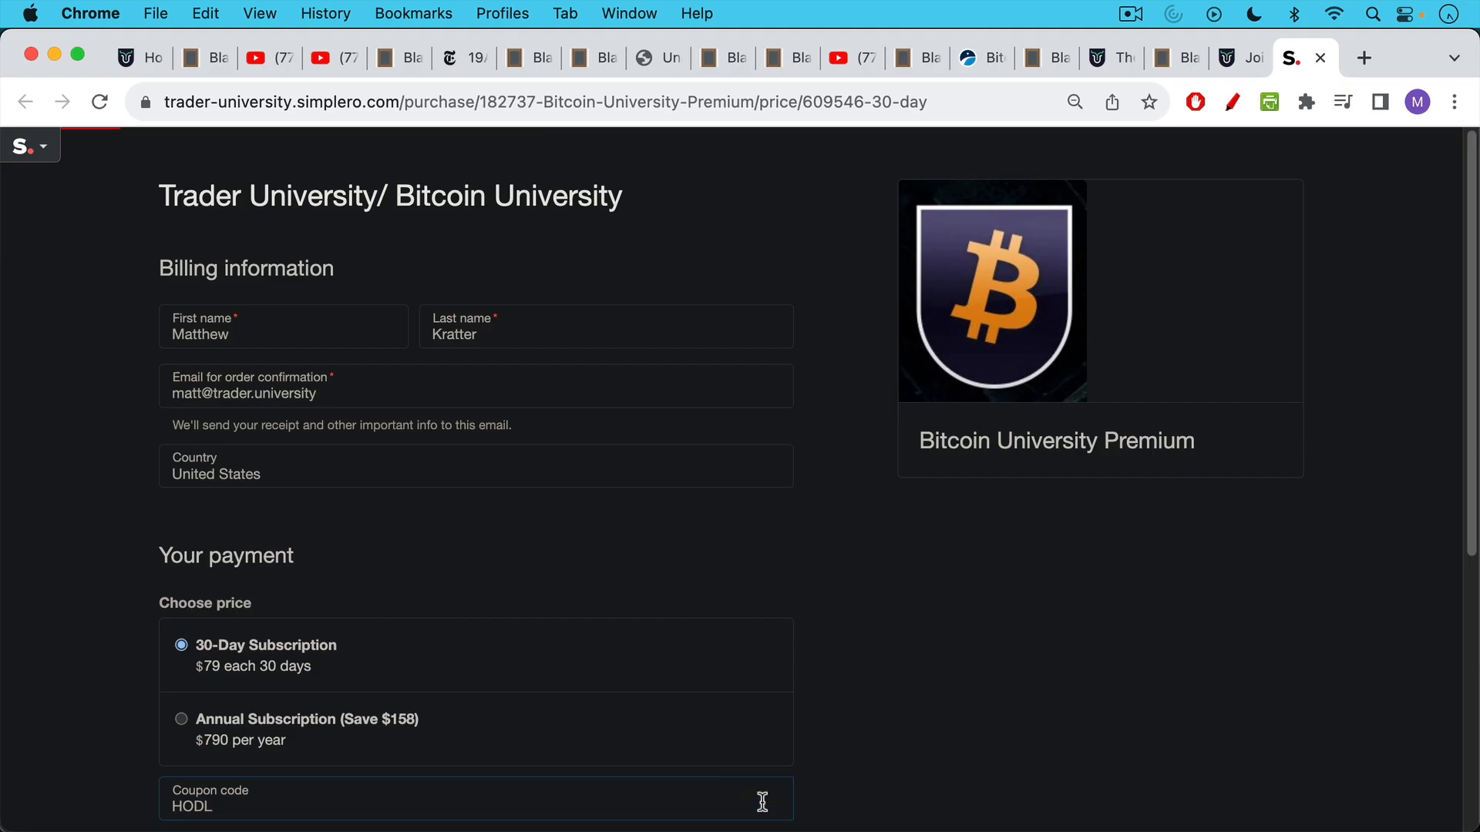
{"action": "mouse_move", "coordinate": [734, 490]}
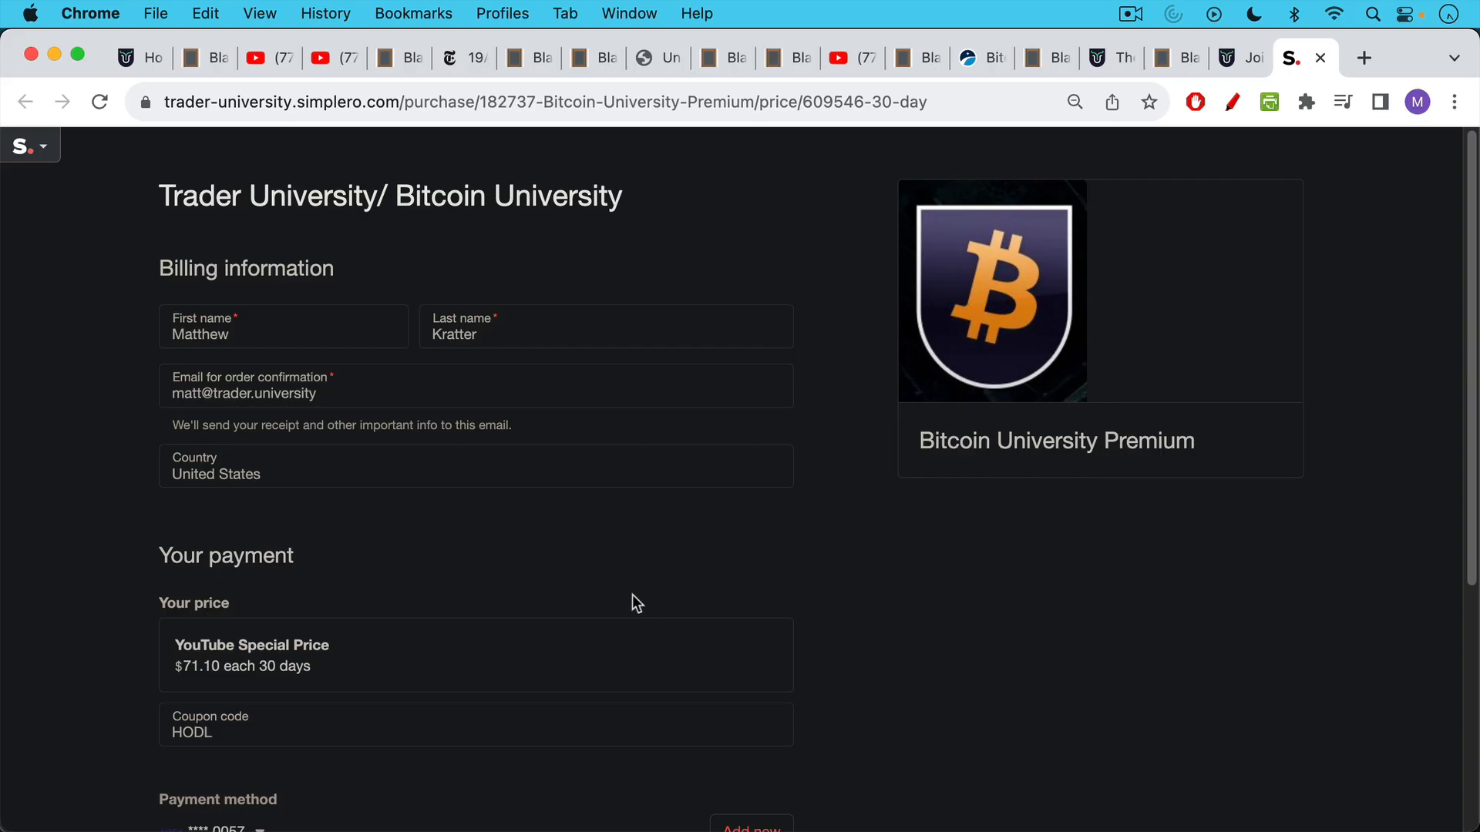
{"action": "mouse_move", "coordinate": [643, 571]}
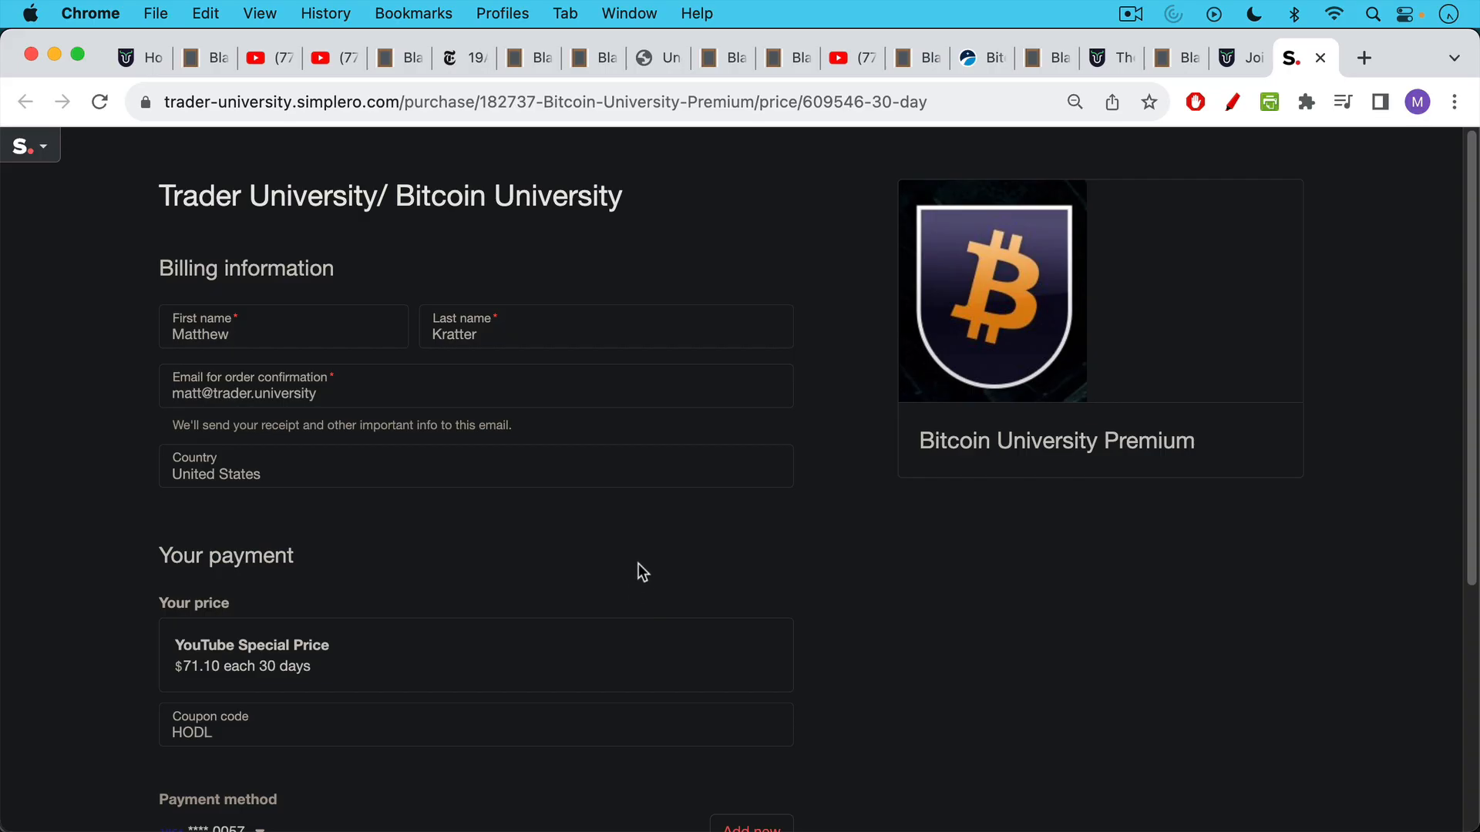
{"action": "mouse_move", "coordinate": [642, 539]}
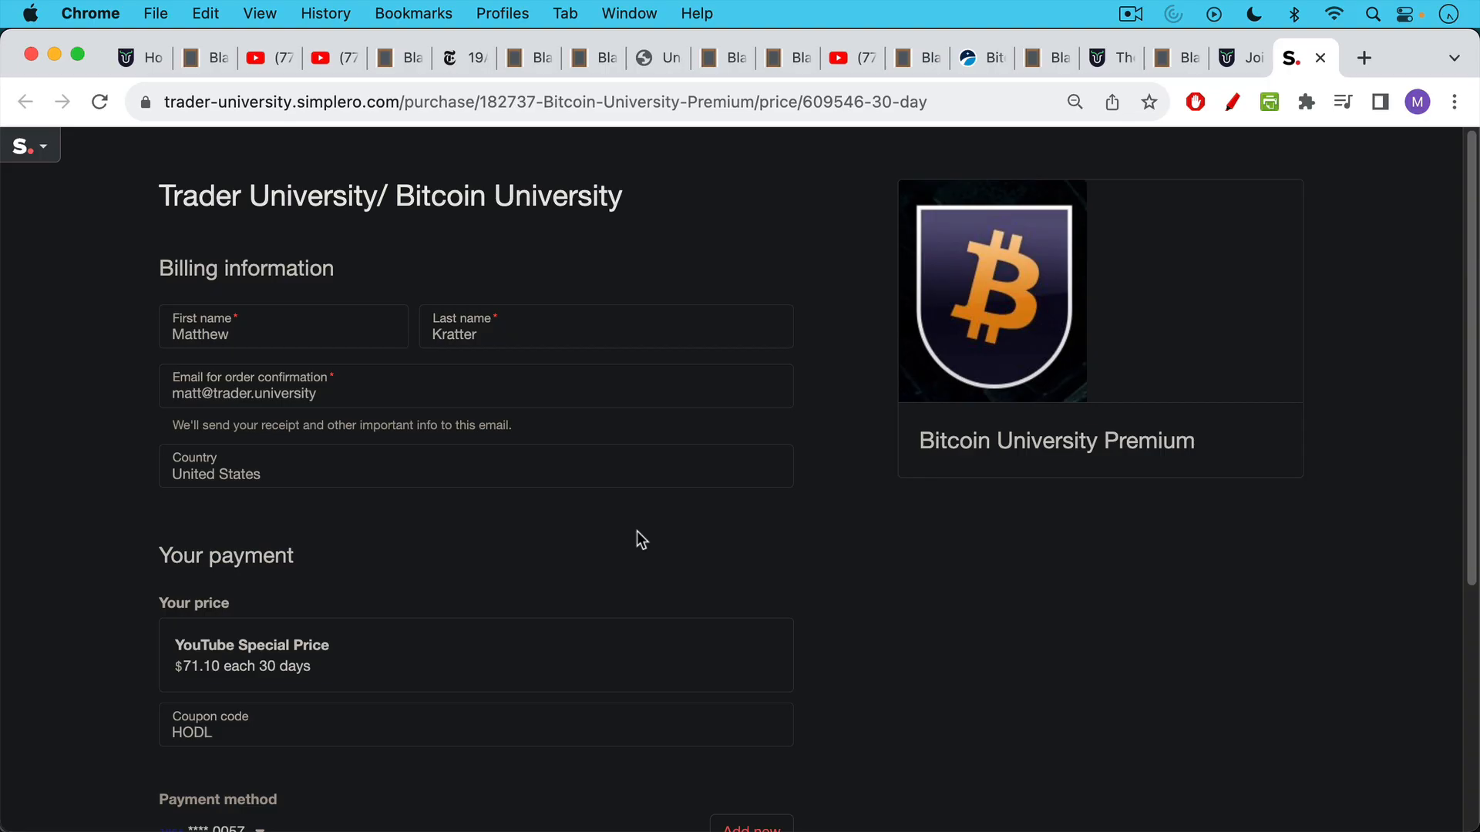
{"action": "mouse_move", "coordinate": [665, 556]}
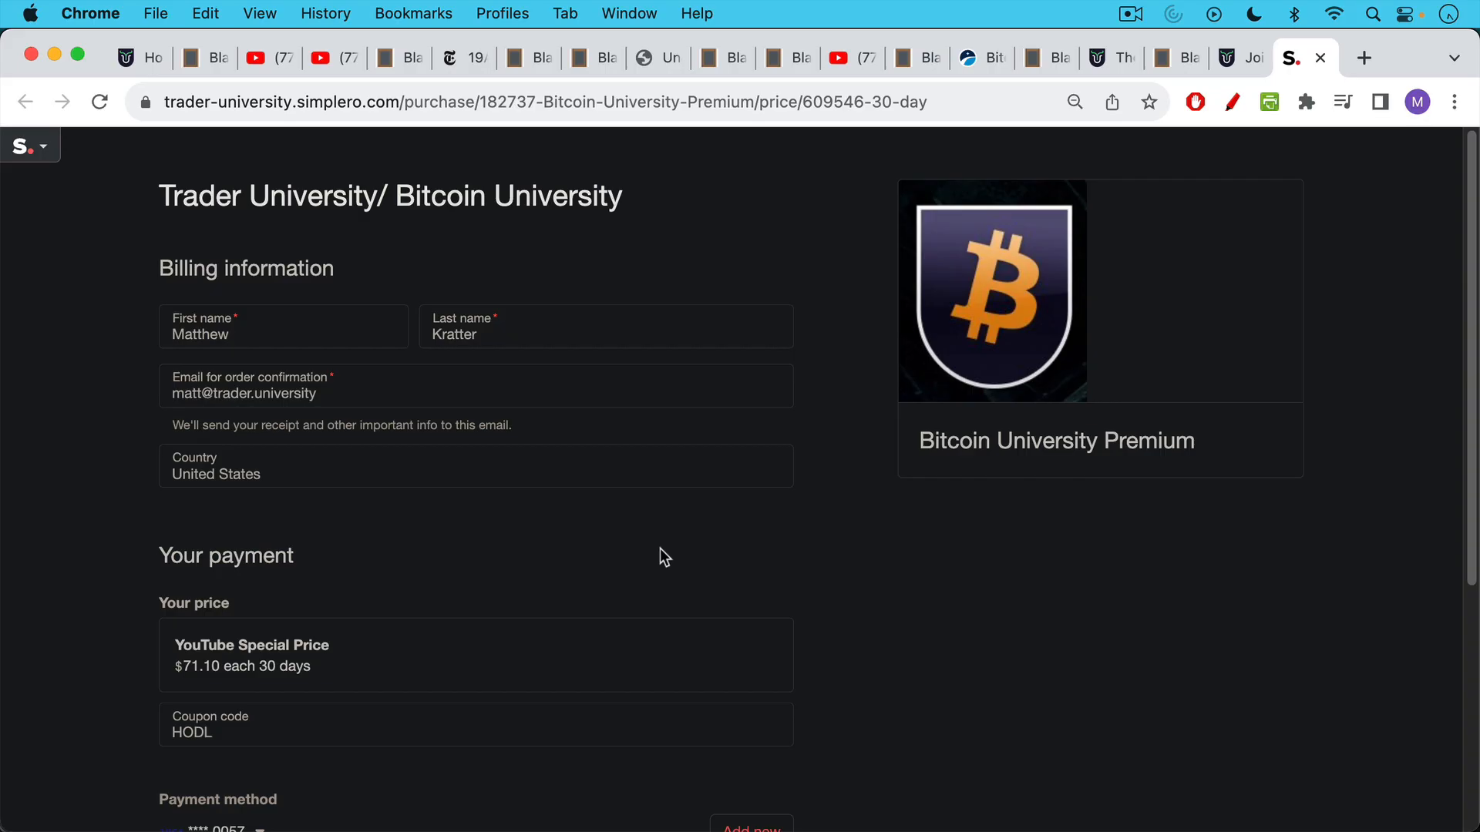